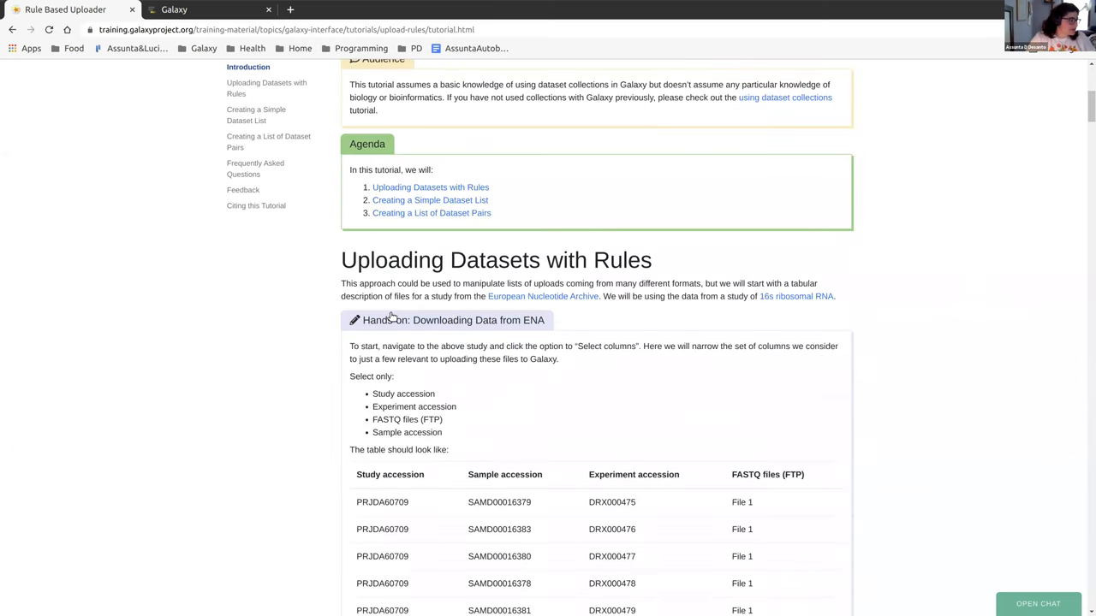
# Copy the tutorial's zenodo backup table of accessions and FASTQ links.
pyautogui.scroll(3)
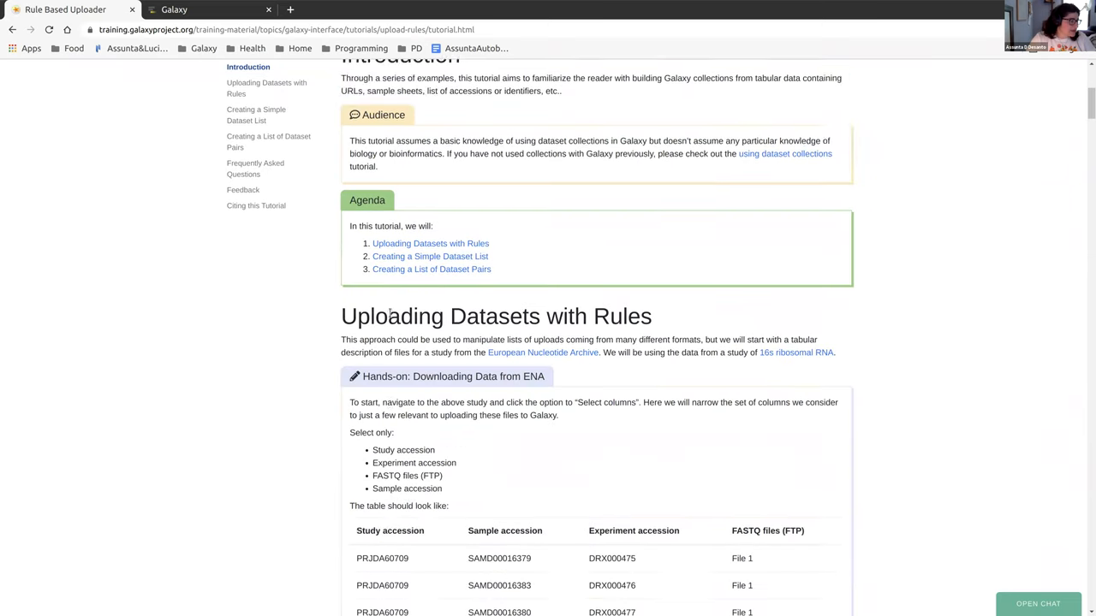
pyautogui.scroll(-3)
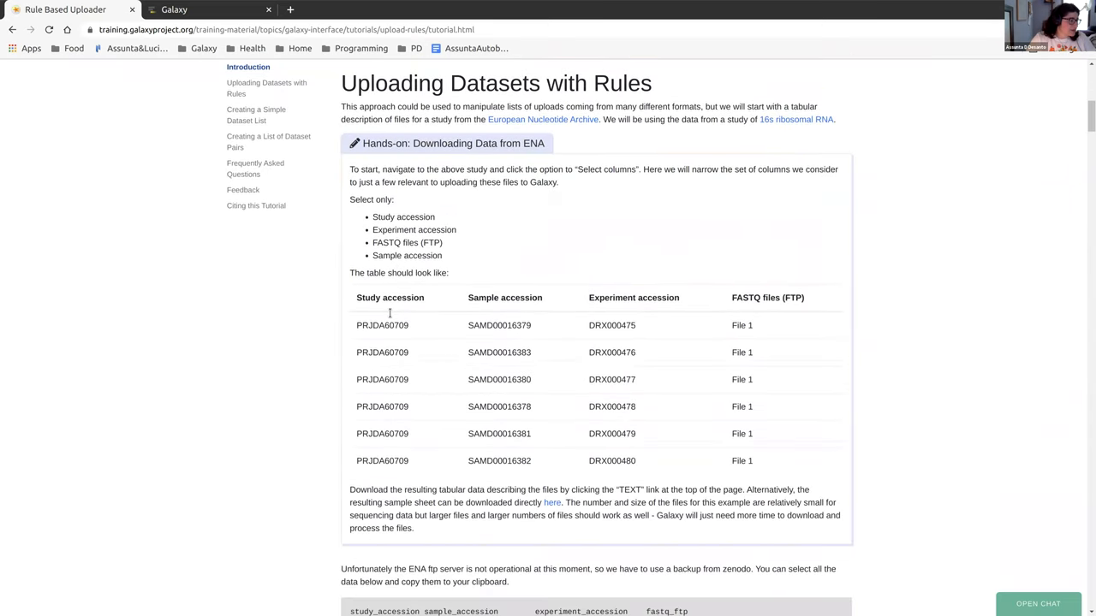
pyautogui.scroll(-3)
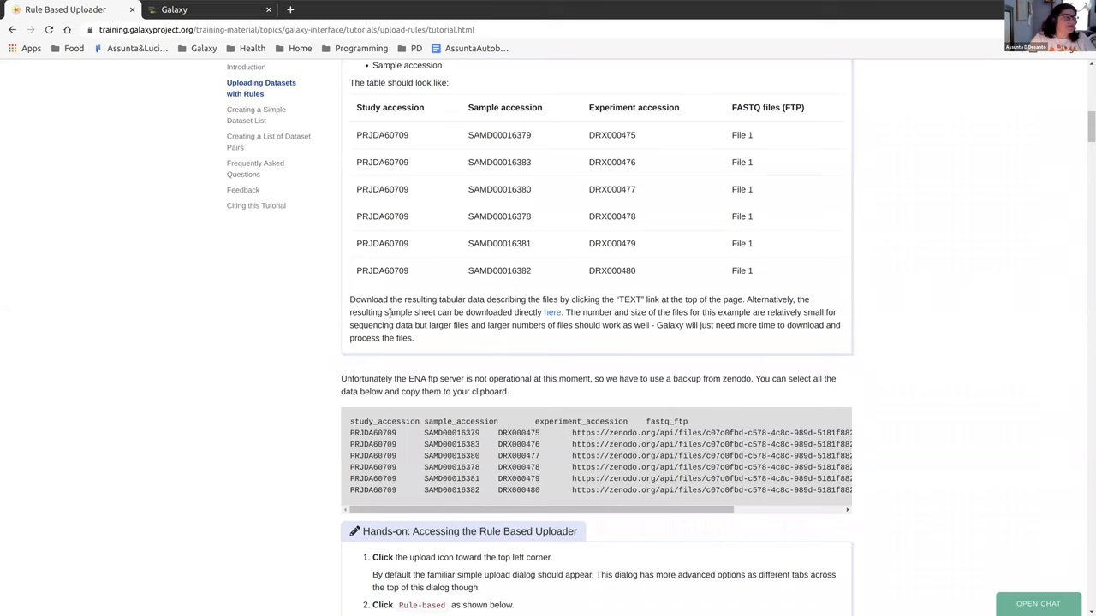
pyautogui.scroll(-3)
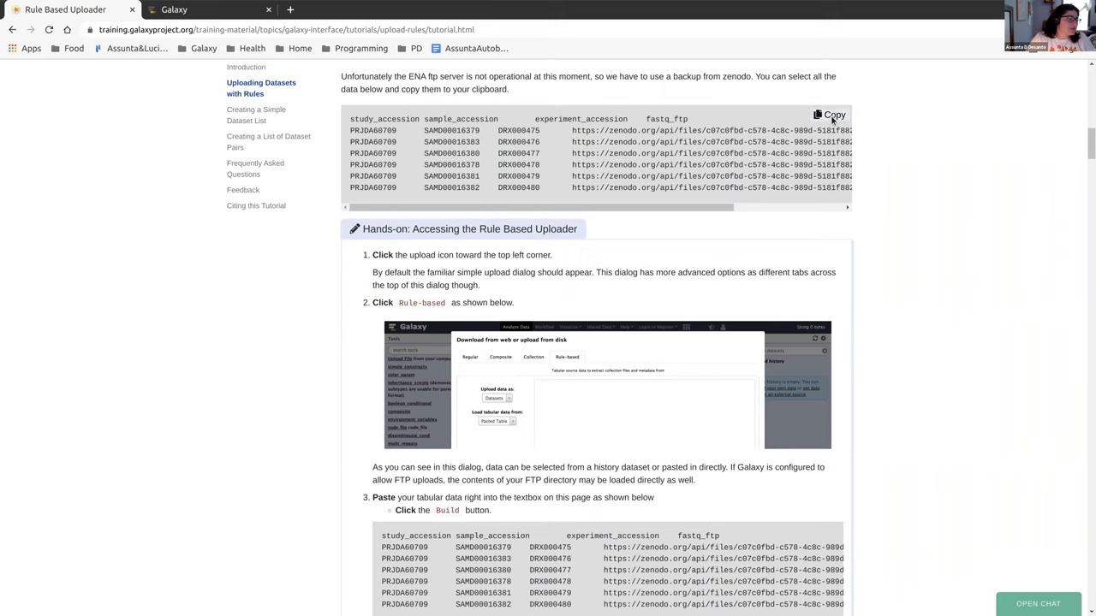
pyautogui.click(829, 113)
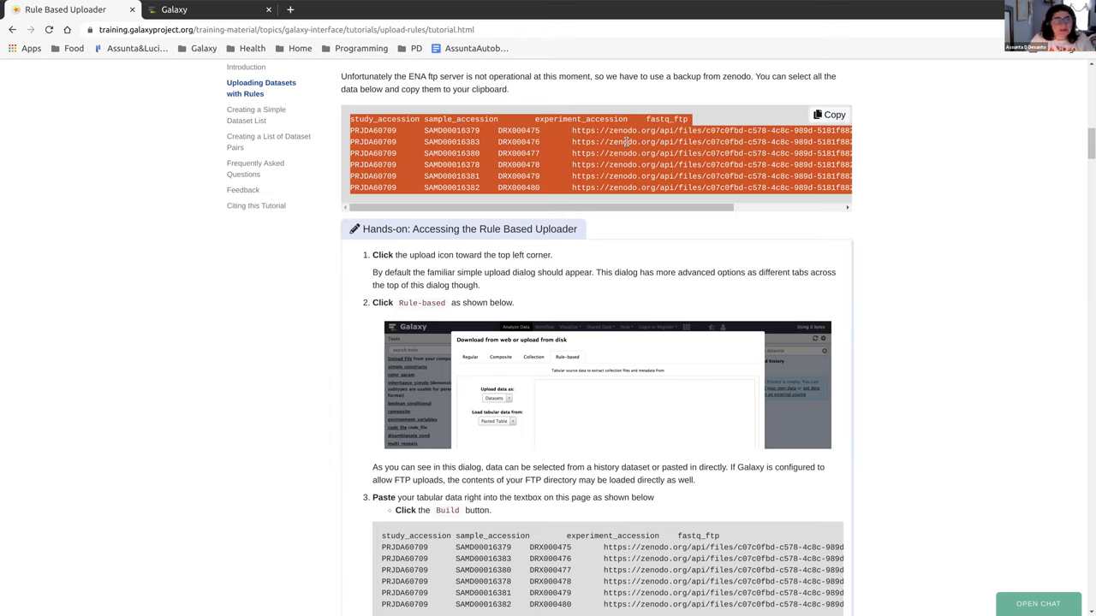
pyautogui.moveTo(641, 247)
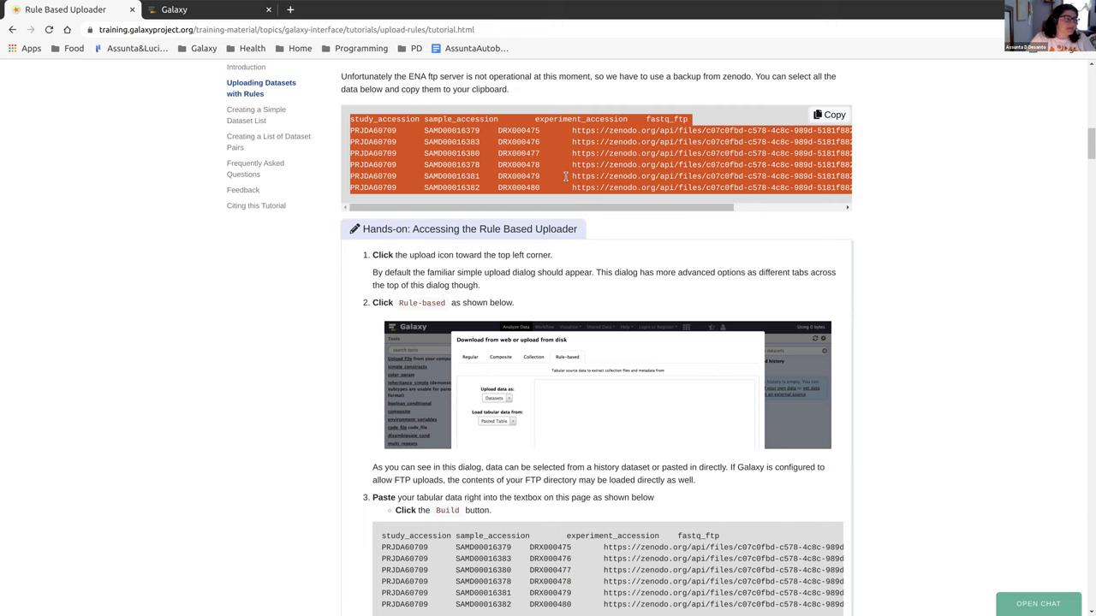
# Copy the paste-example table of accessions further down the tutorial.
pyautogui.scroll(-3)
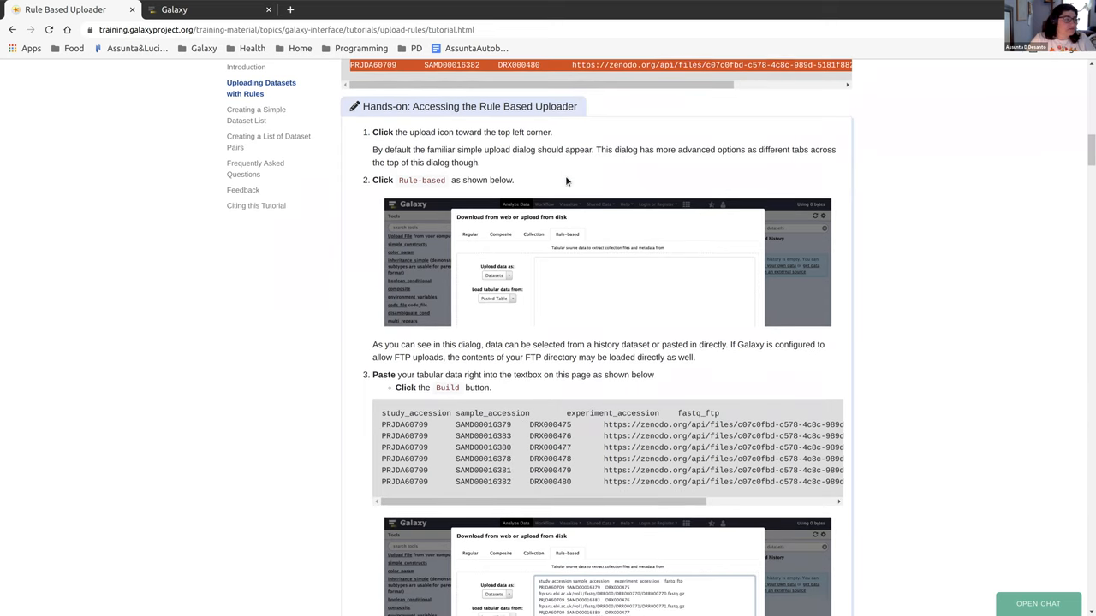
pyautogui.scroll(-3)
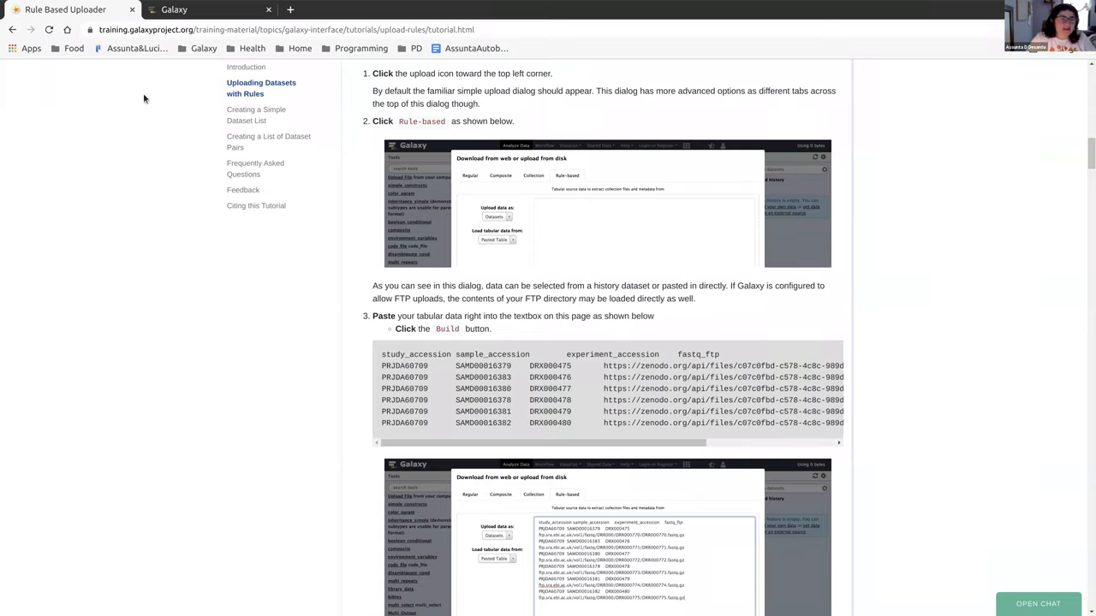
pyautogui.moveTo(819, 357)
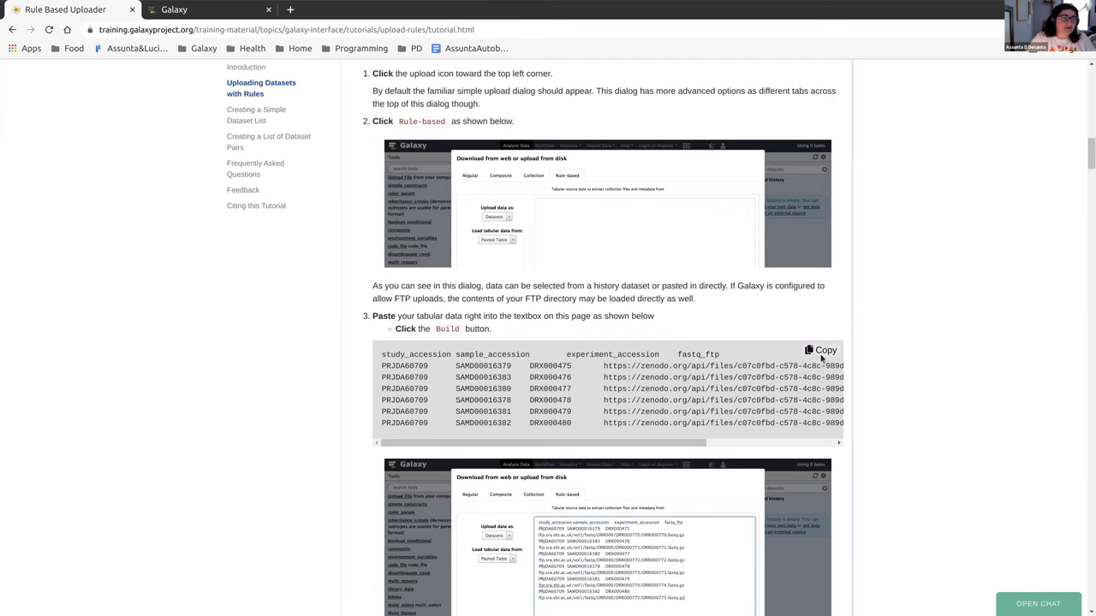
pyautogui.click(820, 349)
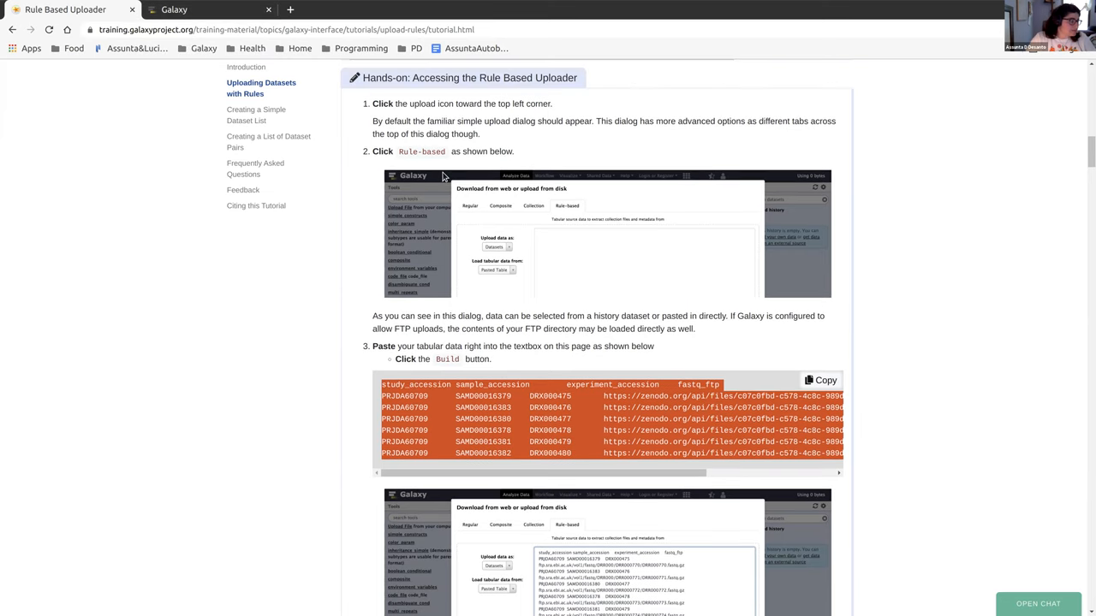
pyautogui.moveTo(510, 455)
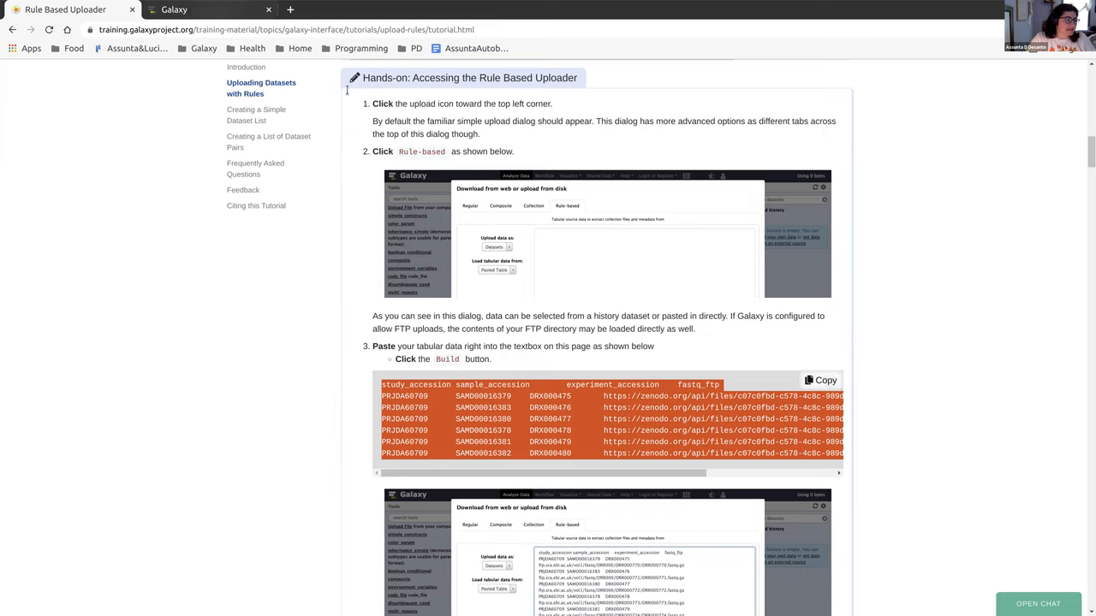
pyautogui.scroll(-3)
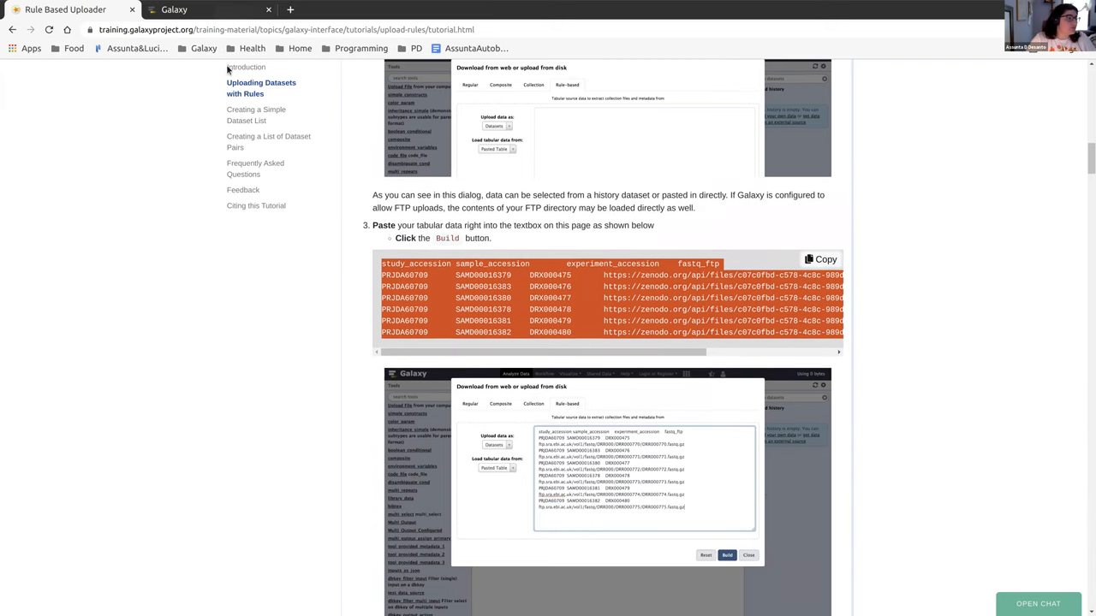
# Rename the empty Galaxy history to 'Rule Based Uploader'.
pyautogui.click(209, 10)
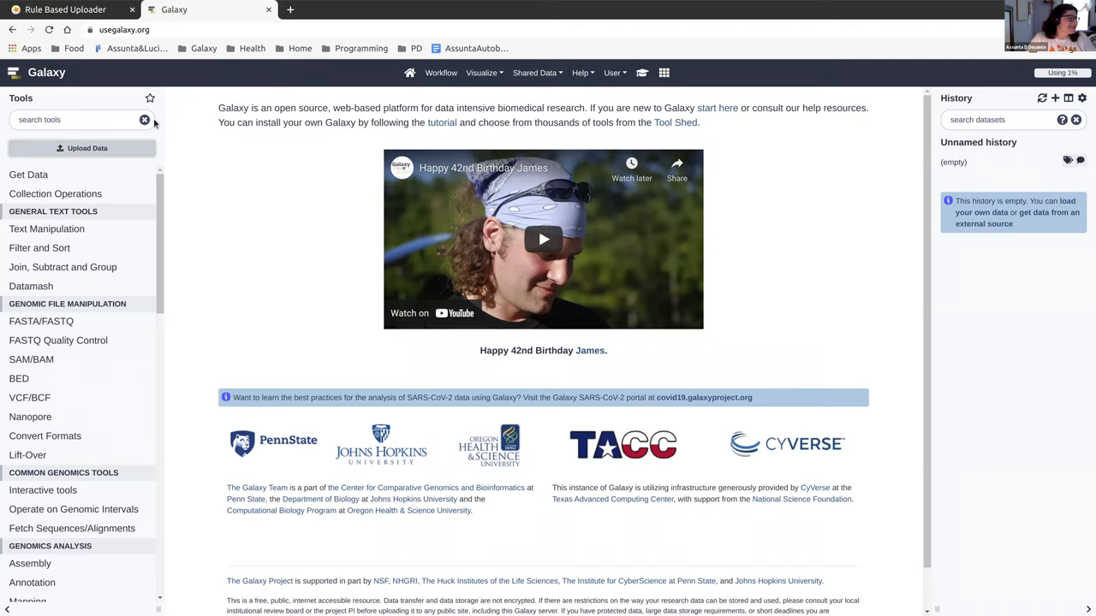
pyautogui.moveTo(1007, 115)
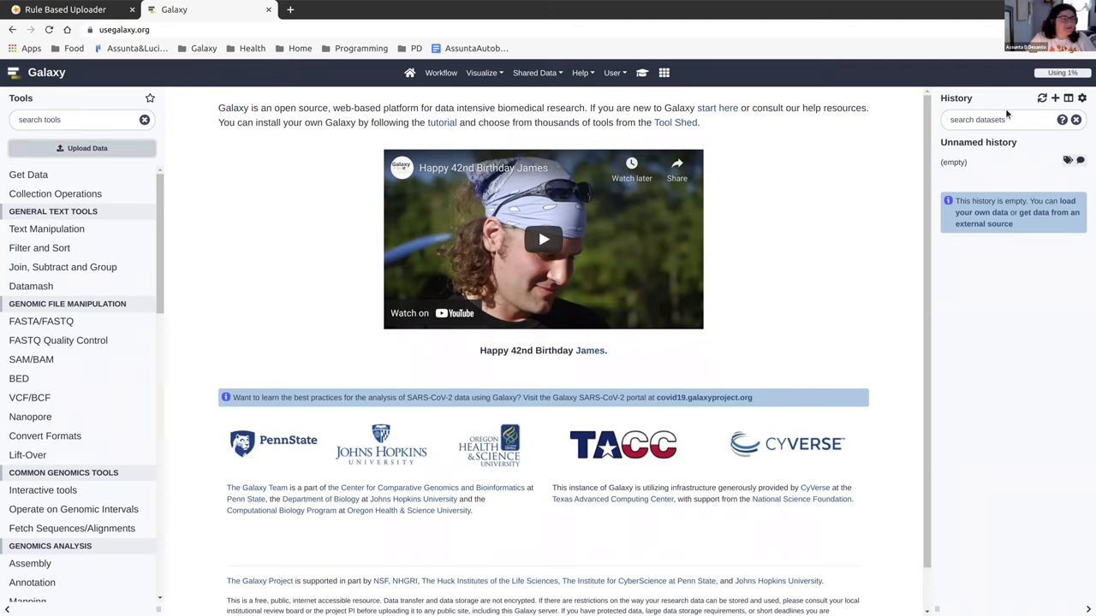
pyautogui.click(979, 142)
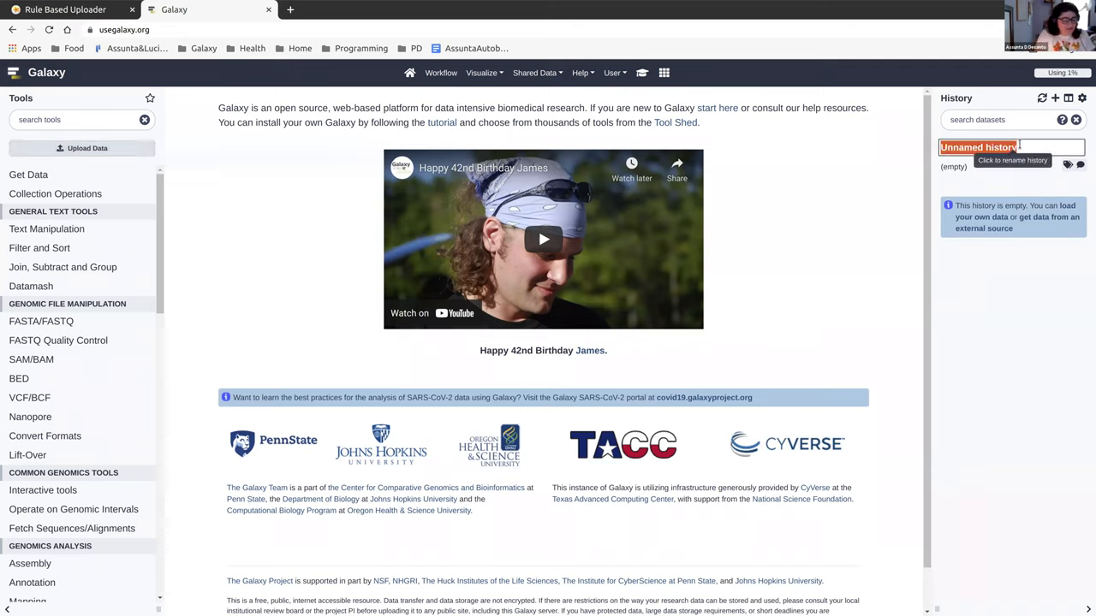
pyautogui.write('Rule Based')
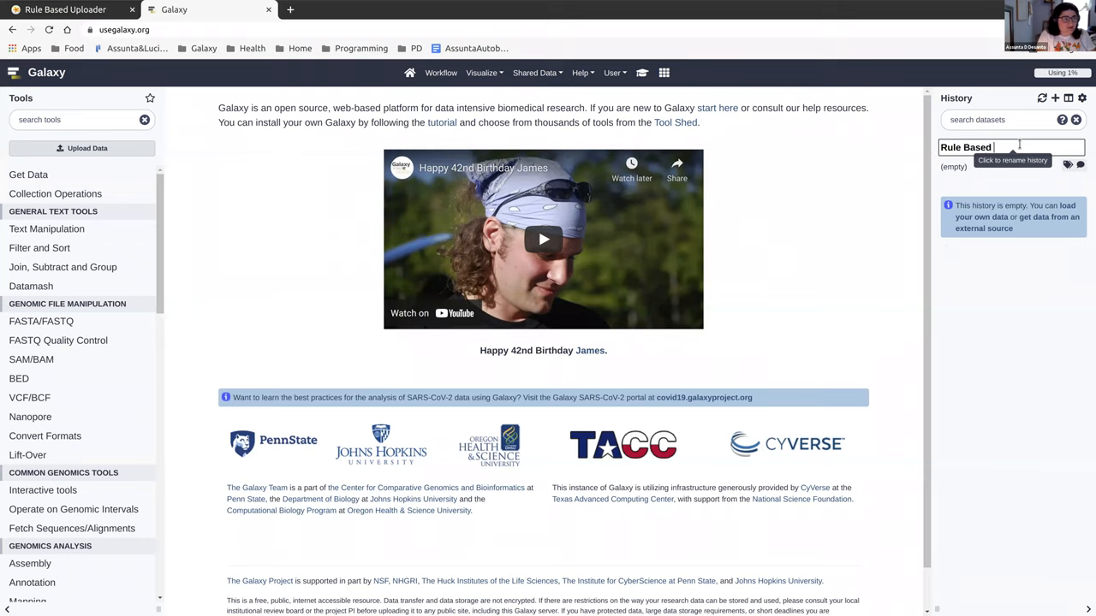
pyautogui.write('Uploader')
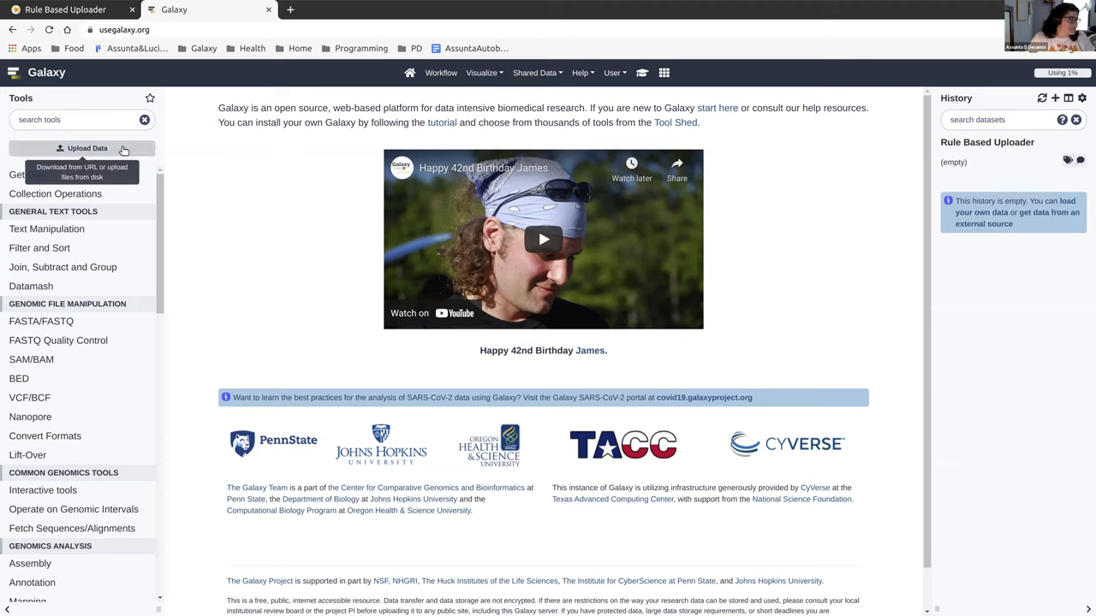
pyautogui.moveTo(39, 219)
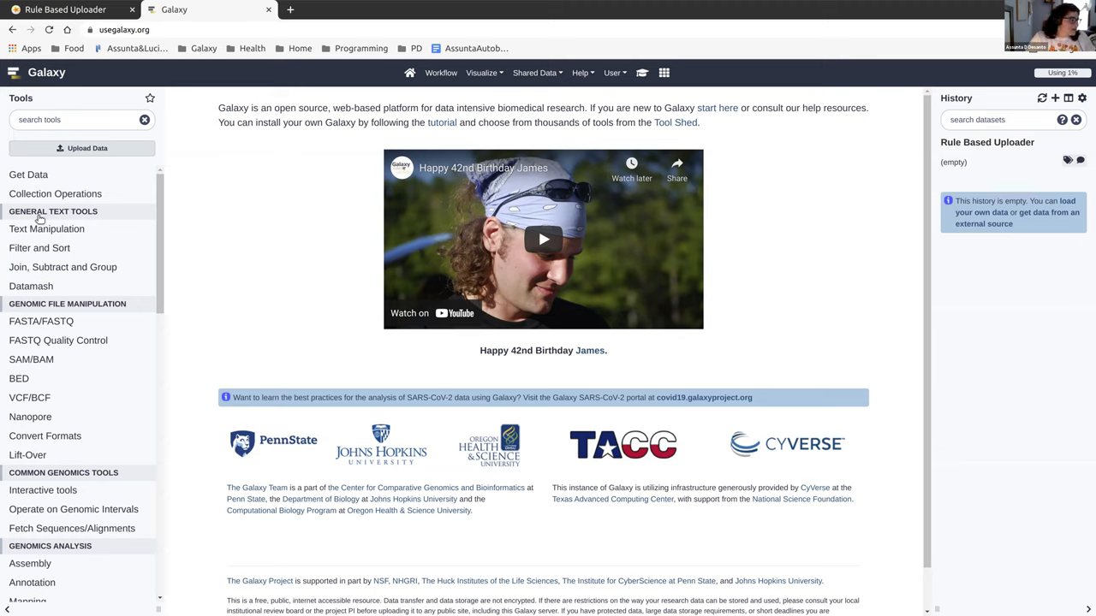
pyautogui.moveTo(86, 147)
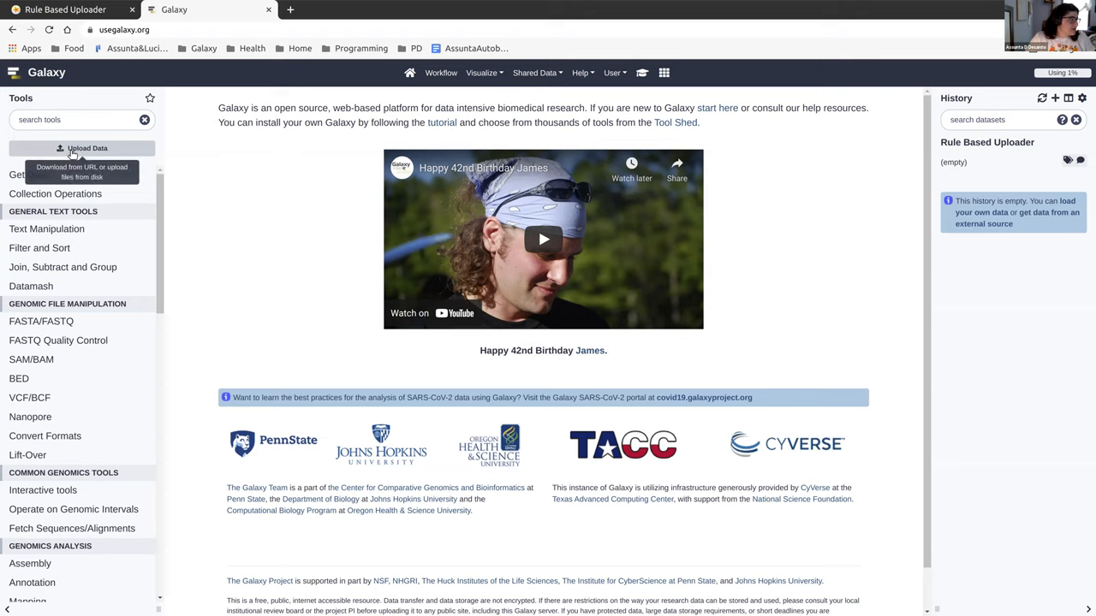
pyautogui.moveTo(120, 172)
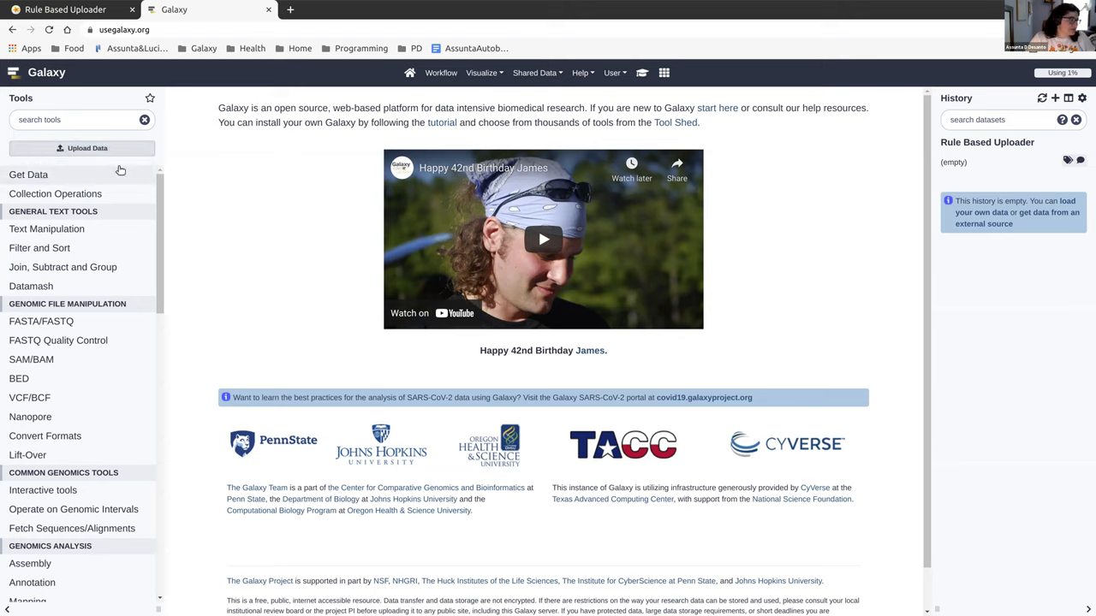
pyautogui.moveTo(86, 147)
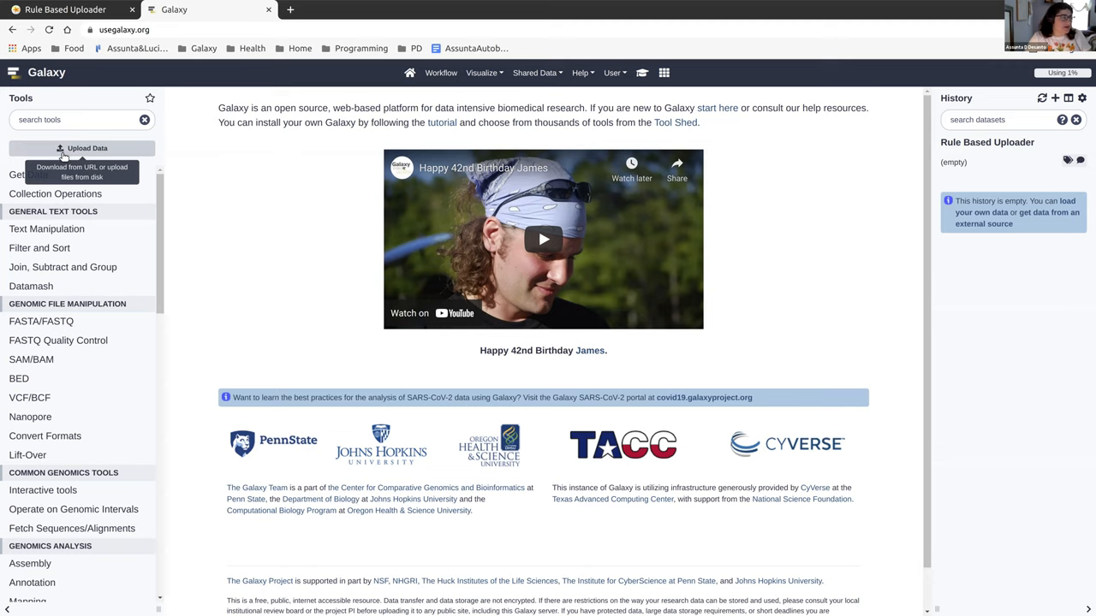
# Paste the copied accession table into the rule-based upload's source data box.
pyautogui.click(82, 147)
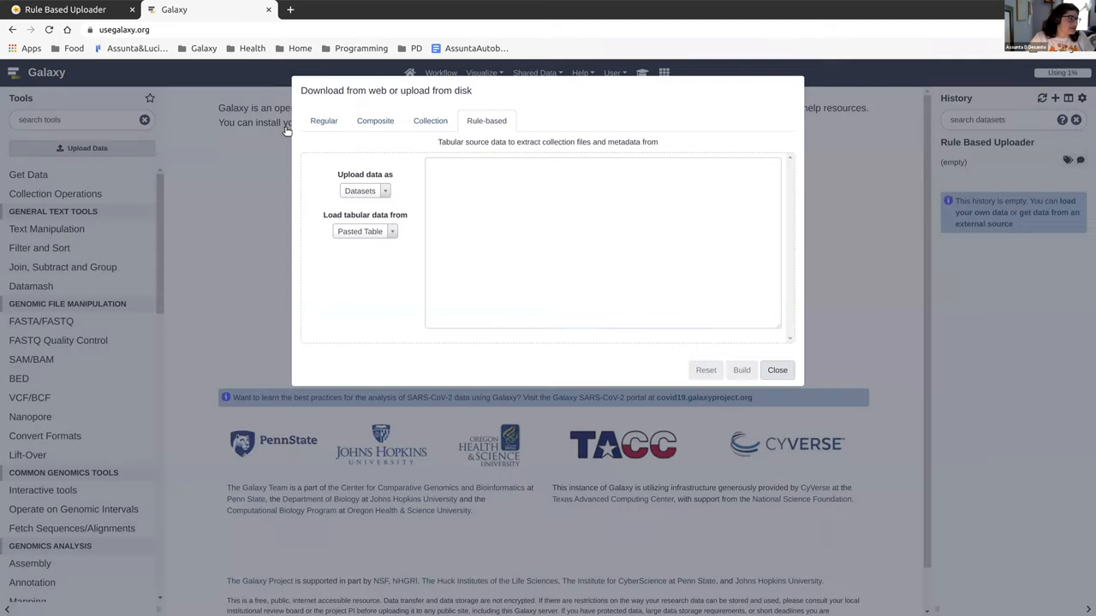
pyautogui.click(324, 120)
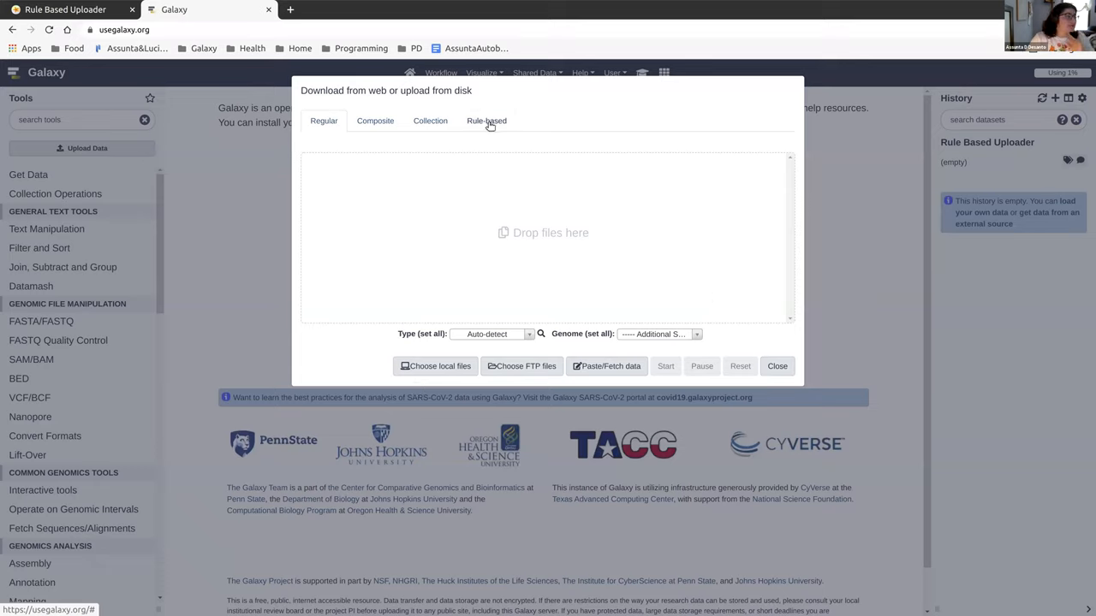
pyautogui.click(486, 120)
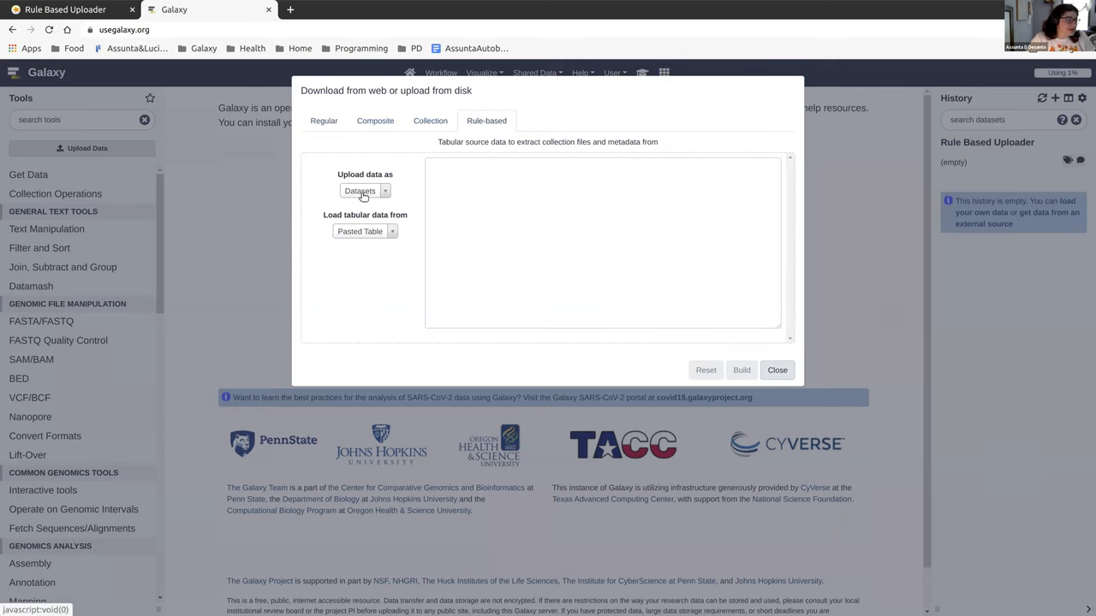
pyautogui.moveTo(369, 202)
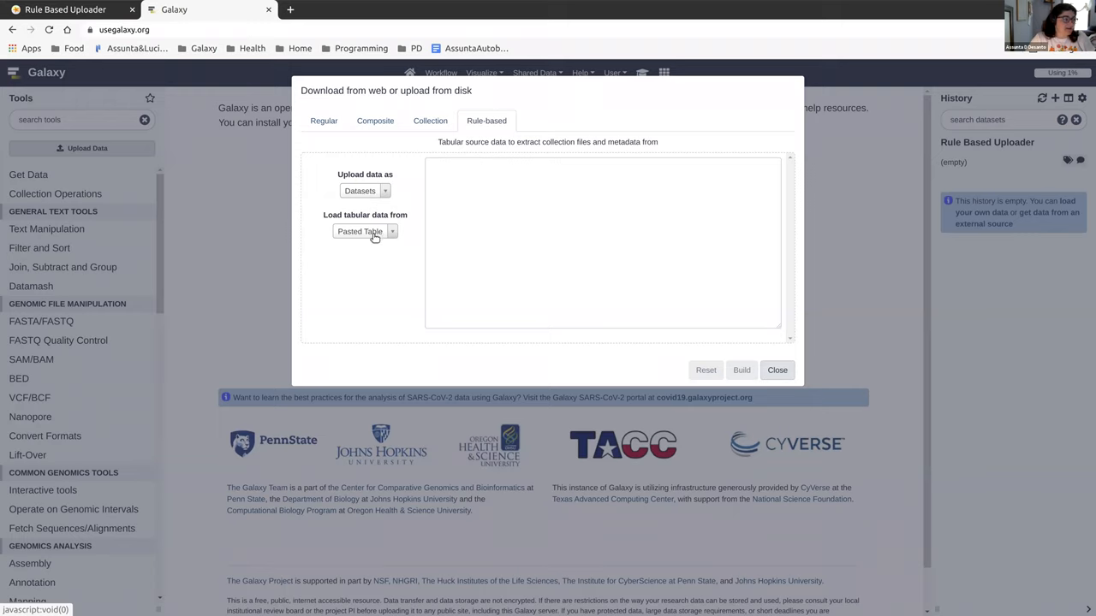
pyautogui.rightClick(599, 249)
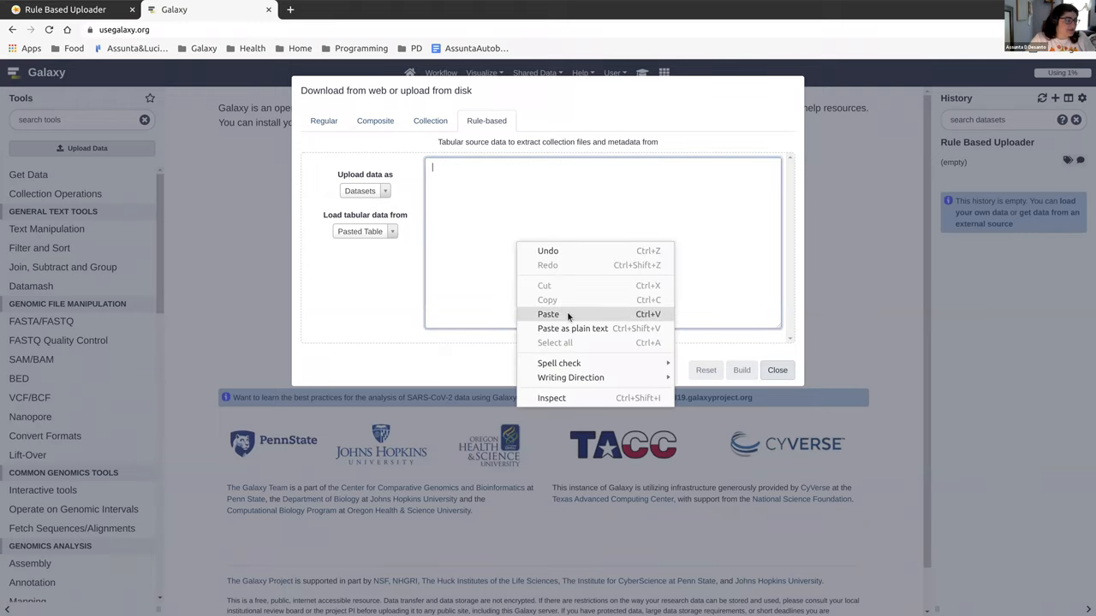
pyautogui.click(548, 315)
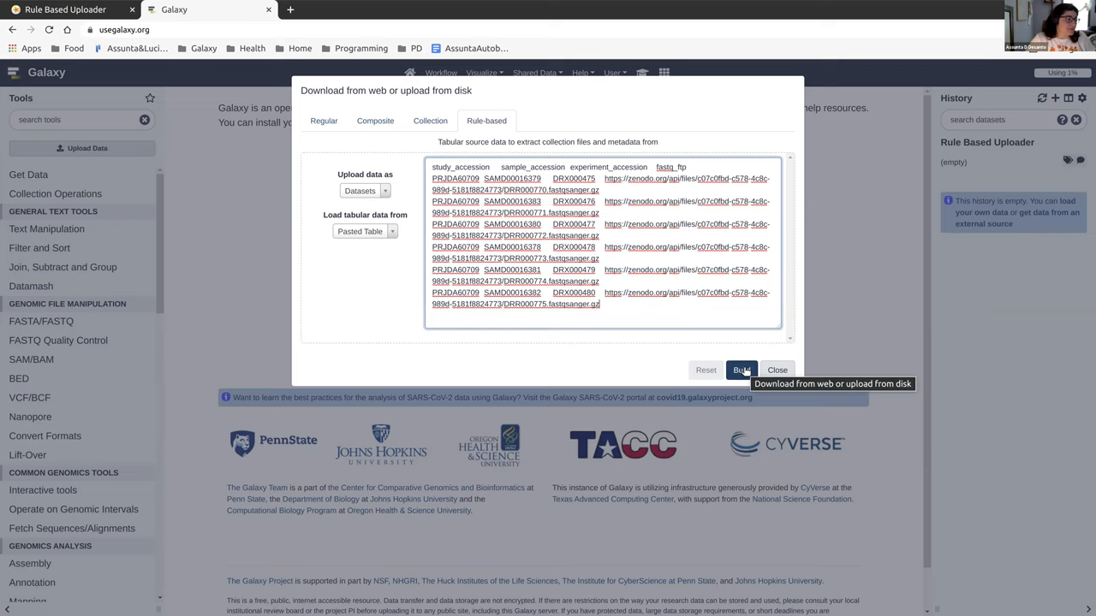
pyautogui.click(741, 370)
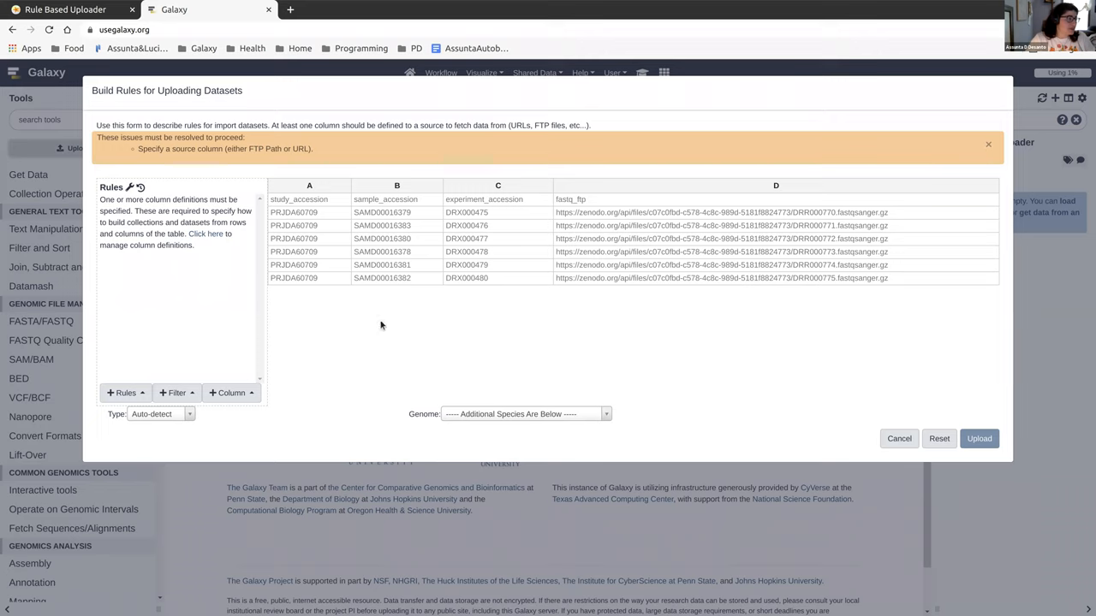
pyautogui.moveTo(598, 409)
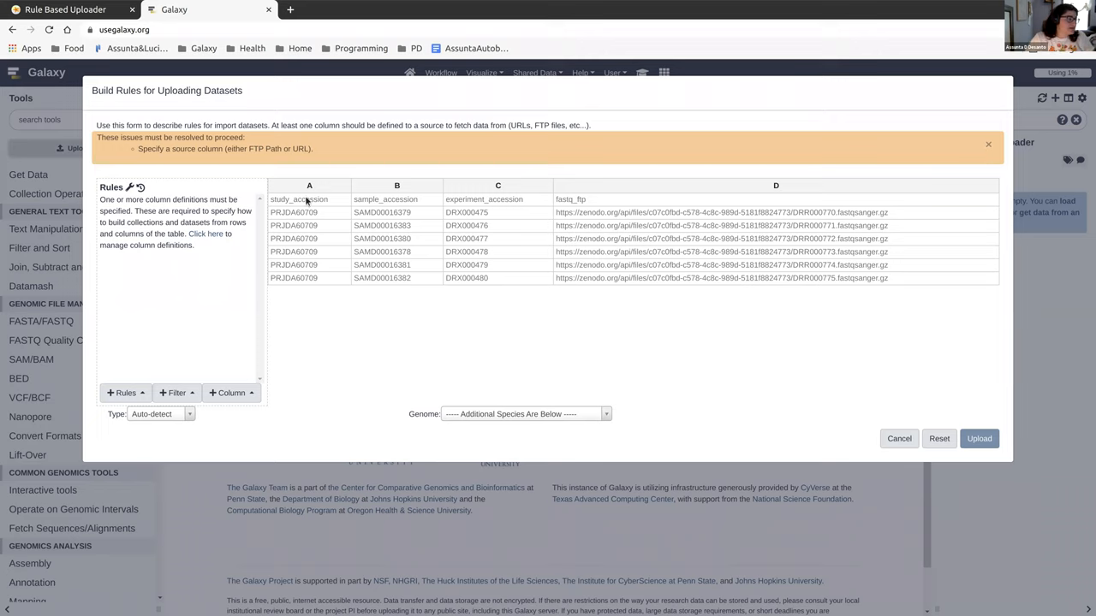
pyautogui.moveTo(616, 175)
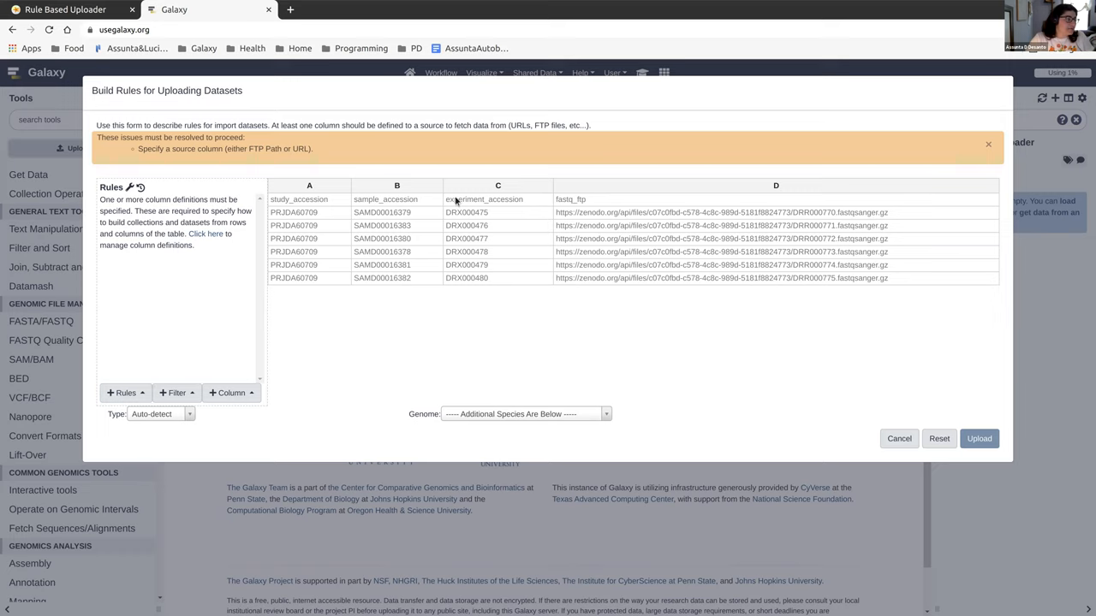
pyautogui.moveTo(591, 204)
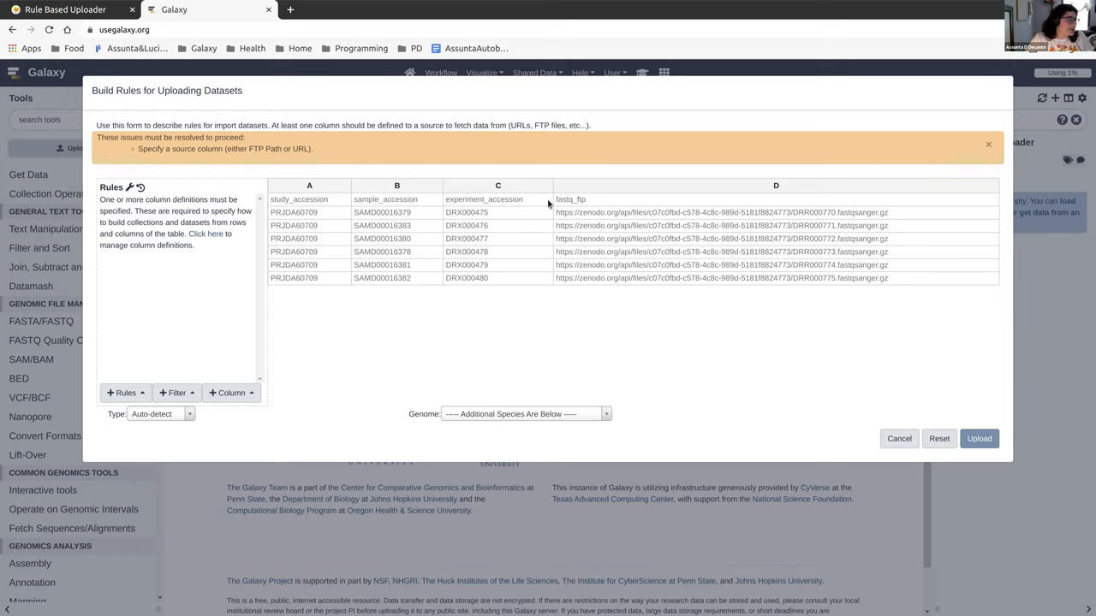
pyautogui.moveTo(197, 148)
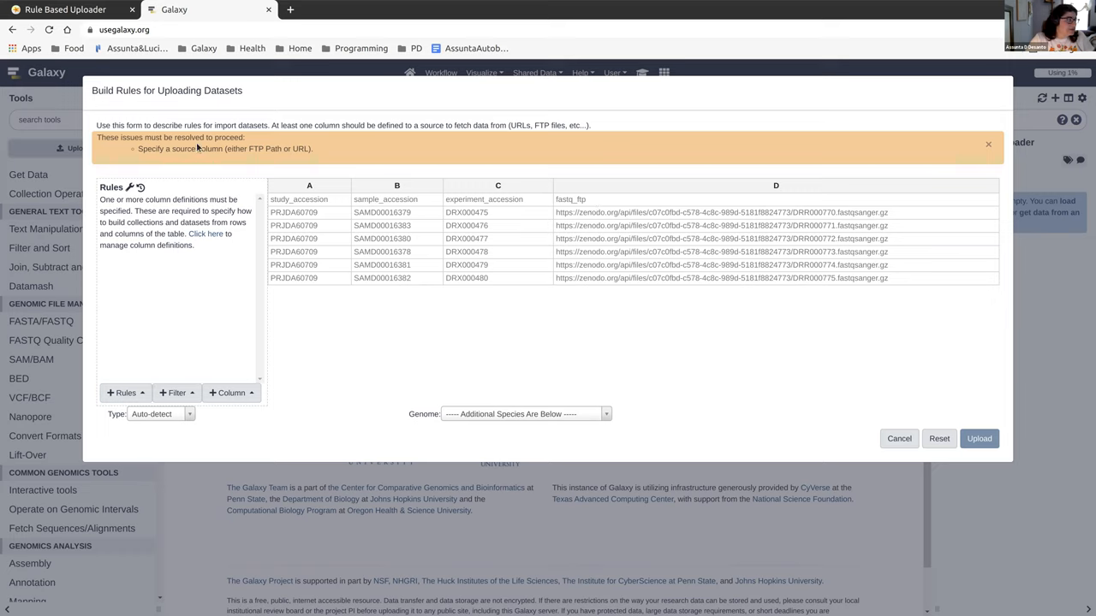
pyautogui.moveTo(900, 339)
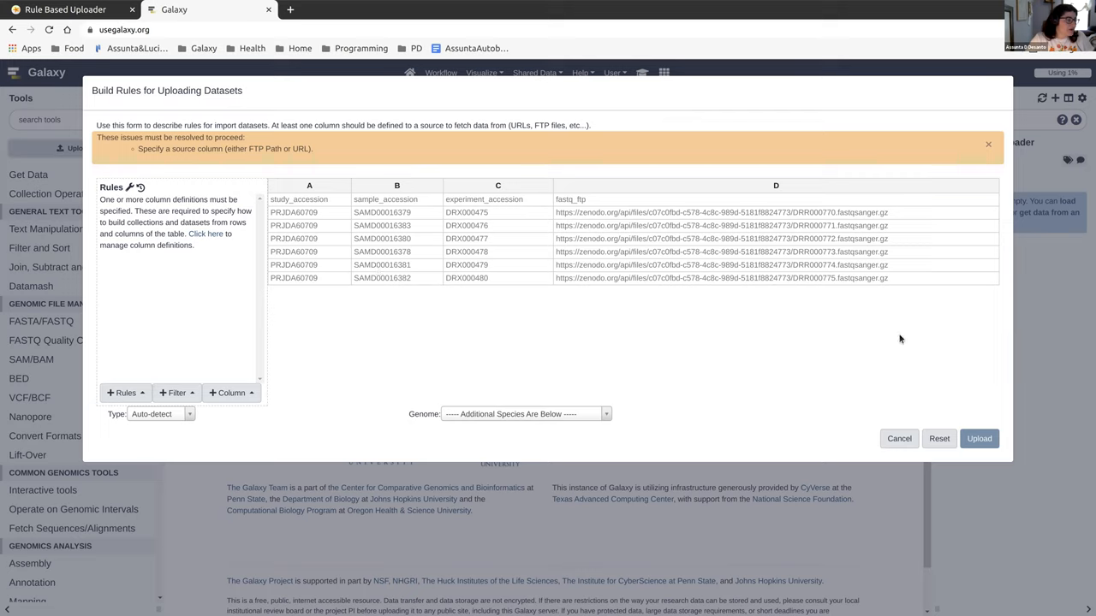
pyautogui.moveTo(316, 170)
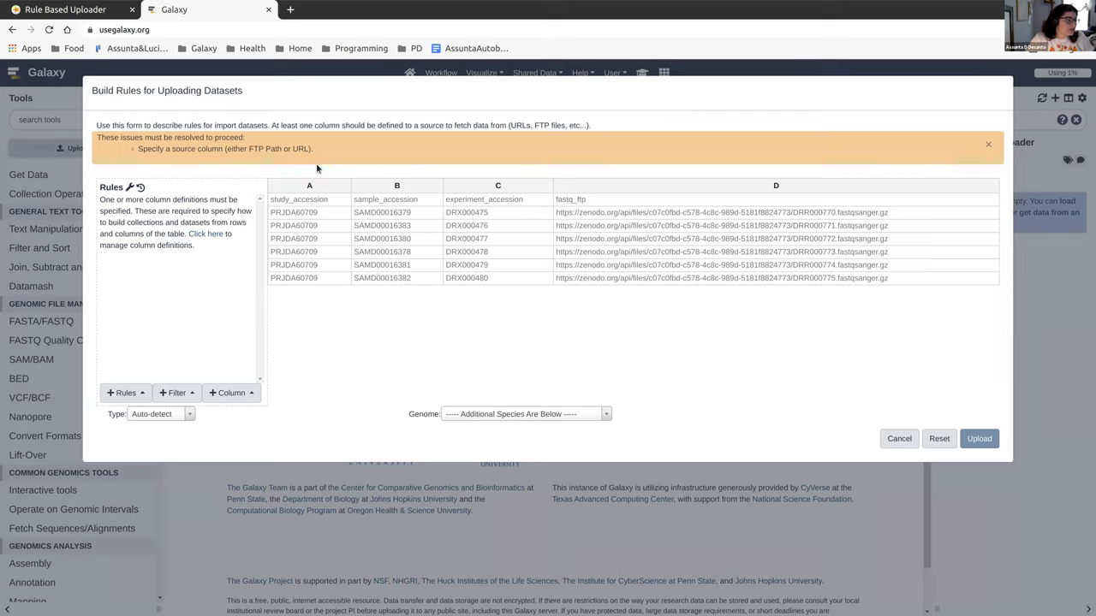
pyautogui.moveTo(328, 212)
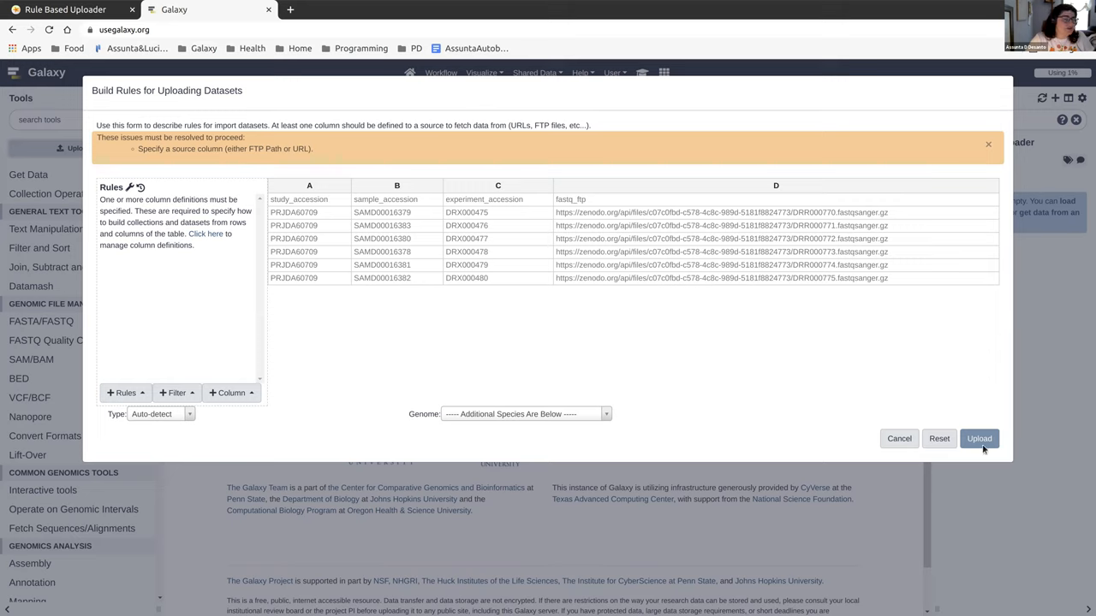
pyautogui.moveTo(980, 438)
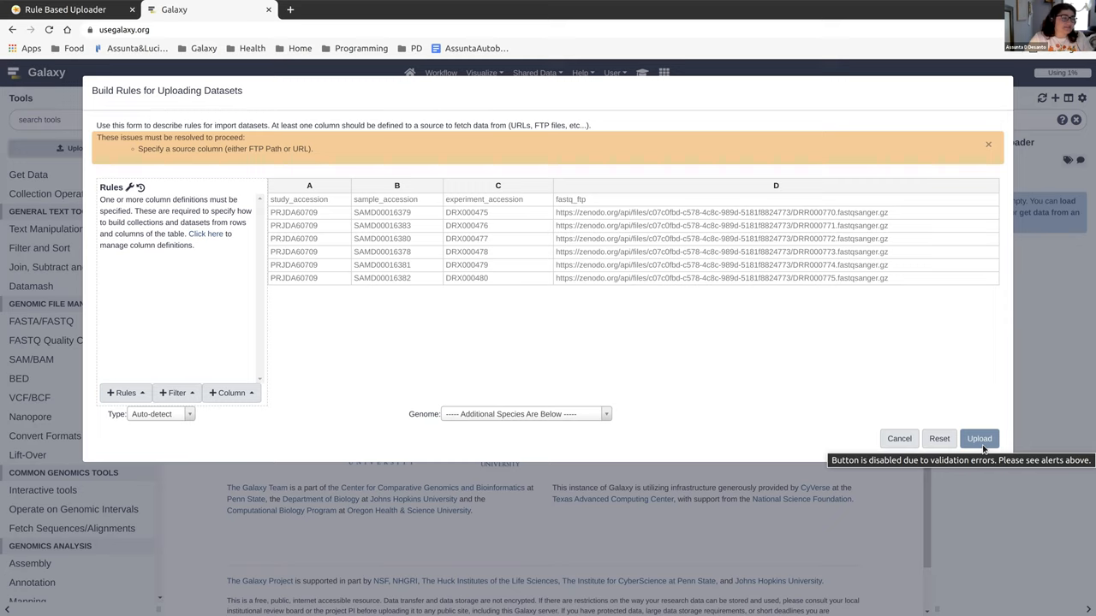
pyautogui.moveTo(979, 449)
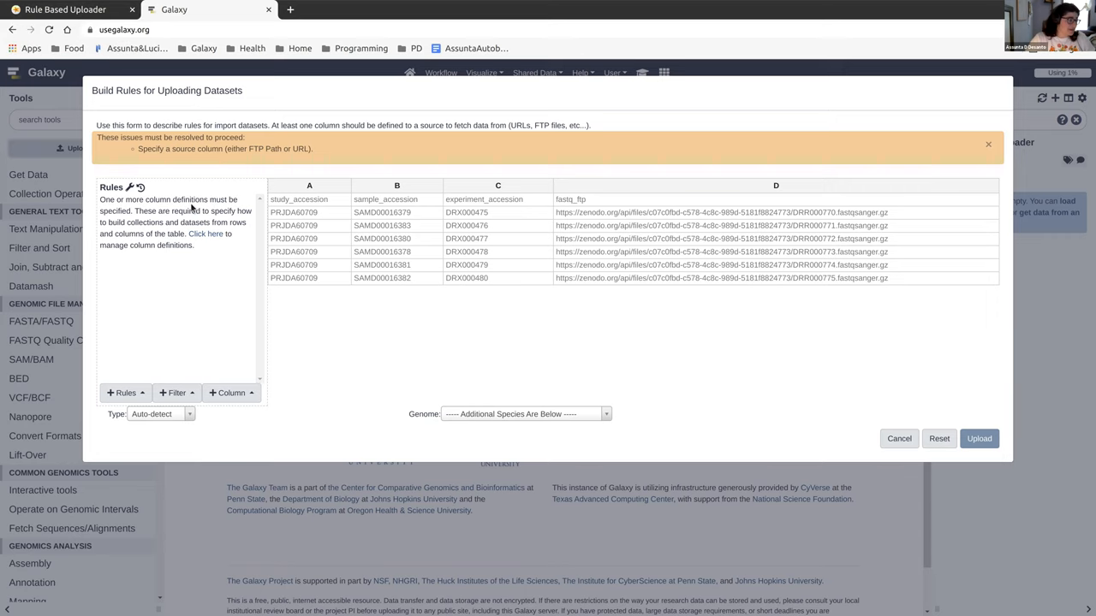
# Start a First or Last N Rows filter rule, then cancel it to begin again.
pyautogui.click(65, 10)
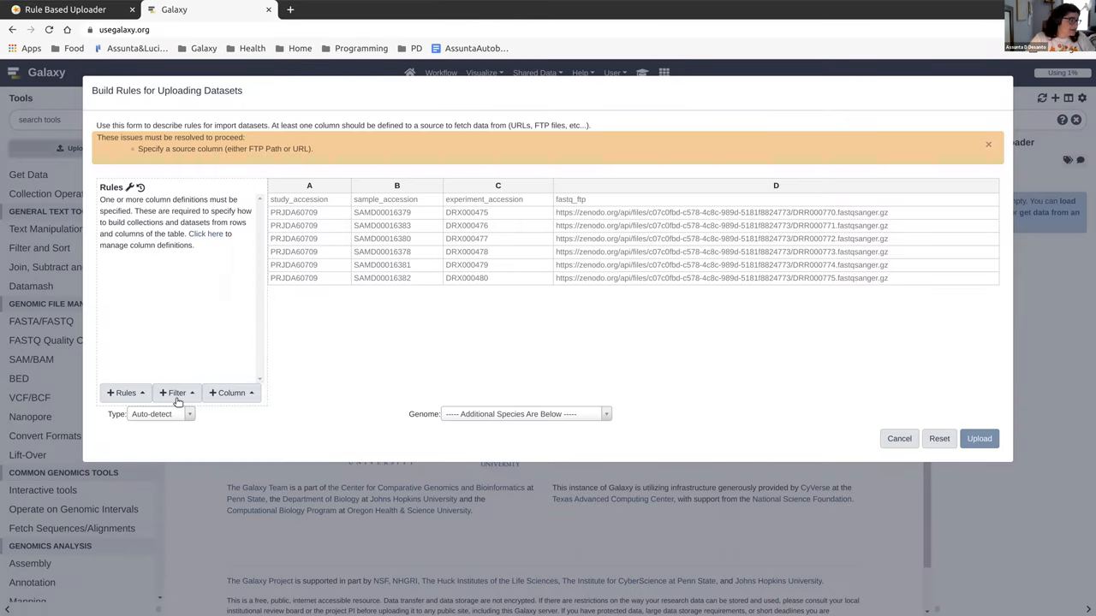
pyautogui.click(176, 392)
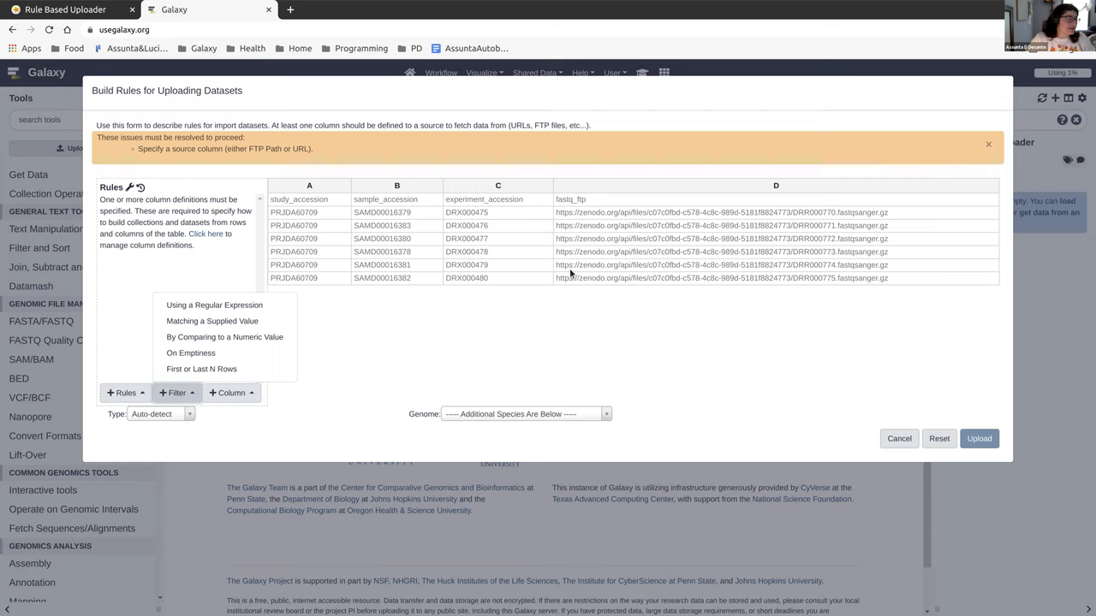
pyautogui.click(203, 370)
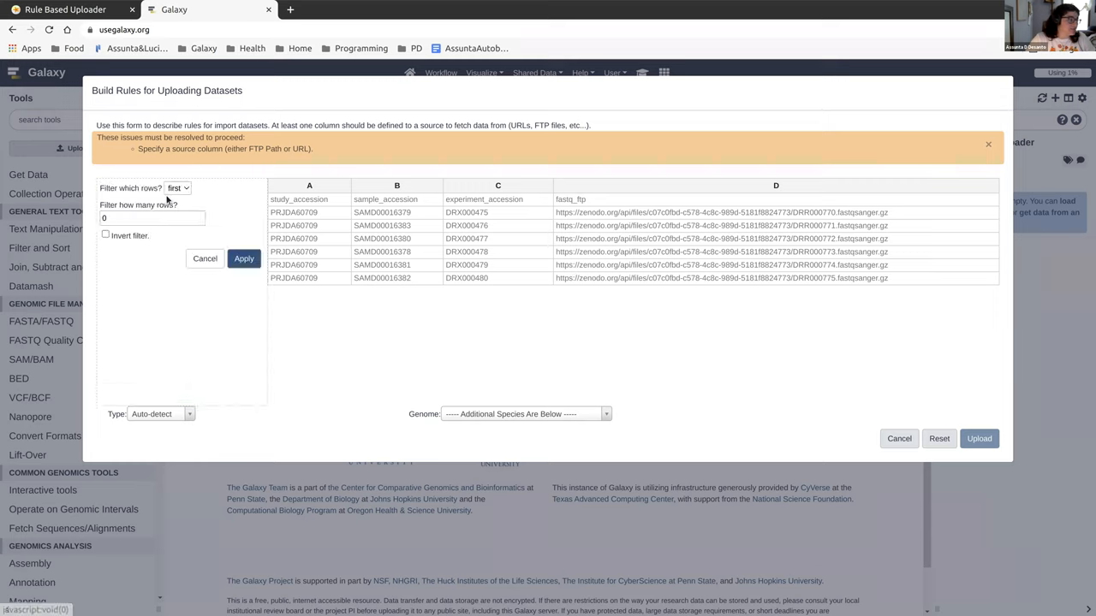
pyautogui.click(152, 217)
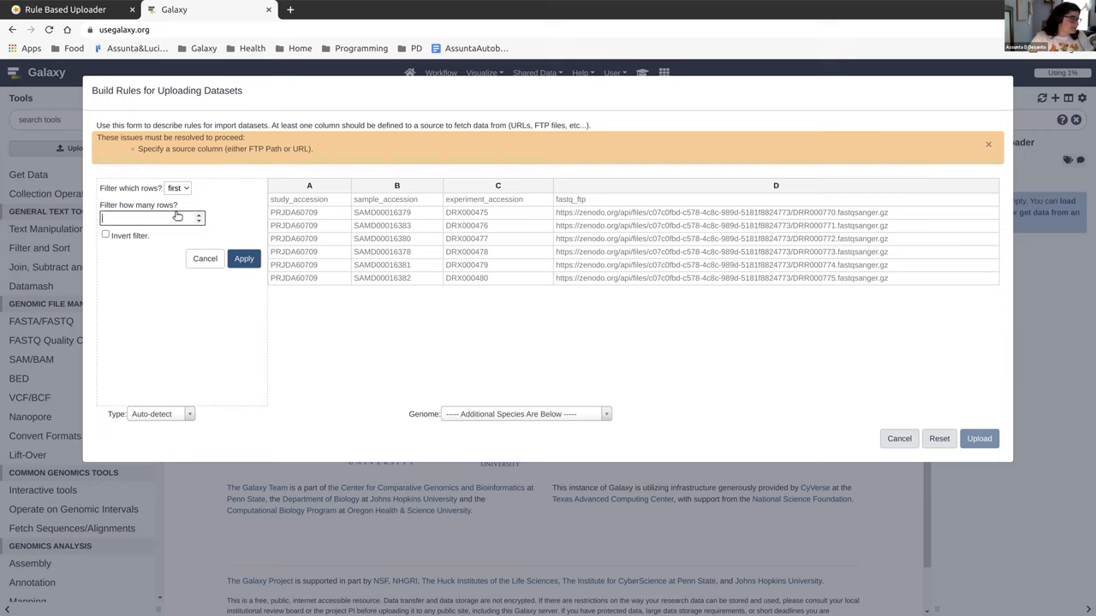
pyautogui.click(206, 259)
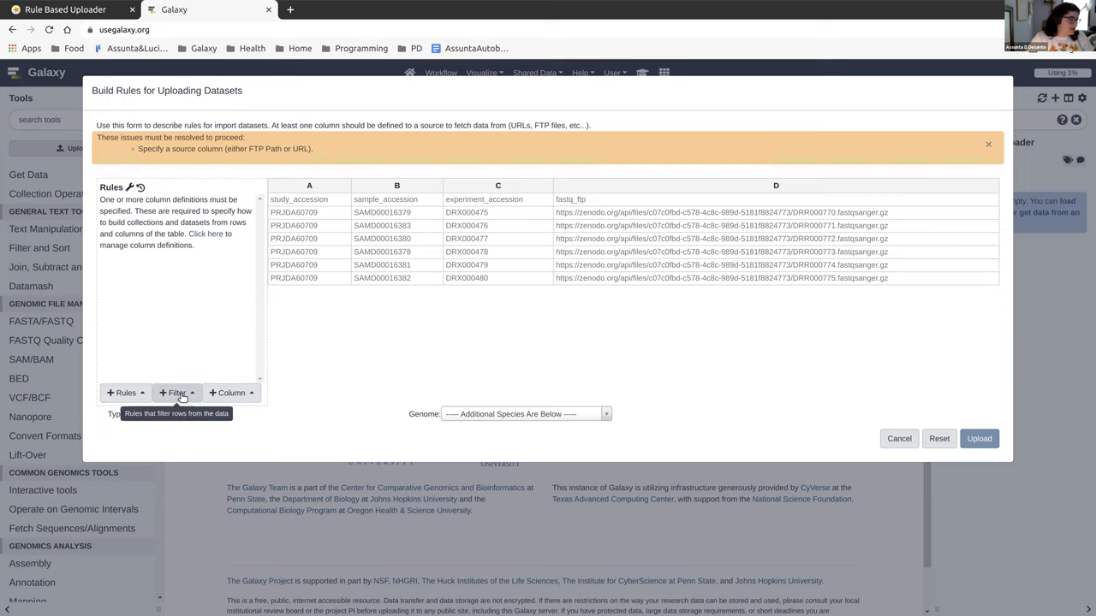
# Add a filter removing the first 1 row so the header is dropped.
pyautogui.click(177, 392)
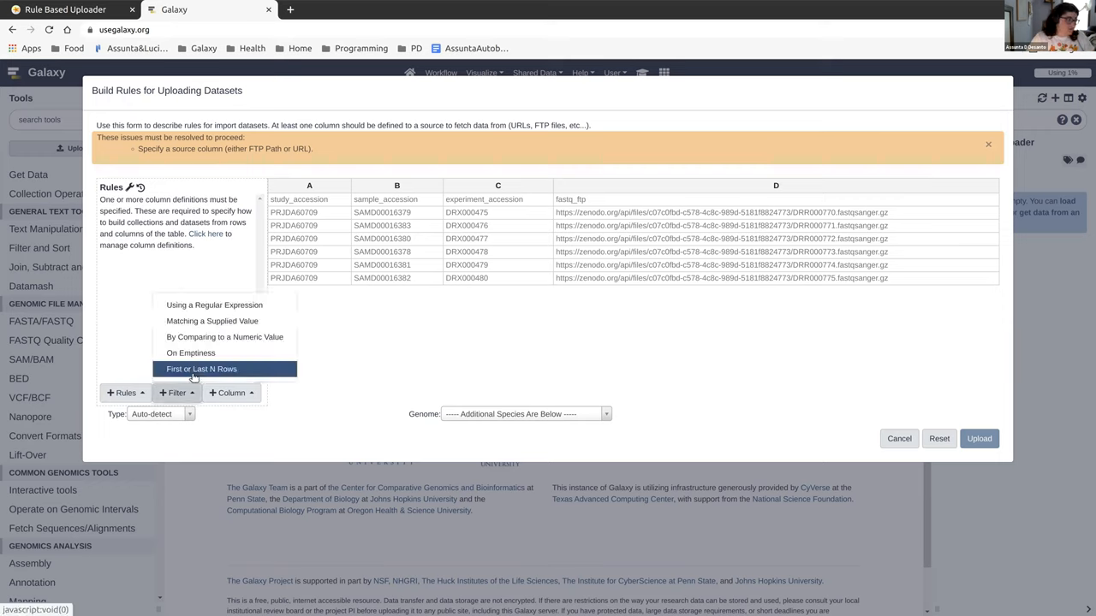
pyautogui.click(202, 370)
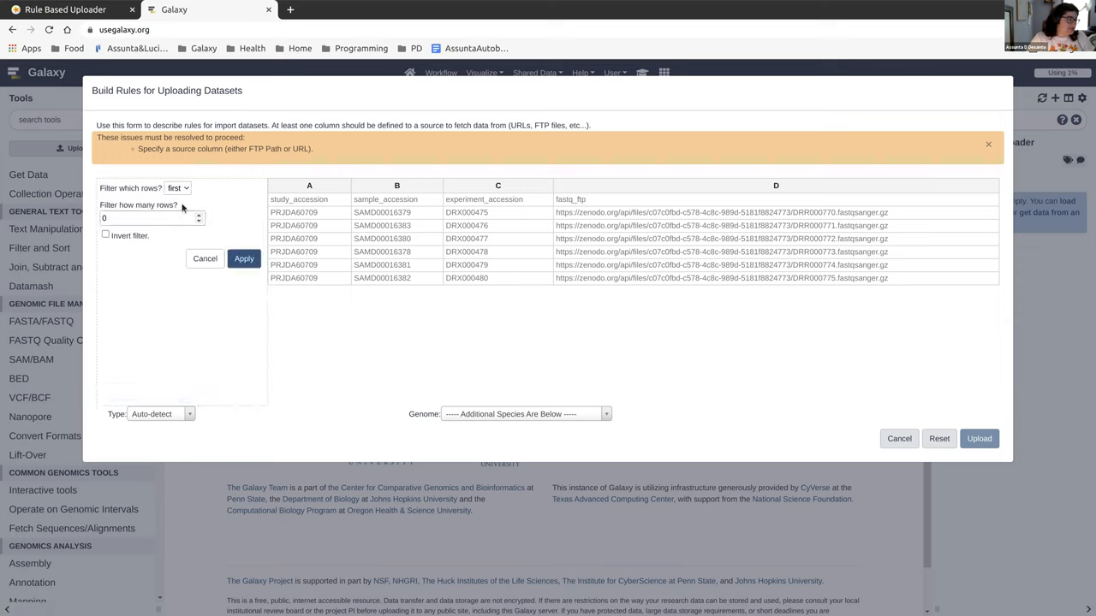
pyautogui.click(151, 218)
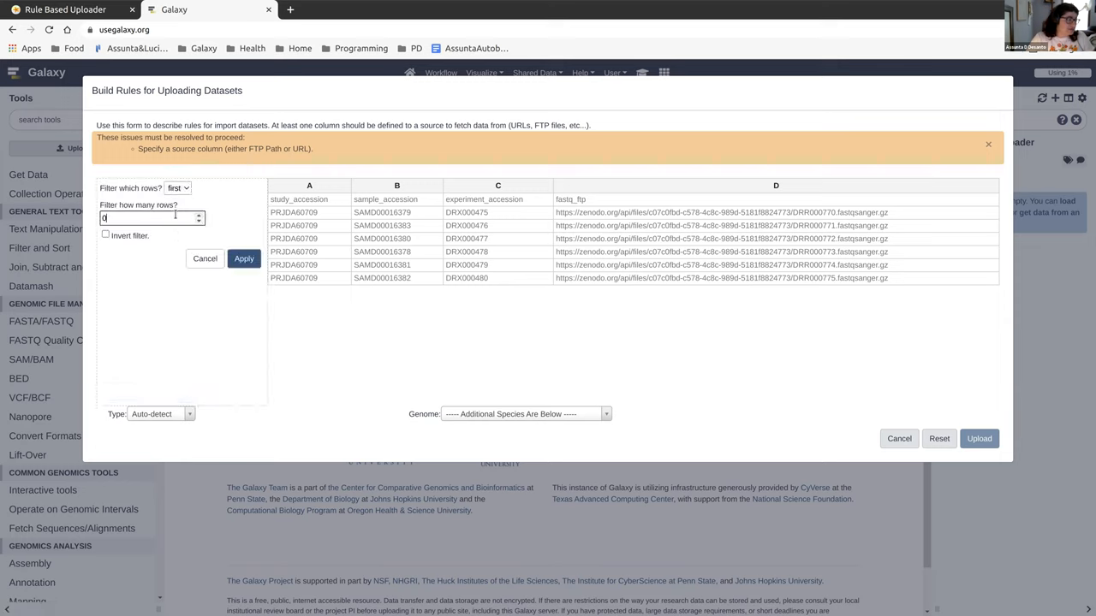
pyautogui.write('1')
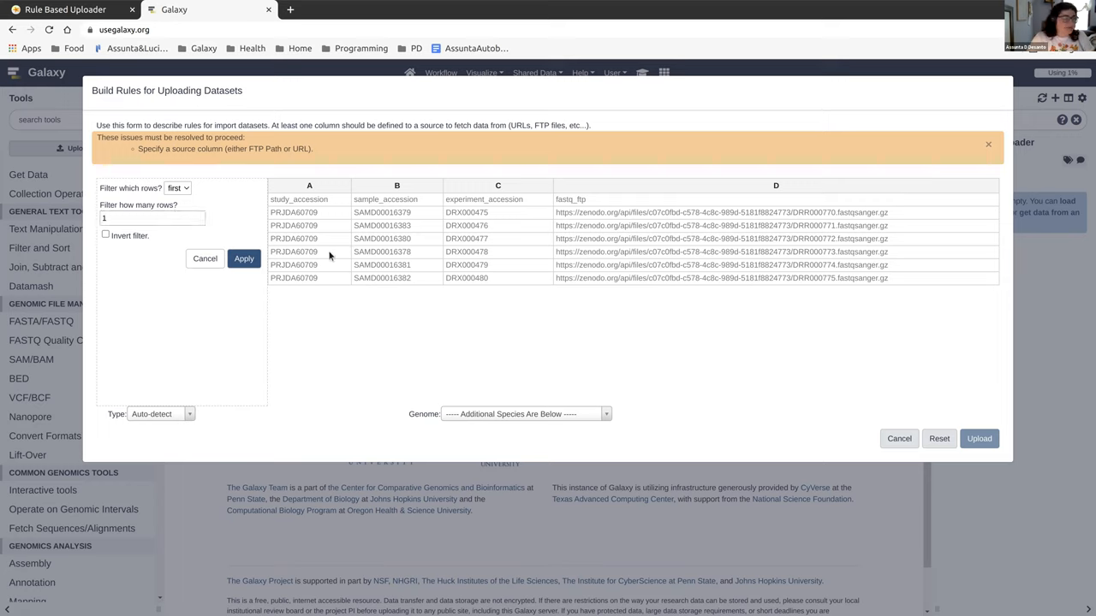
pyautogui.moveTo(345, 229)
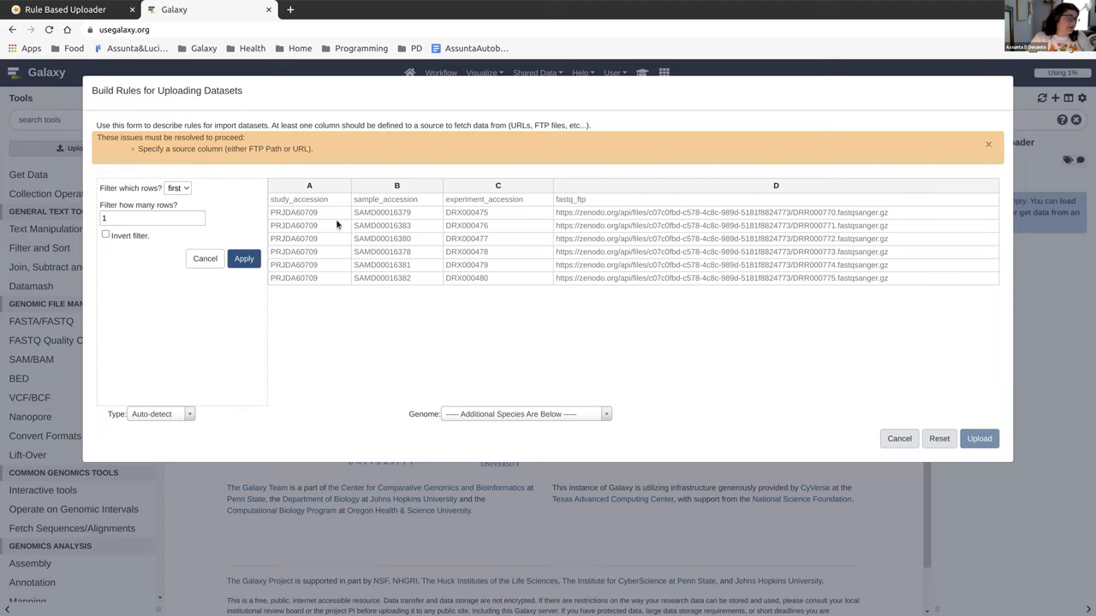
pyautogui.moveTo(230, 248)
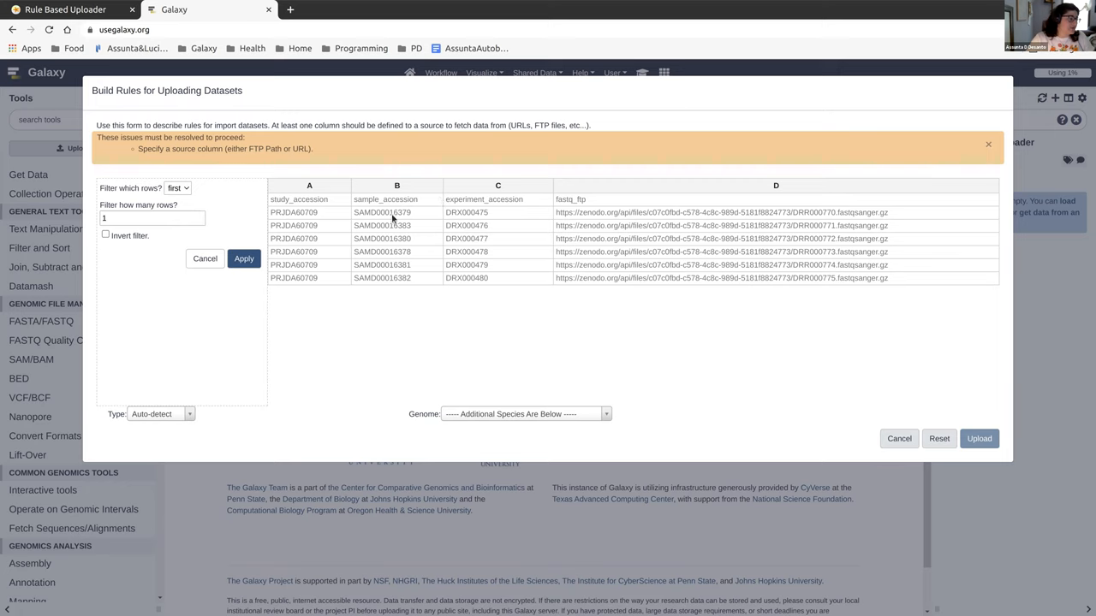
pyautogui.click(243, 259)
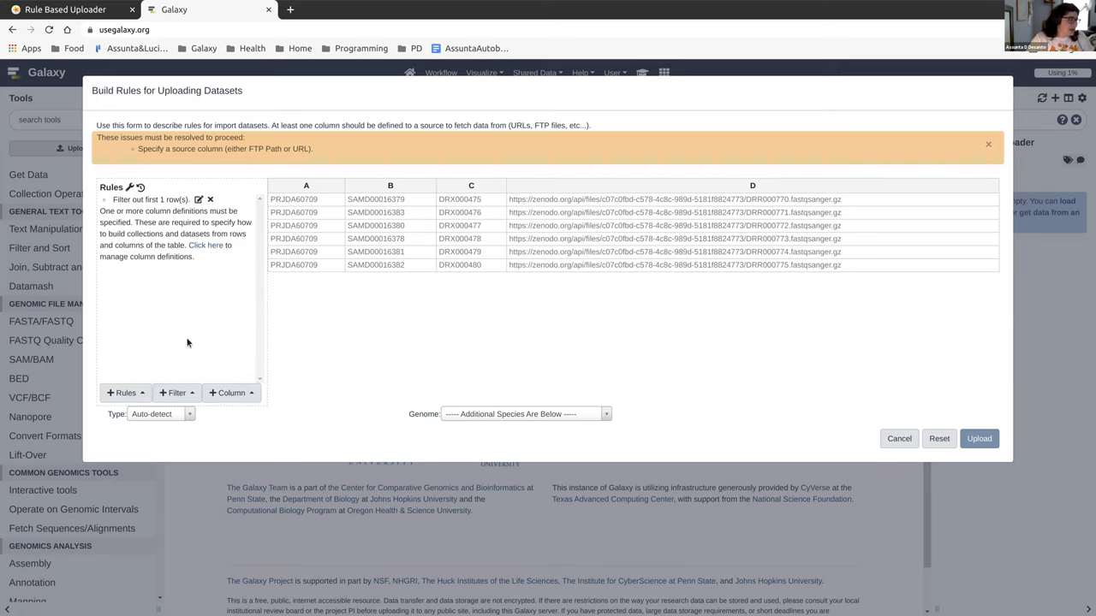
pyautogui.moveTo(89, 170)
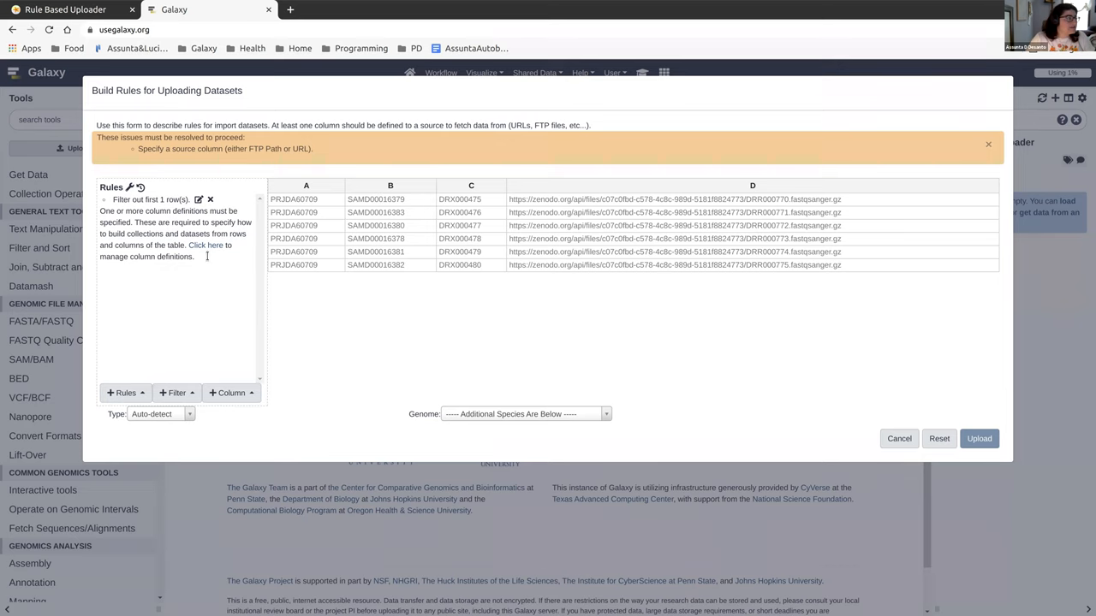
pyautogui.click(71, 10)
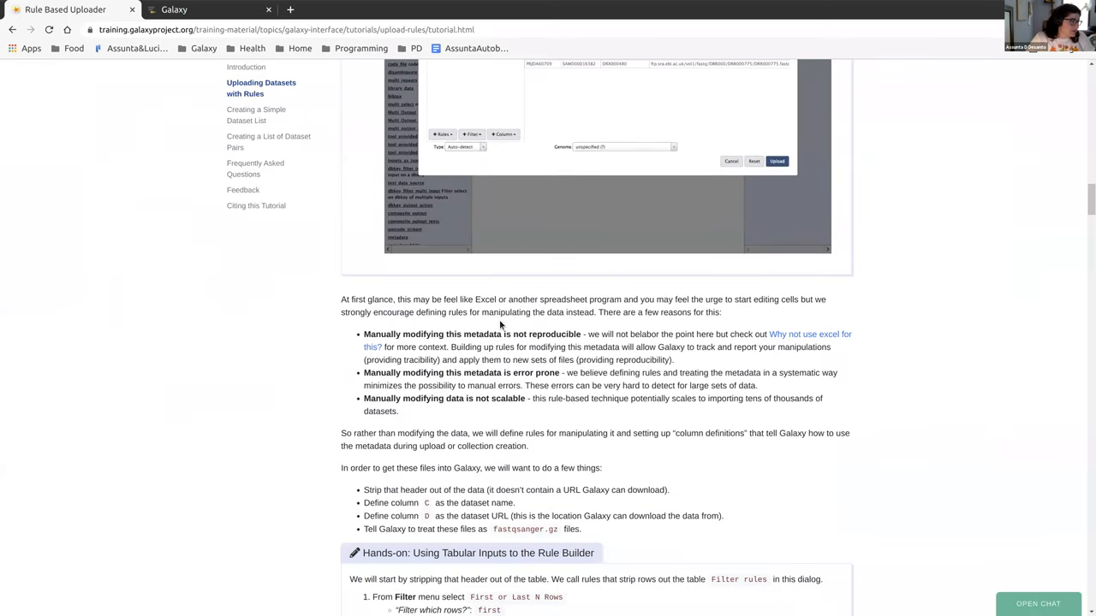
pyautogui.scroll(-3)
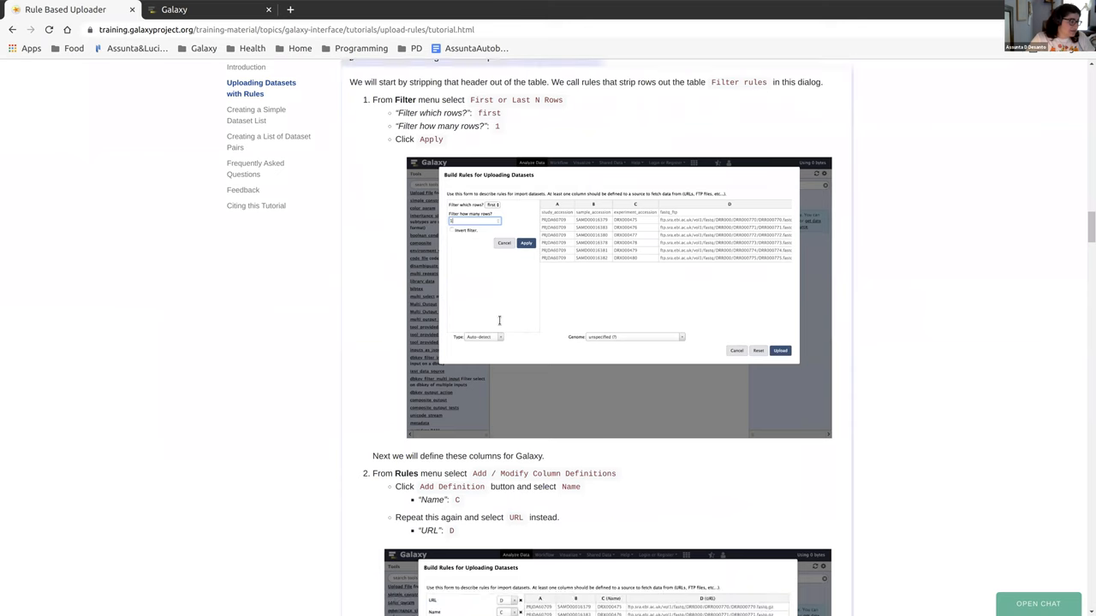
pyautogui.scroll(-3)
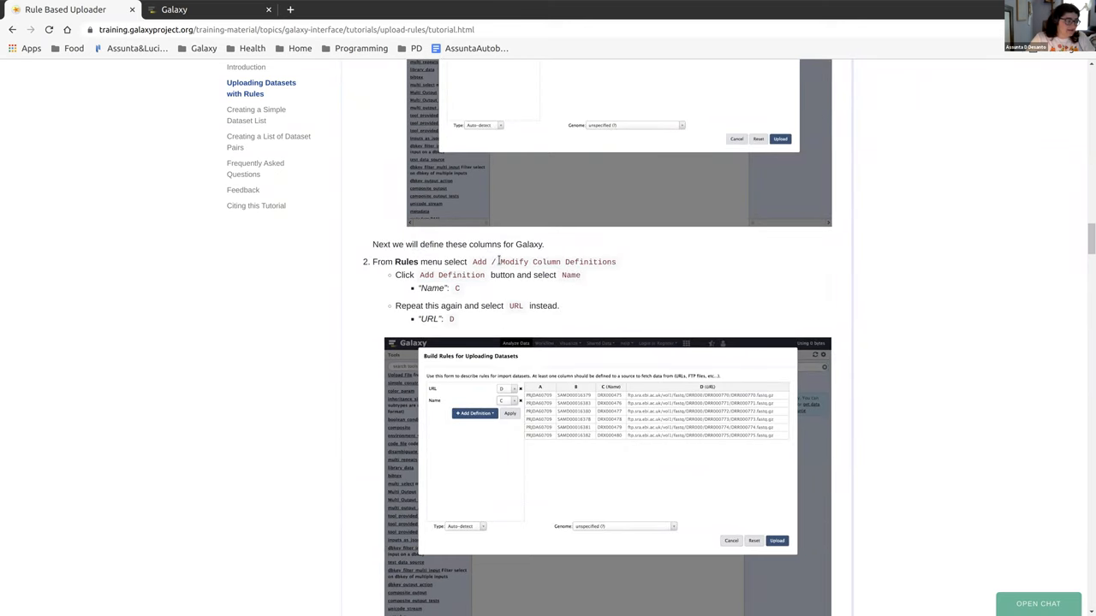
pyautogui.moveTo(509, 288)
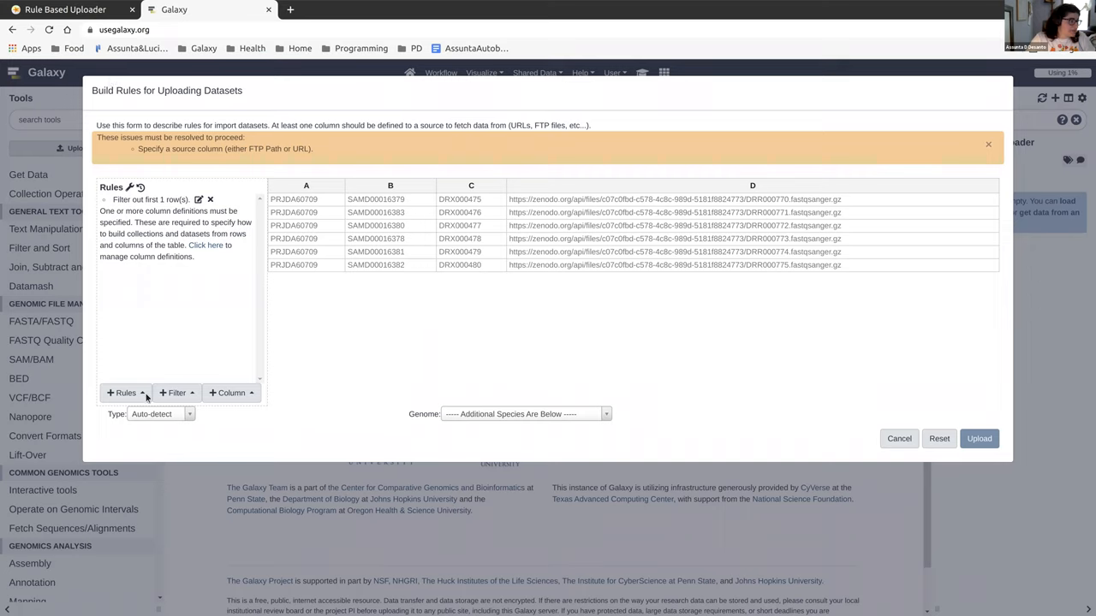
pyautogui.moveTo(476, 265)
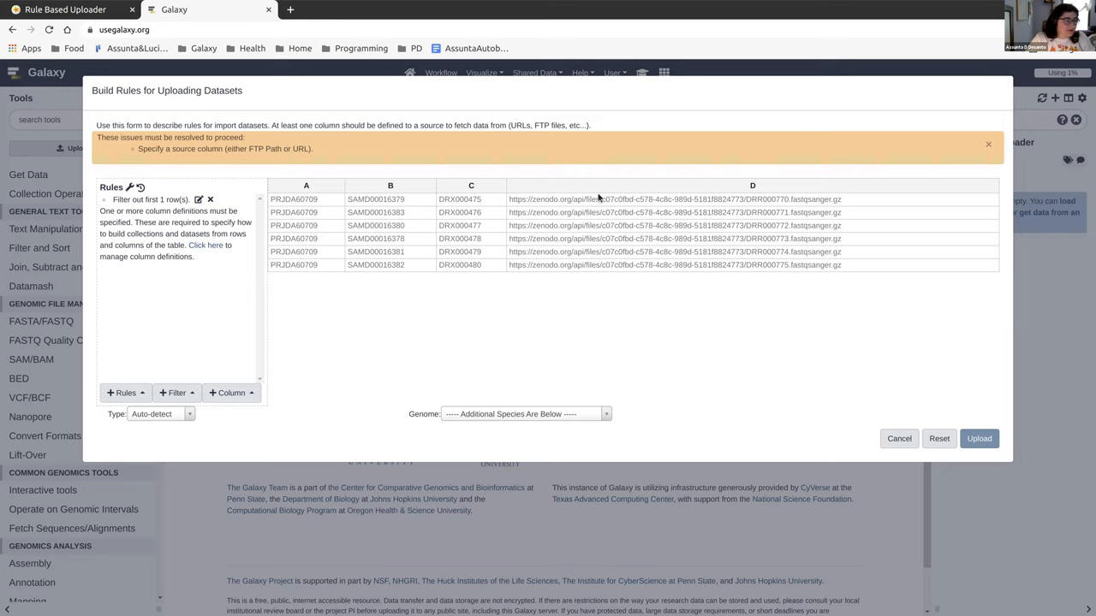
pyautogui.moveTo(271, 358)
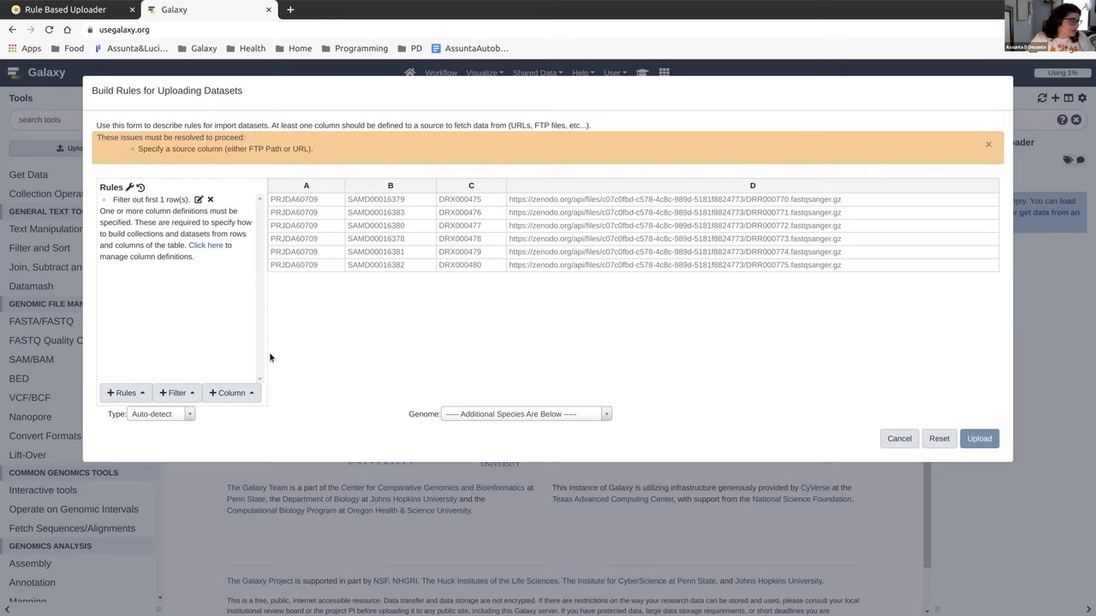
pyautogui.moveTo(188, 153)
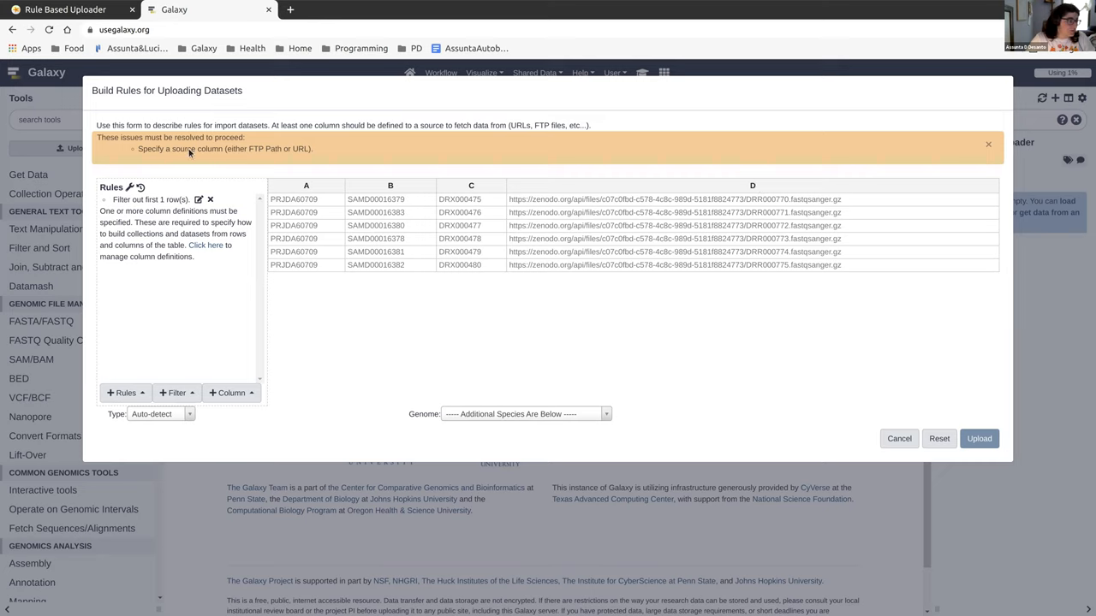
pyautogui.moveTo(192, 387)
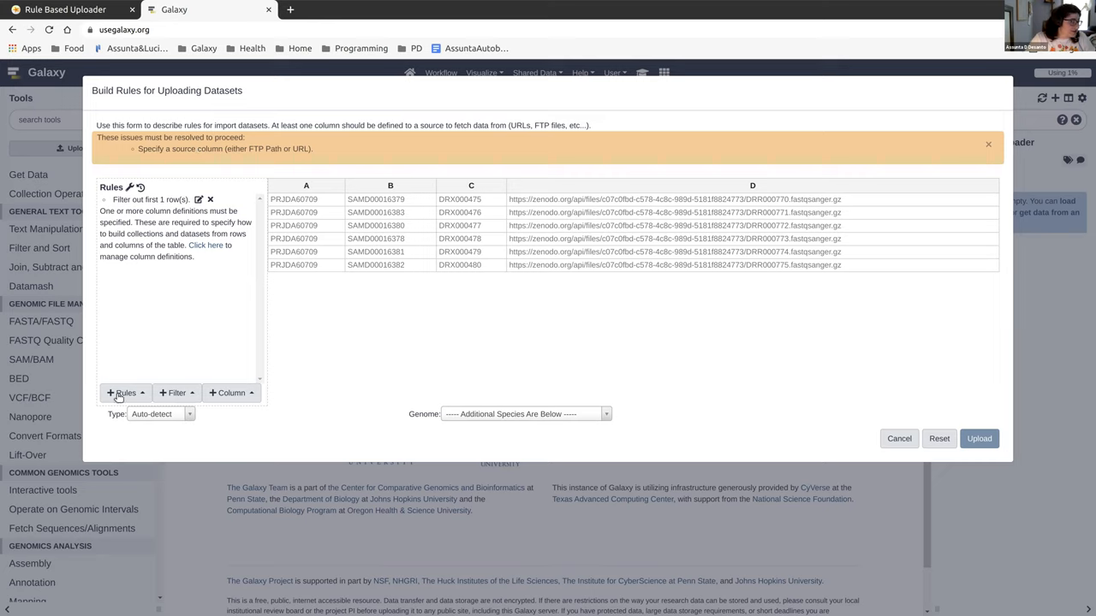
# Define column C as Name and column D as URL in the upload rules and apply.
pyautogui.click(125, 392)
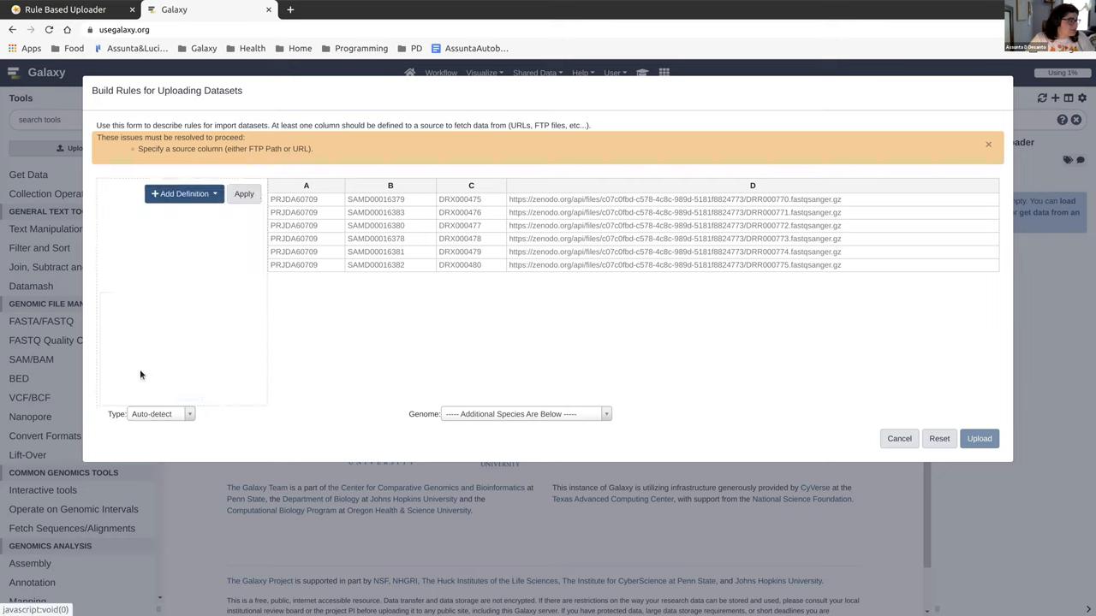
pyautogui.click(185, 193)
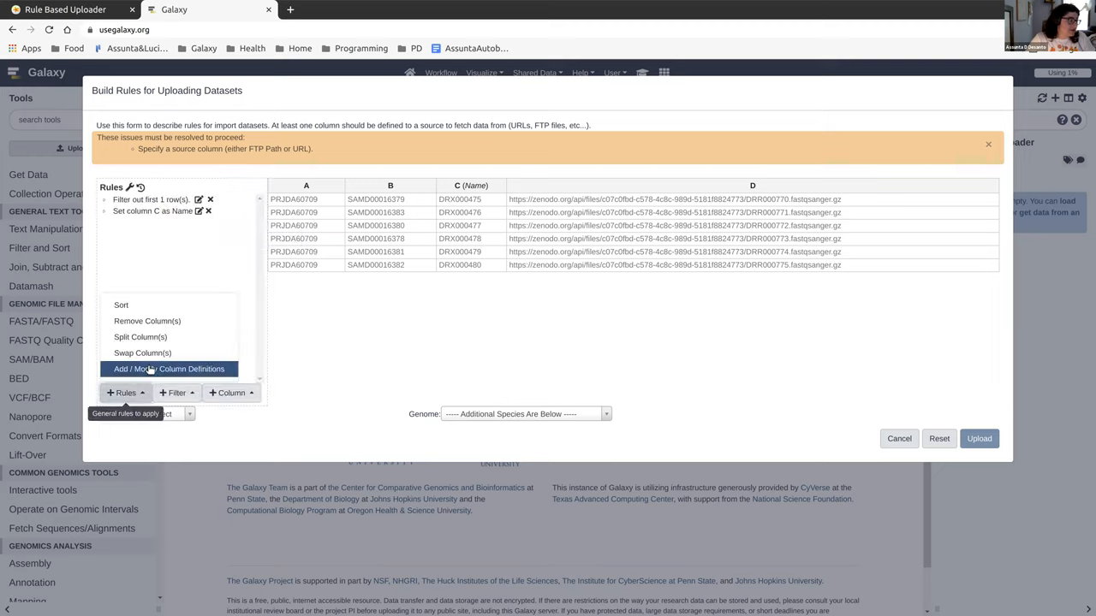
pyautogui.click(168, 370)
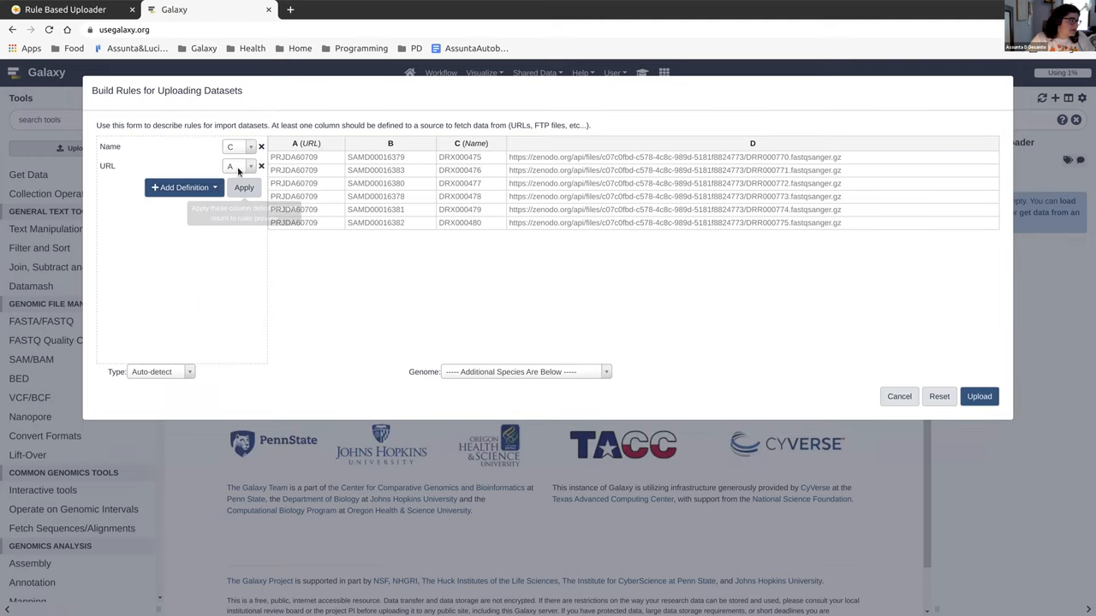
pyautogui.click(238, 164)
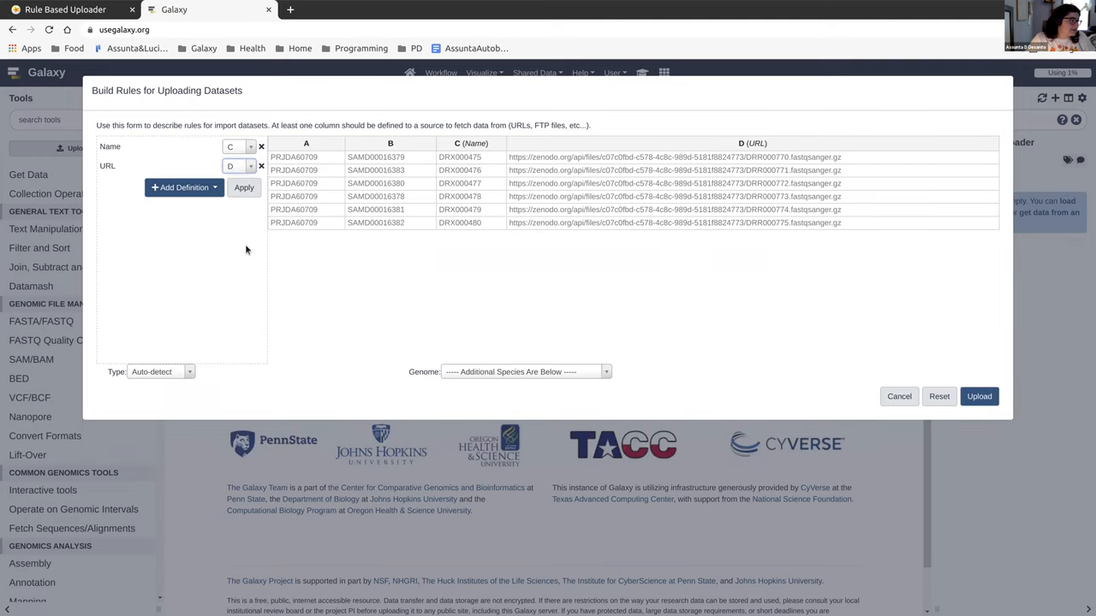
pyautogui.click(243, 186)
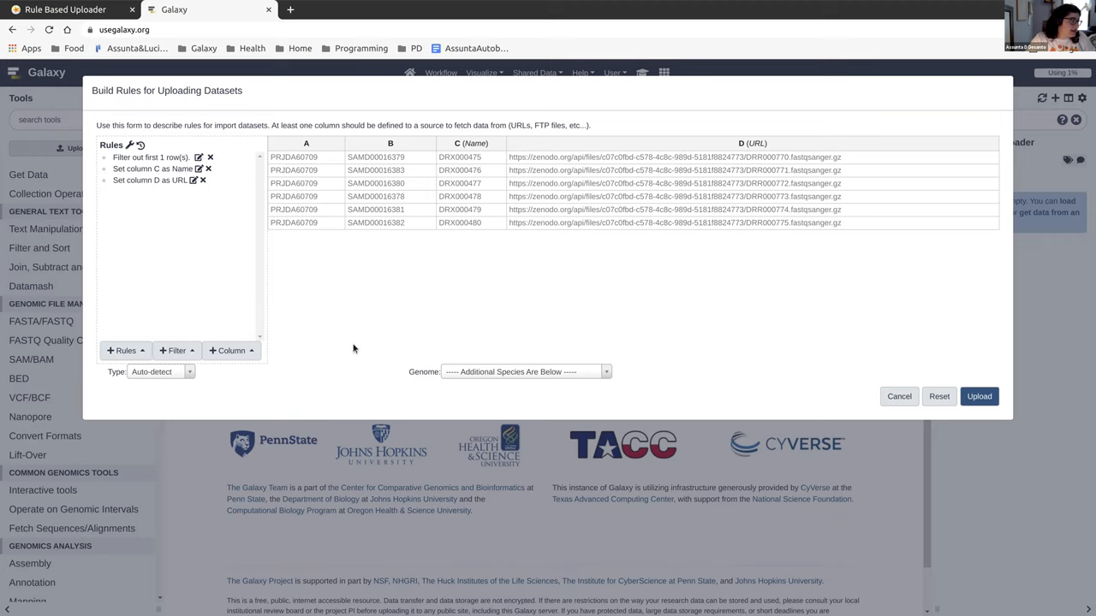
pyautogui.moveTo(278, 254)
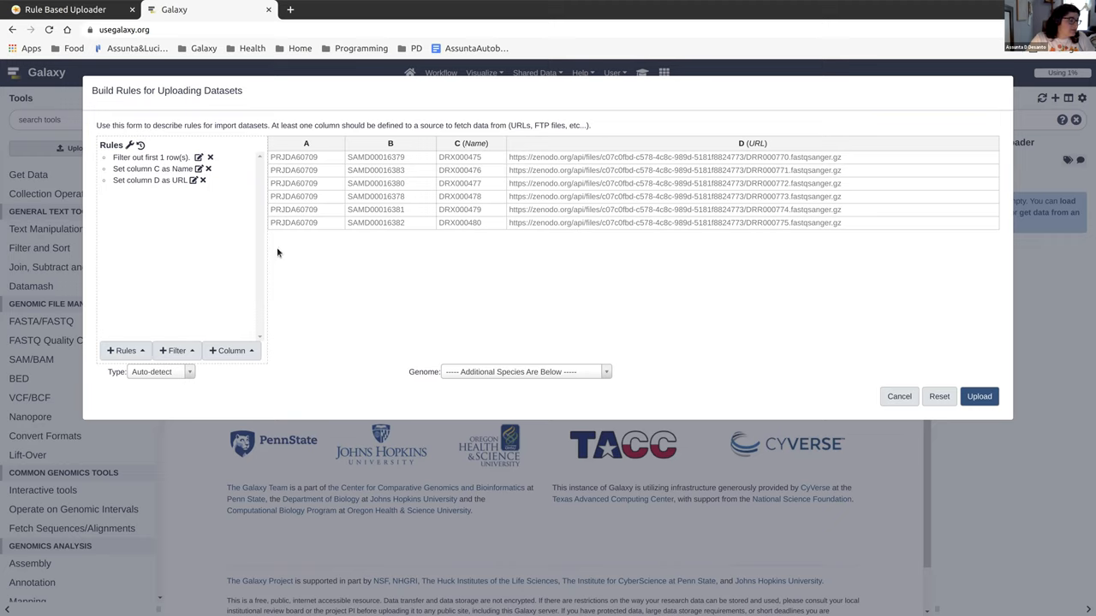
pyautogui.moveTo(979, 397)
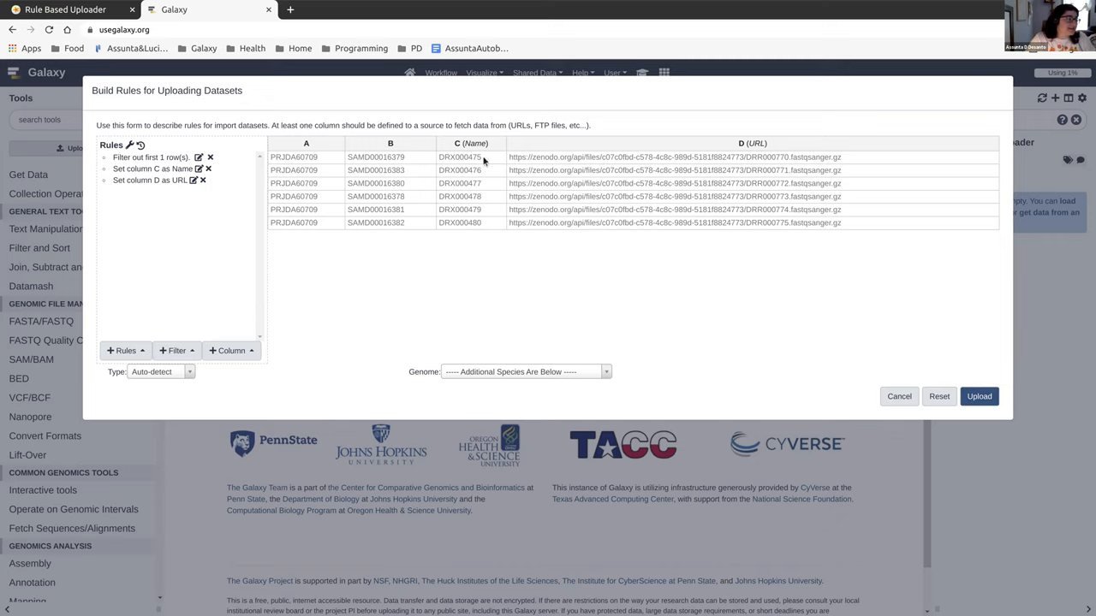
# Submit the rule-based upload and dismiss the submission notice.
pyautogui.click(980, 395)
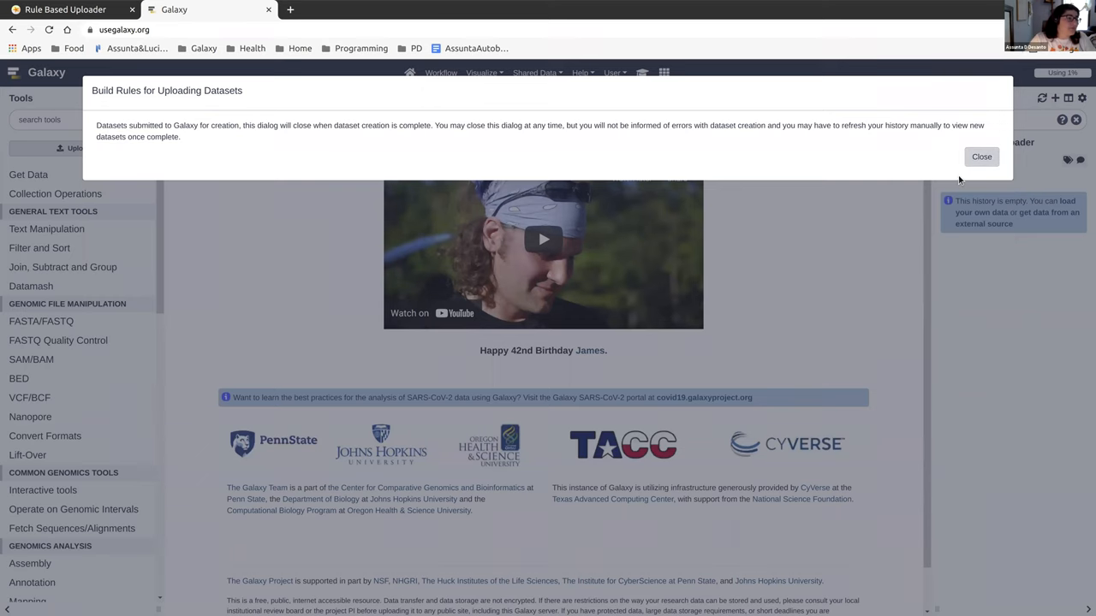
pyautogui.click(981, 158)
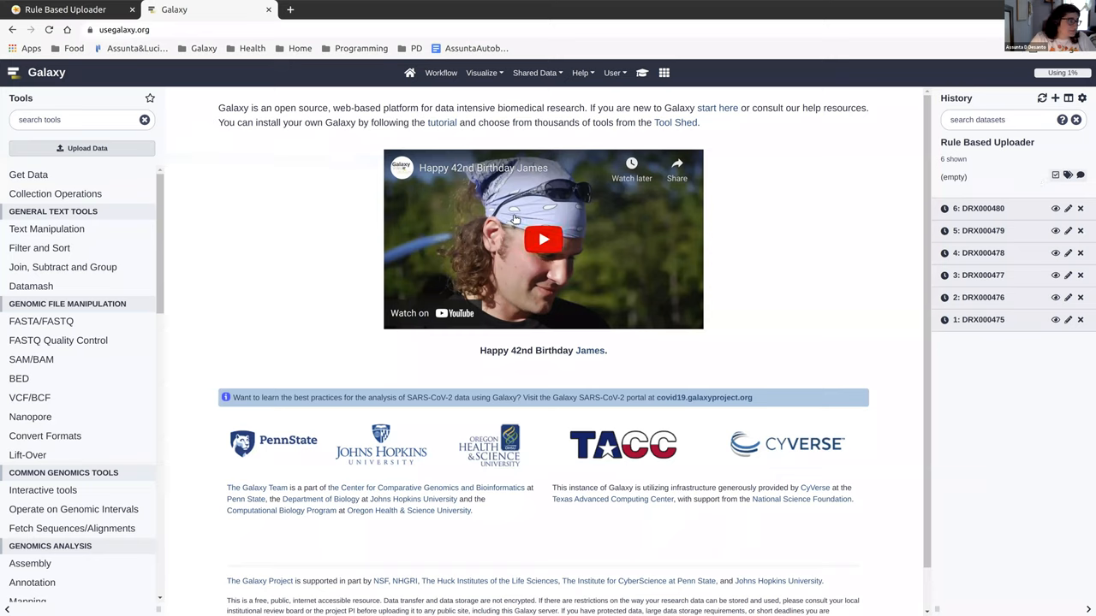
pyautogui.moveTo(840, 141)
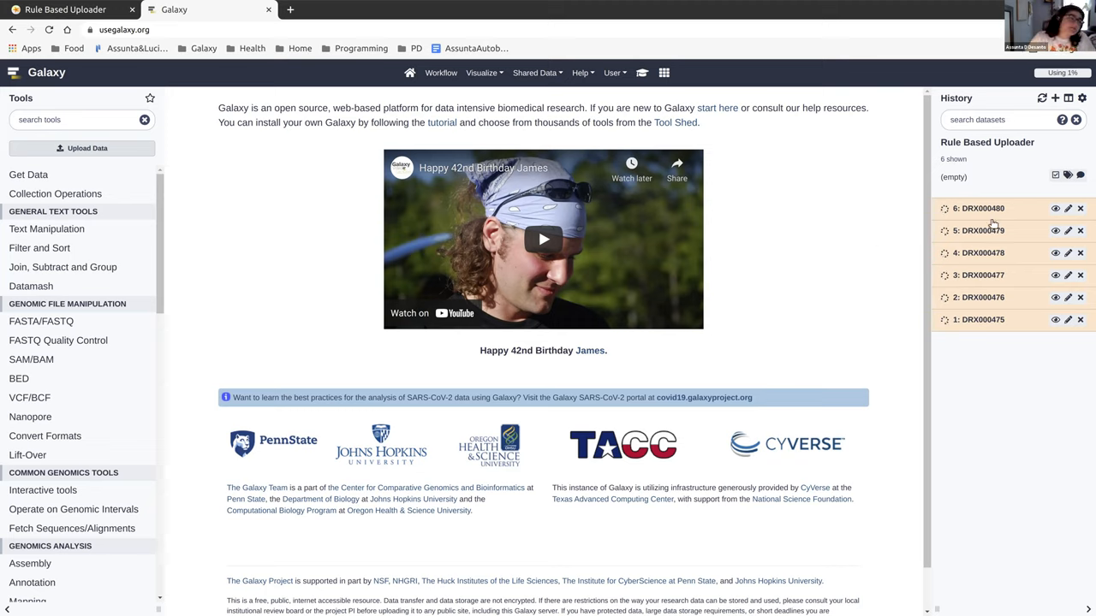
pyautogui.moveTo(993, 224)
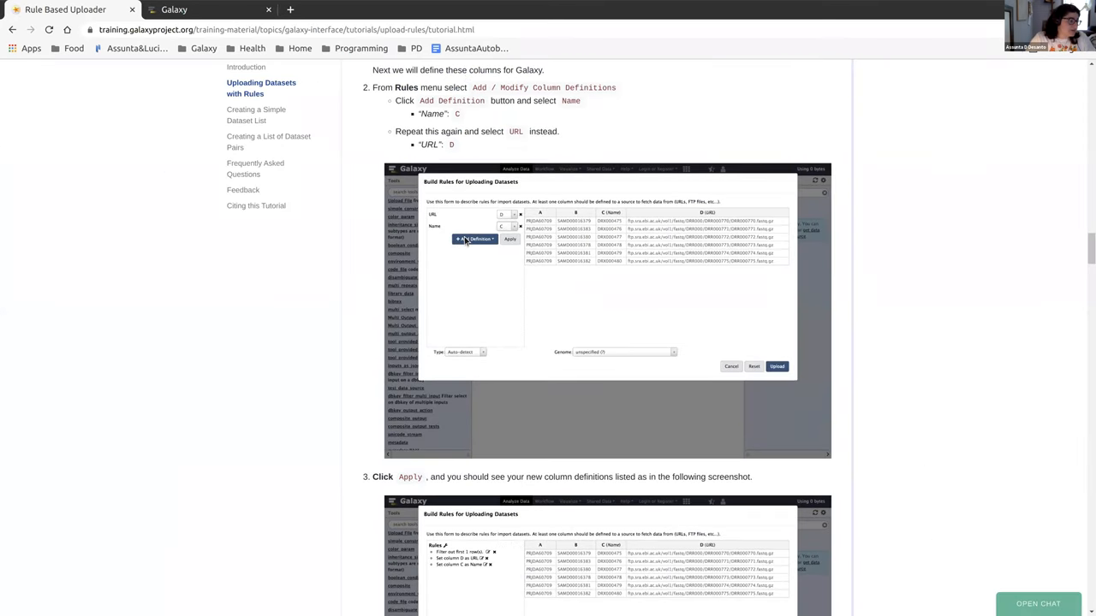
pyautogui.scroll(-3)
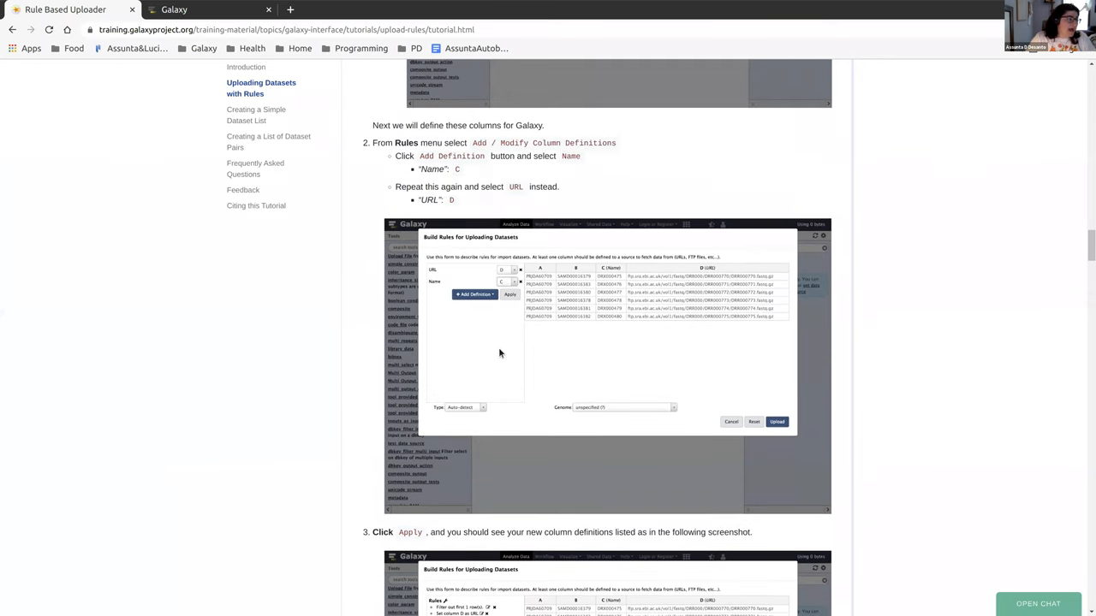
pyautogui.scroll(-3)
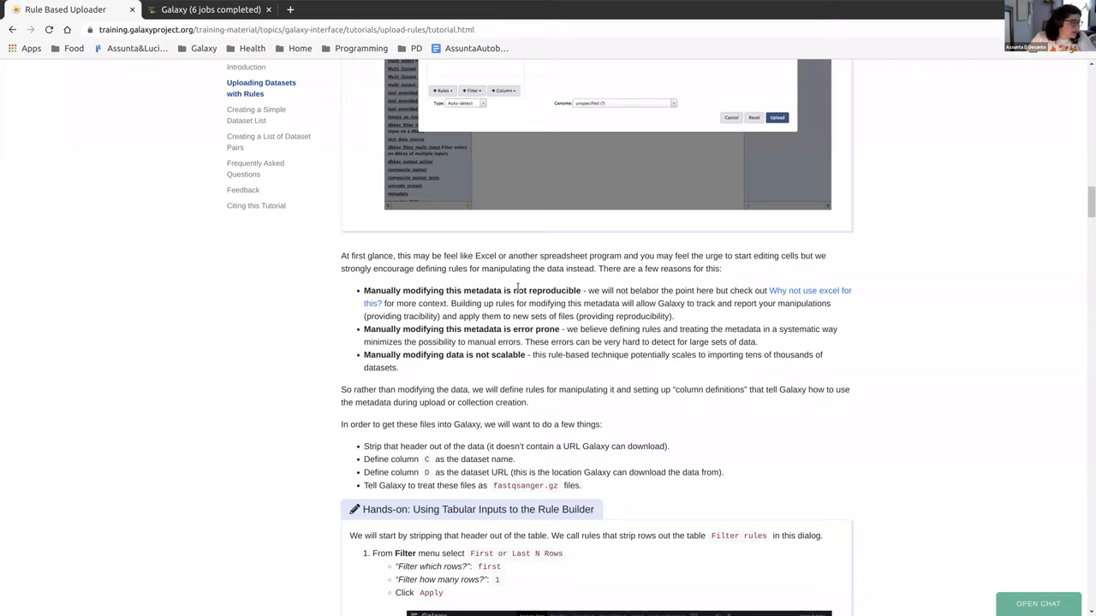
pyautogui.moveTo(524, 368)
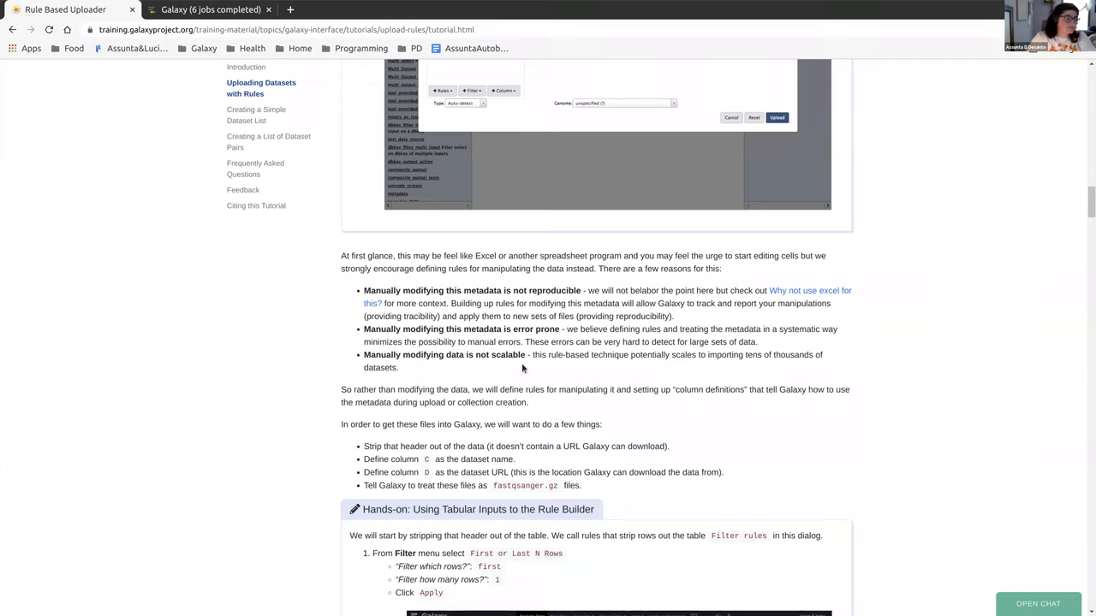
pyautogui.moveTo(805, 291)
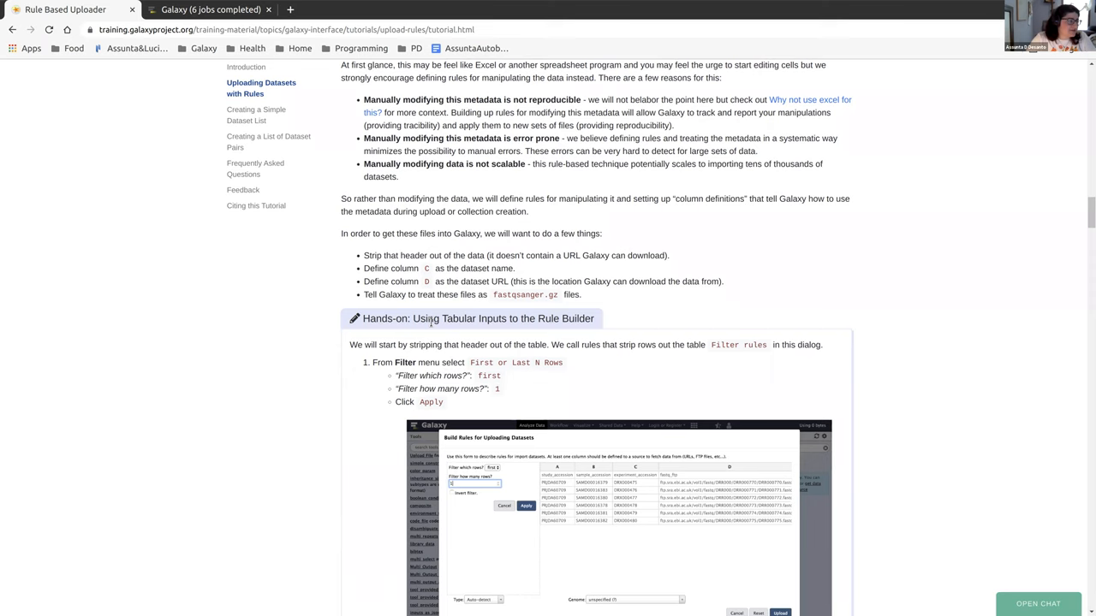
pyautogui.scroll(-3)
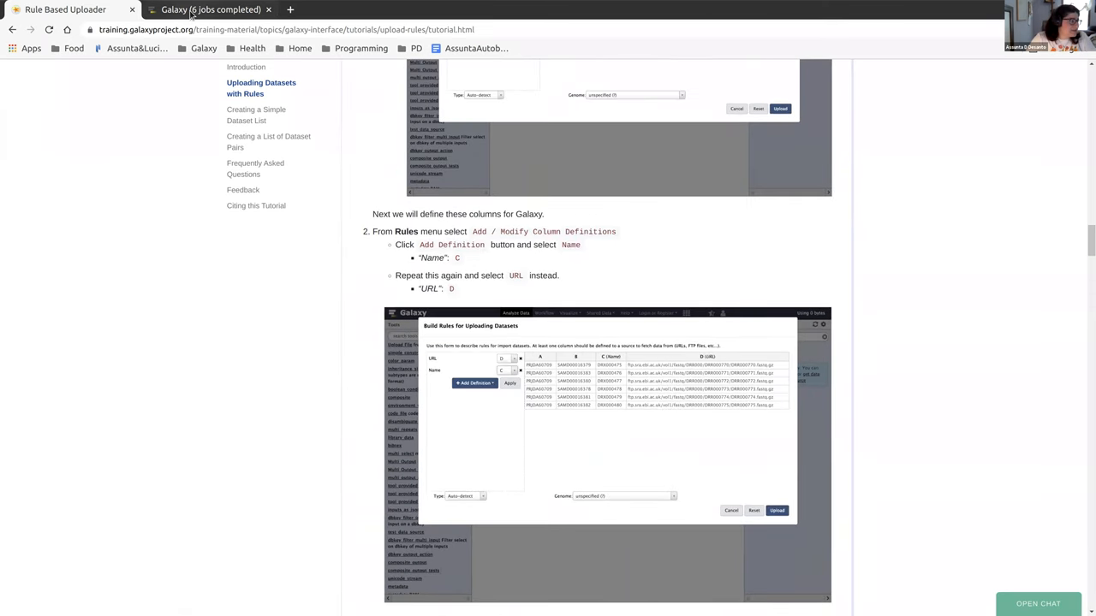
pyautogui.moveTo(1000, 212)
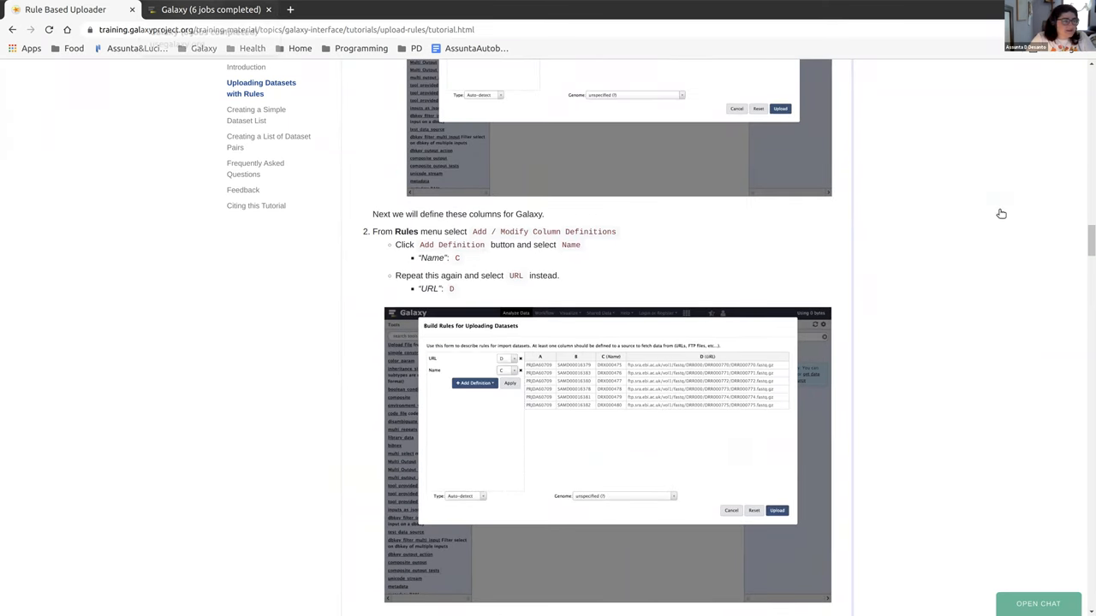
pyautogui.click(209, 11)
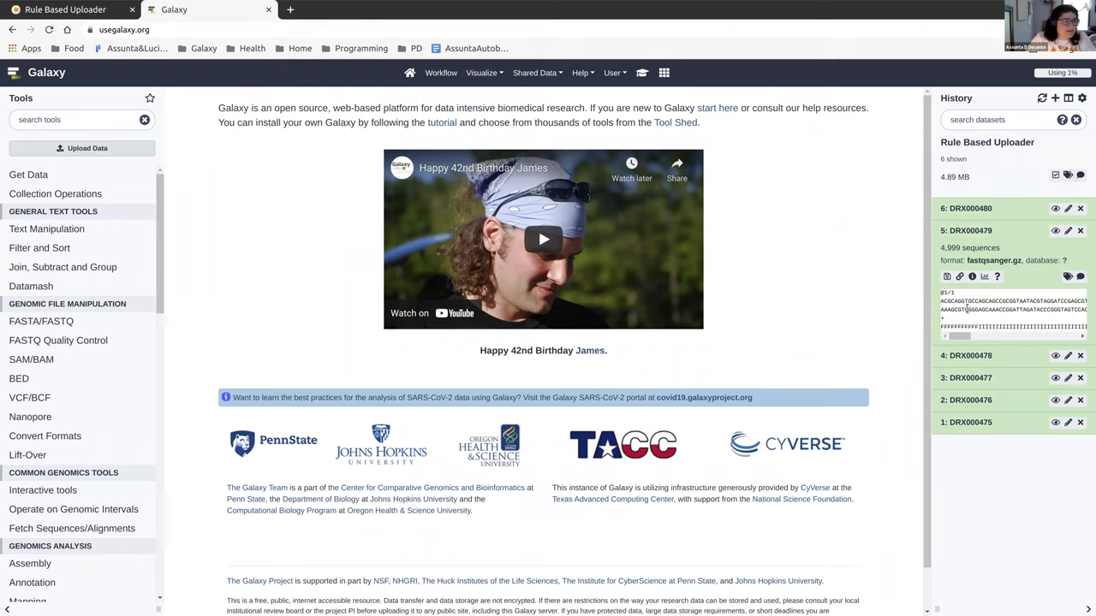
pyautogui.click(985, 229)
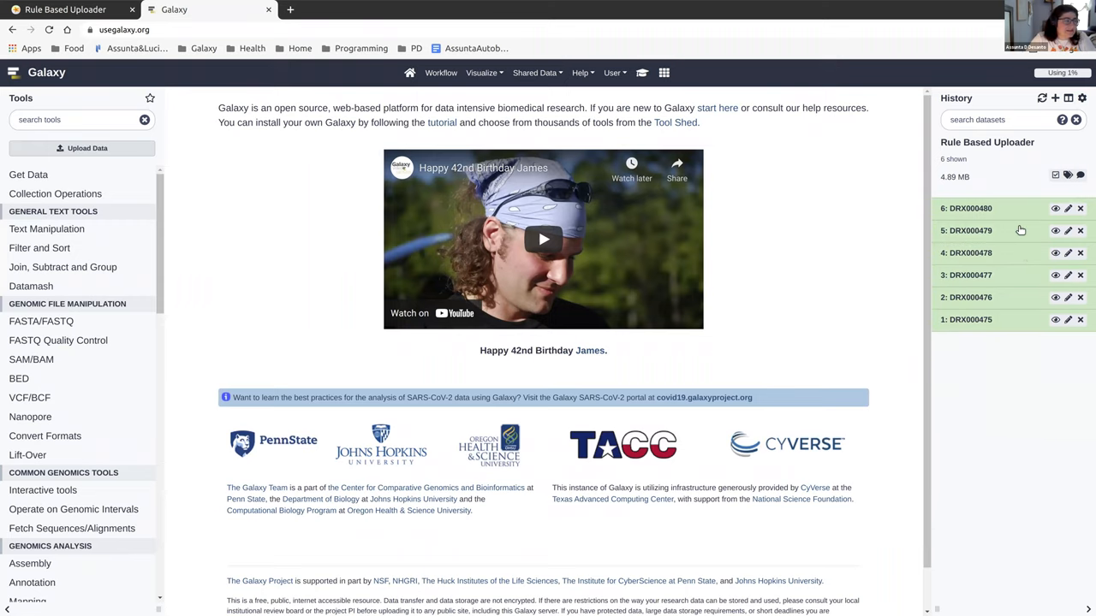
pyautogui.click(65, 10)
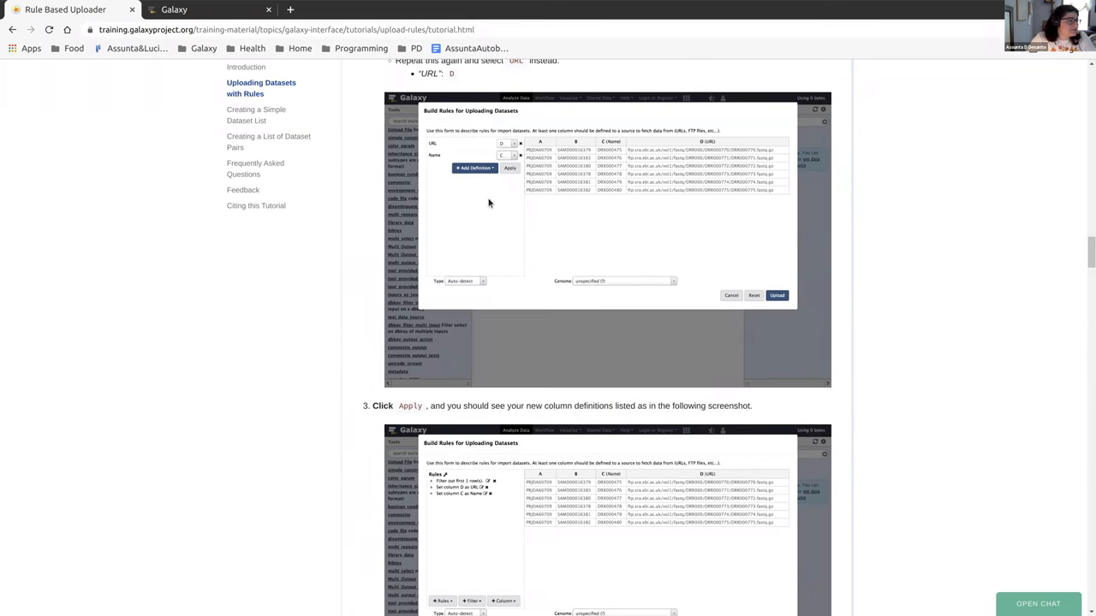
# Reach Creating a Simple Dataset List and expand its new-history tip.
pyautogui.scroll(-3)
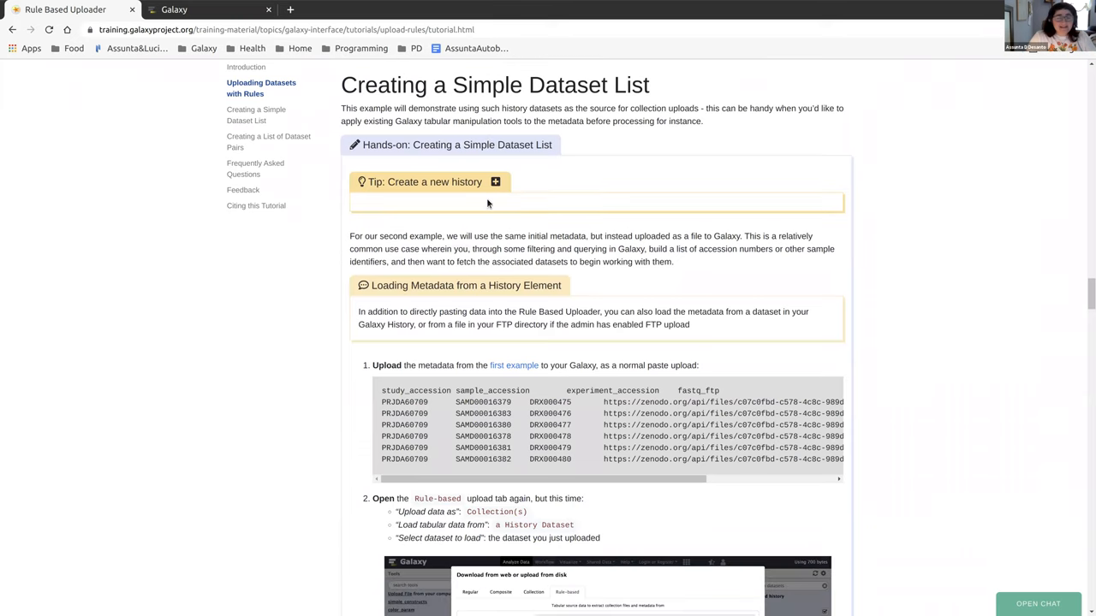
pyautogui.scroll(-3)
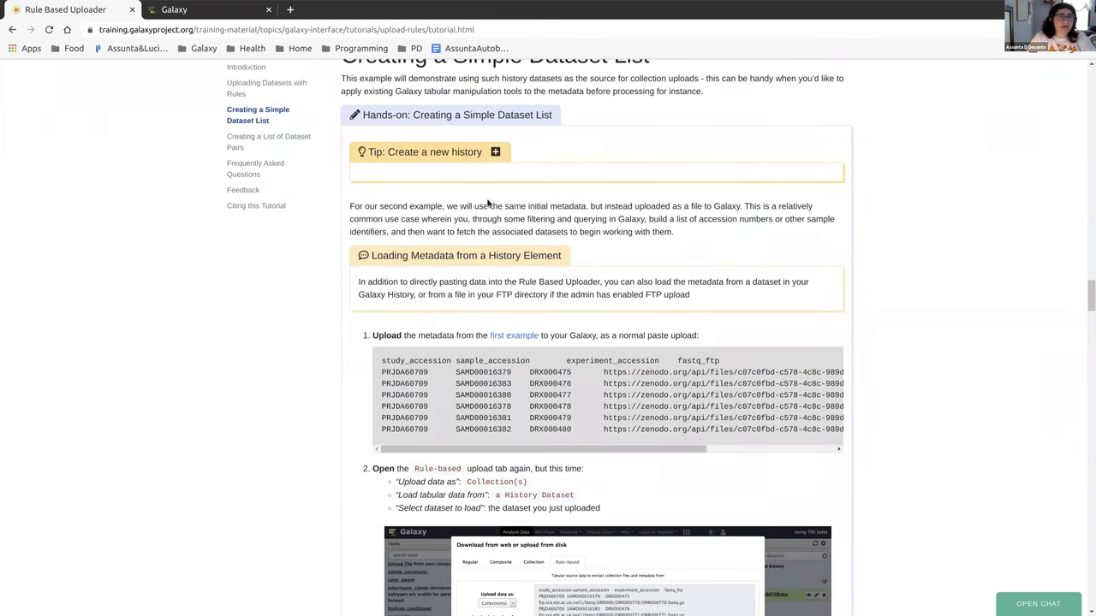
pyautogui.moveTo(455, 190)
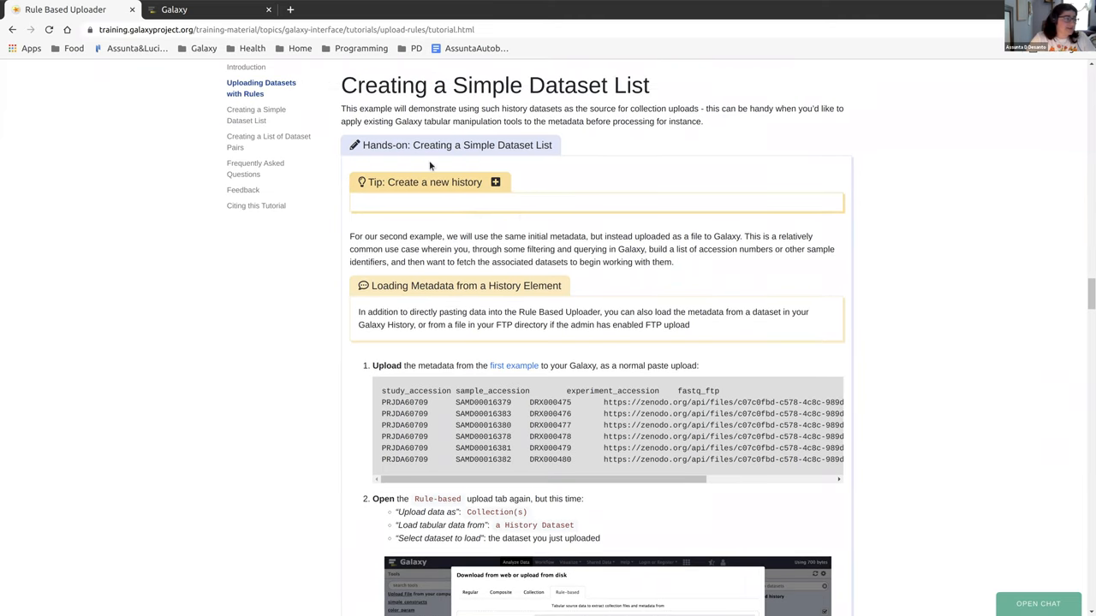
pyautogui.click(495, 182)
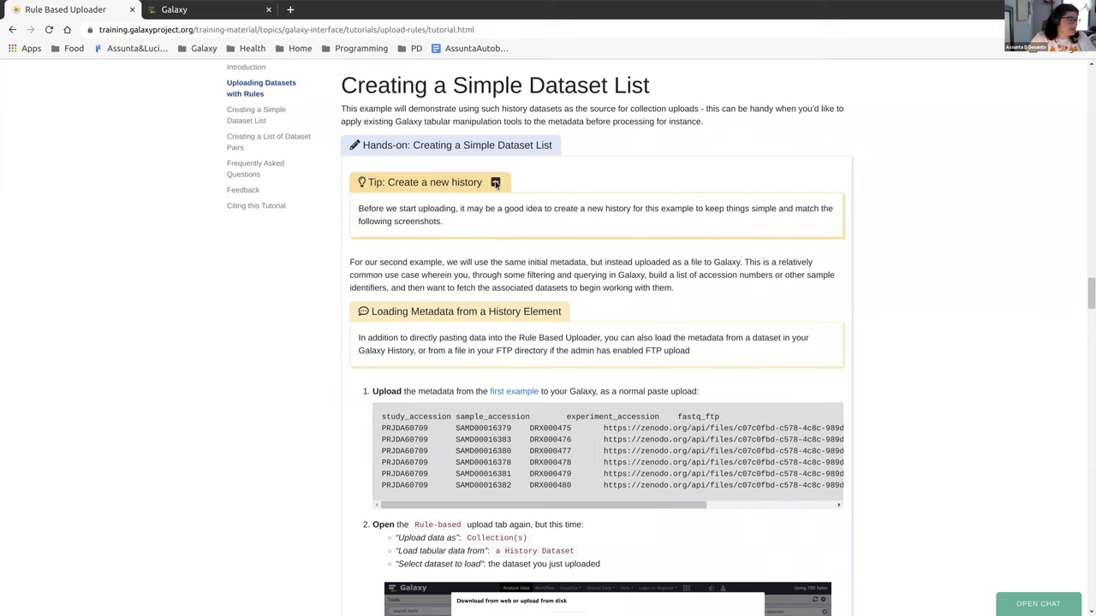
pyautogui.scroll(-3)
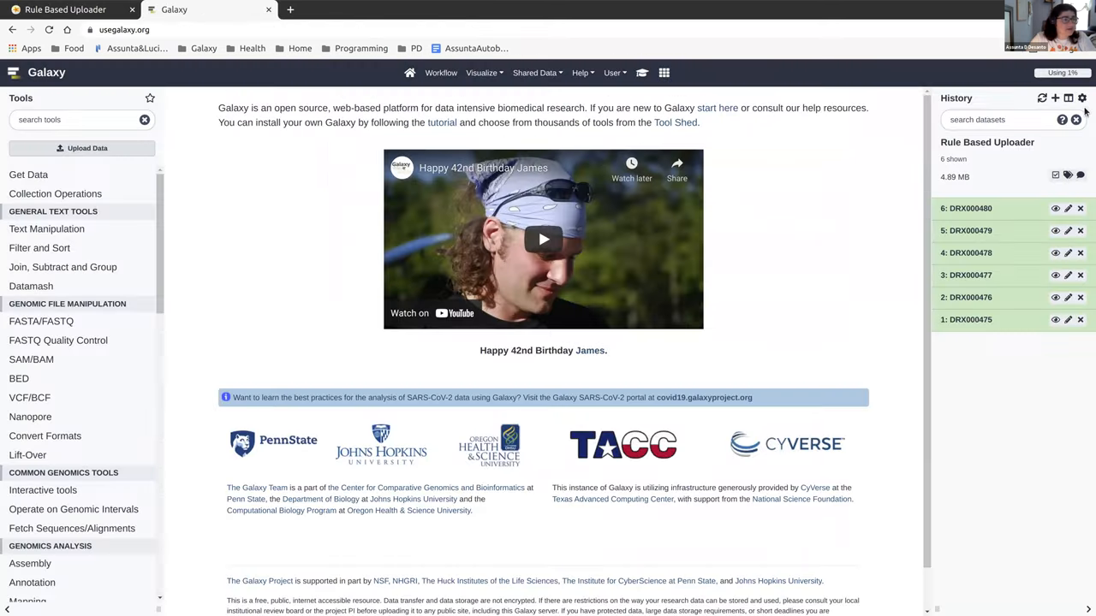
# Create a new empty history and begin naming it Simple List Uploader.
pyautogui.click(1054, 97)
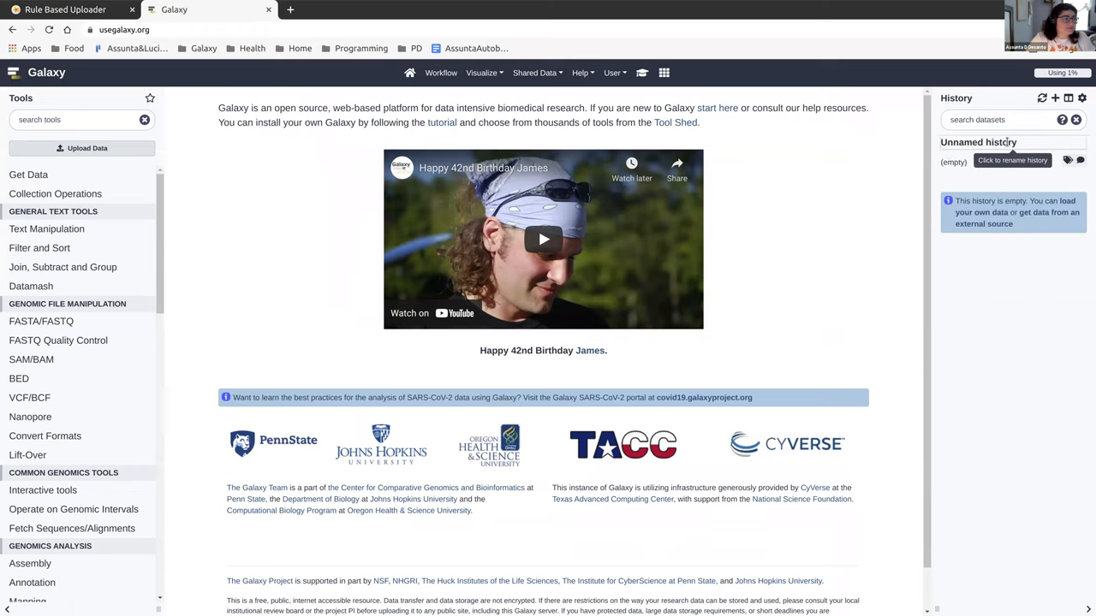
pyautogui.write('Simple Da')
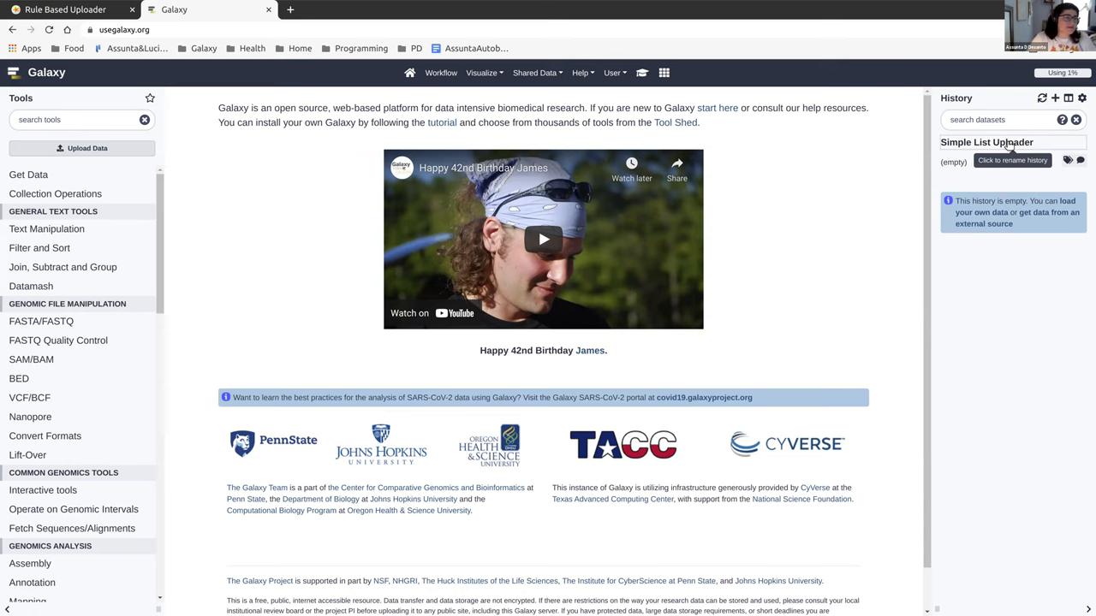
# Locate the second example's metadata table in the tutorial and return to Galaxy.
pyautogui.click(65, 11)
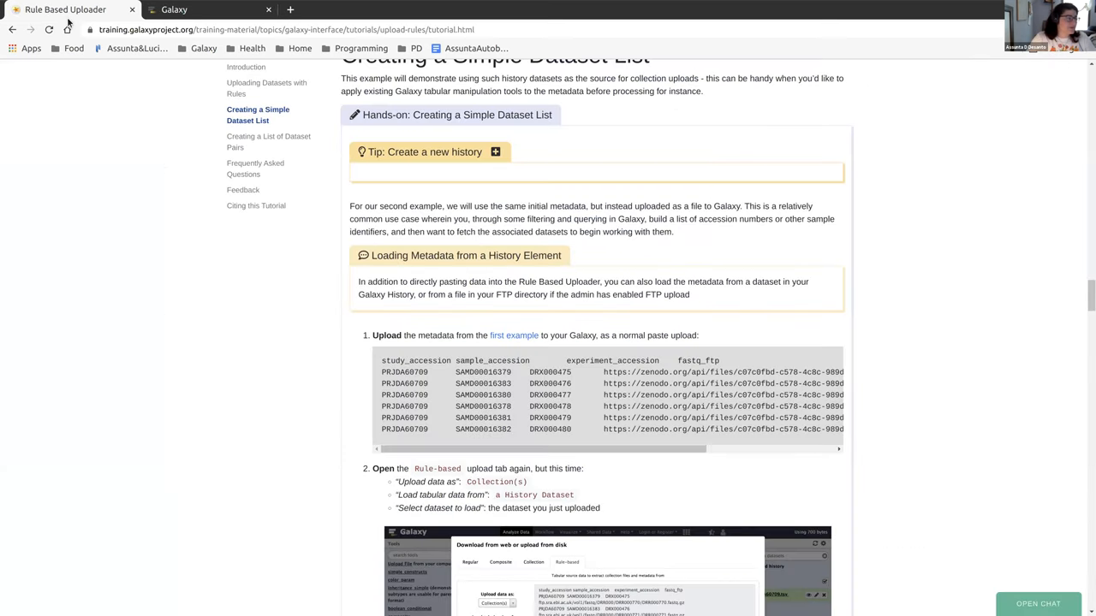
pyautogui.scroll(-3)
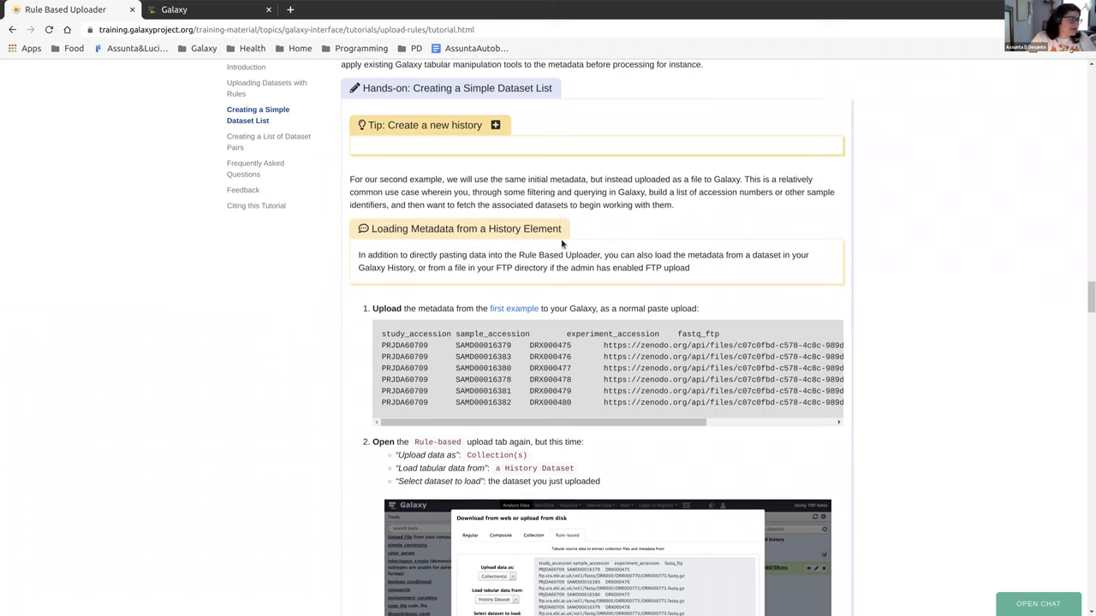
pyautogui.scroll(-3)
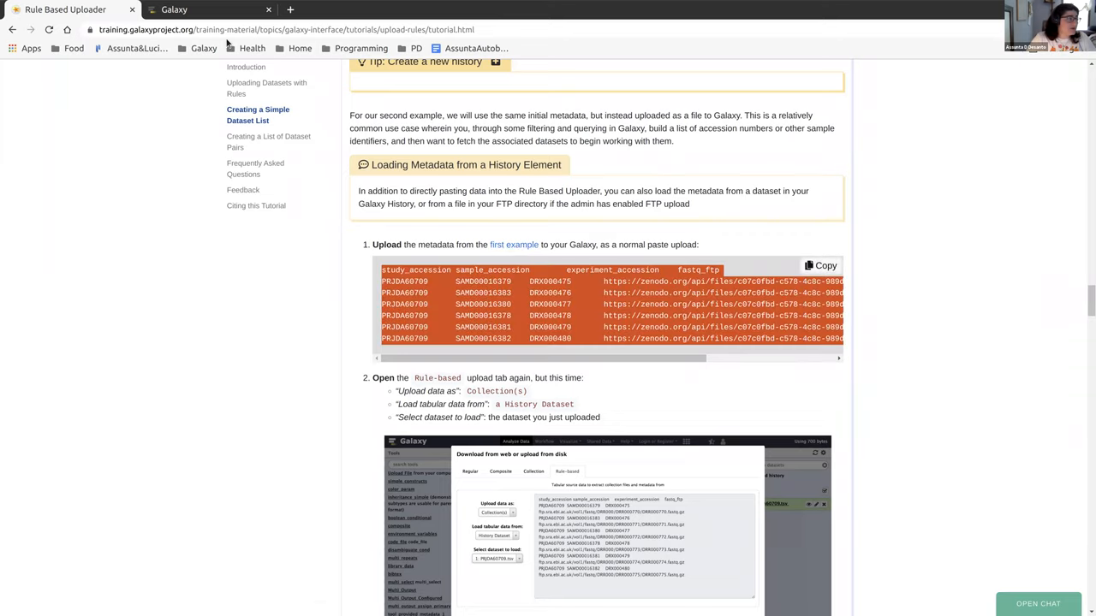
pyautogui.click(205, 11)
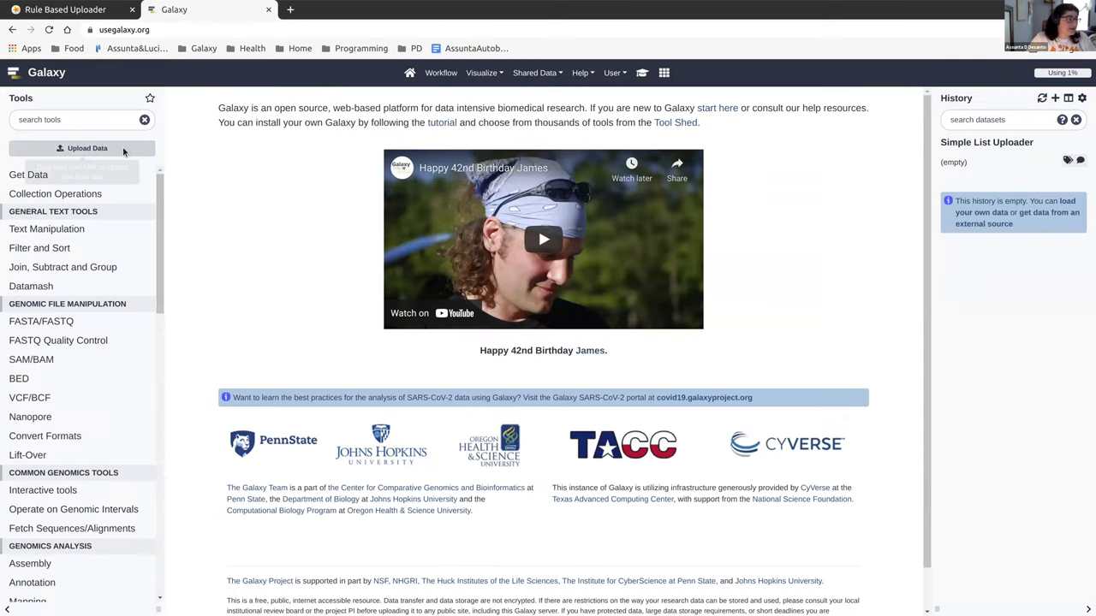
# Add a Paste/Fetch entry named 'New File', removing an extra empty entry.
pyautogui.click(82, 147)
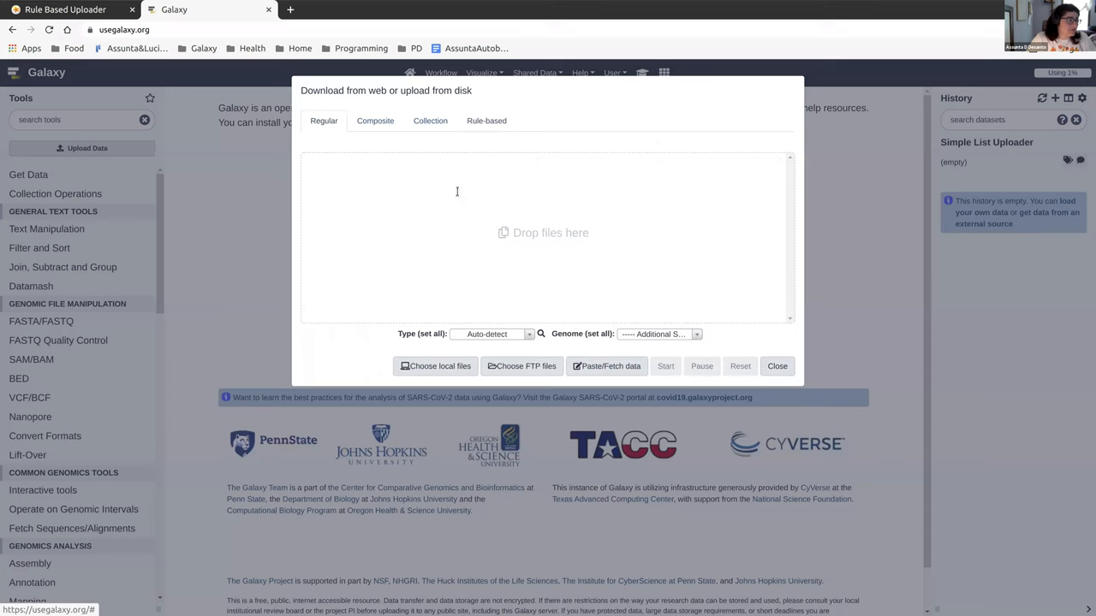
pyautogui.moveTo(606, 367)
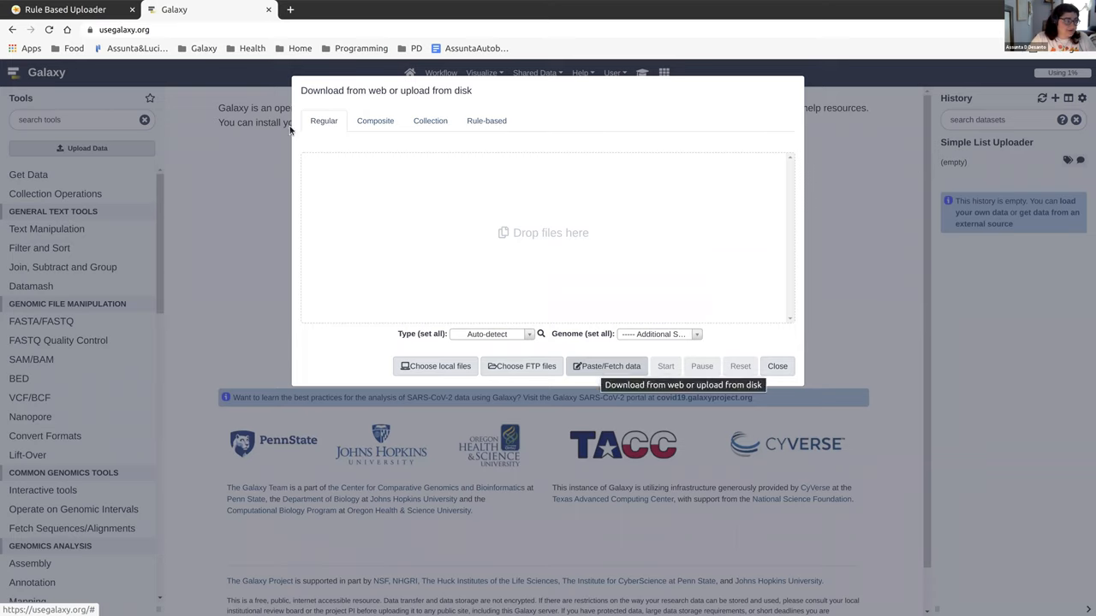
pyautogui.click(606, 366)
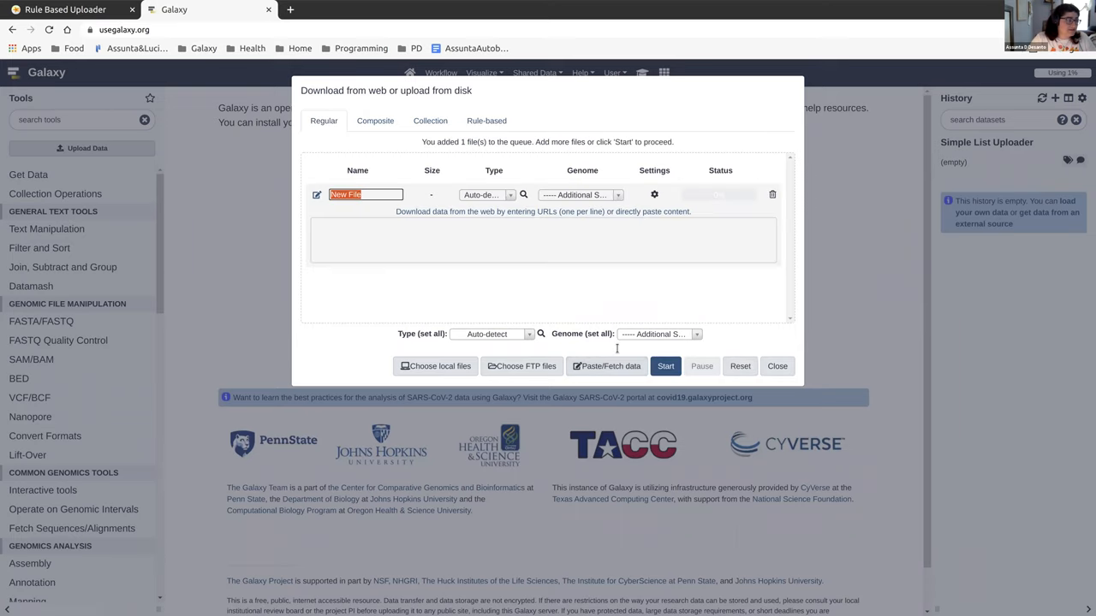
pyautogui.click(542, 240)
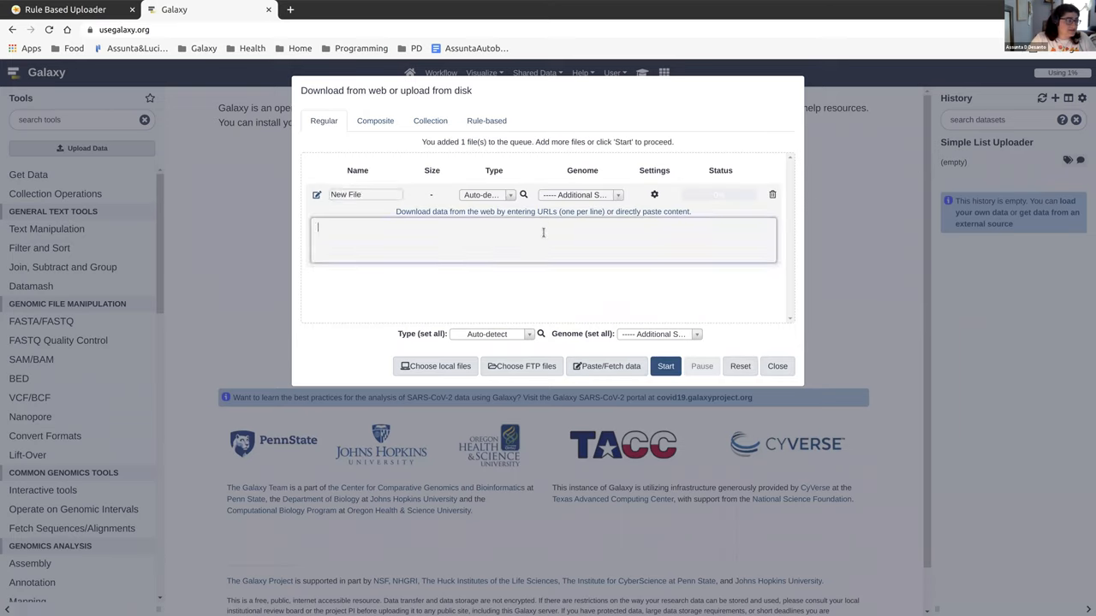
pyautogui.write('New File')
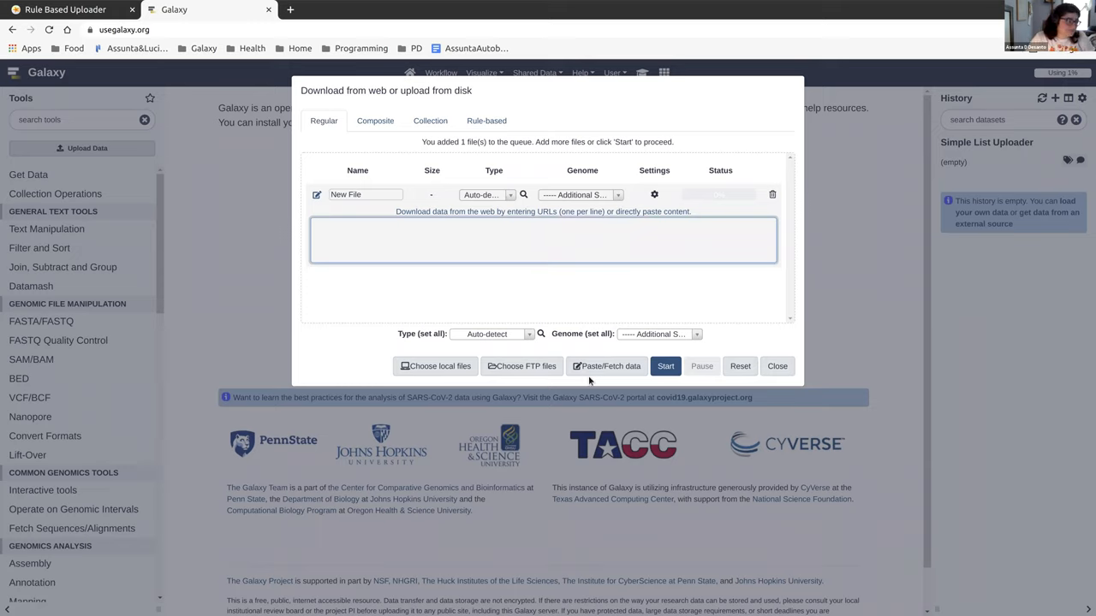
pyautogui.click(606, 366)
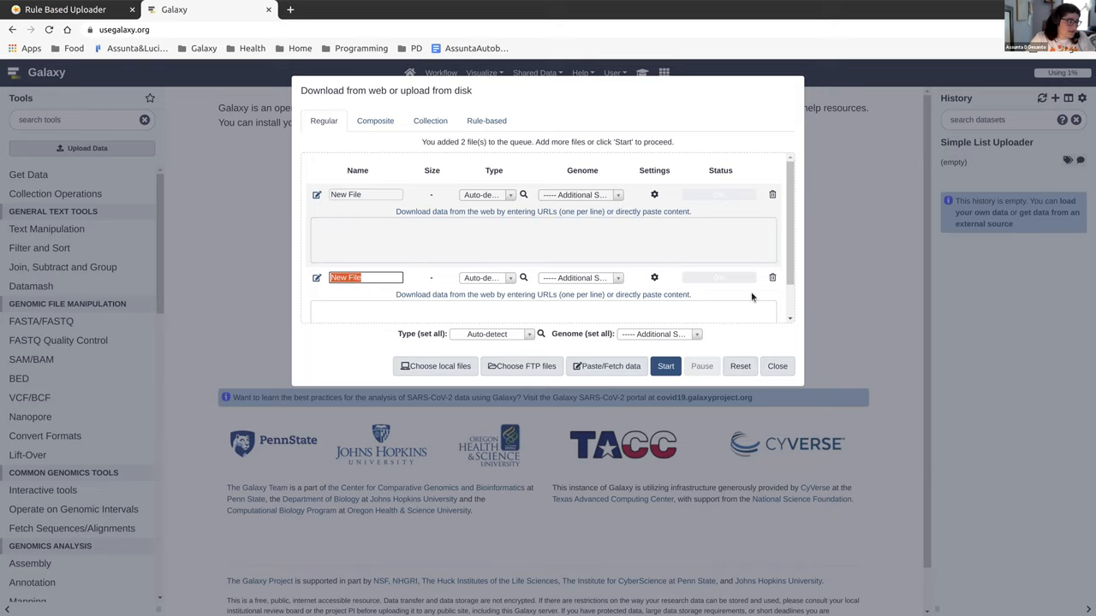
pyautogui.click(770, 277)
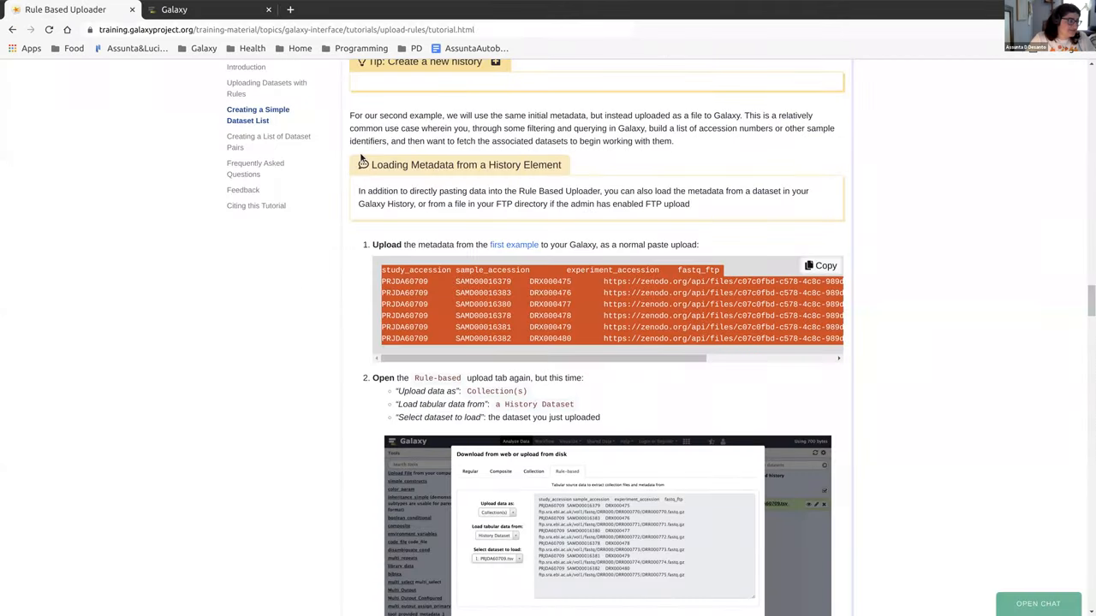
# Start uploading the pasted metadata so it appears as 'Pasted Entry', then close the dialog.
pyautogui.click(175, 10)
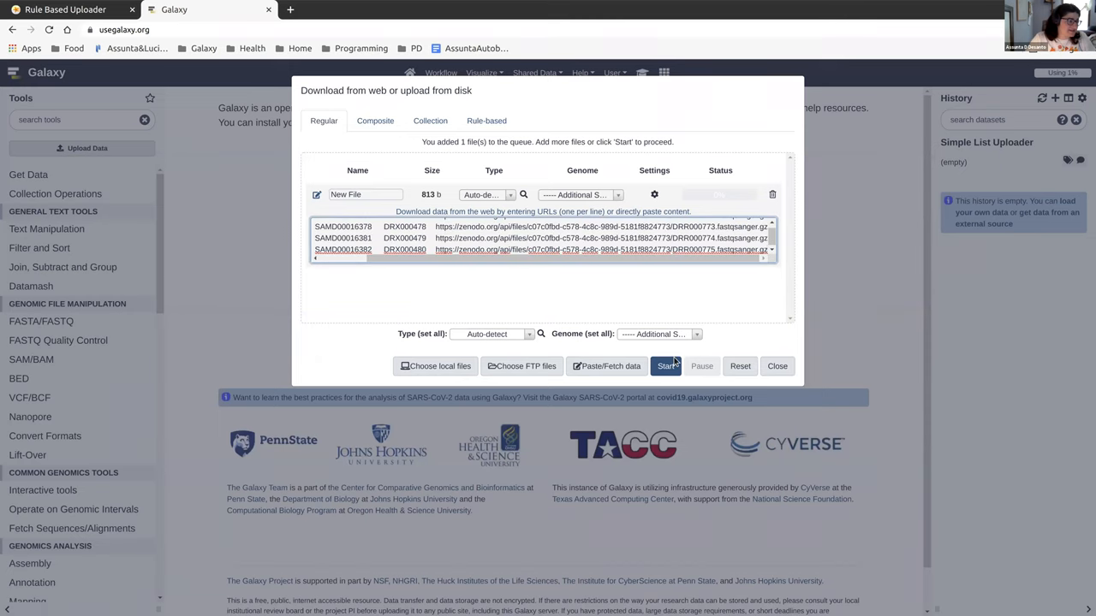
pyautogui.click(666, 366)
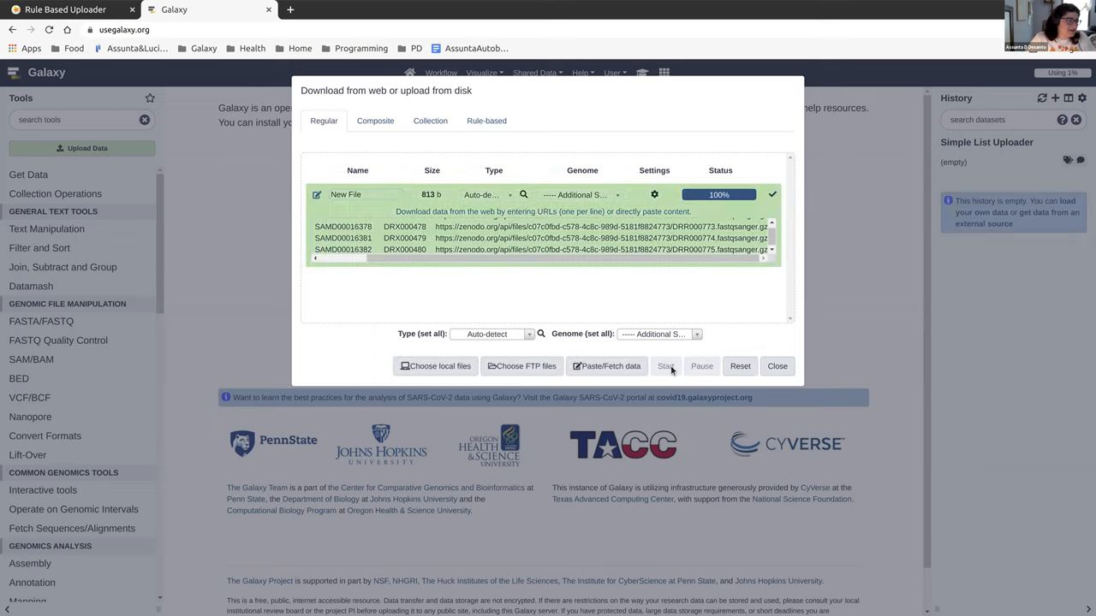
pyautogui.click(664, 367)
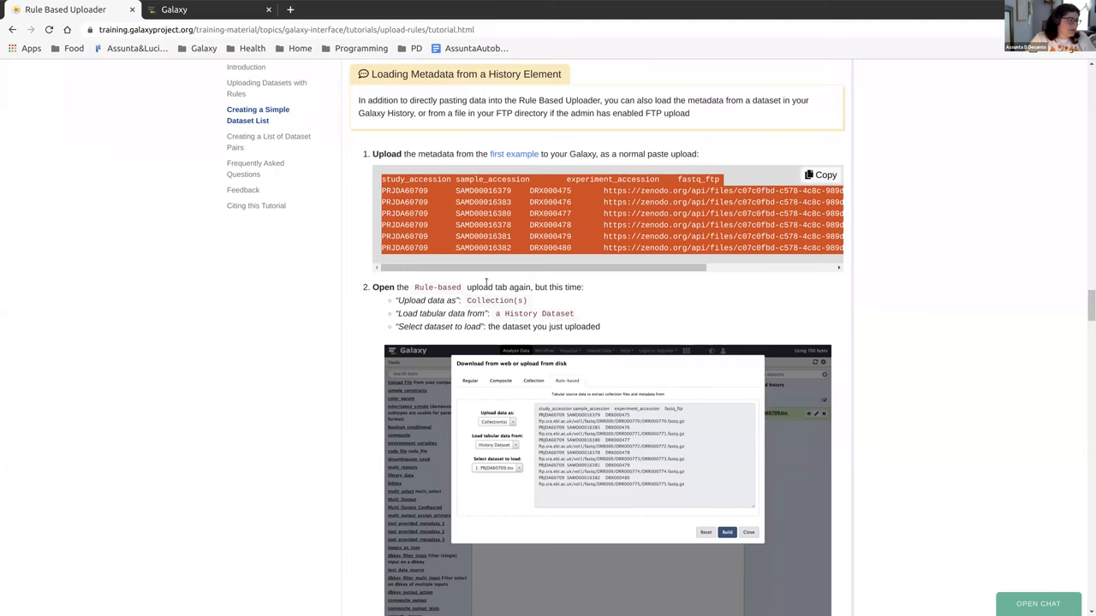
pyautogui.scroll(-3)
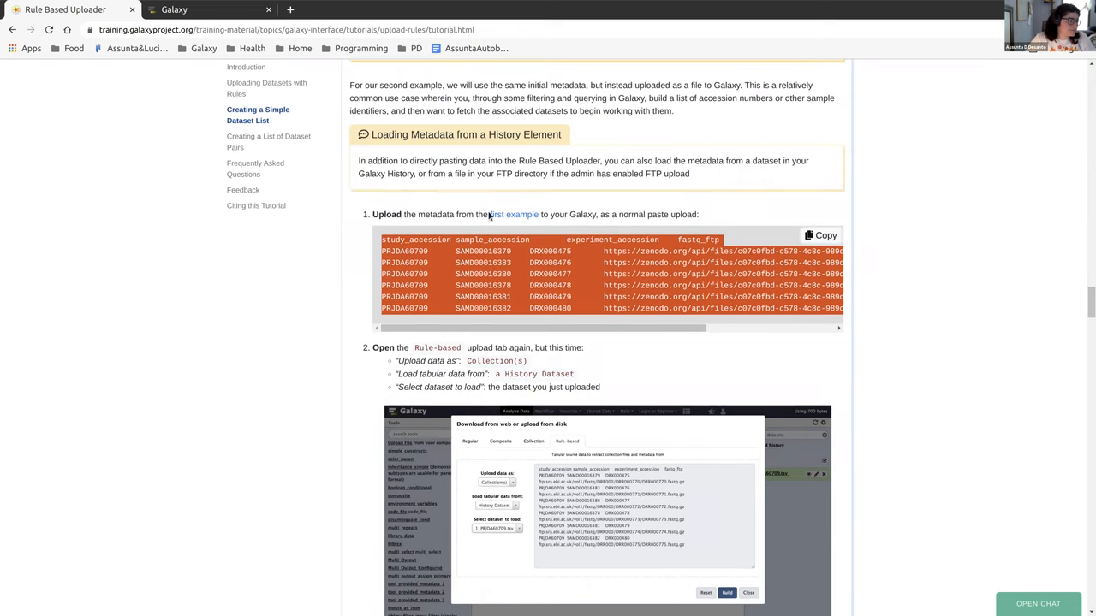
pyautogui.click(514, 214)
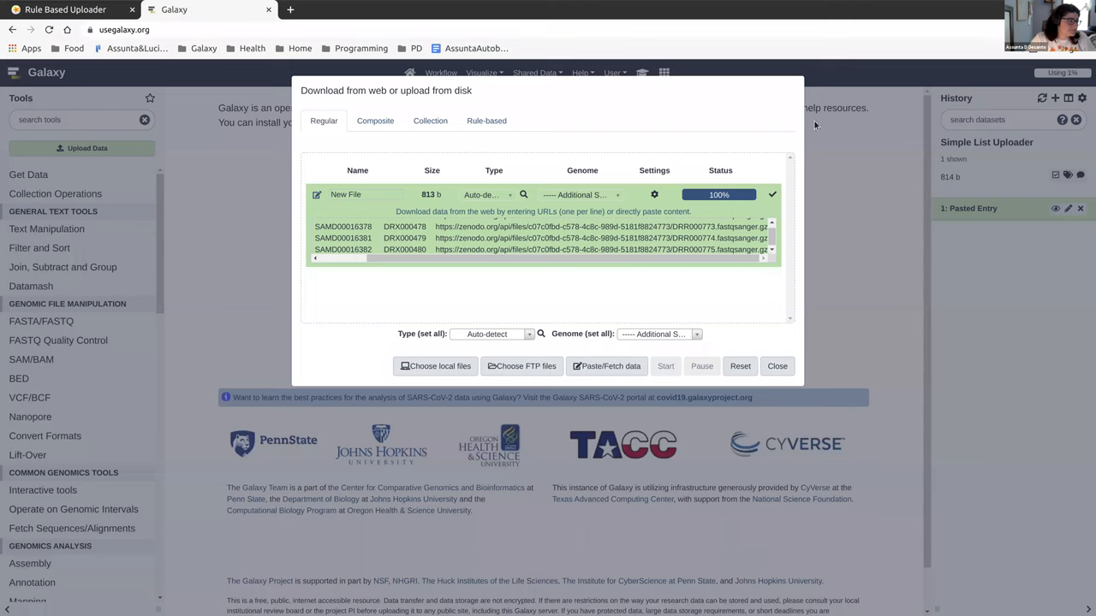
pyautogui.click(778, 366)
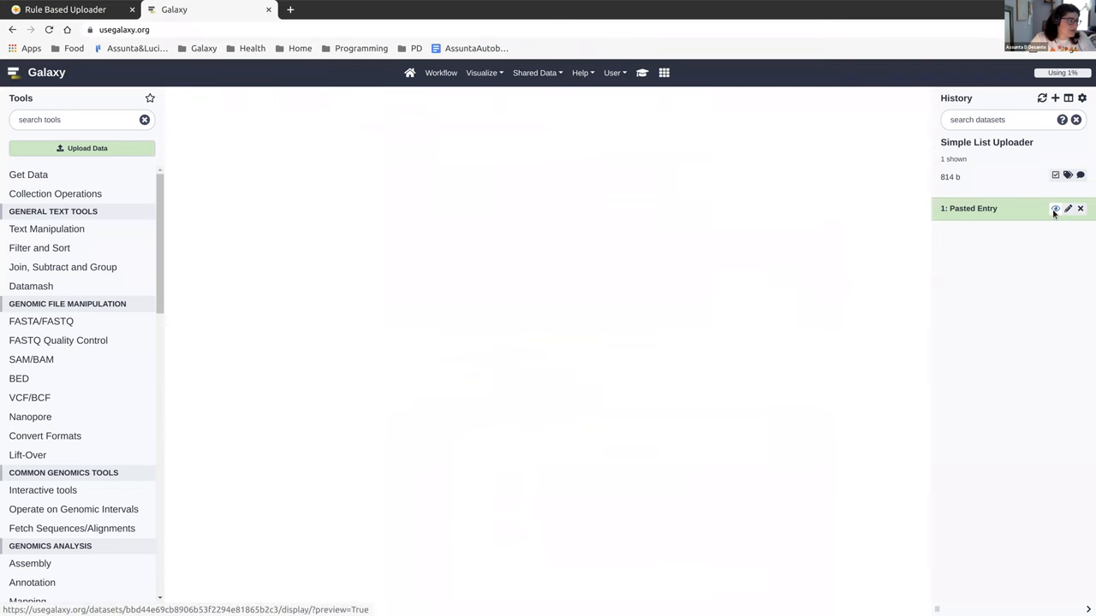
# View the contents of the '1: Pasted Entry' history dataset in the main panel.
pyautogui.click(1055, 209)
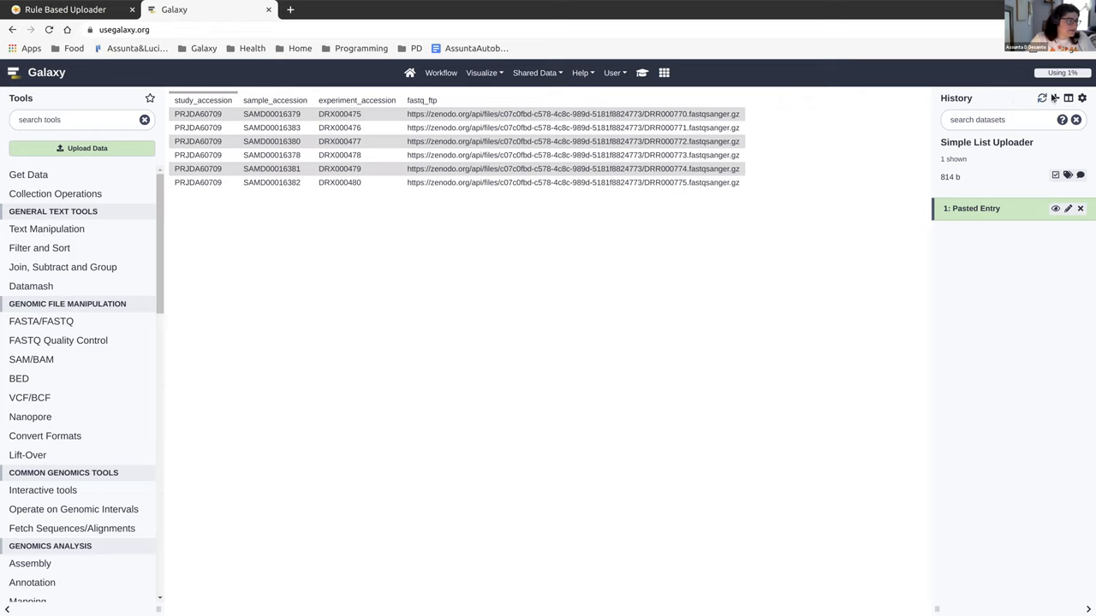
pyautogui.moveTo(796, 152)
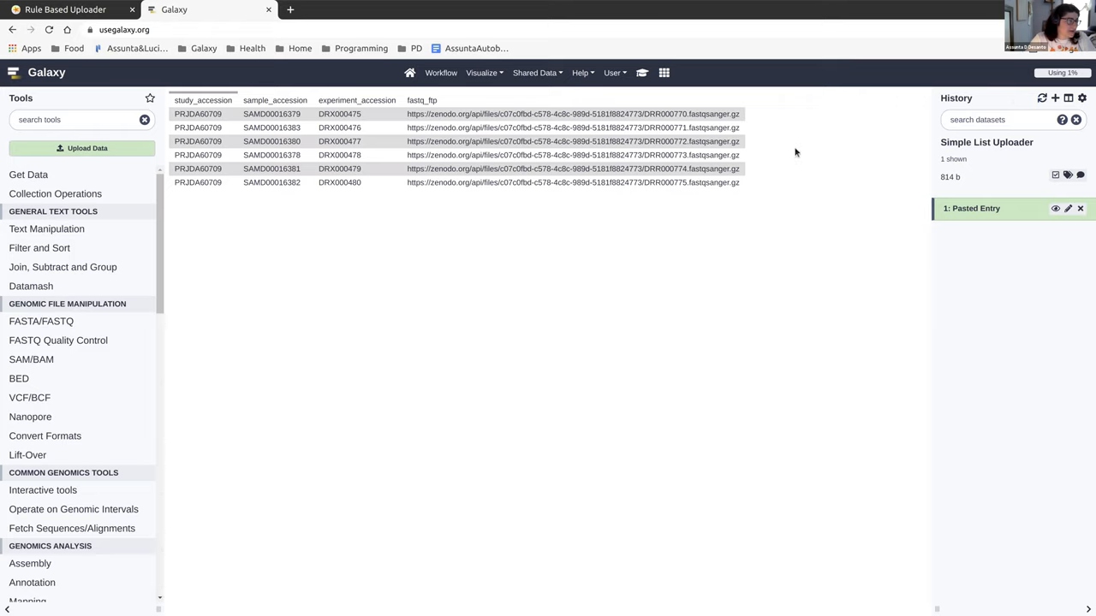
pyautogui.moveTo(564, 141)
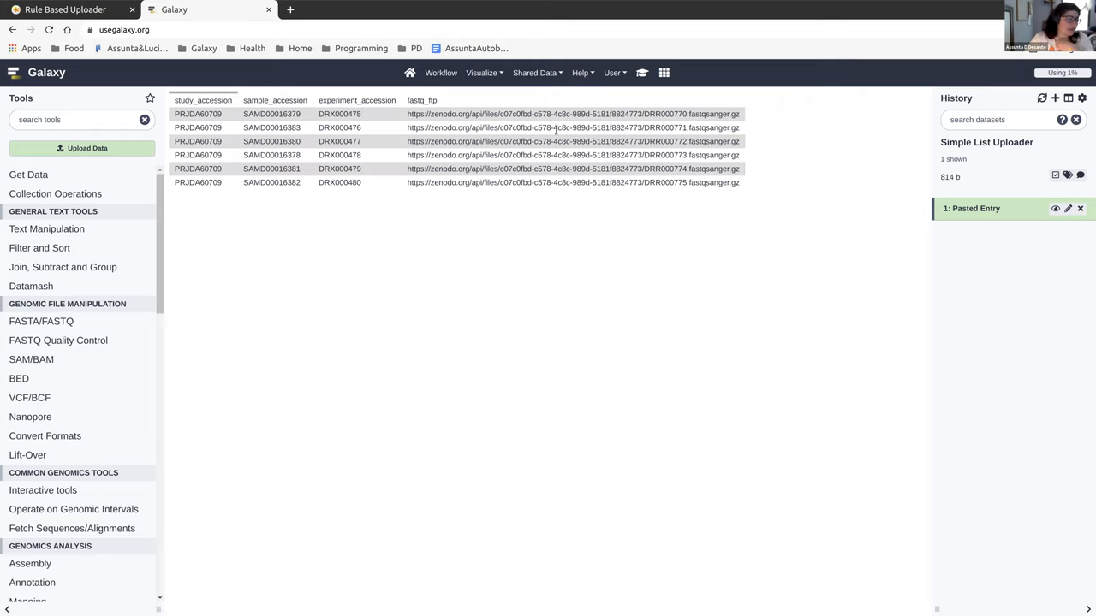
pyautogui.moveTo(147, 159)
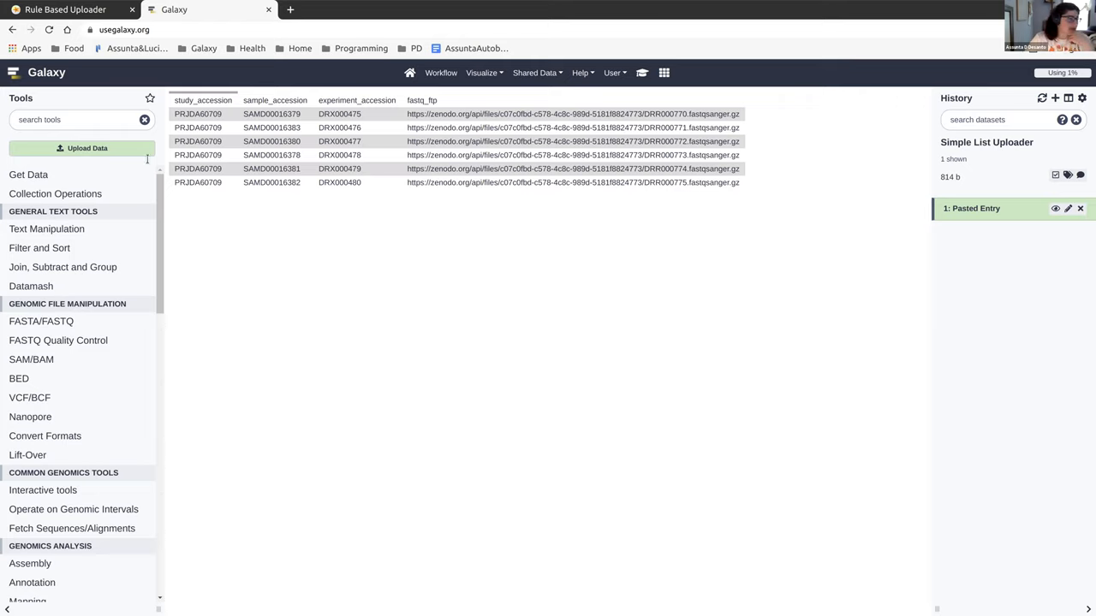
pyautogui.moveTo(85, 147)
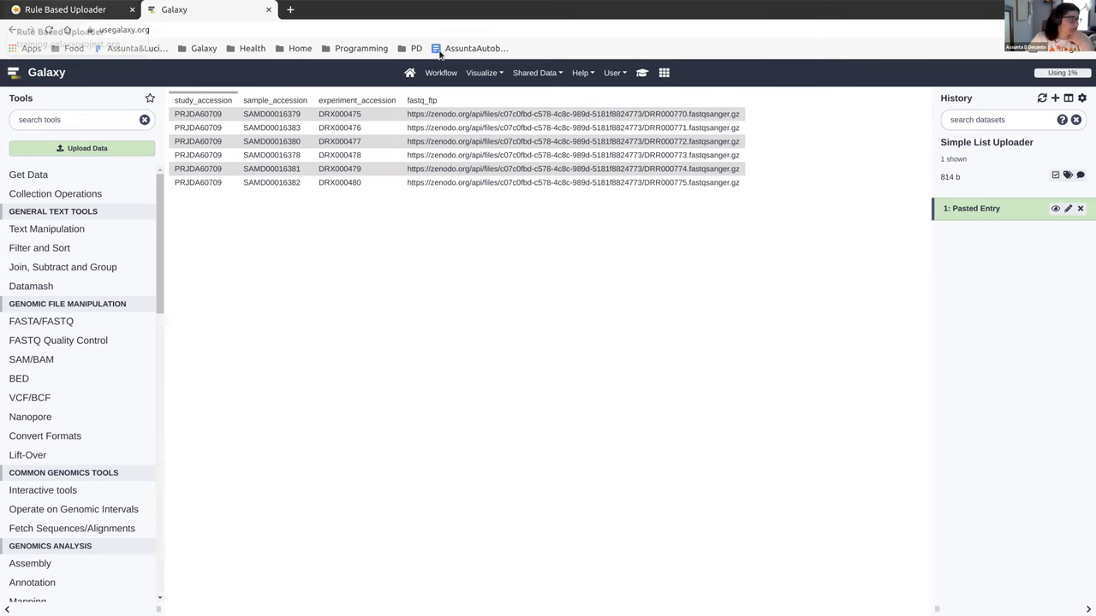
# Read the tutorial step on reopening the Rule-based upload tab, then return to Galaxy.
pyautogui.click(65, 10)
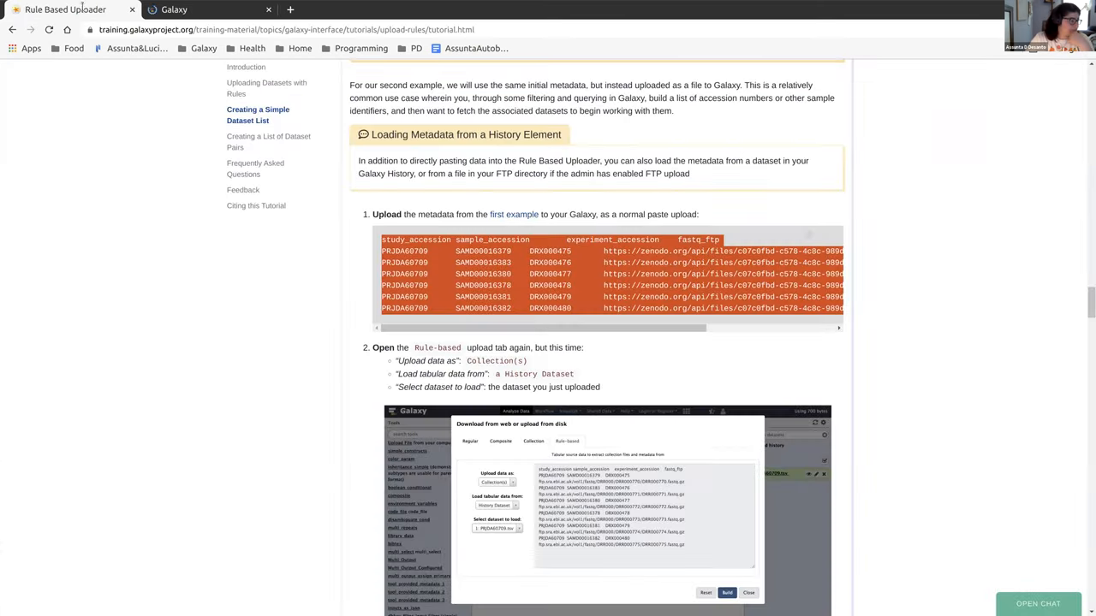
pyautogui.scroll(-3)
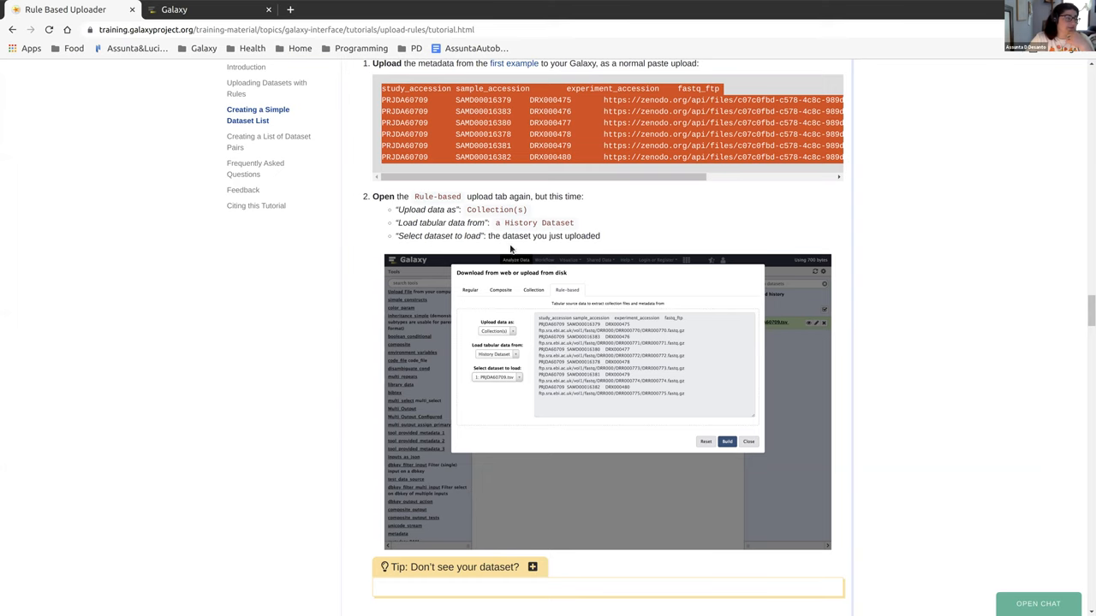
pyautogui.click(209, 11)
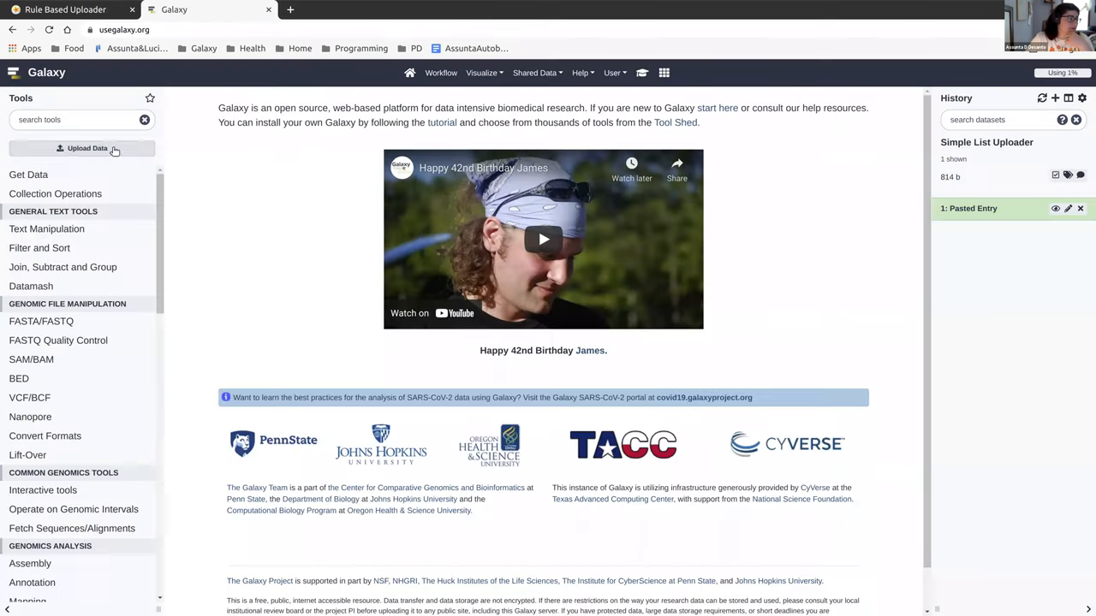
# Start a Rule-based collection upload using the Pasted Entry history dataset as table source and build it.
pyautogui.click(82, 147)
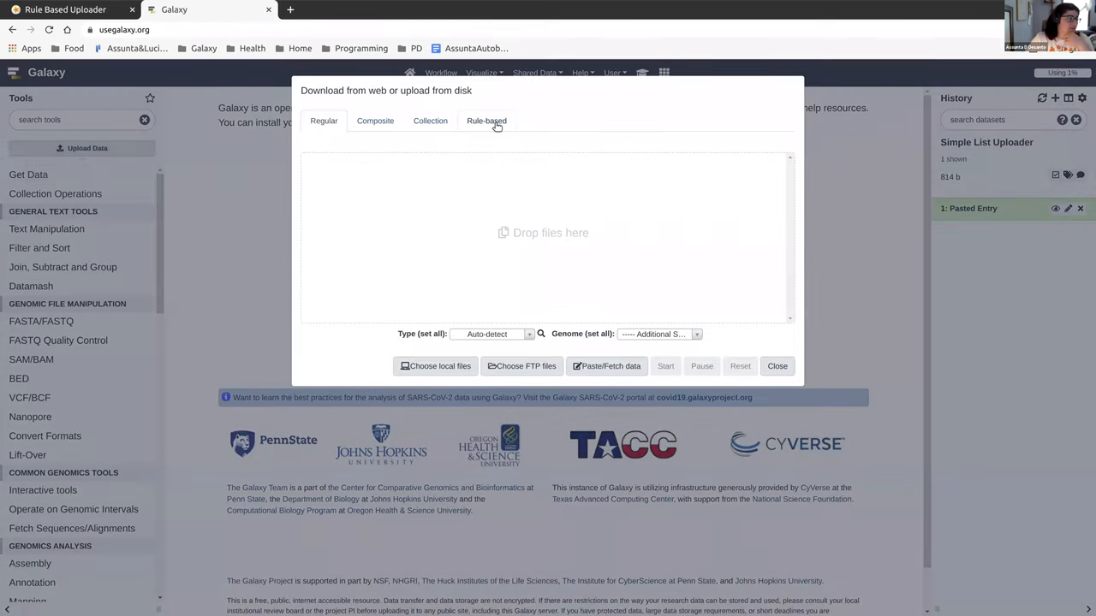
pyautogui.click(486, 119)
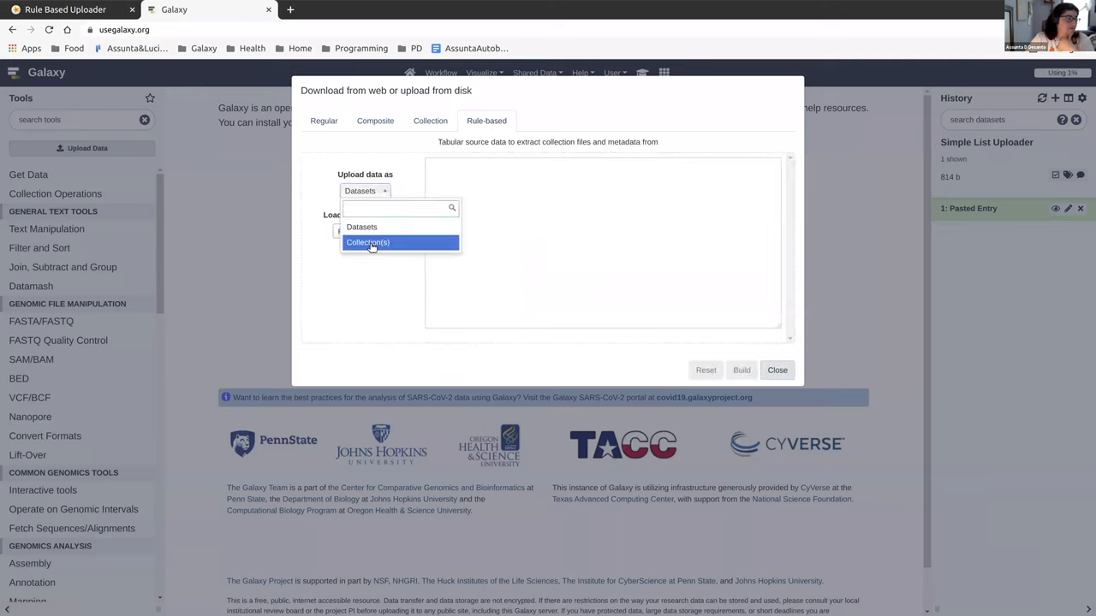
pyautogui.click(366, 243)
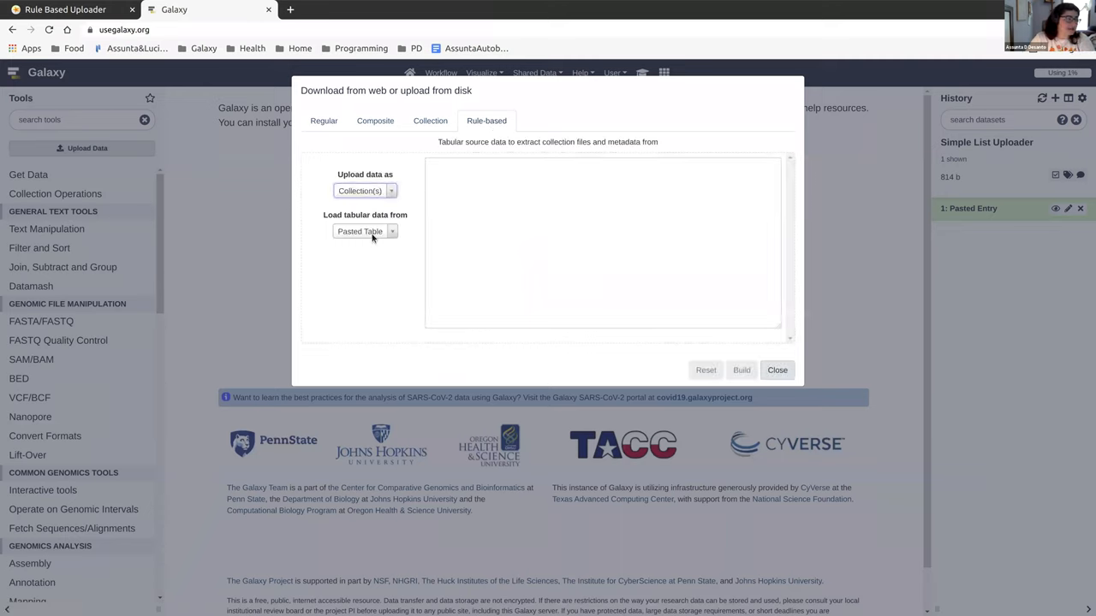
pyautogui.click(367, 231)
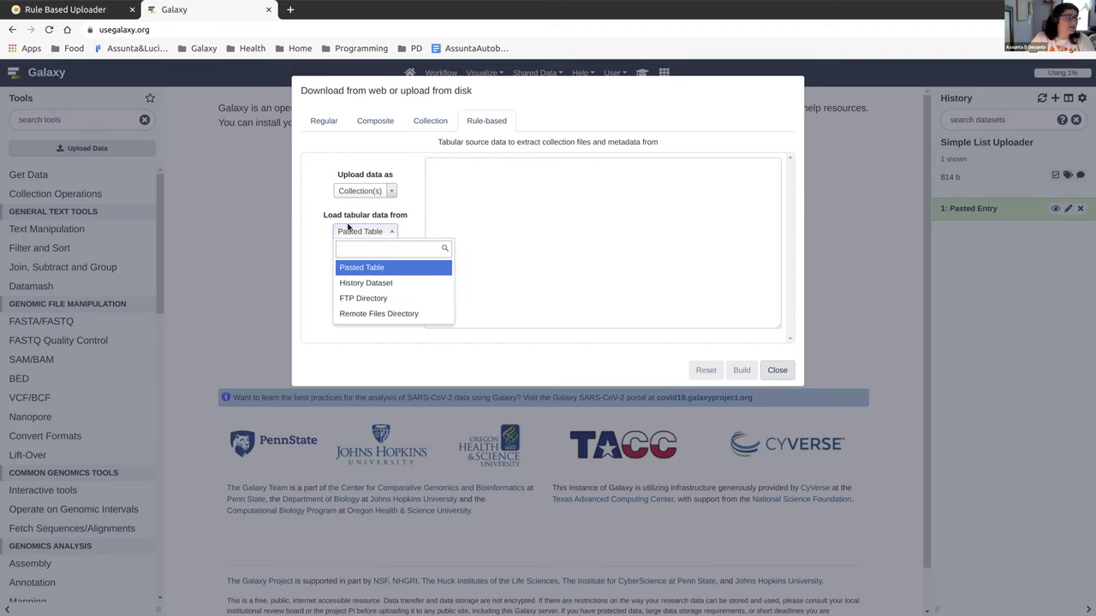
pyautogui.moveTo(367, 283)
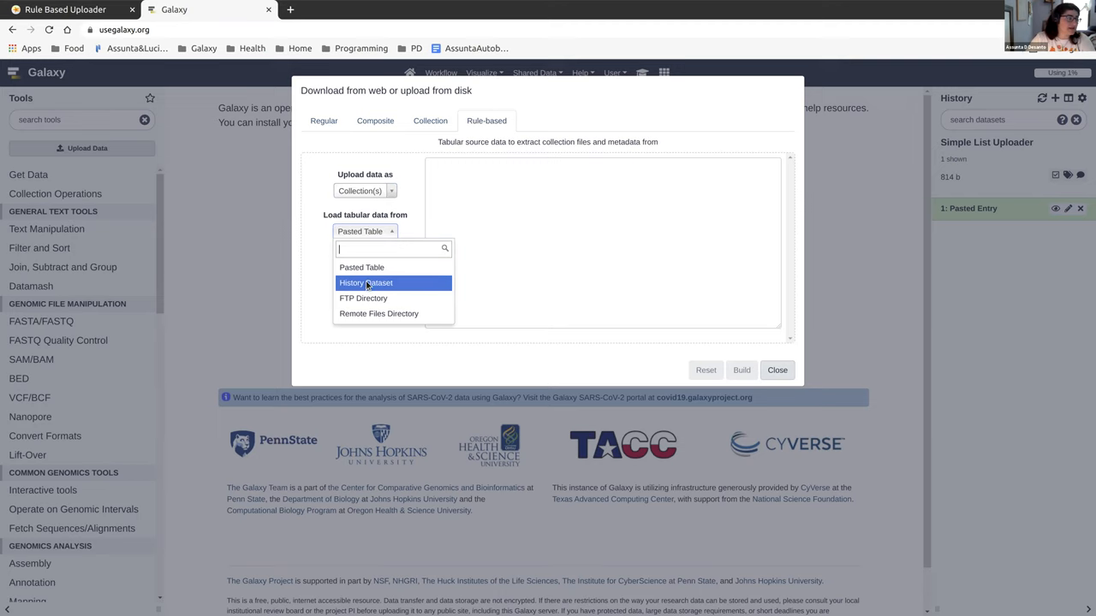
pyautogui.click(366, 282)
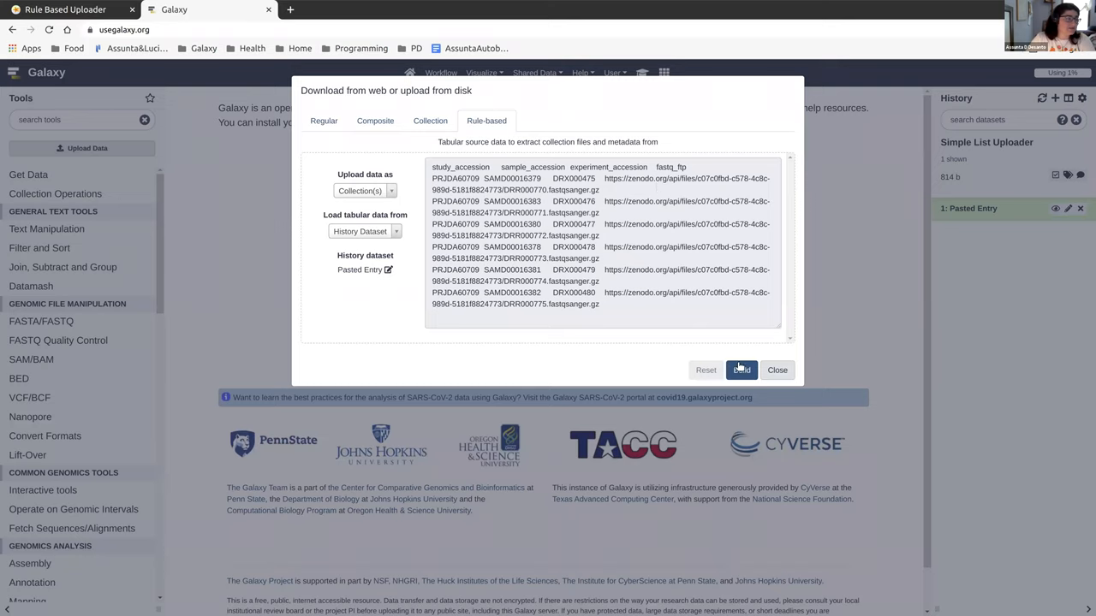
pyautogui.moveTo(741, 370)
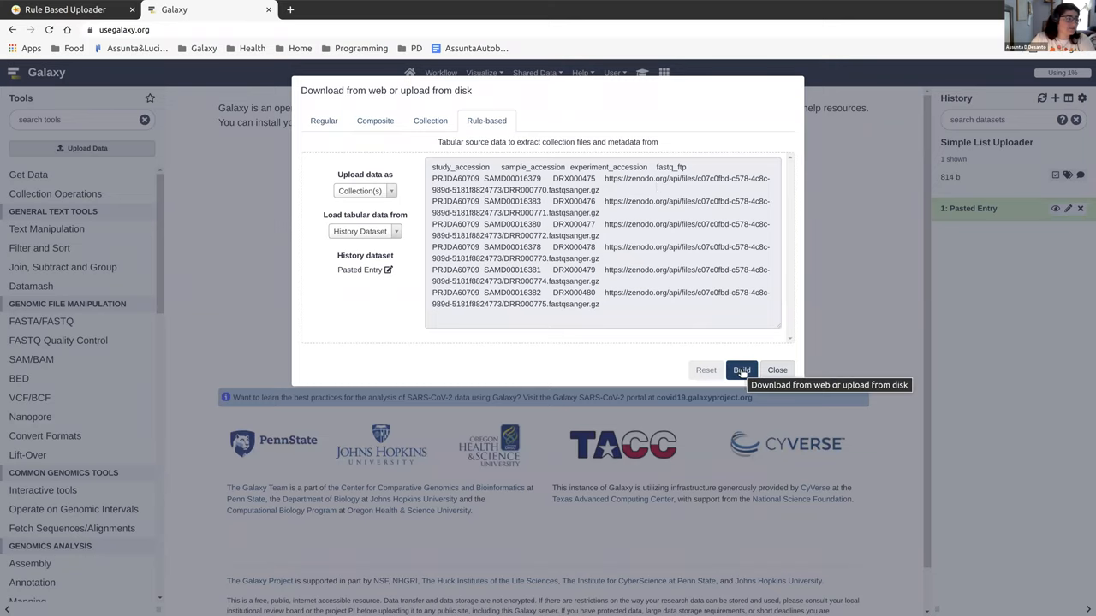
pyautogui.click(739, 370)
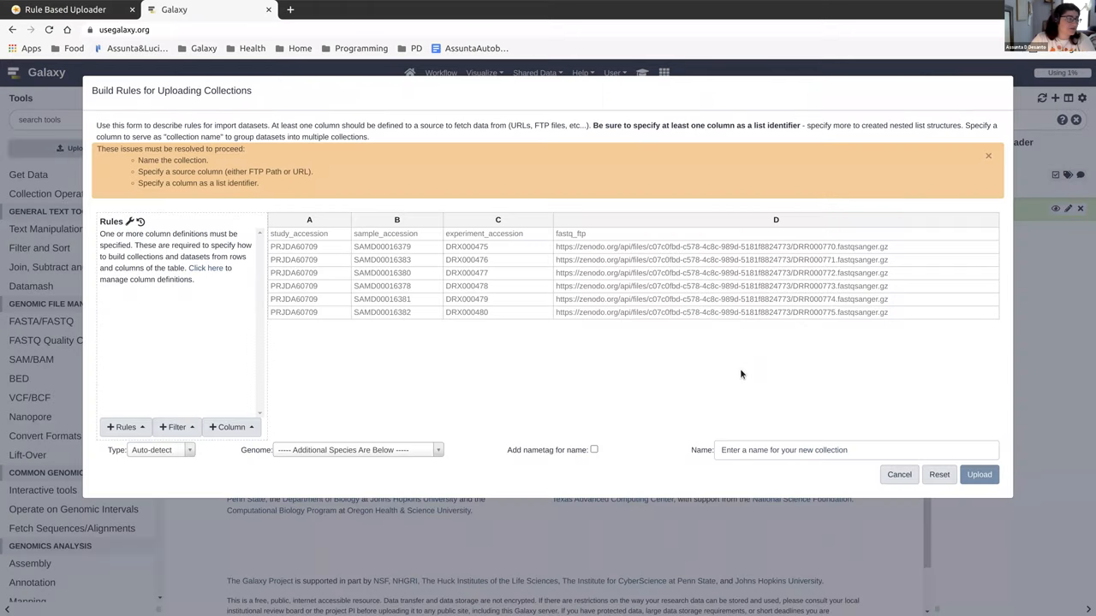
pyautogui.moveTo(280, 199)
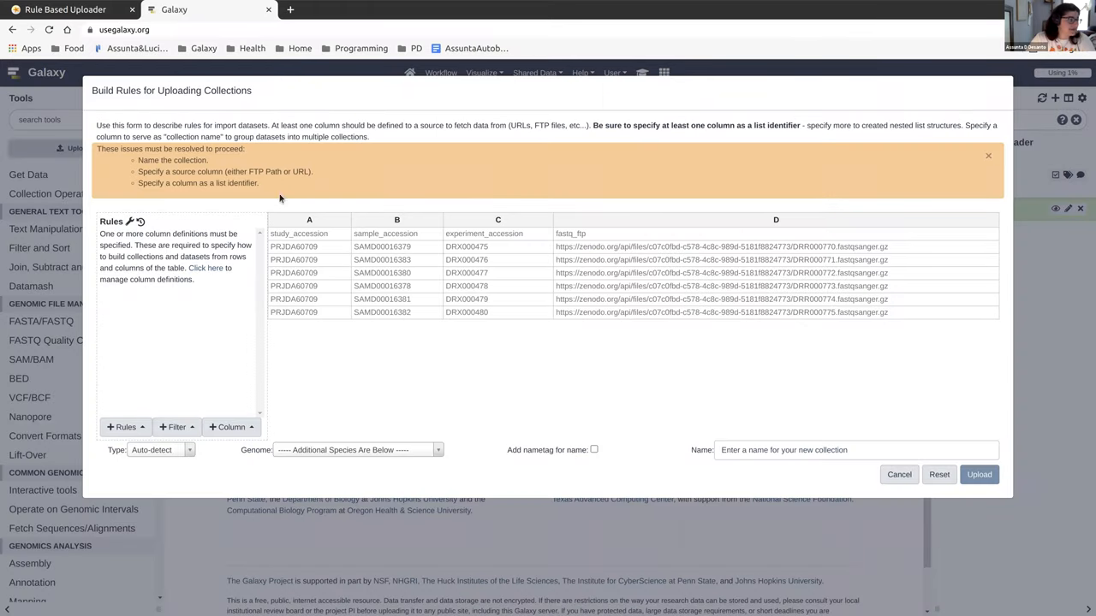
pyautogui.moveTo(213, 127)
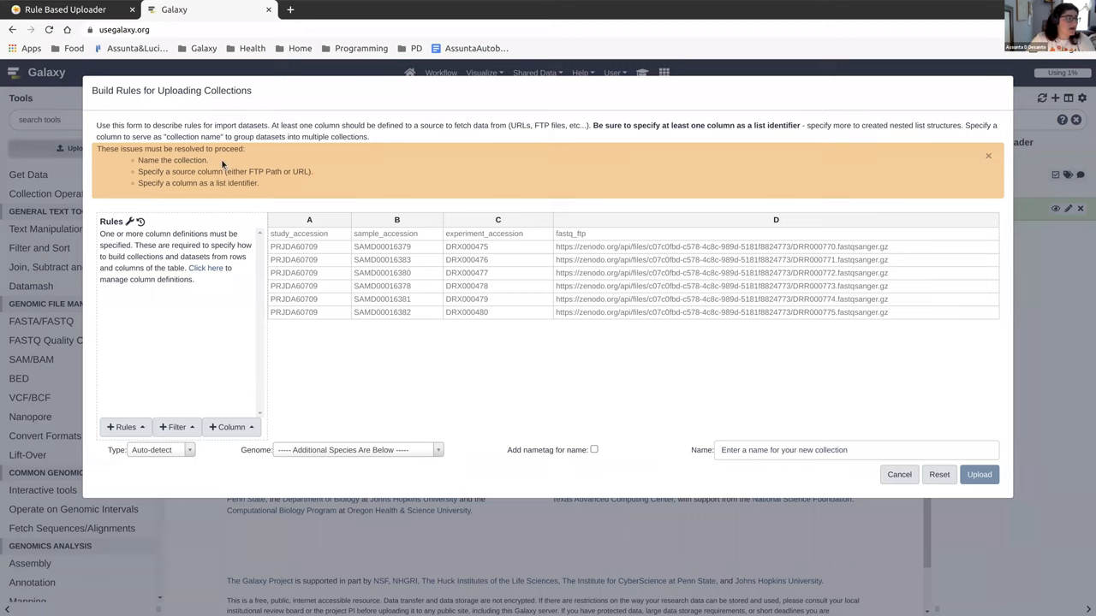
pyautogui.moveTo(589, 390)
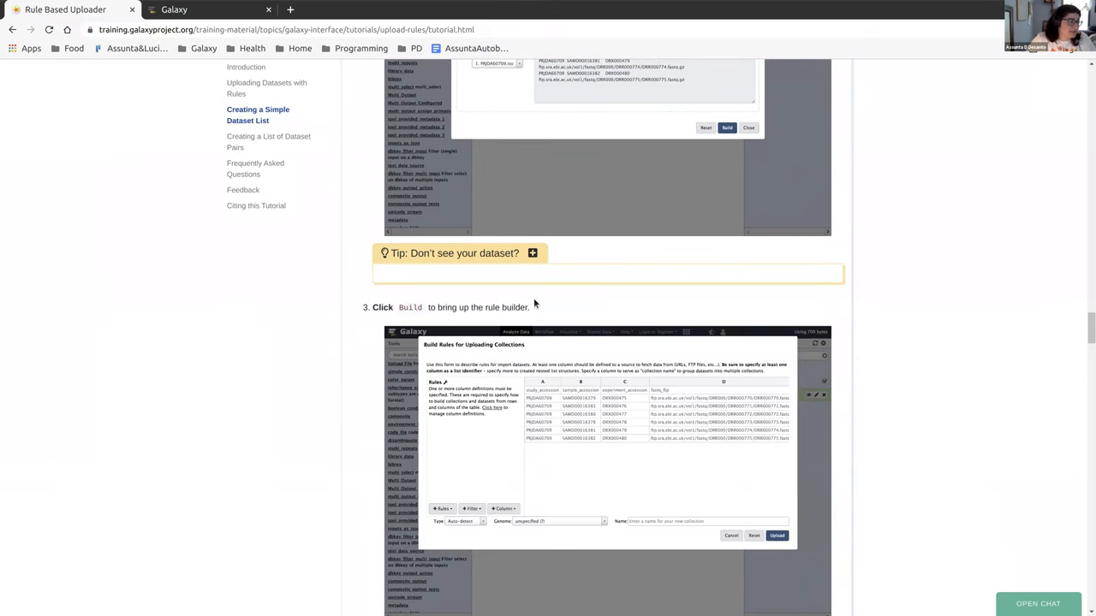
# Scroll the tutorial down to step 4, 'Repeat the steps from last time'.
pyautogui.scroll(-3)
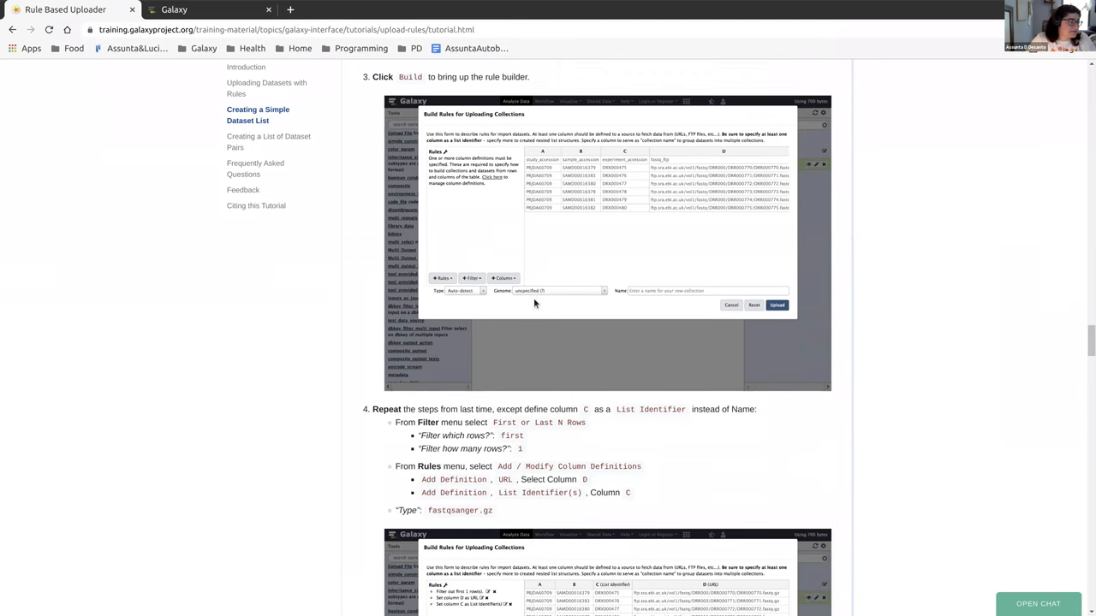
pyautogui.scroll(-3)
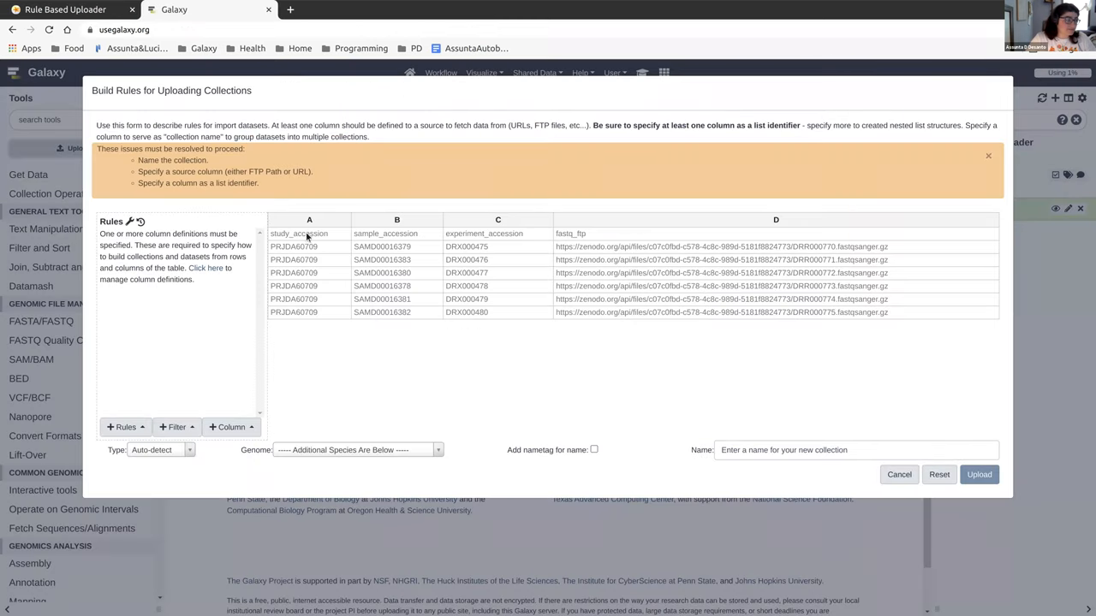
# Add a 'First or Last N Rows' filter that removes the first row of the table.
pyautogui.click(174, 426)
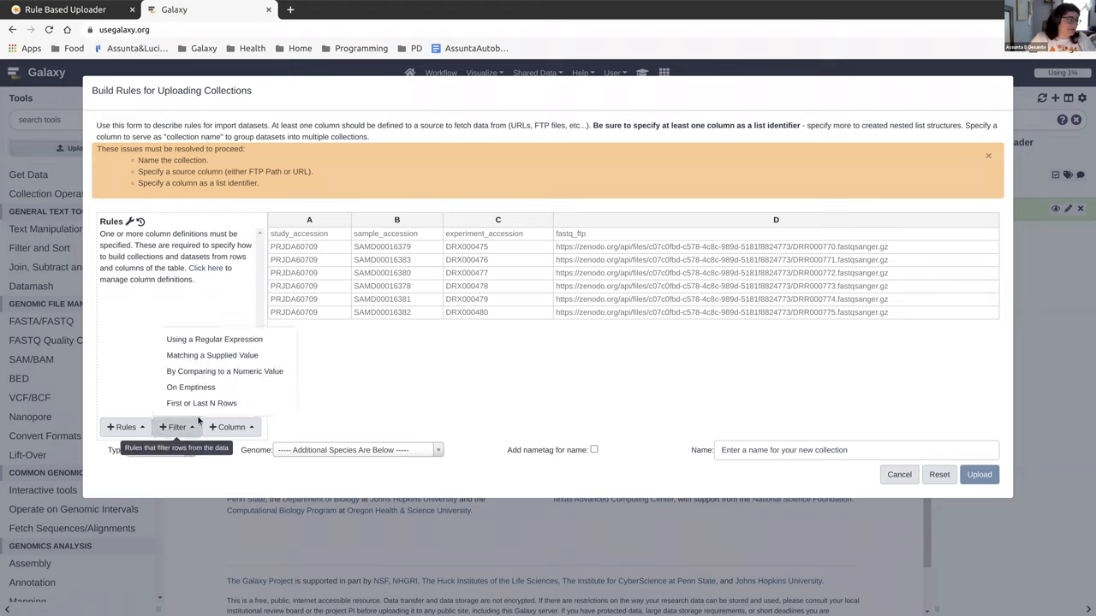
pyautogui.click(202, 404)
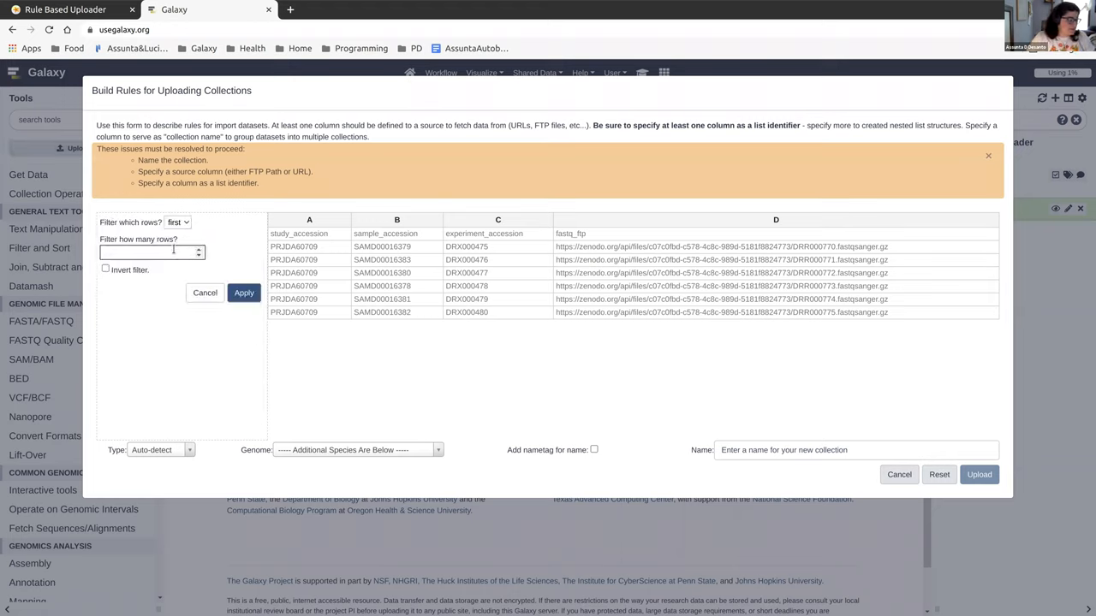
pyautogui.click(244, 293)
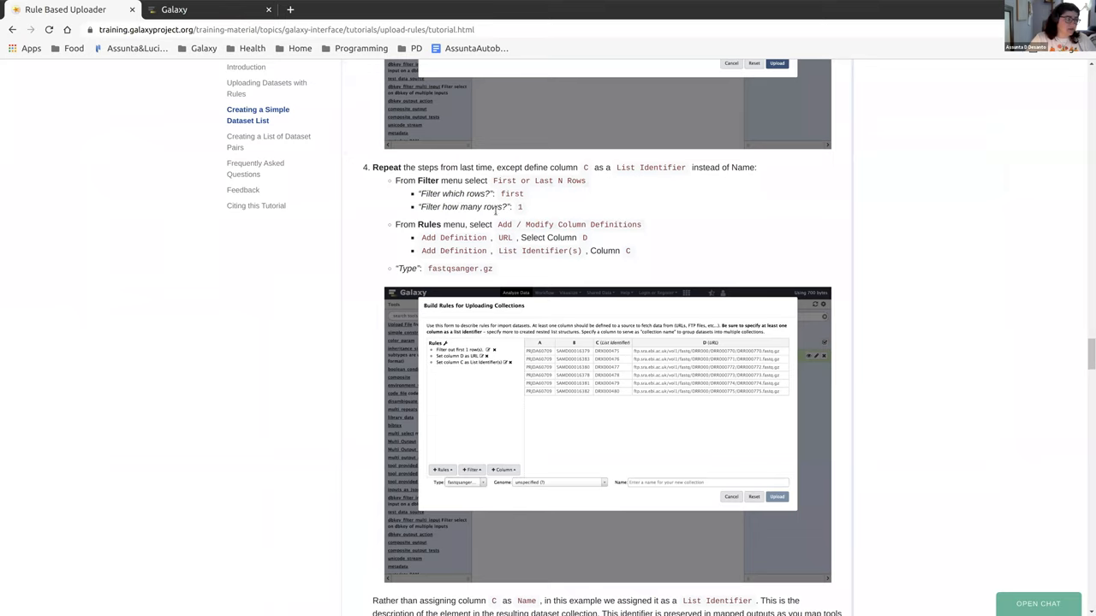
pyautogui.moveTo(414, 236)
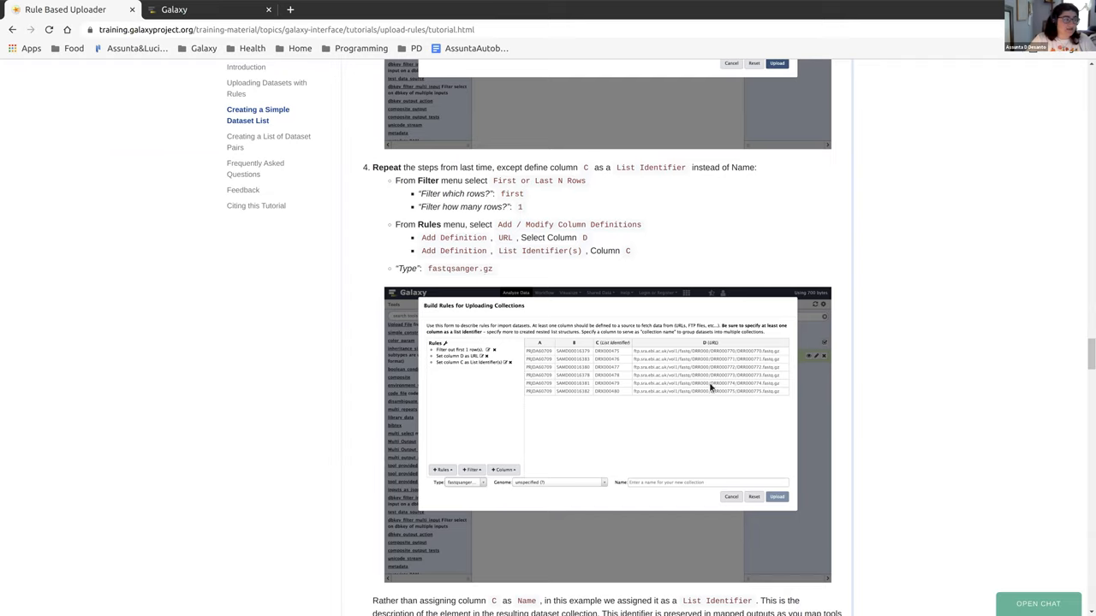
pyautogui.moveTo(685, 382)
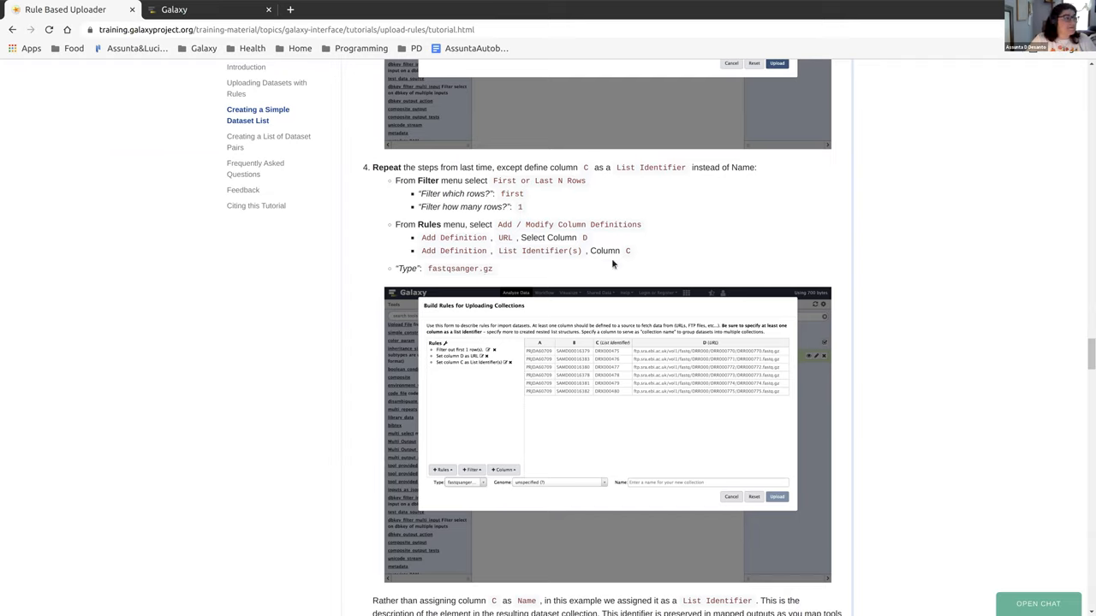
pyautogui.moveTo(634, 255)
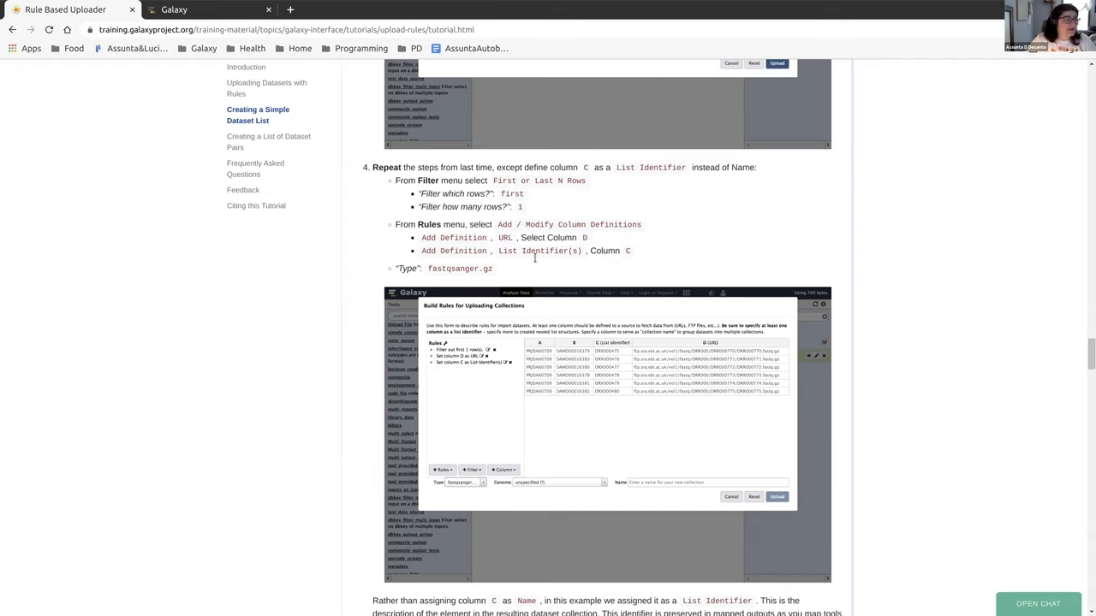
pyautogui.moveTo(173, 79)
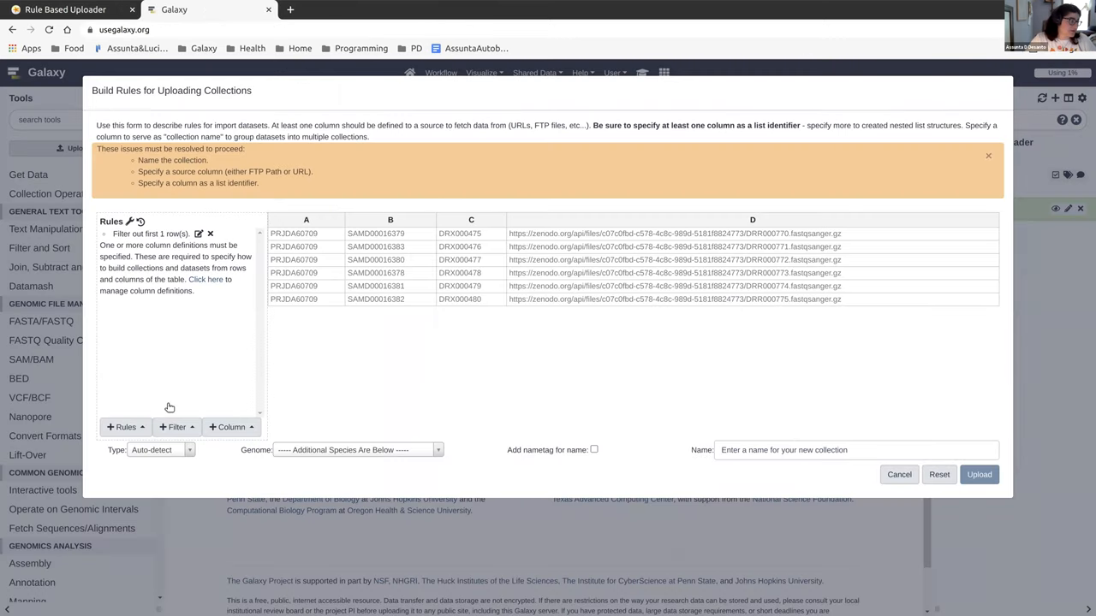
# Define column C as List Identifier and column D as URL, then check the tutorial.
pyautogui.click(123, 428)
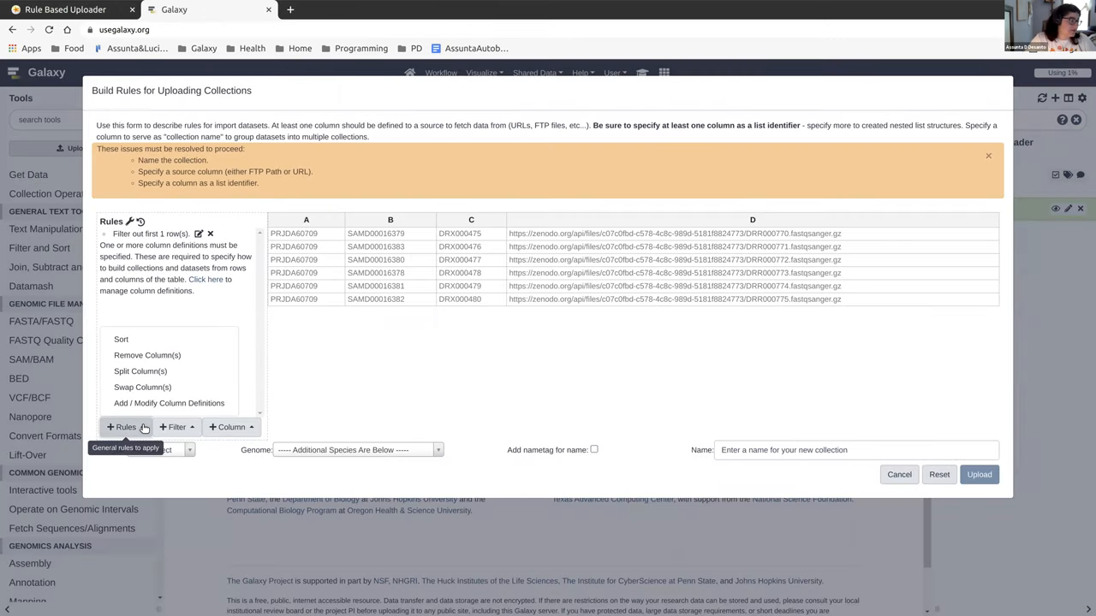
pyautogui.click(168, 404)
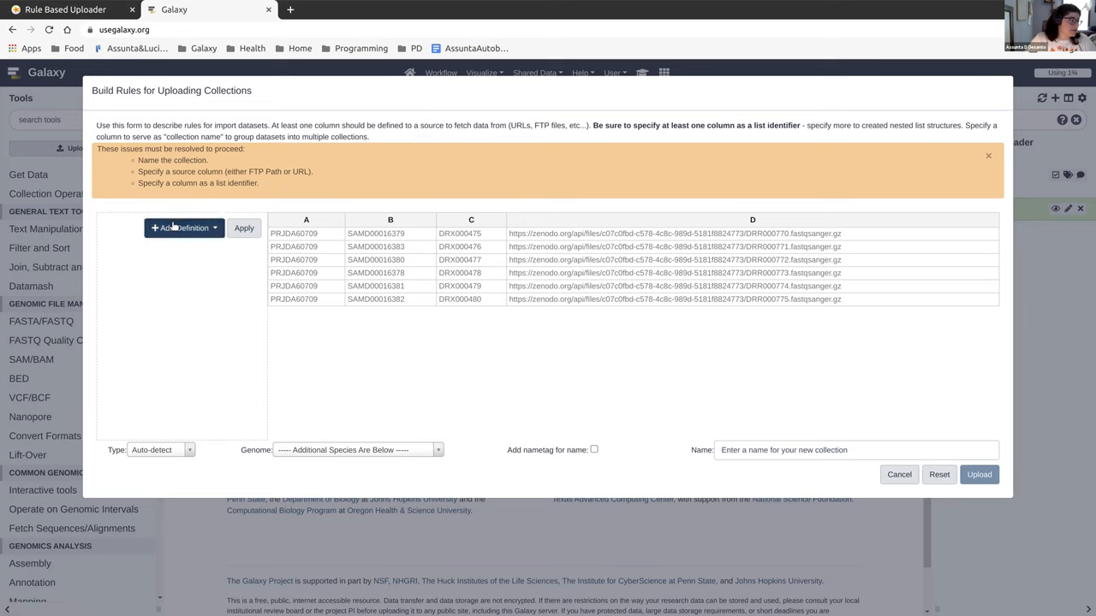
pyautogui.click(185, 227)
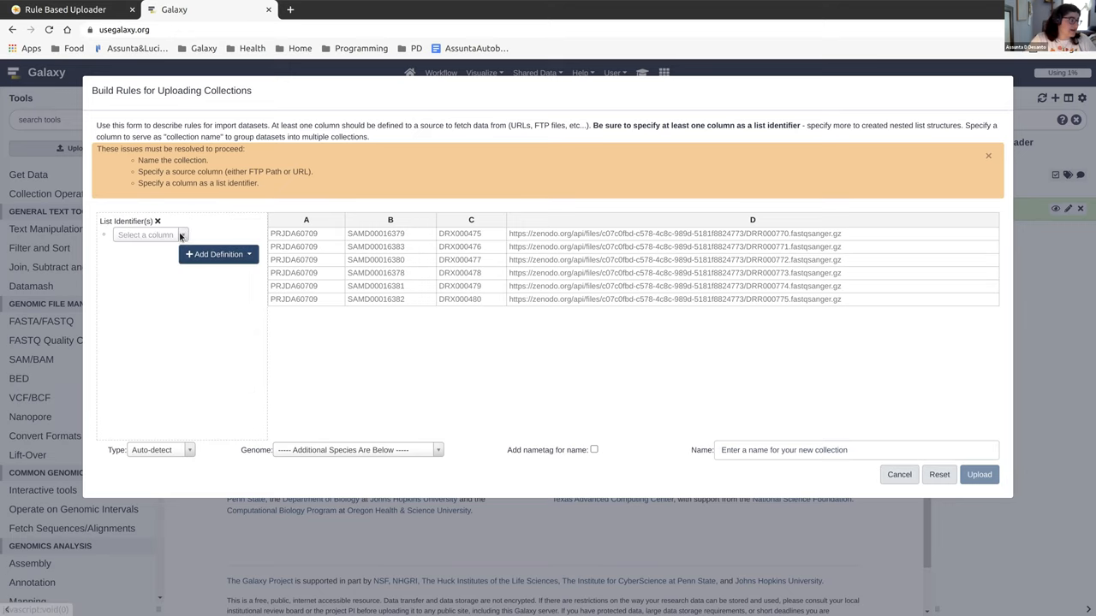
pyautogui.click(145, 235)
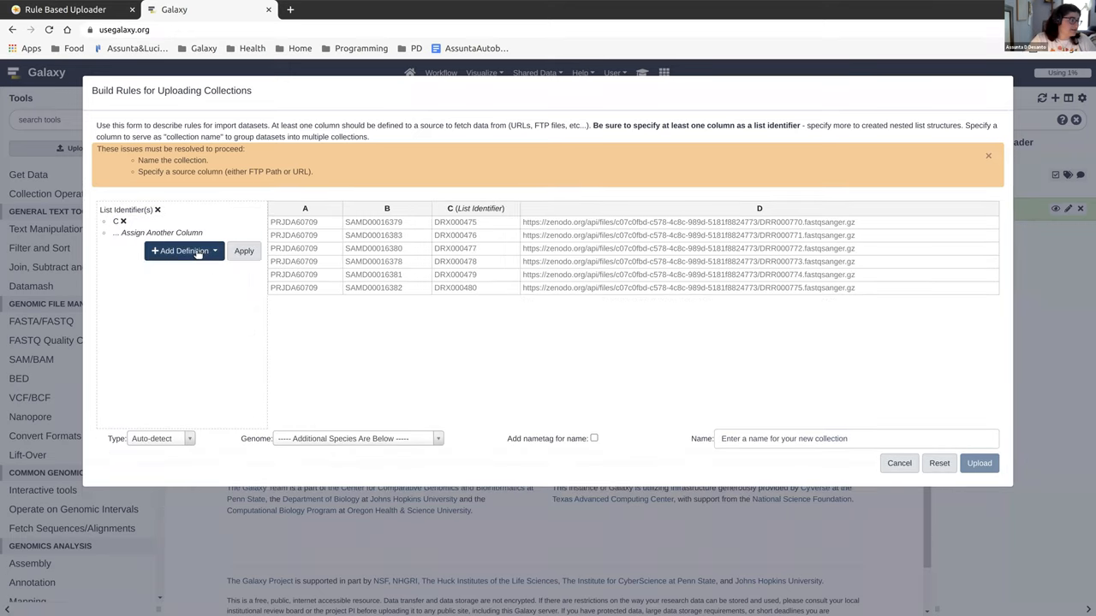
pyautogui.click(181, 250)
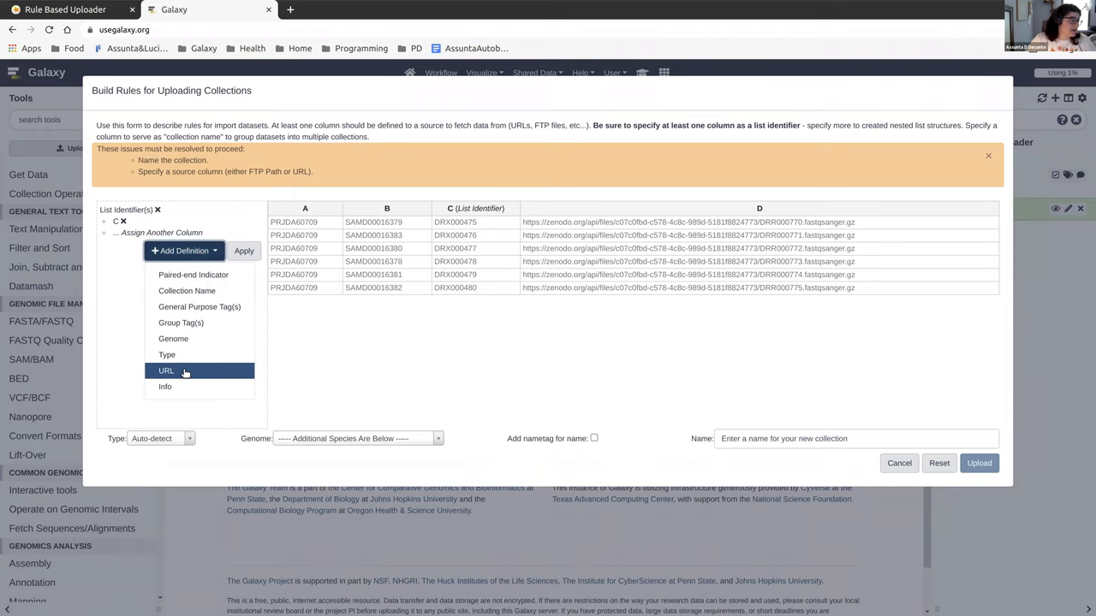
pyautogui.click(166, 370)
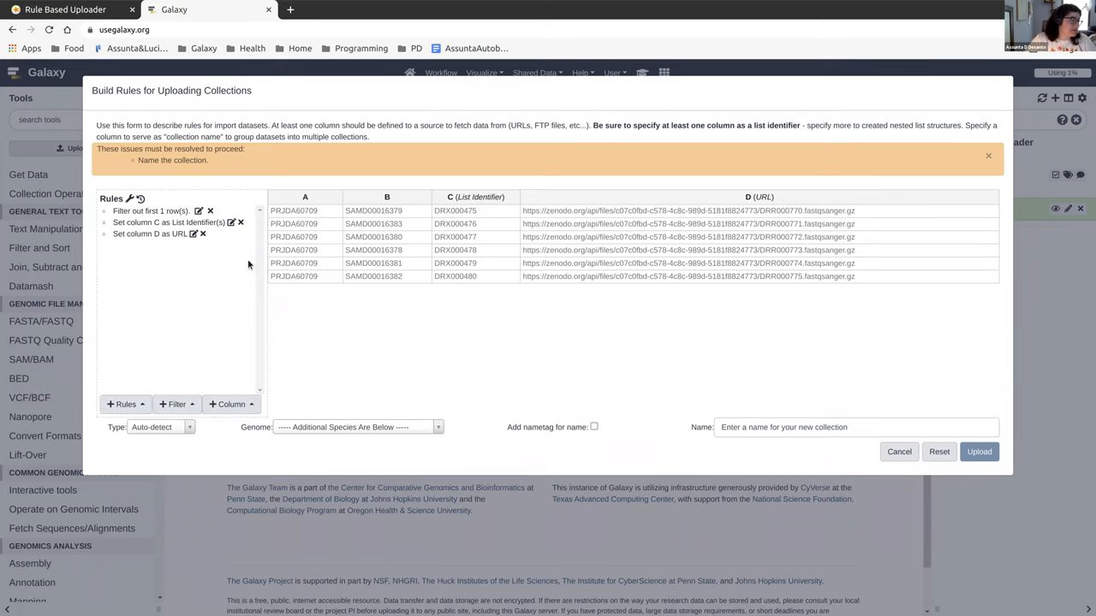
pyautogui.moveTo(421, 435)
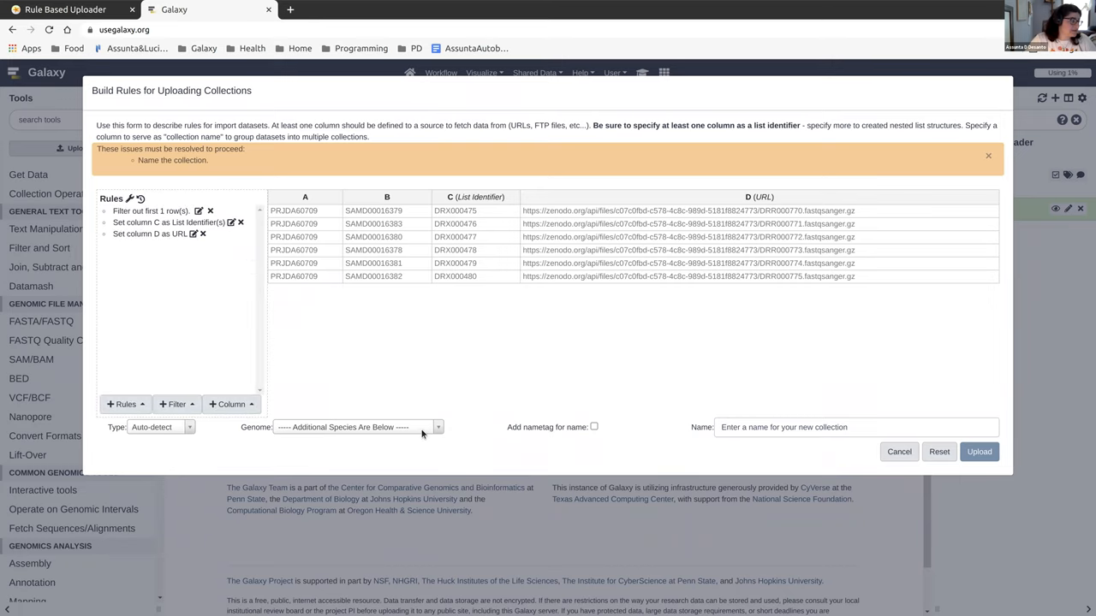
pyautogui.moveTo(551, 404)
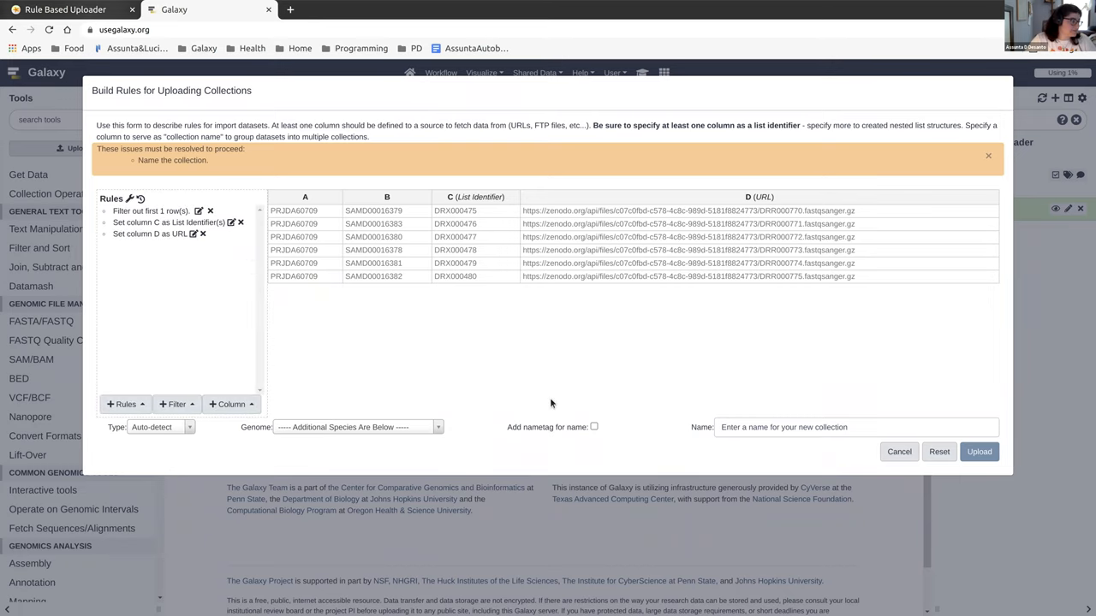
pyautogui.click(68, 10)
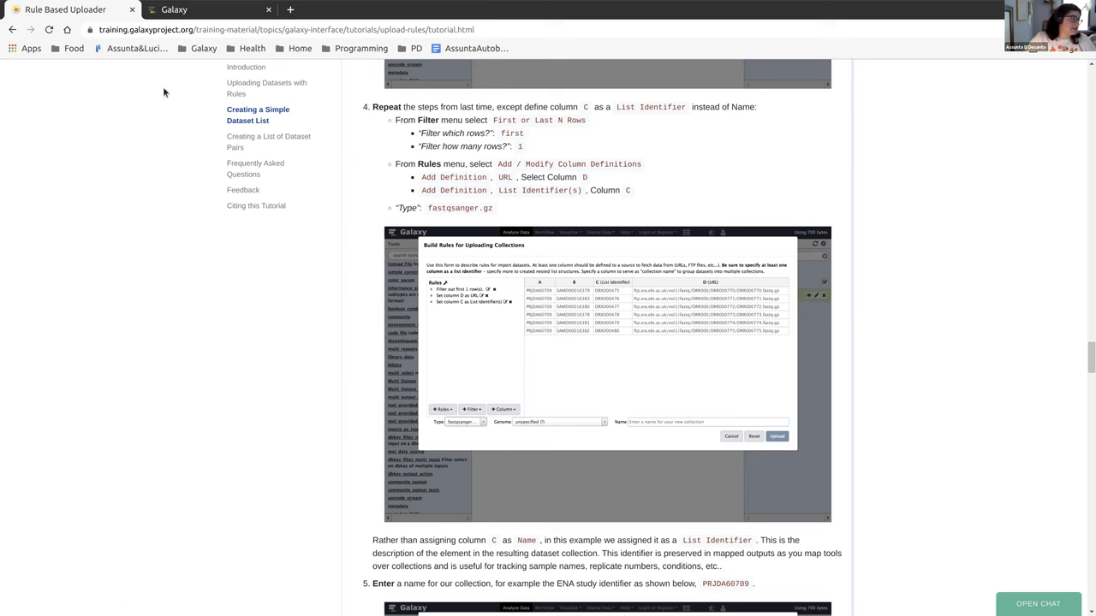
# Set the collection datatype to fastqsanger.gz.
pyautogui.click(161, 429)
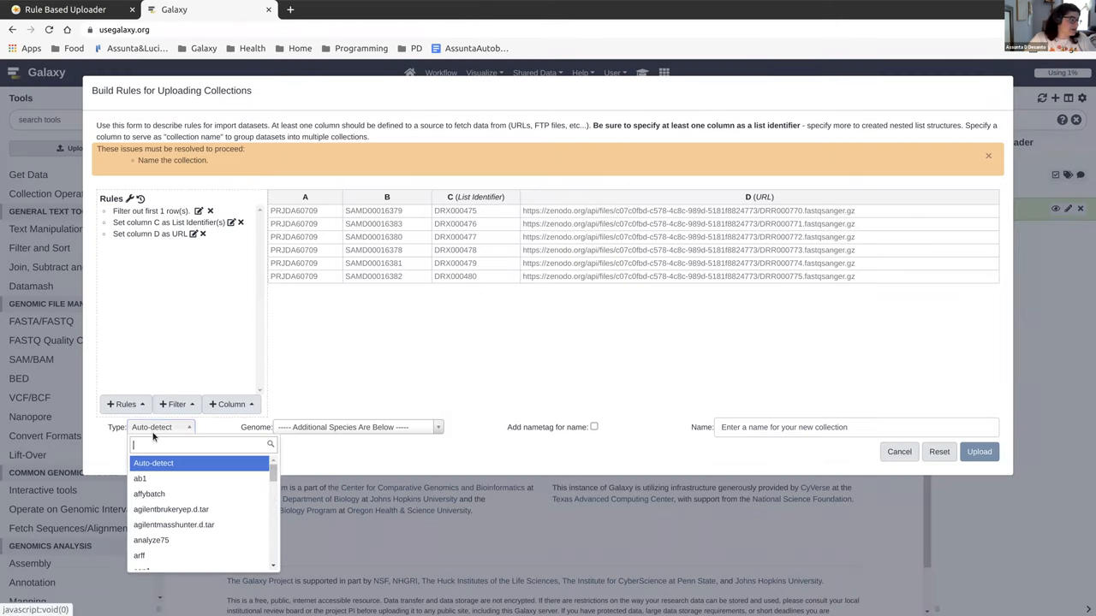
pyautogui.write('fastqsan')
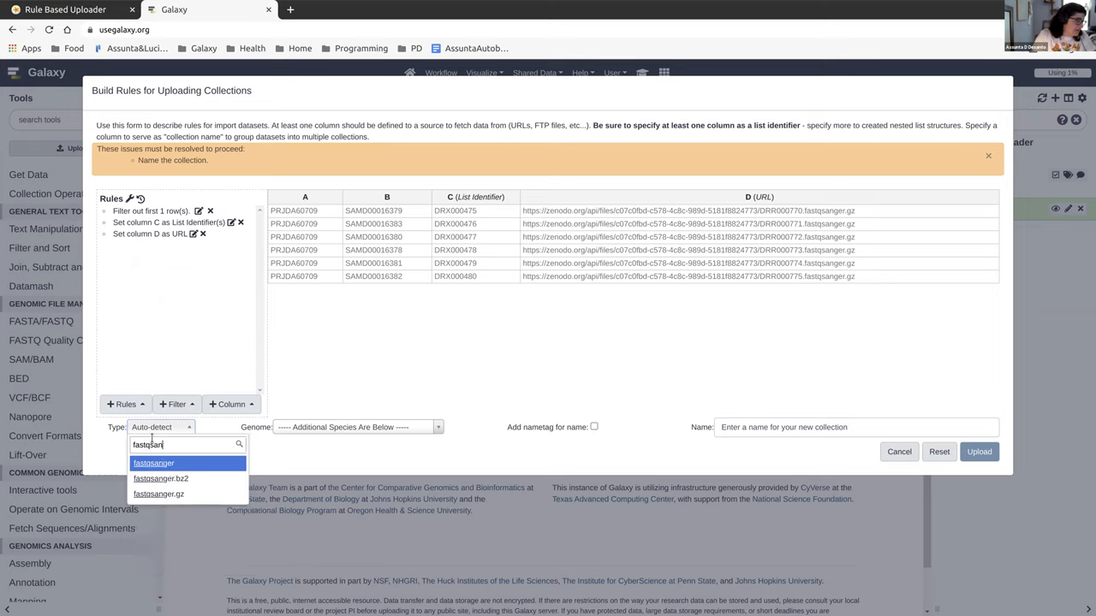
pyautogui.click(154, 462)
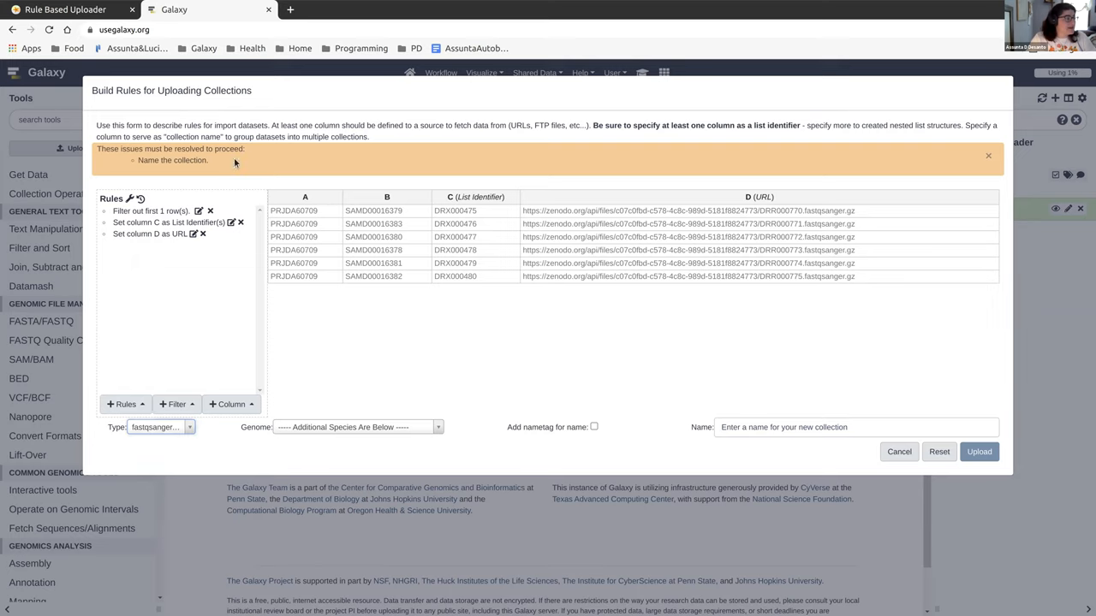
pyautogui.moveTo(672, 346)
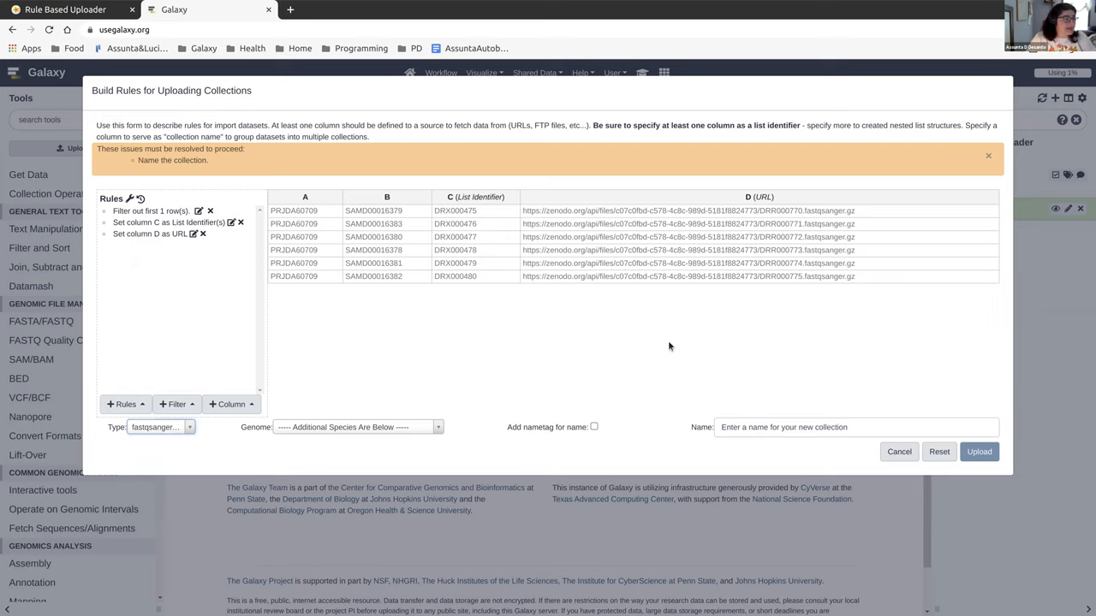
# Name the collection PRJDA60709 and upload it.
pyautogui.click(856, 428)
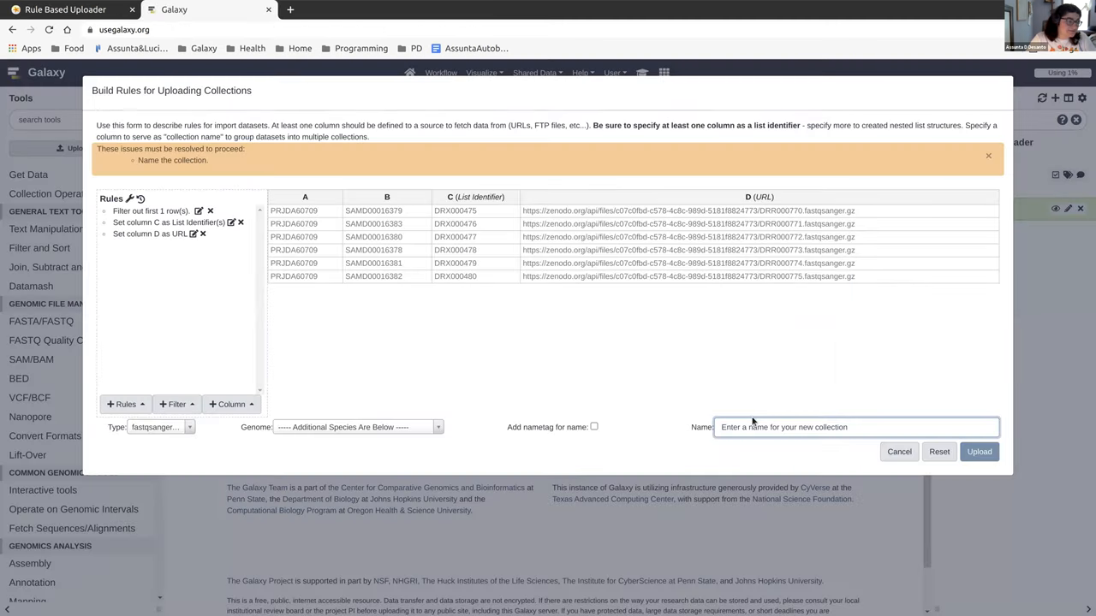
pyautogui.write('PRJDA60709')
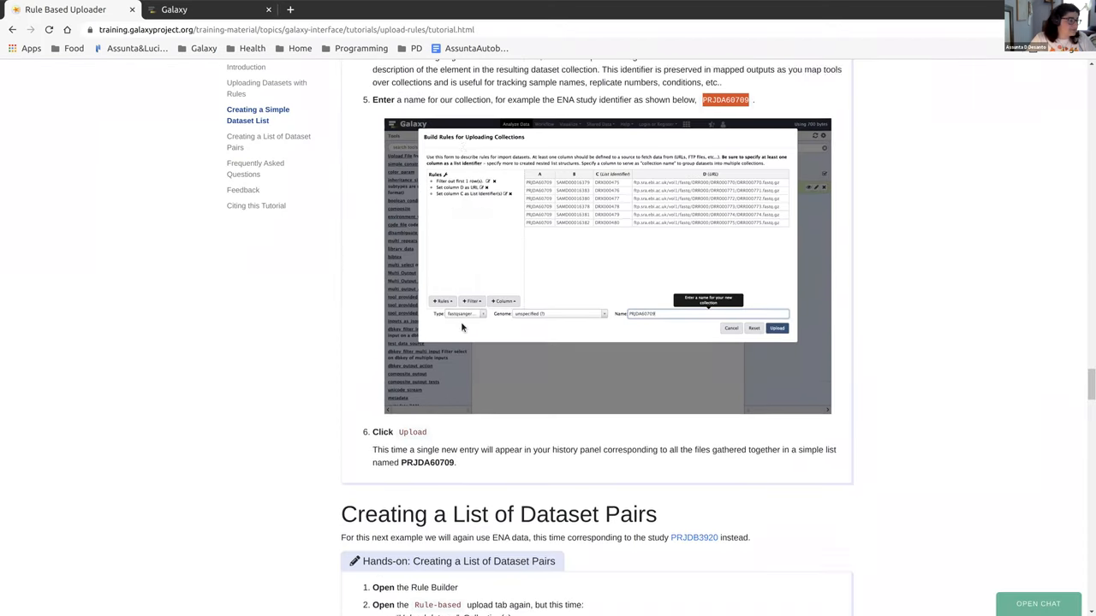
pyautogui.click(209, 11)
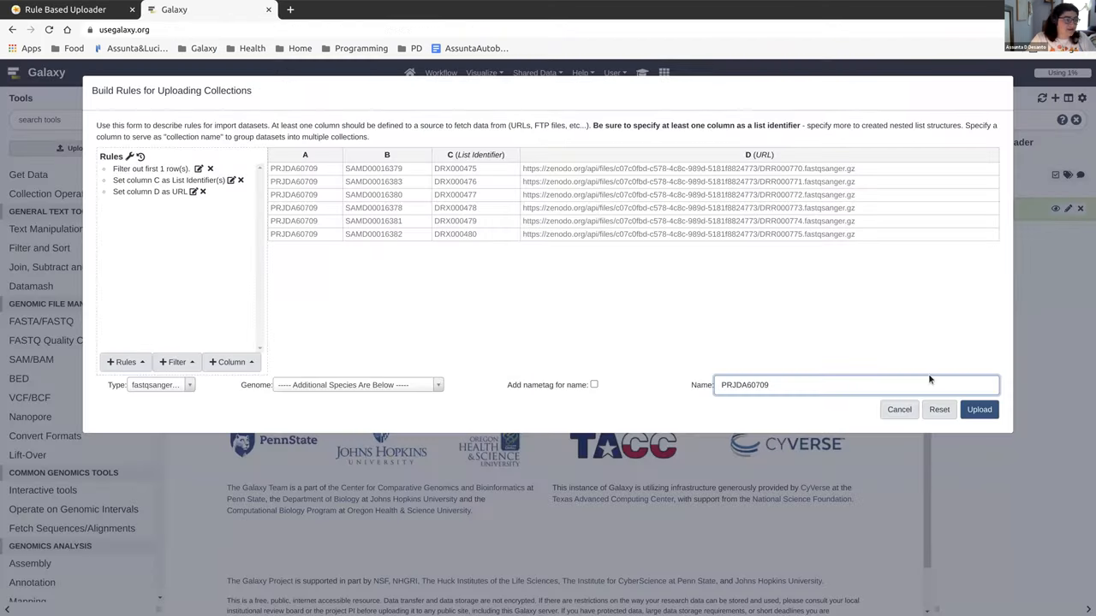
pyautogui.click(979, 410)
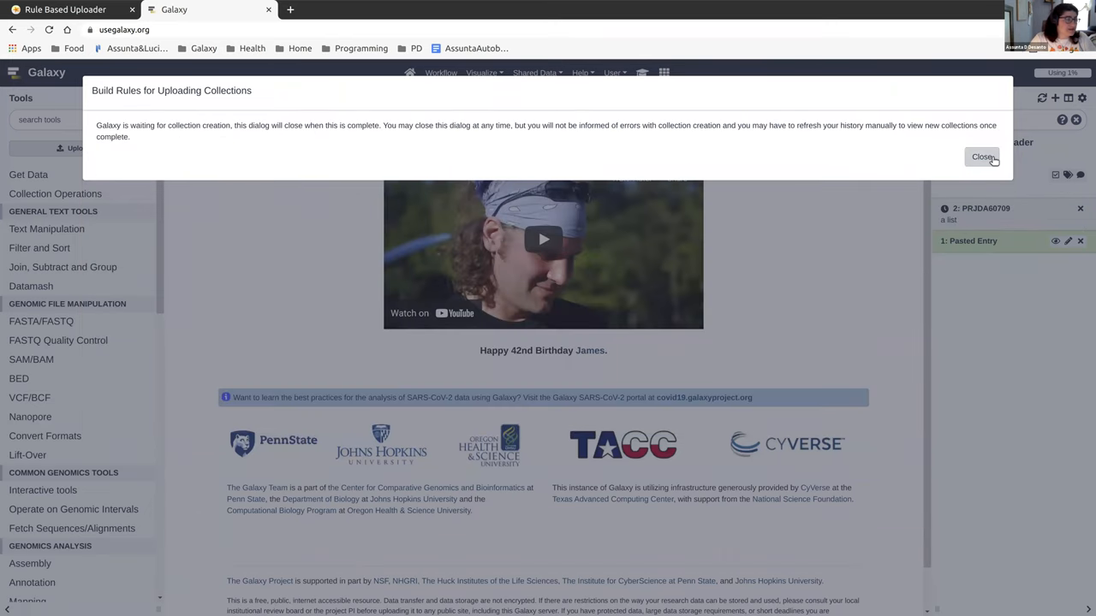
# Dismiss the creation notice and open the PRJDA60709 list in the history.
pyautogui.click(983, 158)
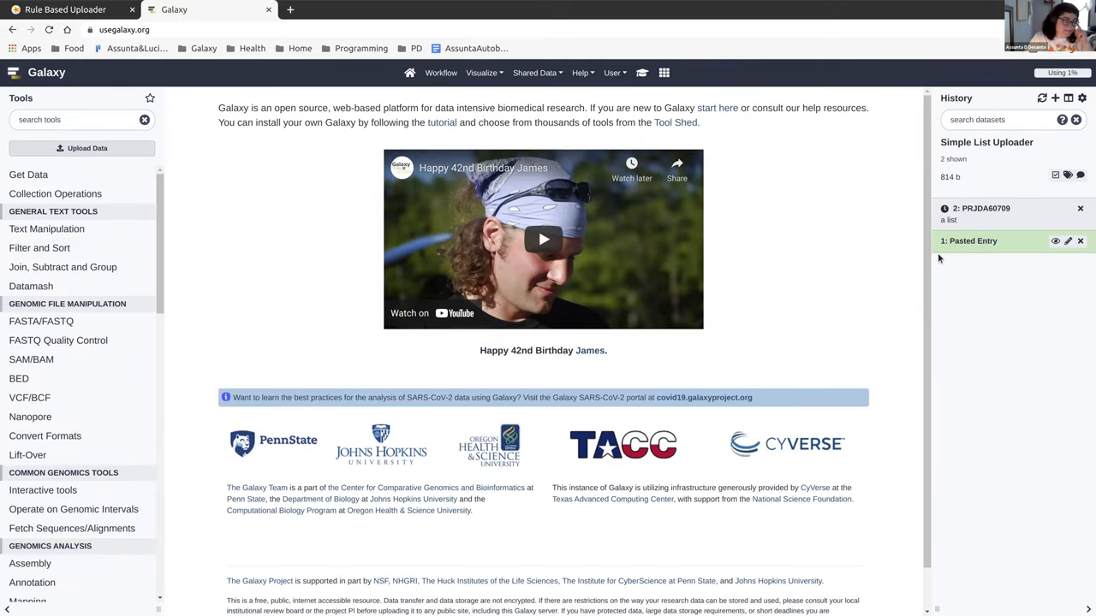
pyautogui.click(66, 11)
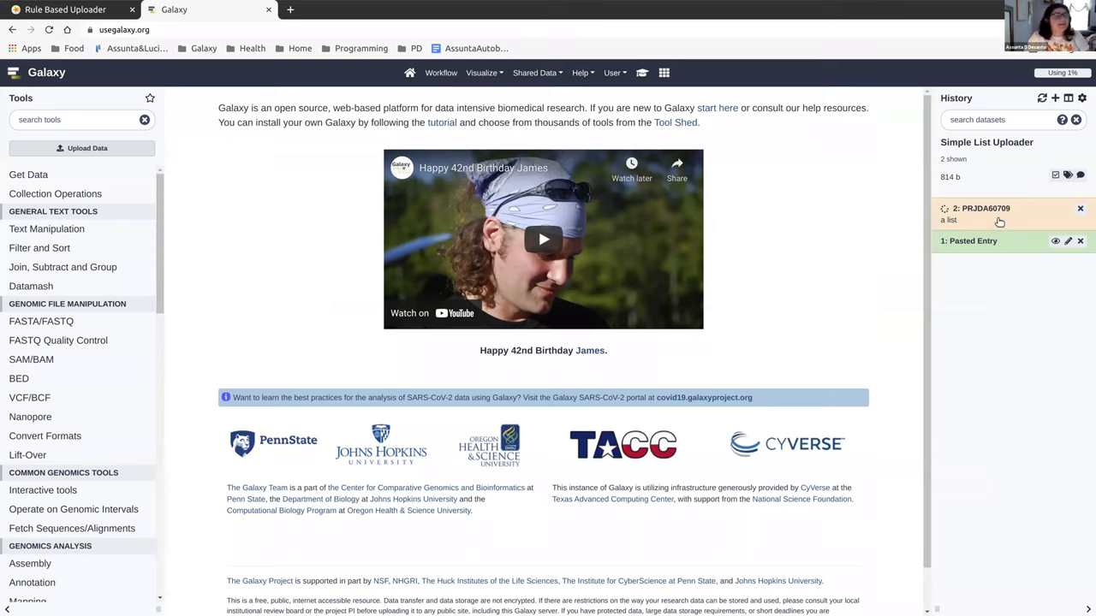
pyautogui.click(983, 209)
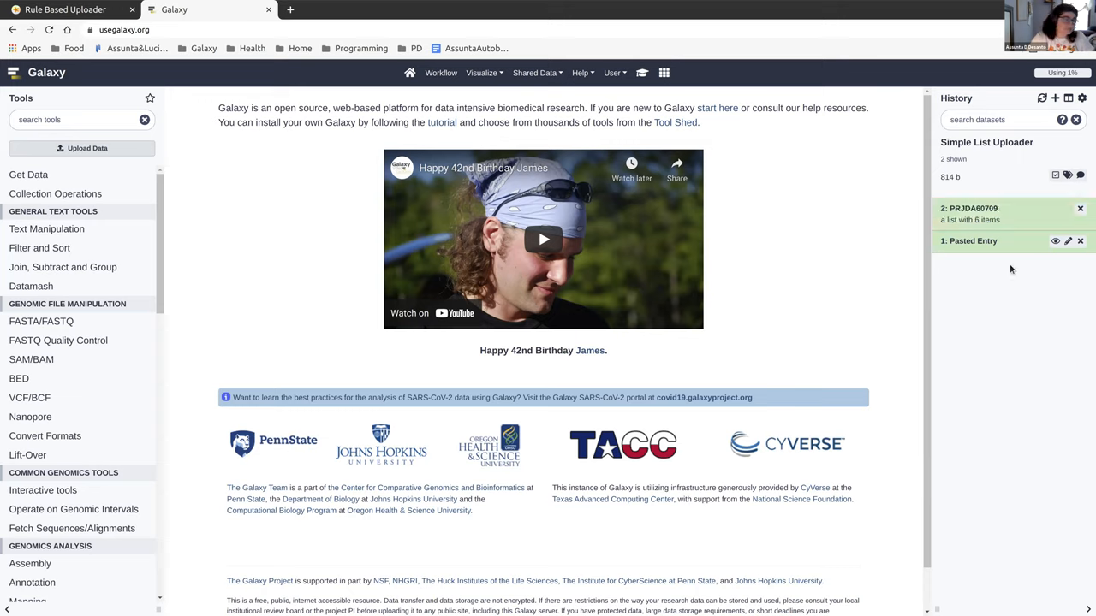
pyautogui.click(973, 209)
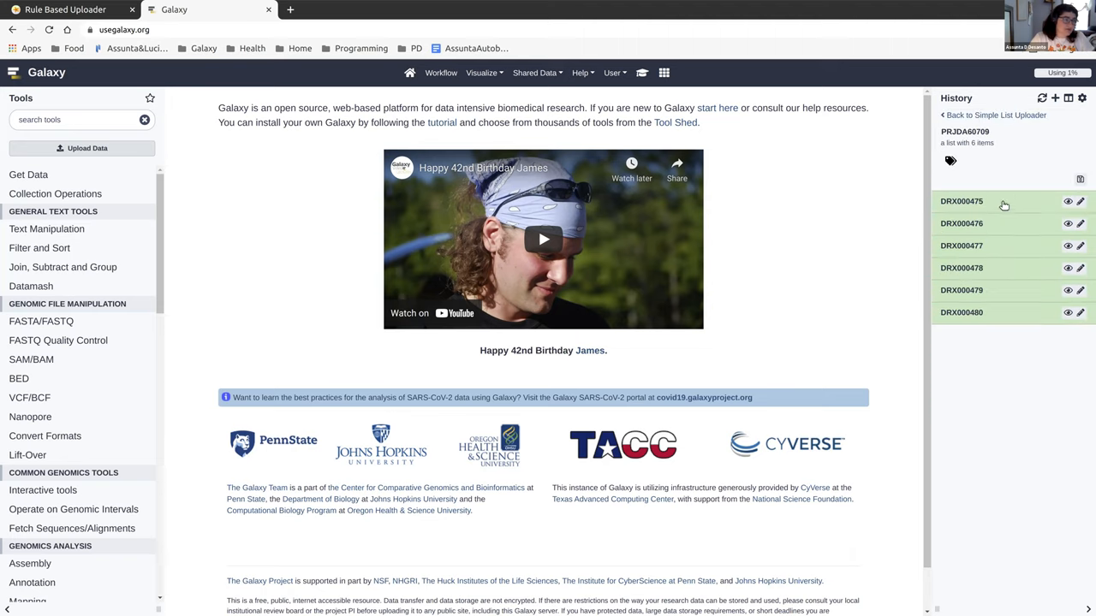
# Inspect the DRX000475 and DRX000476 datasets, return to the history, then go to the tutorial.
pyautogui.click(963, 202)
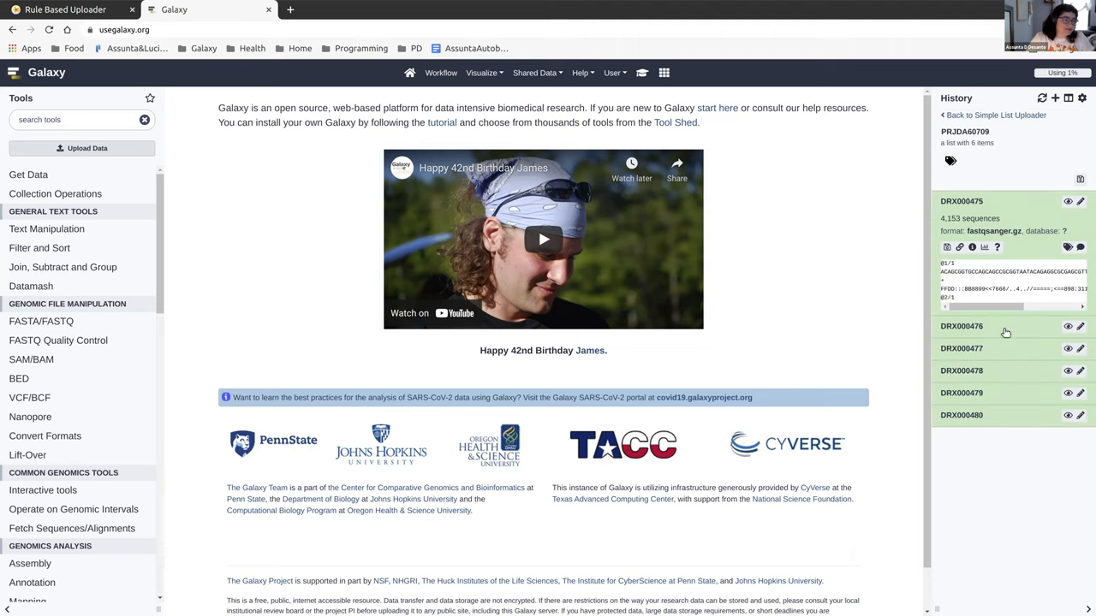
pyautogui.click(963, 326)
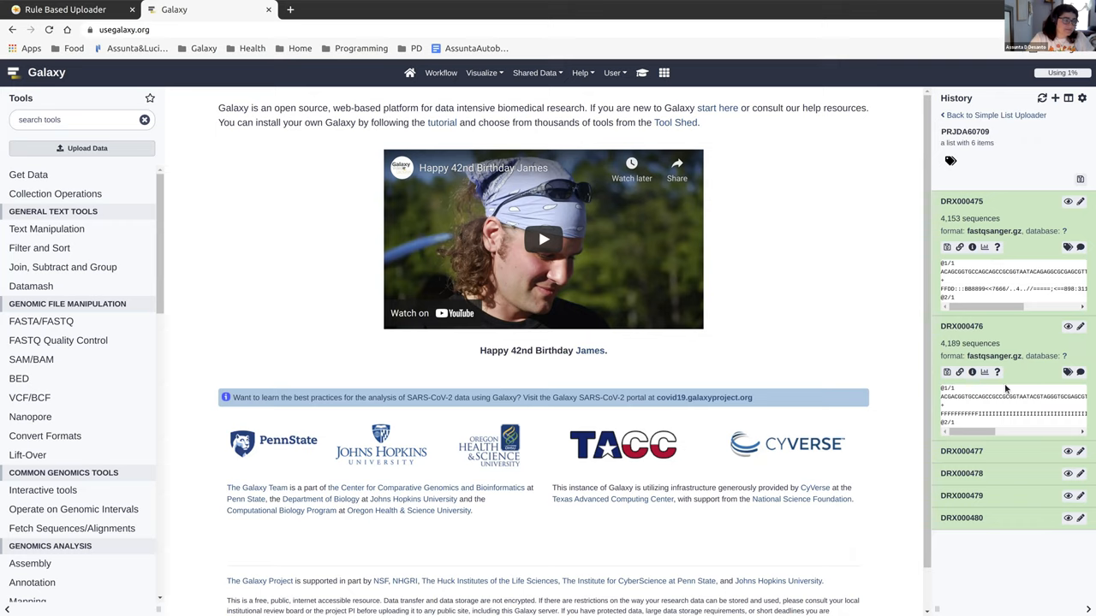
pyautogui.click(962, 202)
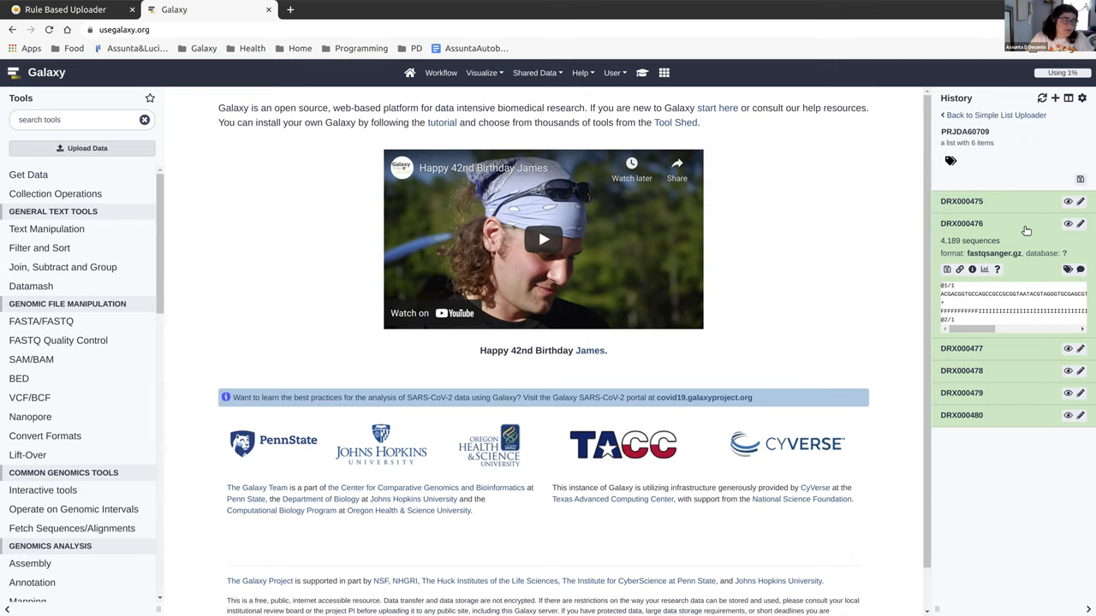
pyautogui.click(996, 115)
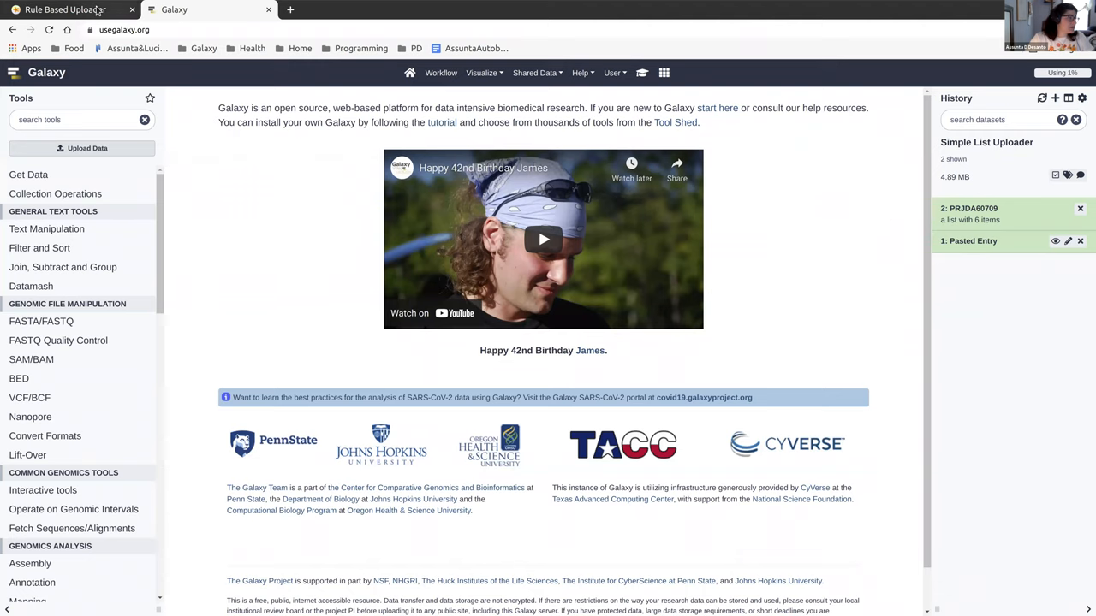
pyautogui.click(65, 11)
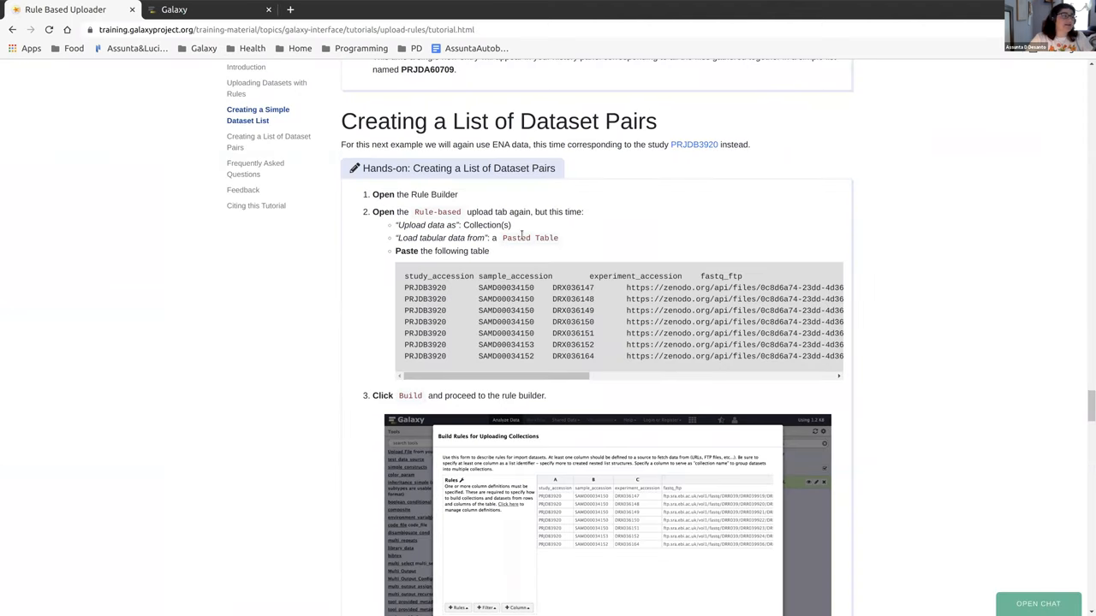
# Copy the PRJDB3920 sample table from 'Creating a List of Dataset Pairs' and return to Galaxy.
pyautogui.scroll(-3)
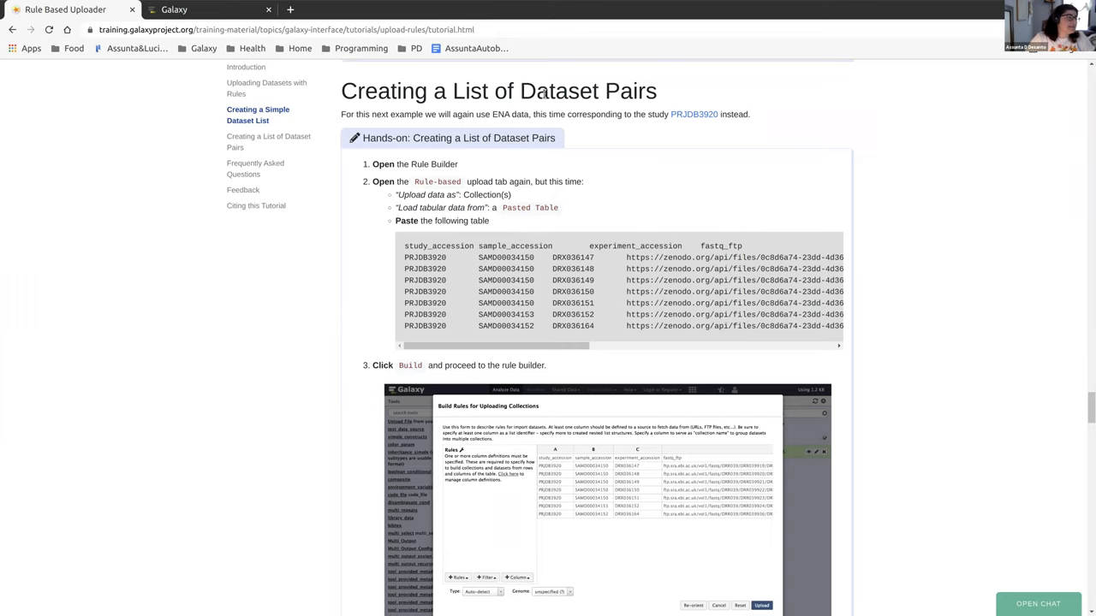
pyautogui.scroll(-3)
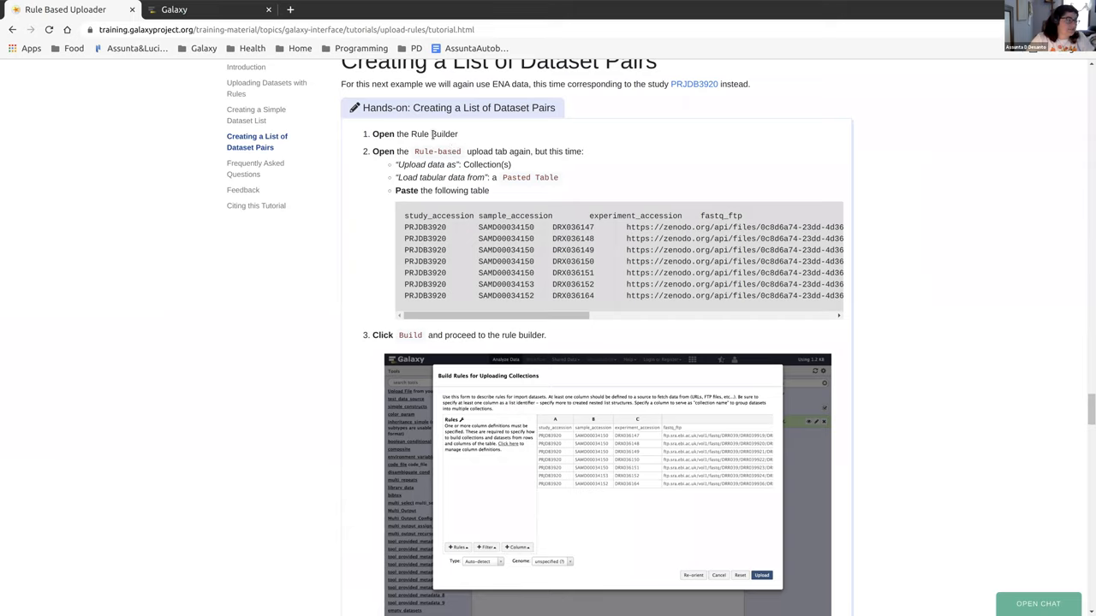
pyautogui.moveTo(620, 214)
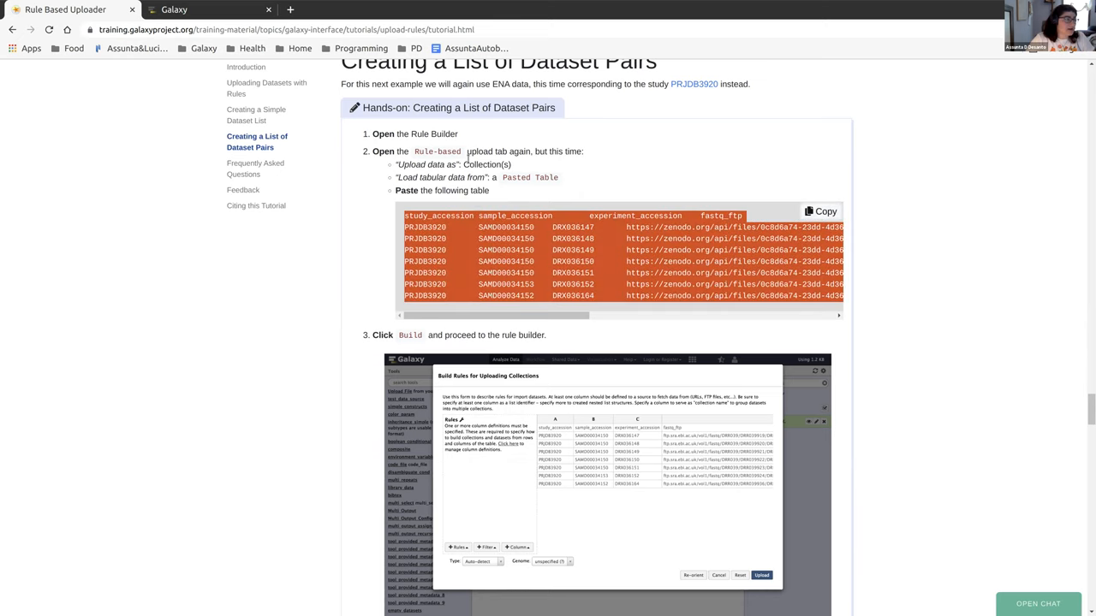
pyautogui.moveTo(438, 153)
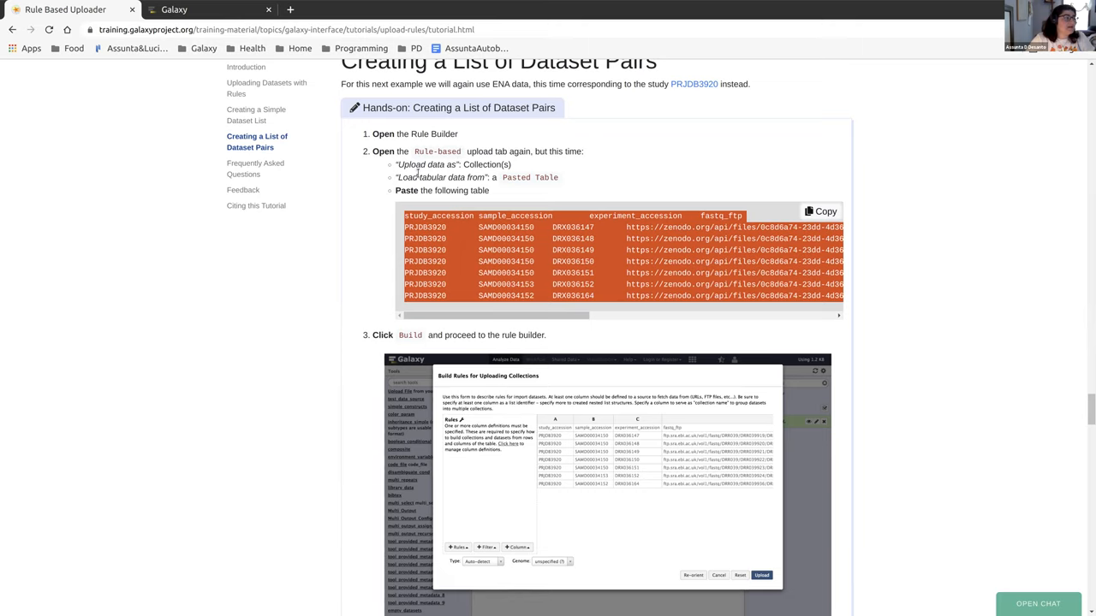
pyautogui.click(209, 10)
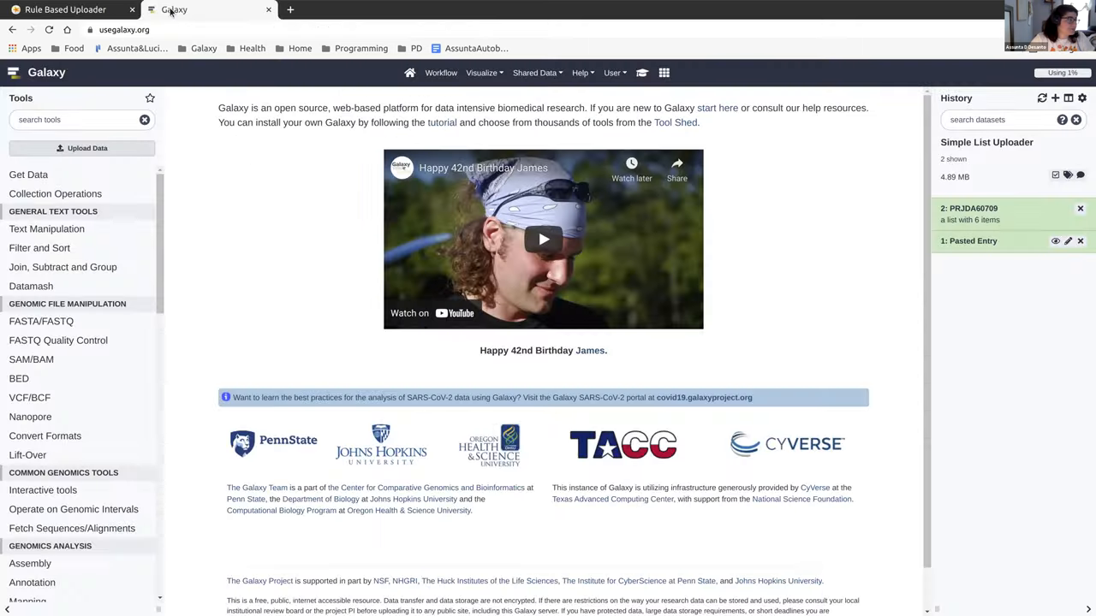
# Start a Rule-based upload from a Pasted Table, paste the PRJDB3920 table and build it.
pyautogui.click(87, 147)
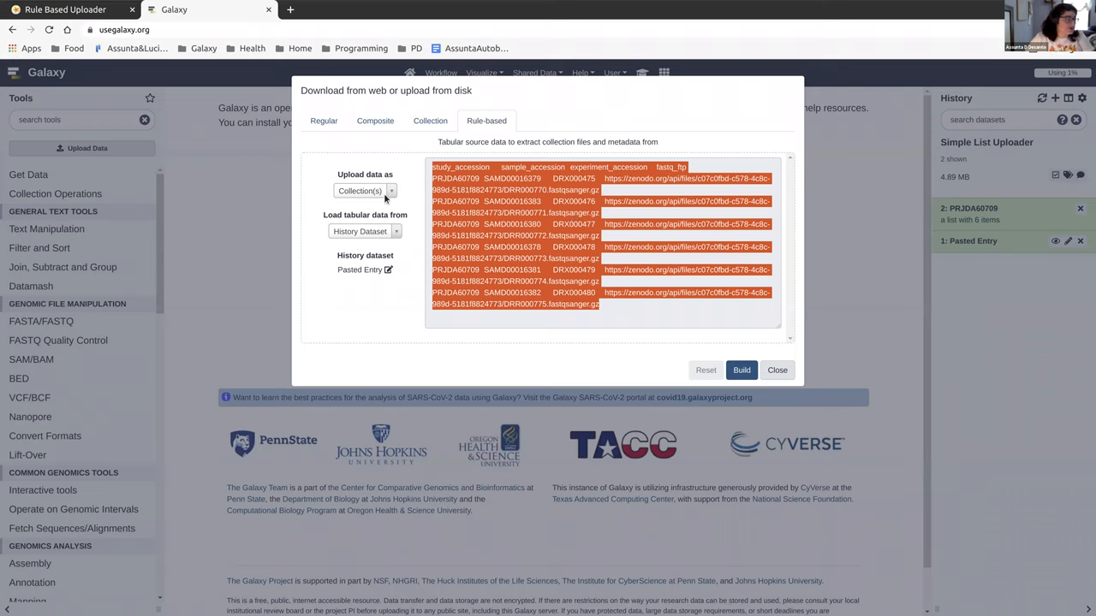
pyautogui.click(363, 231)
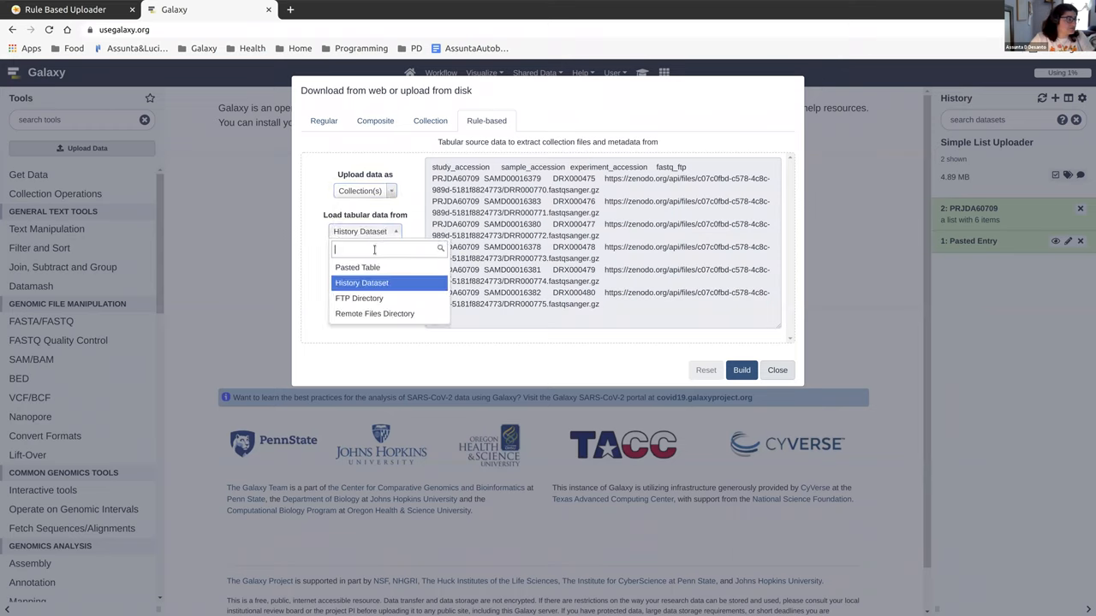
pyautogui.click(358, 267)
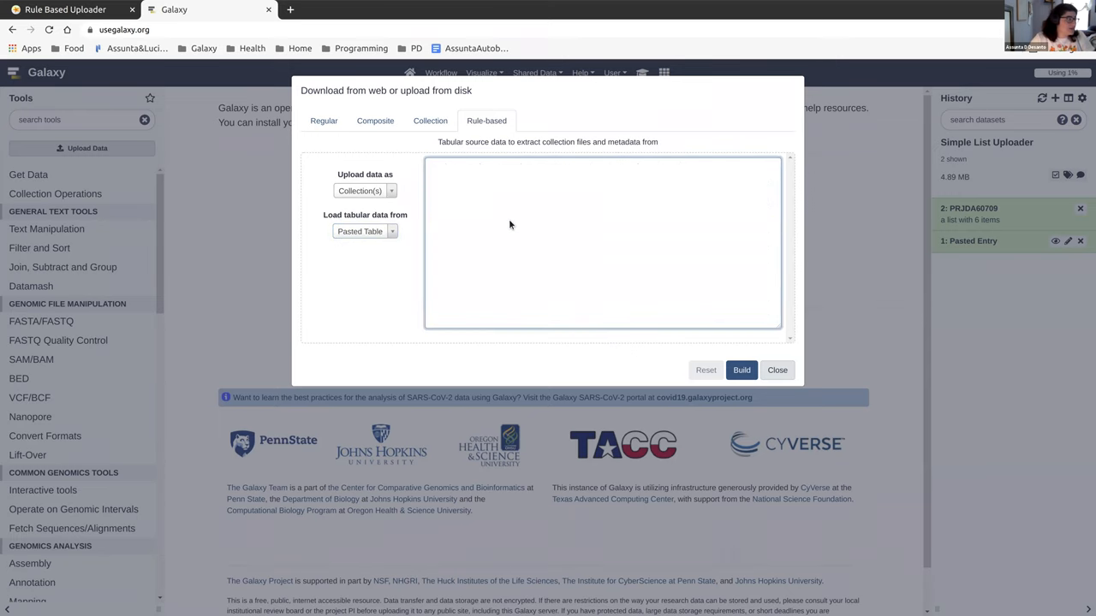
pyautogui.click(65, 11)
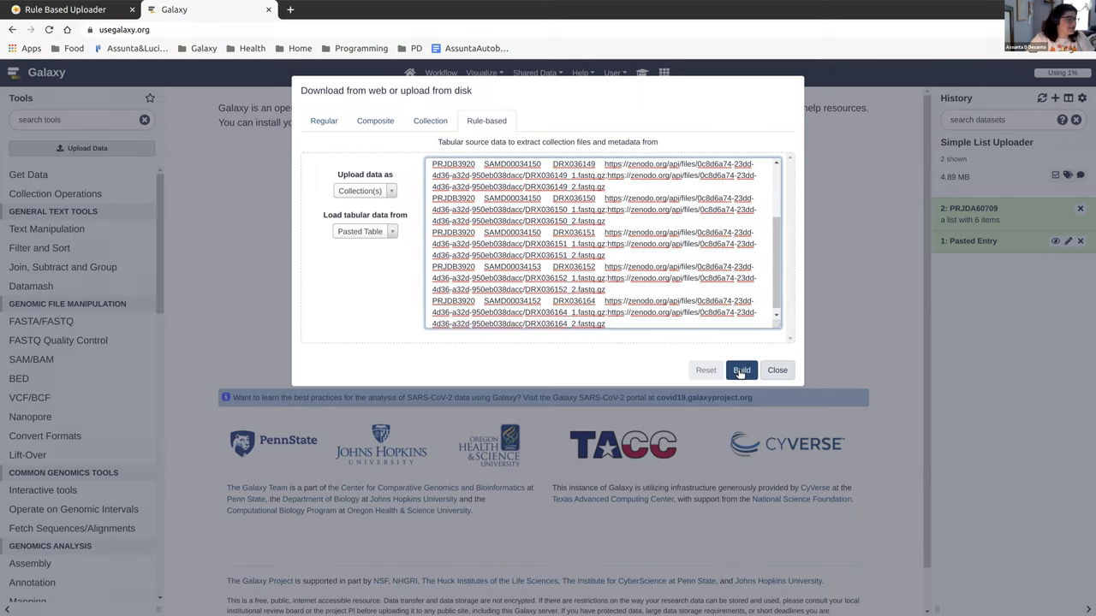
pyautogui.click(742, 370)
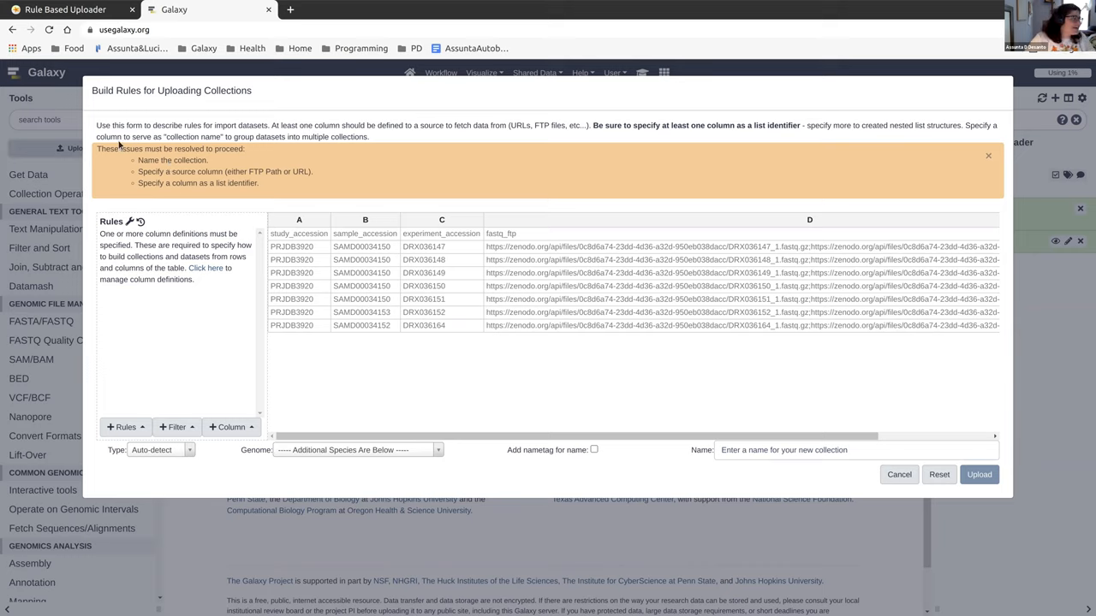
pyautogui.moveTo(222, 153)
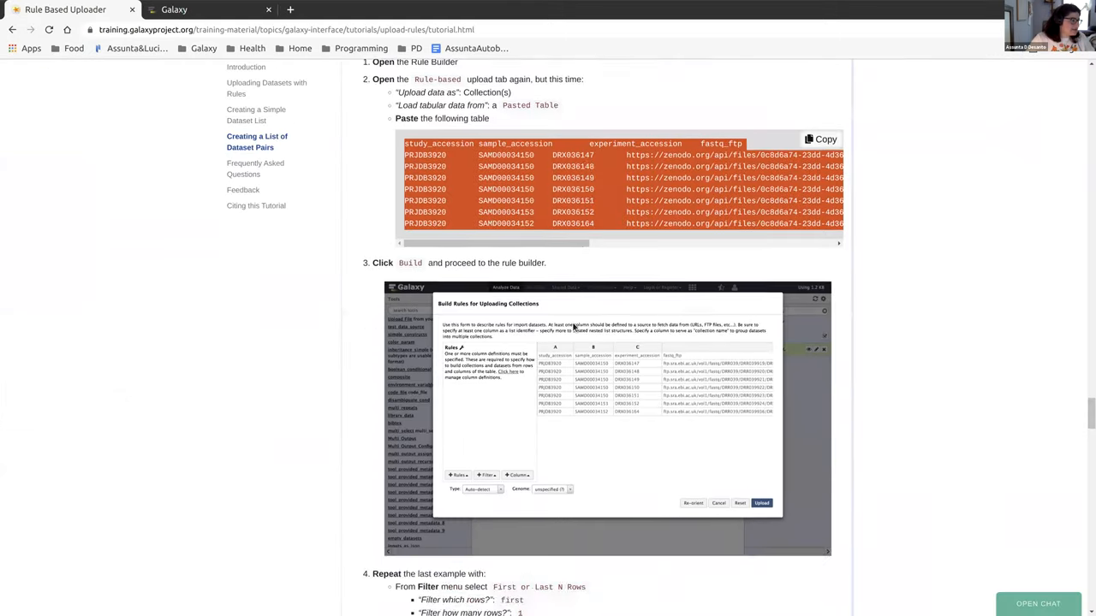
# Add a Filter > First or Last N Rows rule dropping the first 1 row, the header.
pyautogui.scroll(-3)
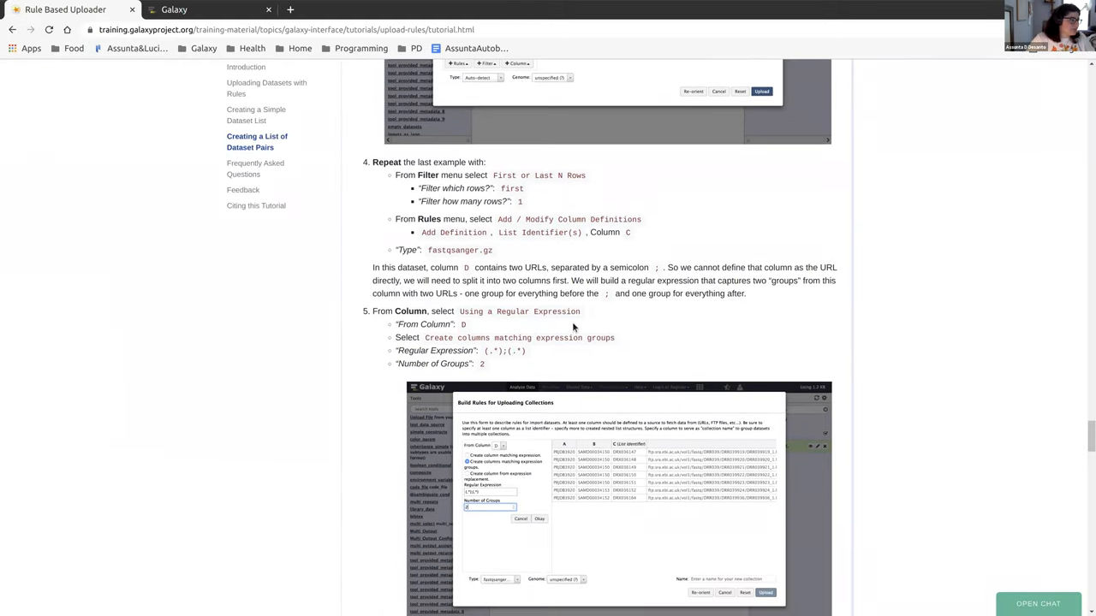
pyautogui.scroll(-3)
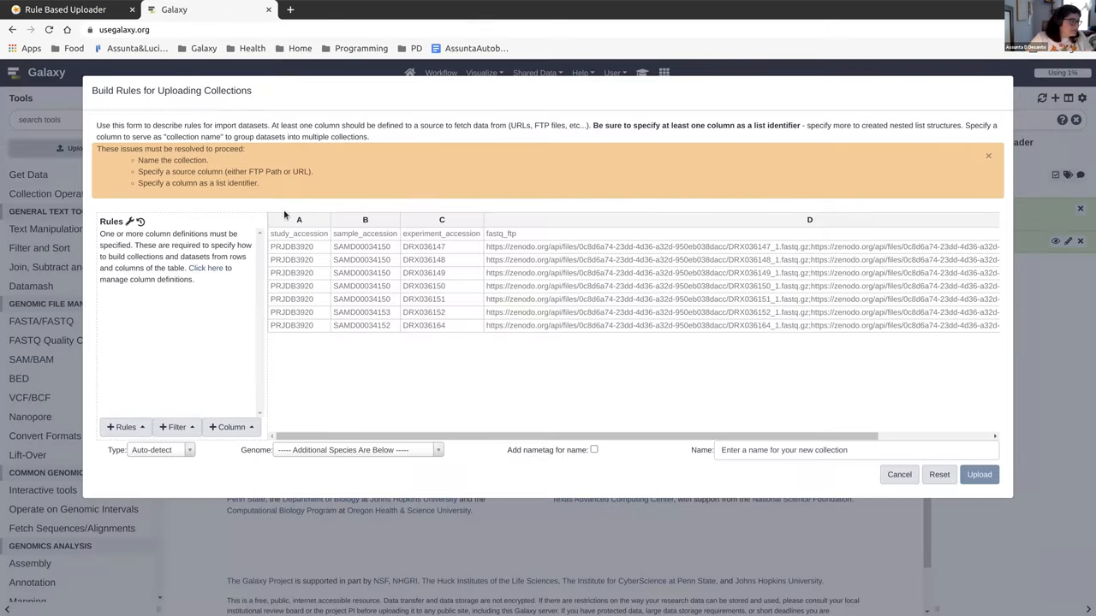
pyautogui.hscroll(3)
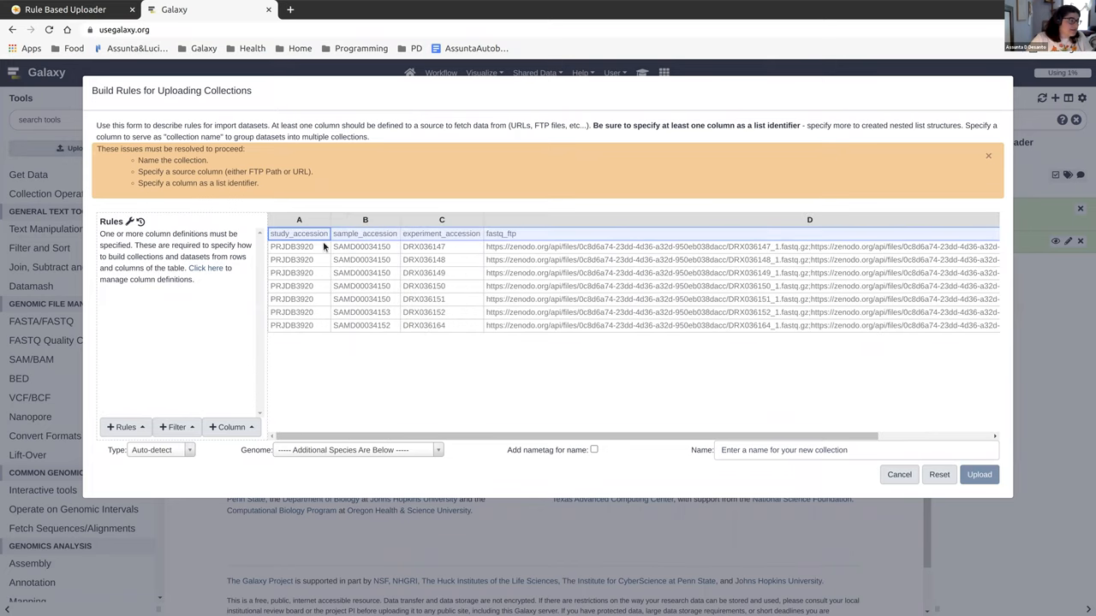
pyautogui.click(174, 427)
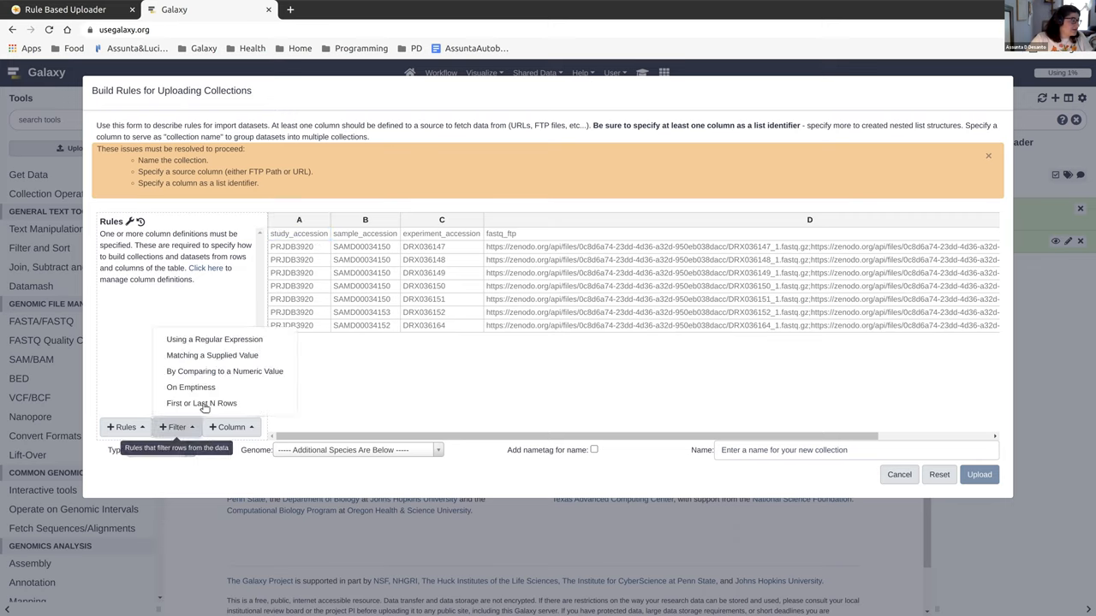
pyautogui.click(202, 404)
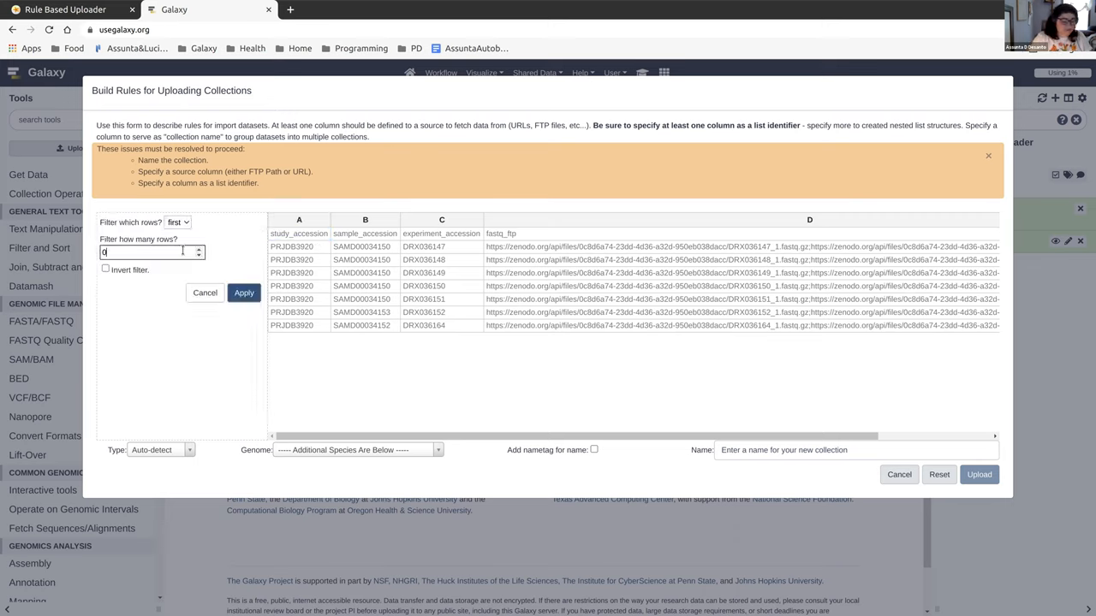
pyautogui.write('1')
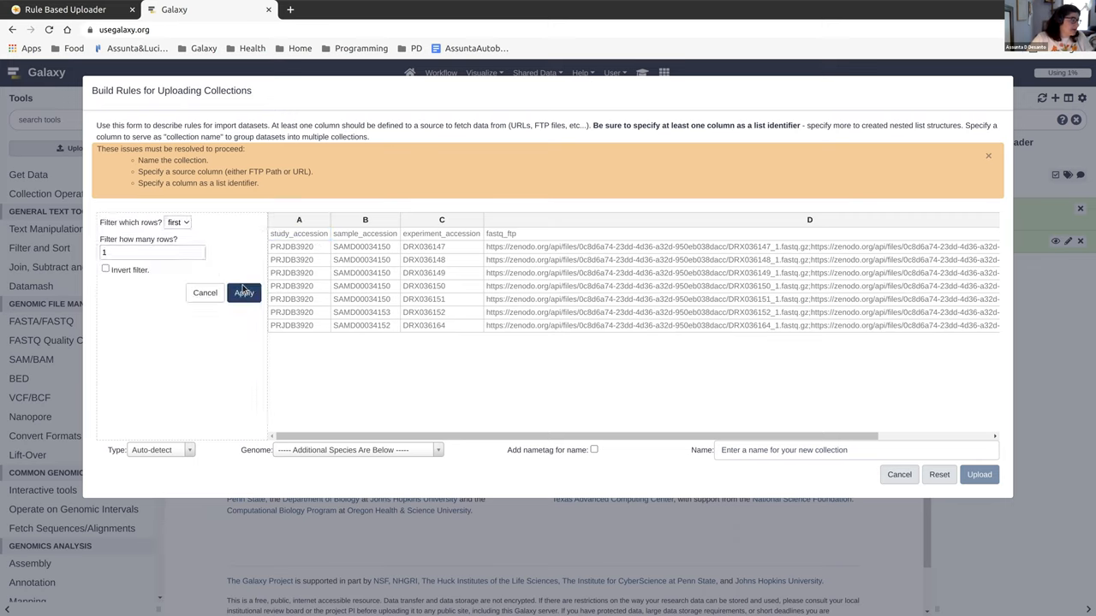
pyautogui.click(243, 293)
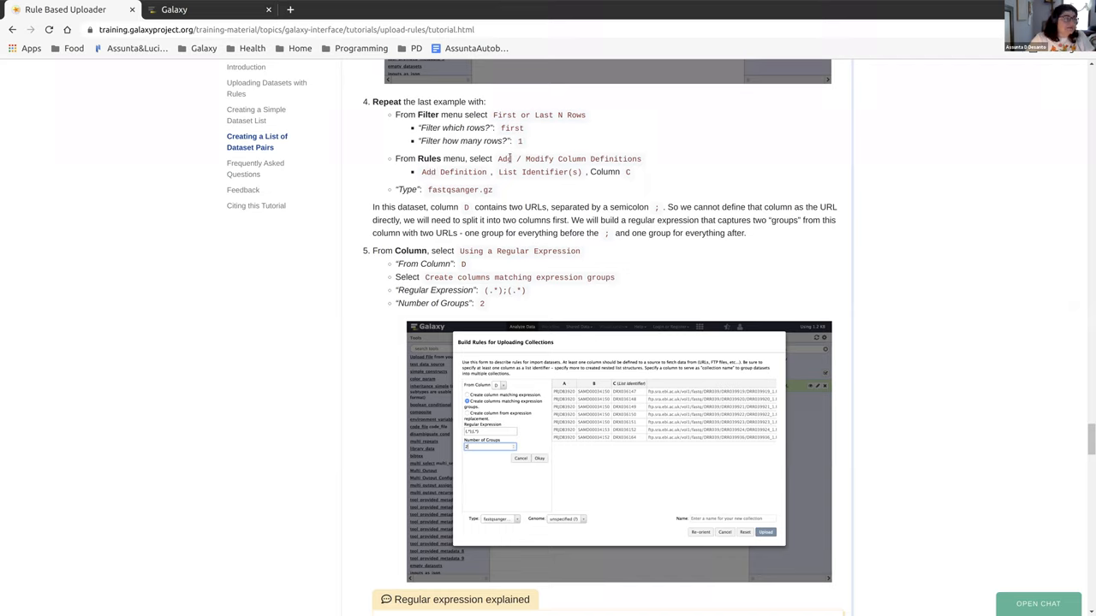
pyautogui.moveTo(455, 182)
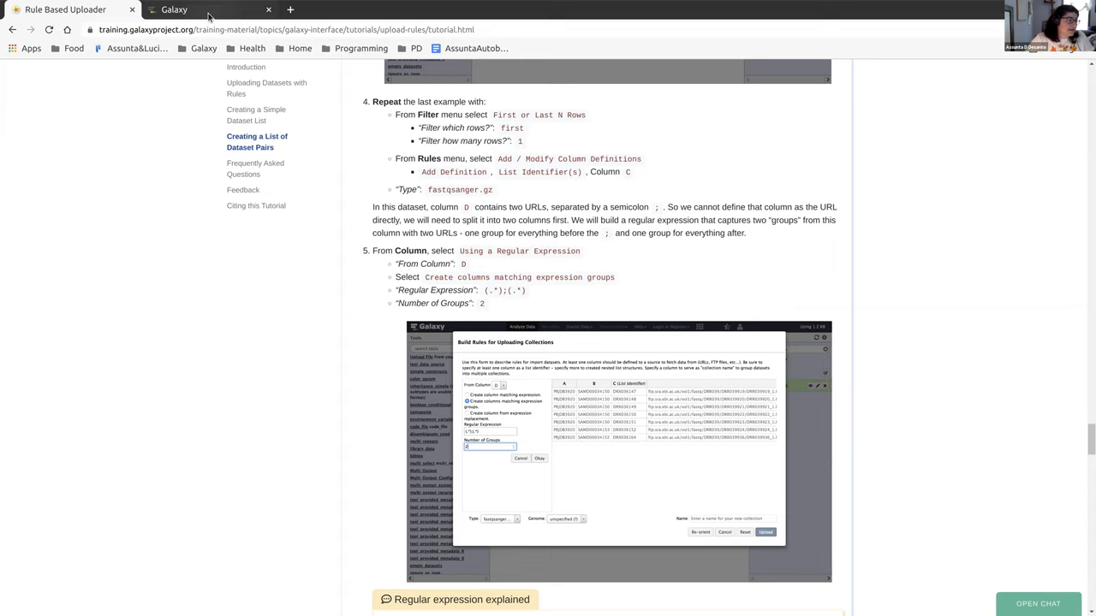
pyautogui.click(175, 10)
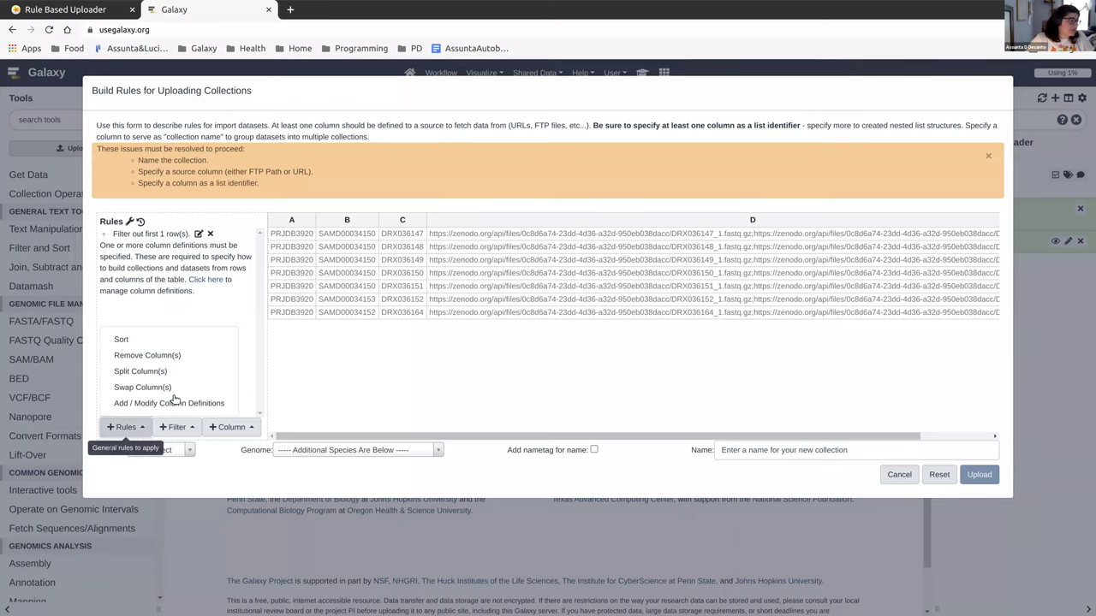
# Add a List Identifier(s) definition using column C and apply it.
pyautogui.click(229, 426)
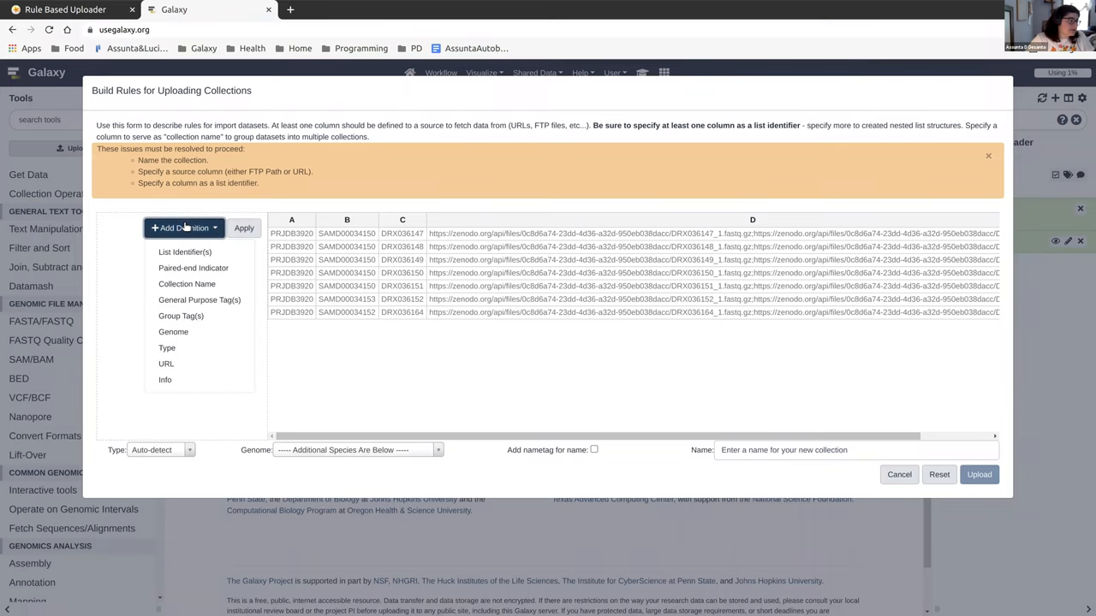
pyautogui.click(193, 268)
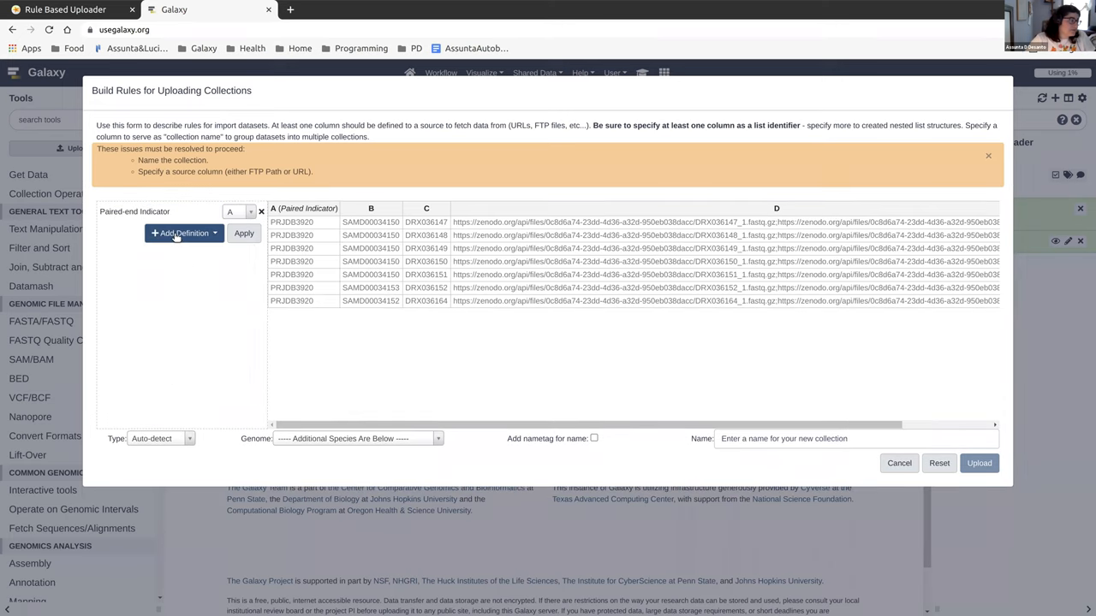
pyautogui.click(181, 233)
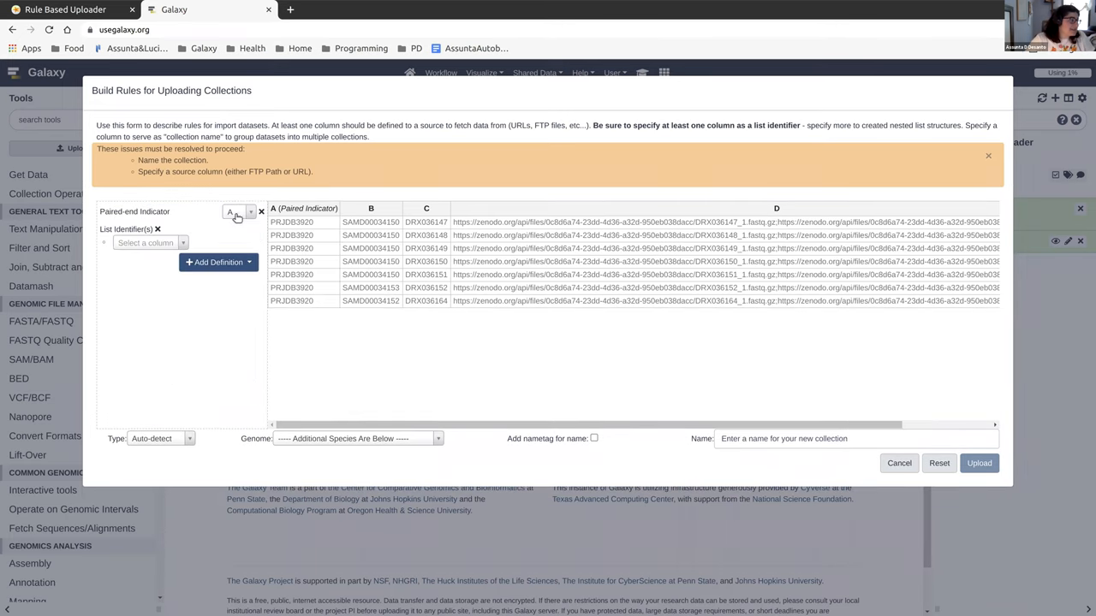
pyautogui.click(260, 212)
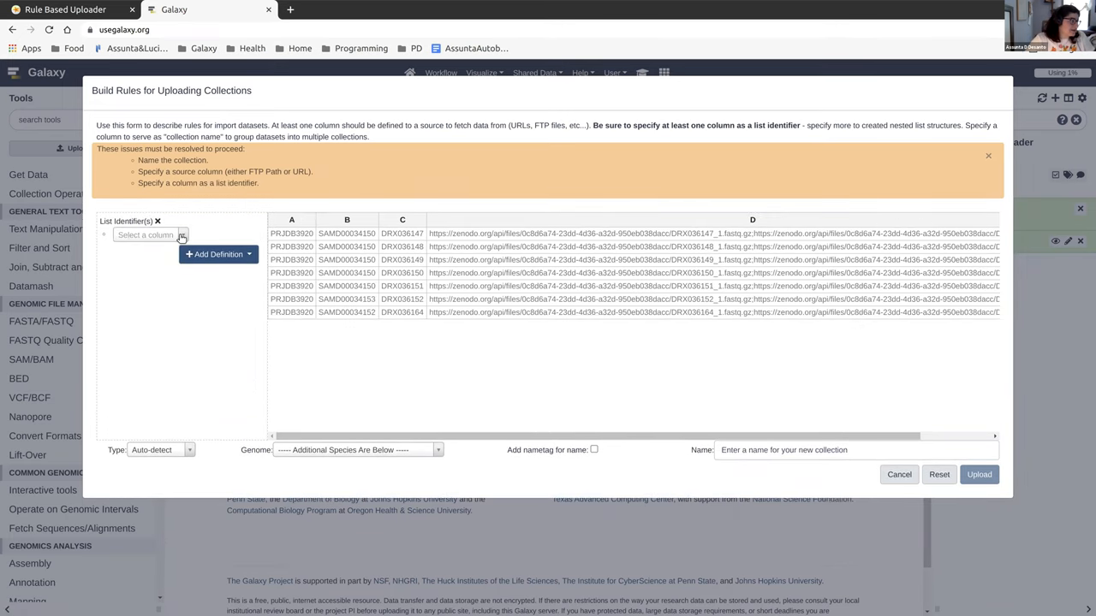
pyautogui.click(150, 234)
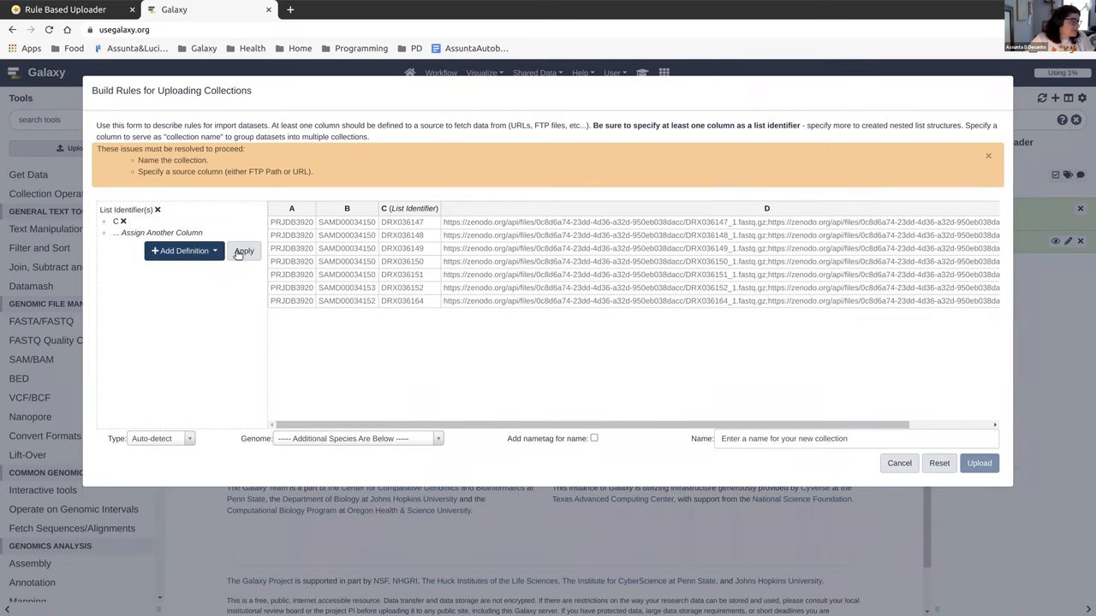
pyautogui.click(243, 250)
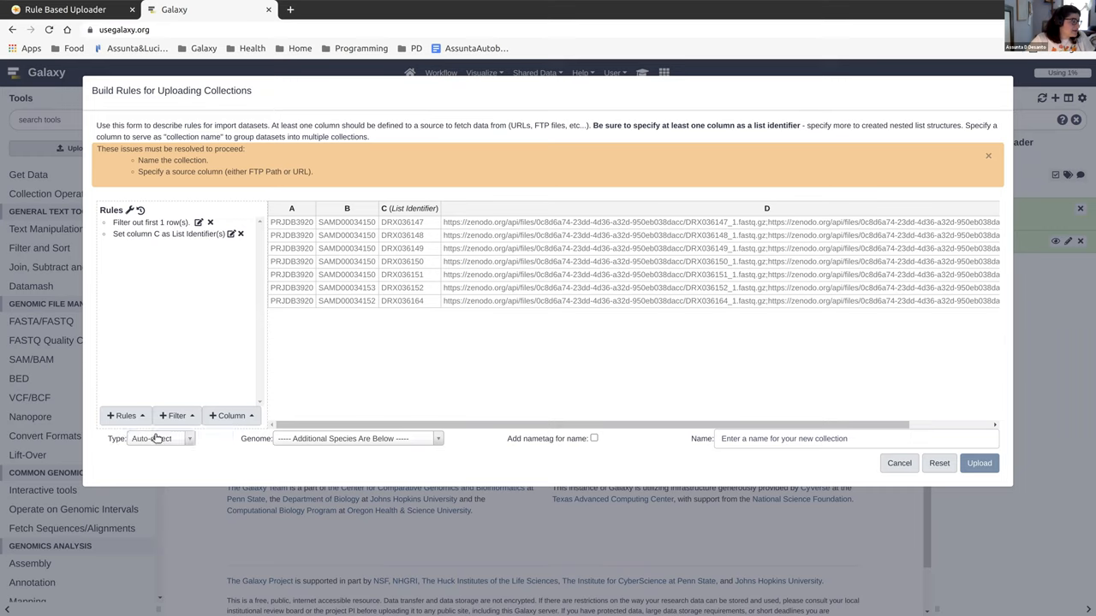
# Set the upload file type to a fastqsanger format.
pyautogui.write('fastqsanger...')
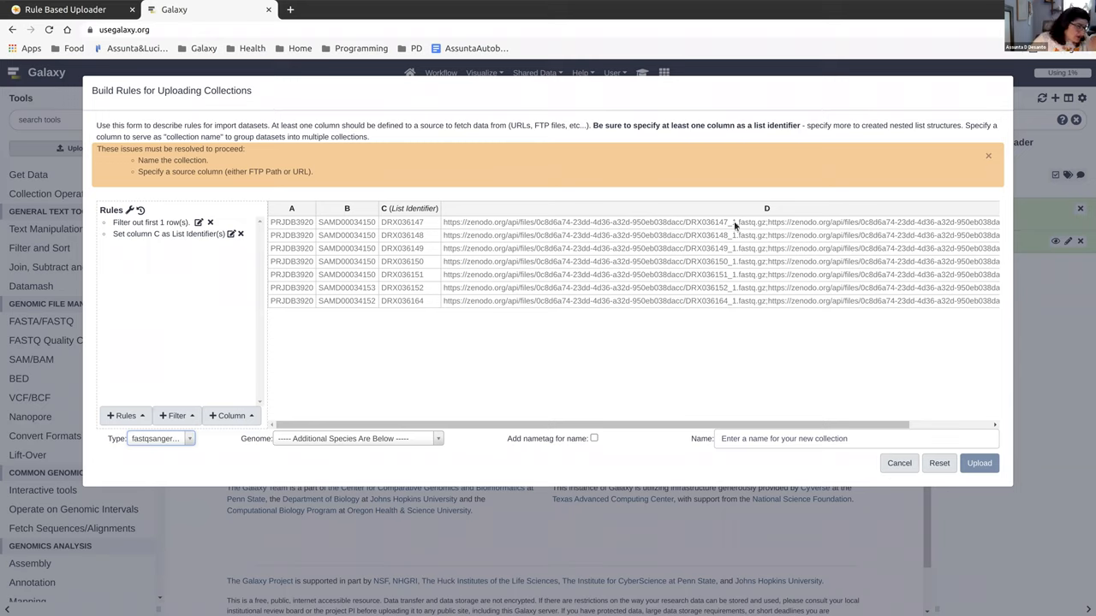
pyautogui.moveTo(596, 361)
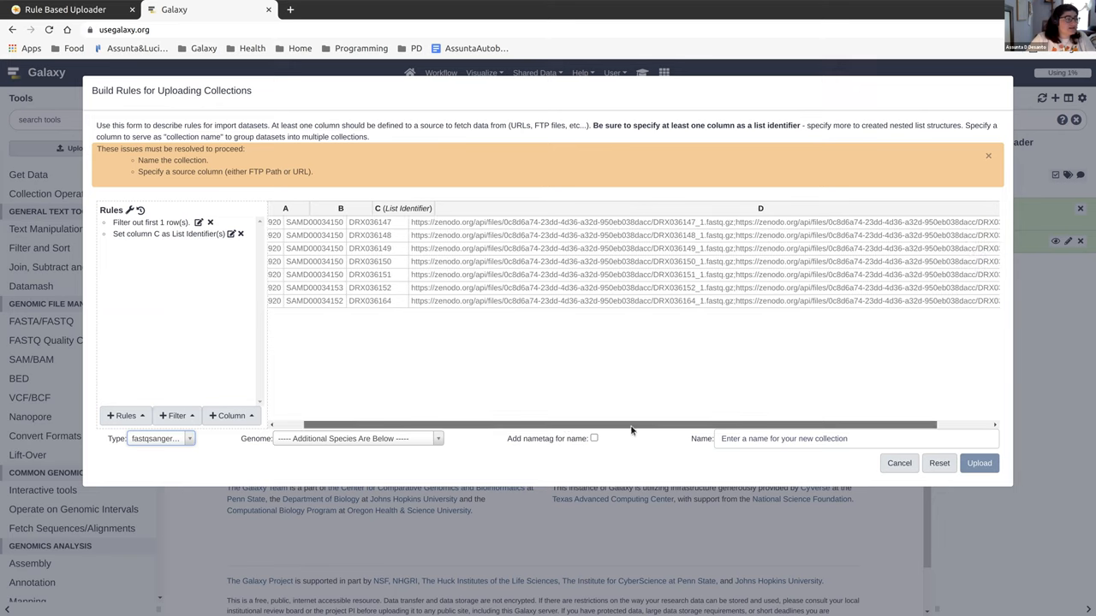
pyautogui.hscroll(3)
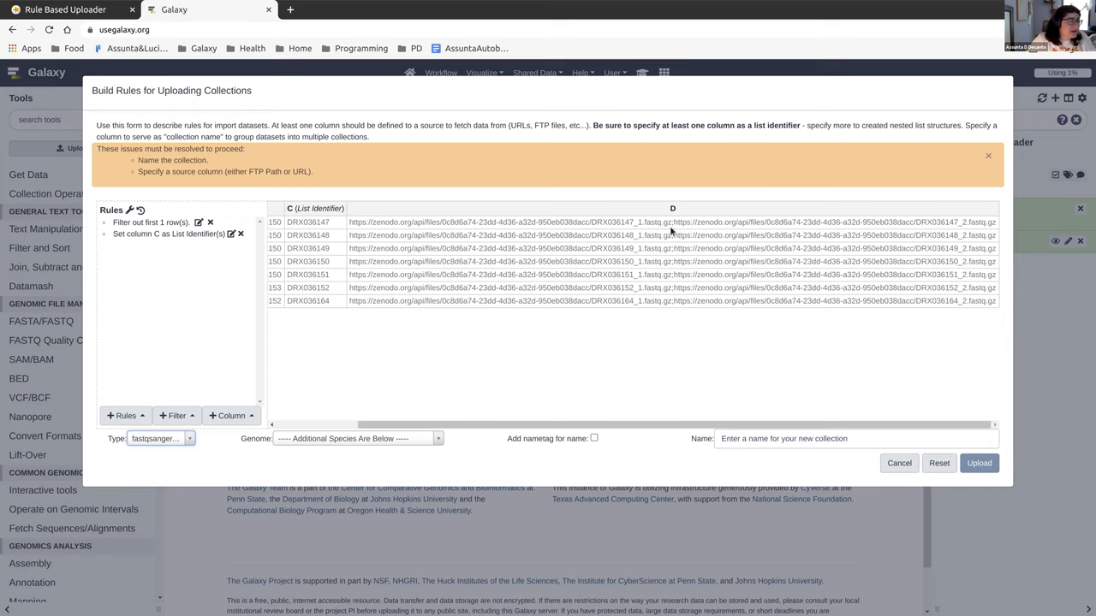
pyautogui.moveTo(254, 428)
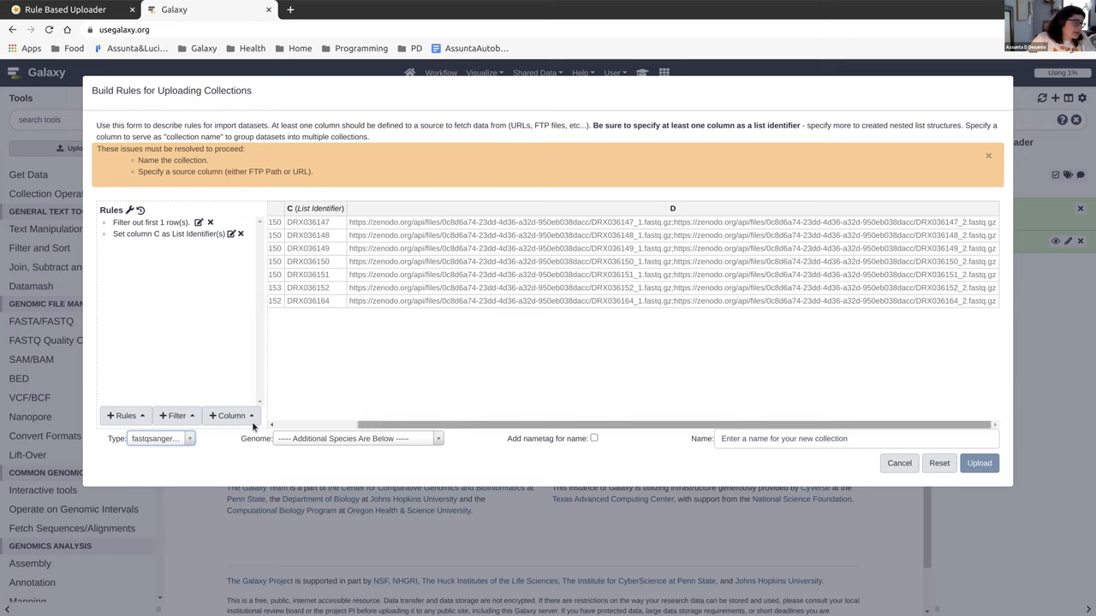
# Copy the regular expression (.*);(.*) from the tutorial step.
pyautogui.click(65, 10)
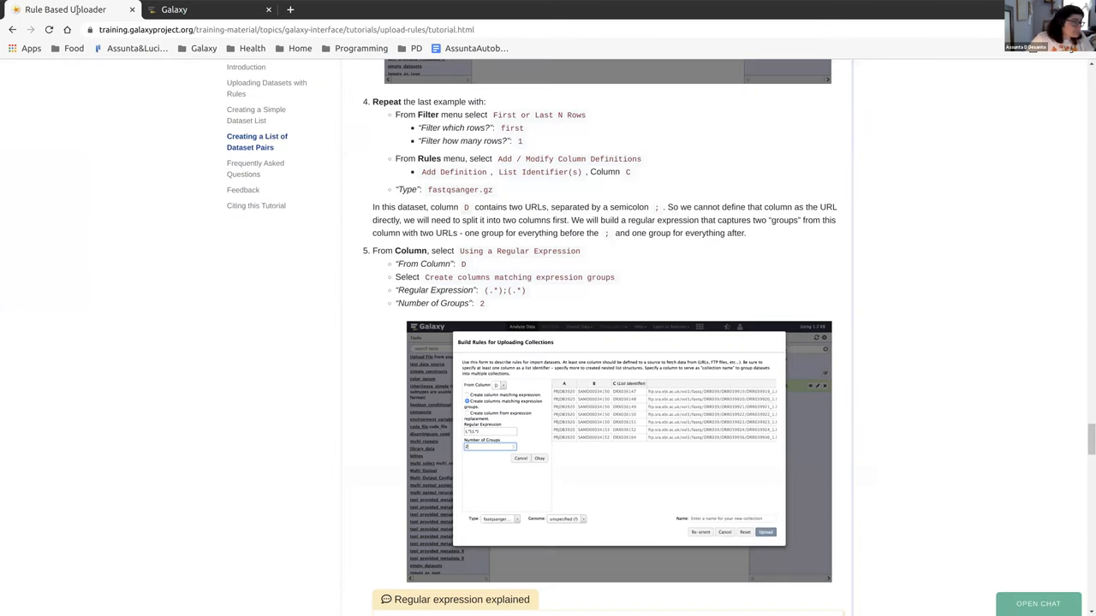
pyautogui.scroll(-3)
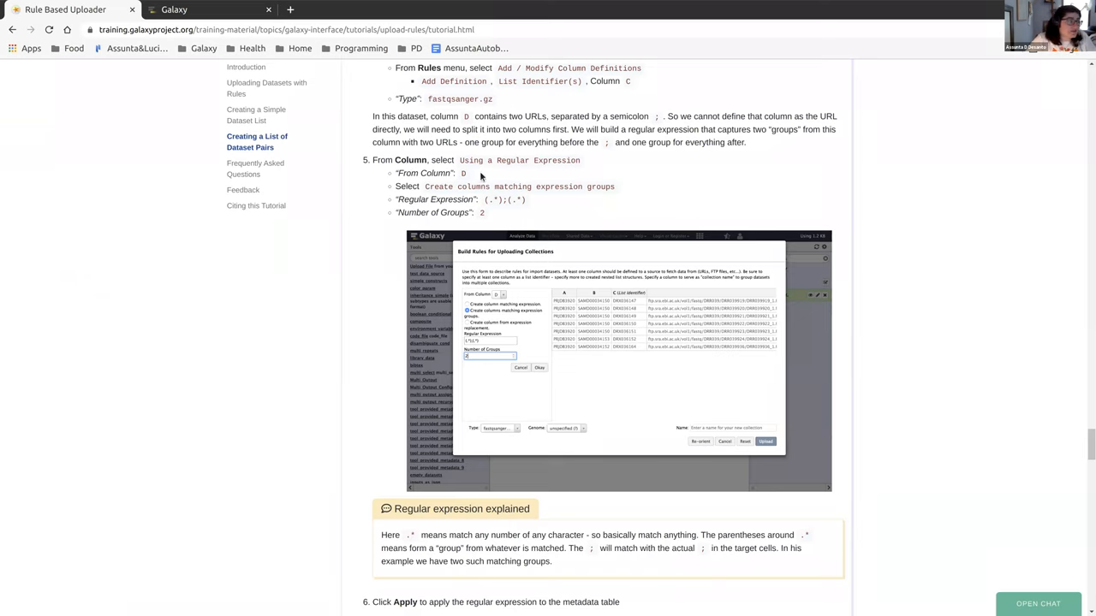
pyautogui.moveTo(449, 192)
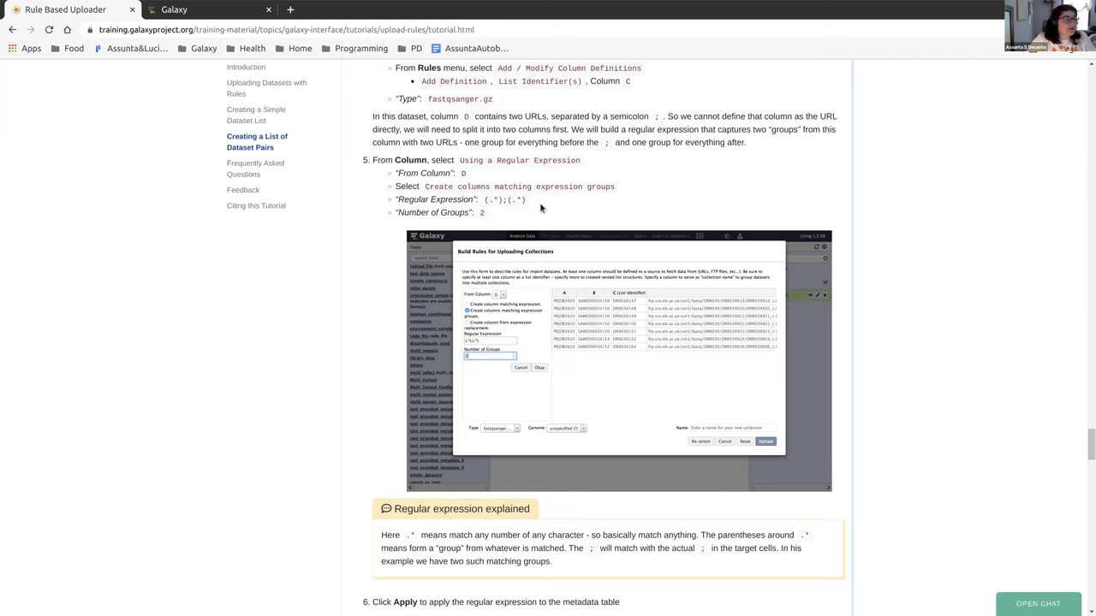
pyautogui.doubleClick(505, 199)
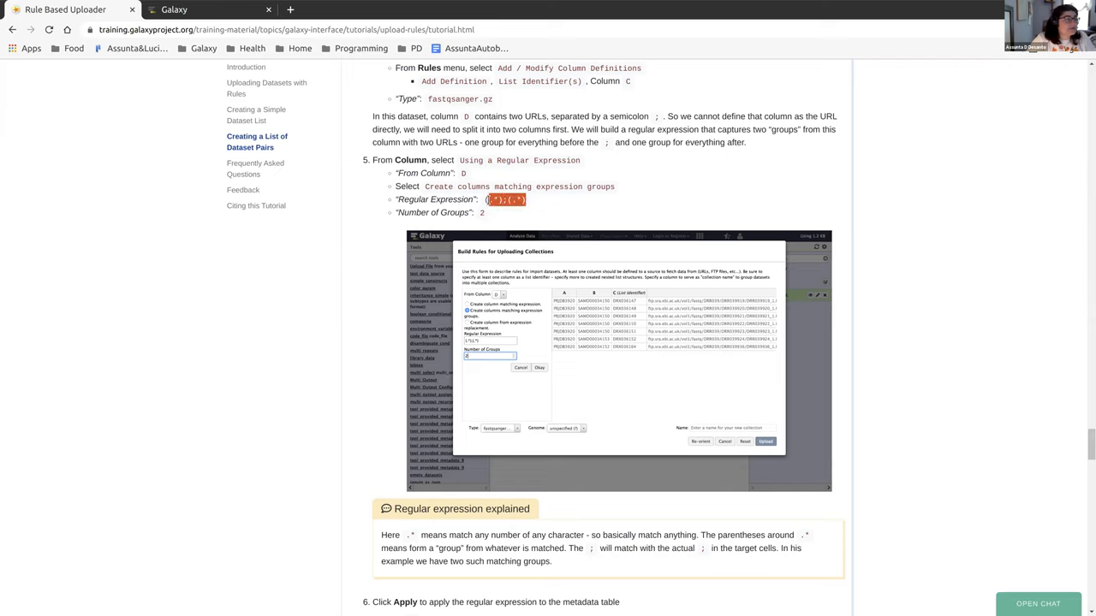
pyautogui.rightClick(505, 199)
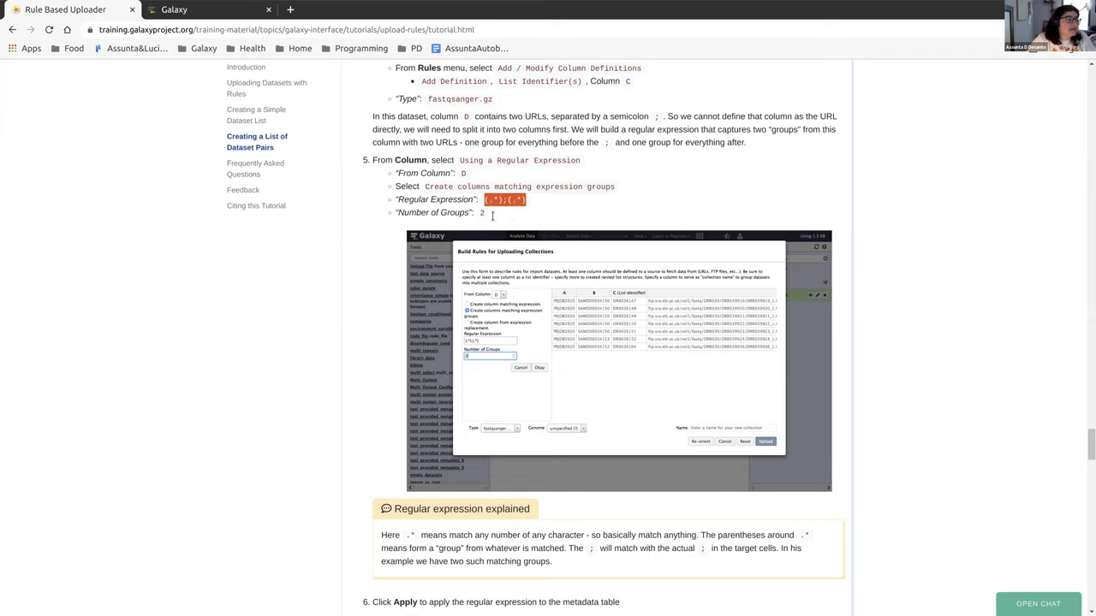
pyautogui.moveTo(441, 96)
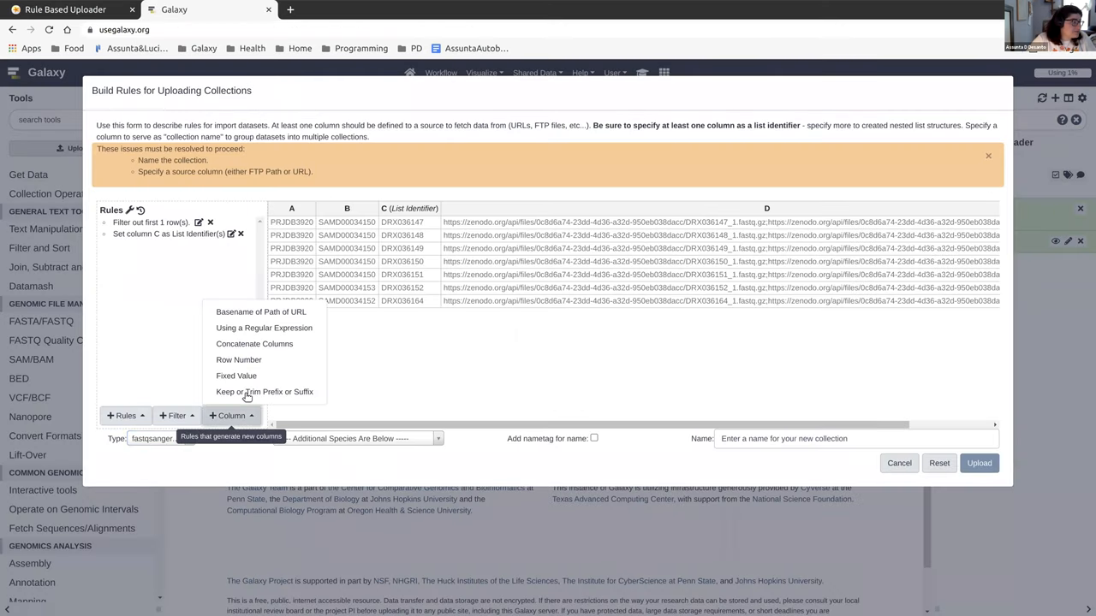
# Set up a regex column rule on column D with (.*);(.*) capturing 2 matching groups.
pyautogui.click(263, 329)
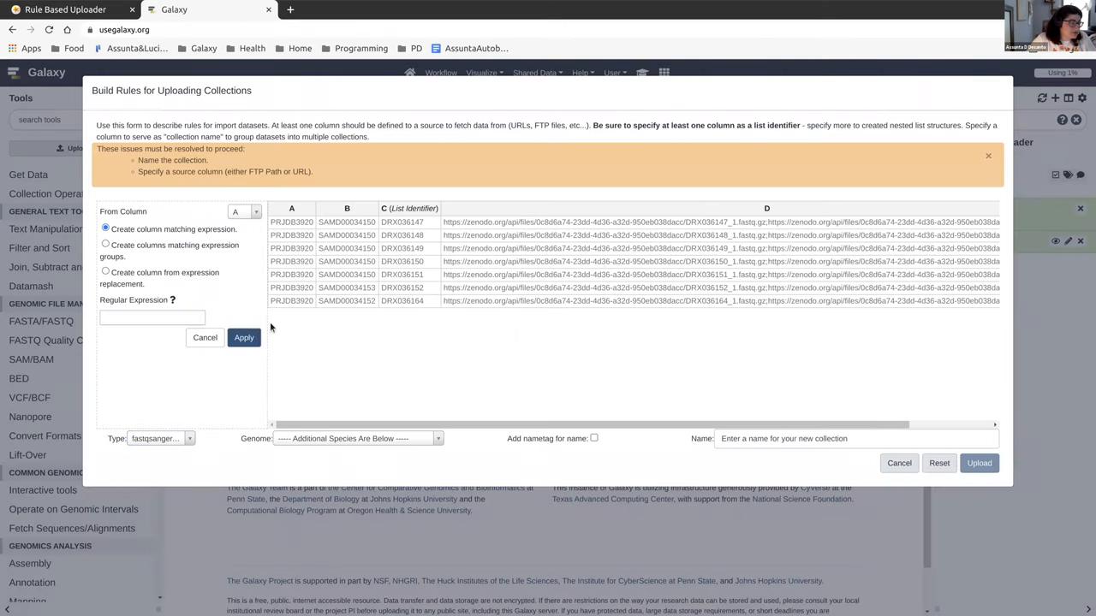
pyautogui.click(243, 212)
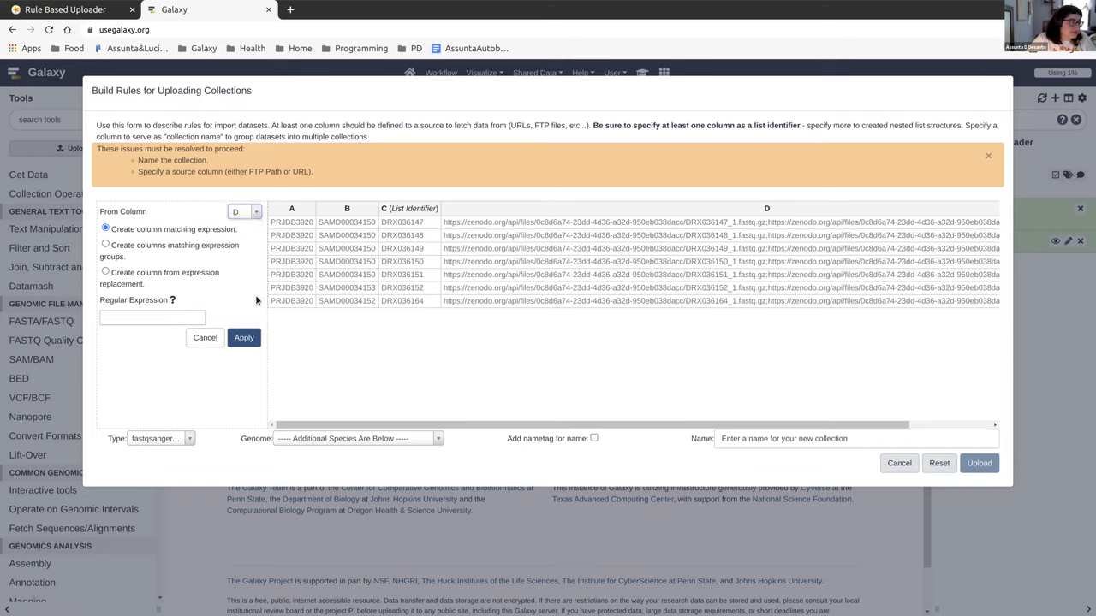
pyautogui.moveTo(260, 292)
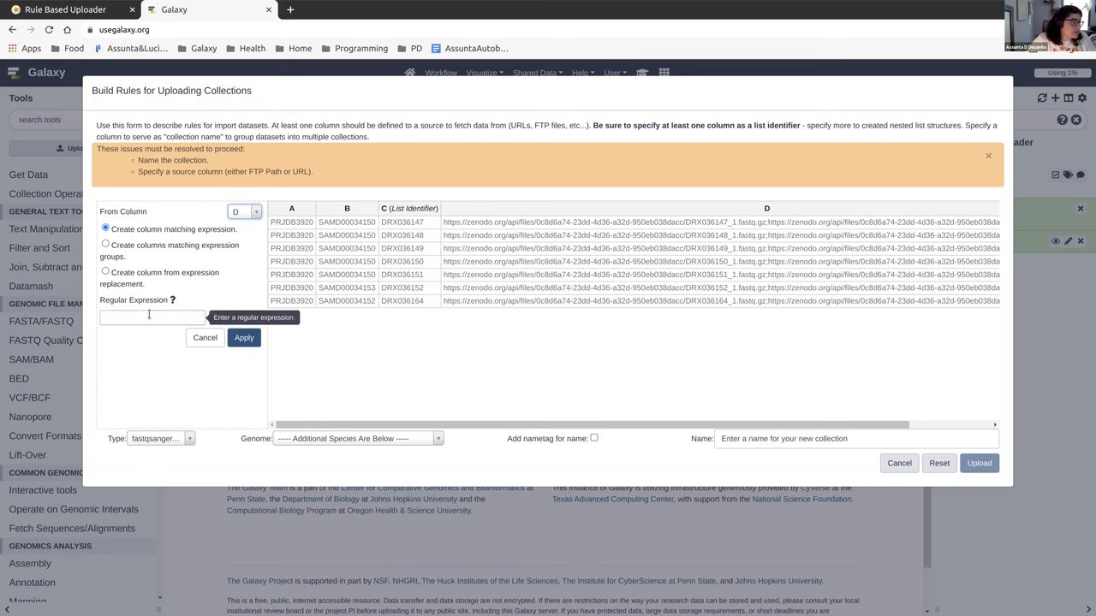
pyautogui.click(65, 10)
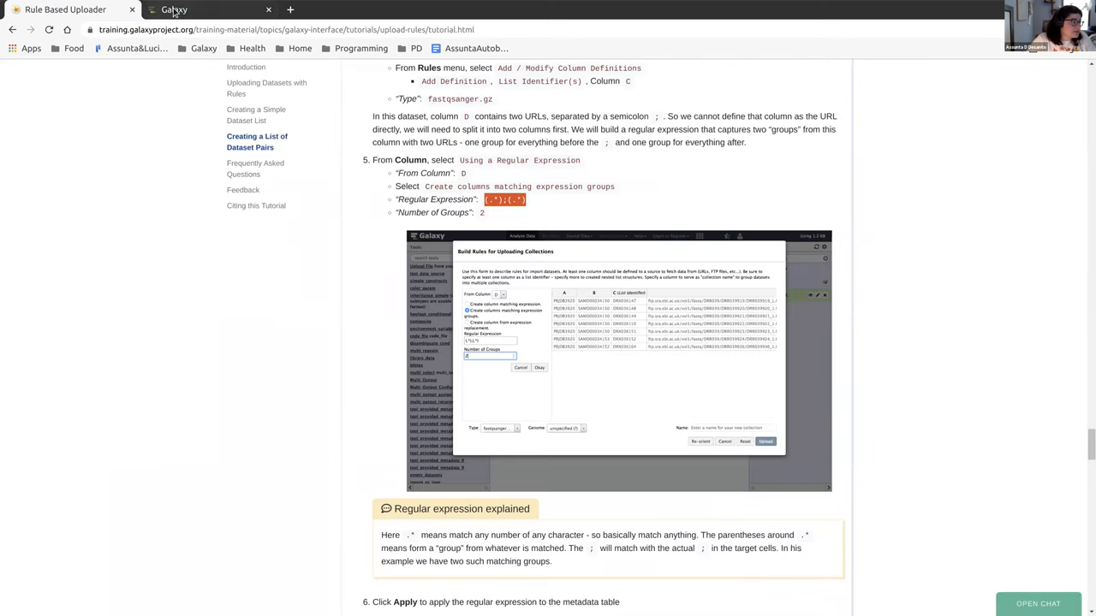
pyautogui.click(175, 10)
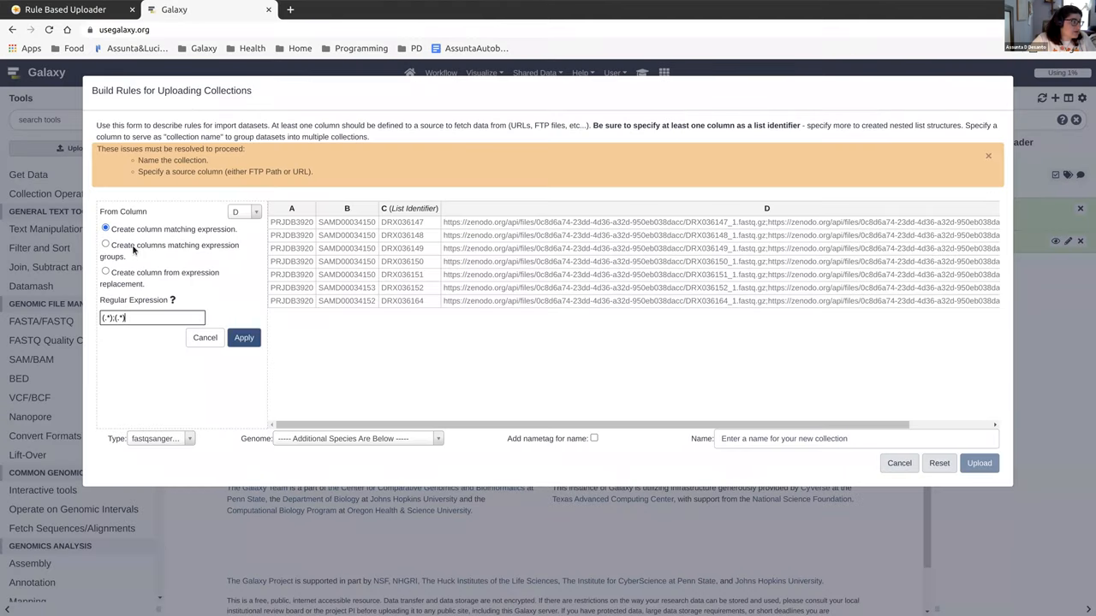
pyautogui.click(106, 245)
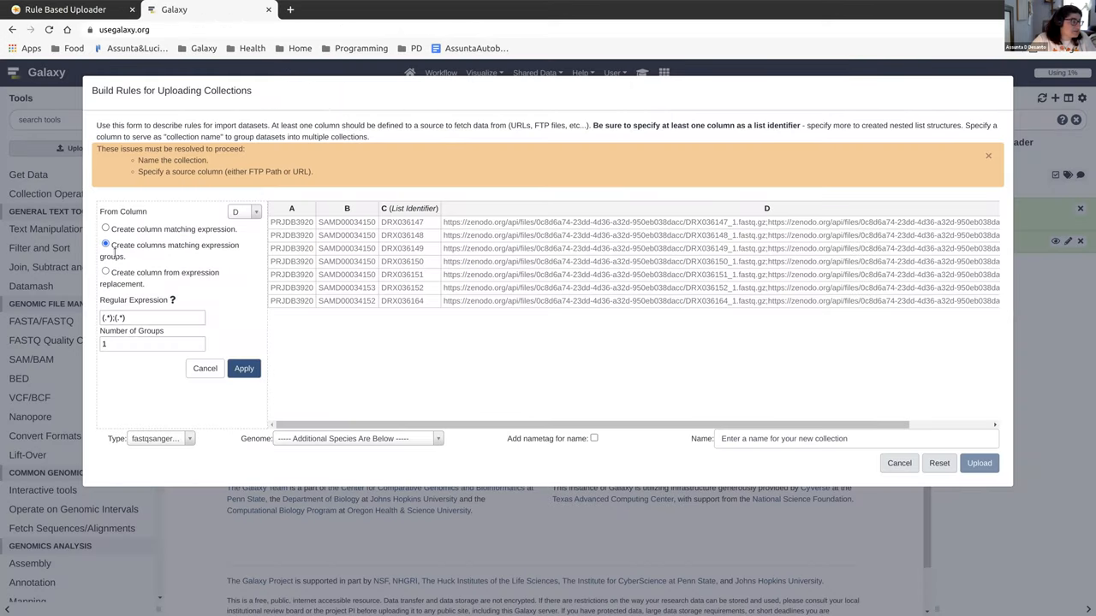
pyautogui.click(65, 11)
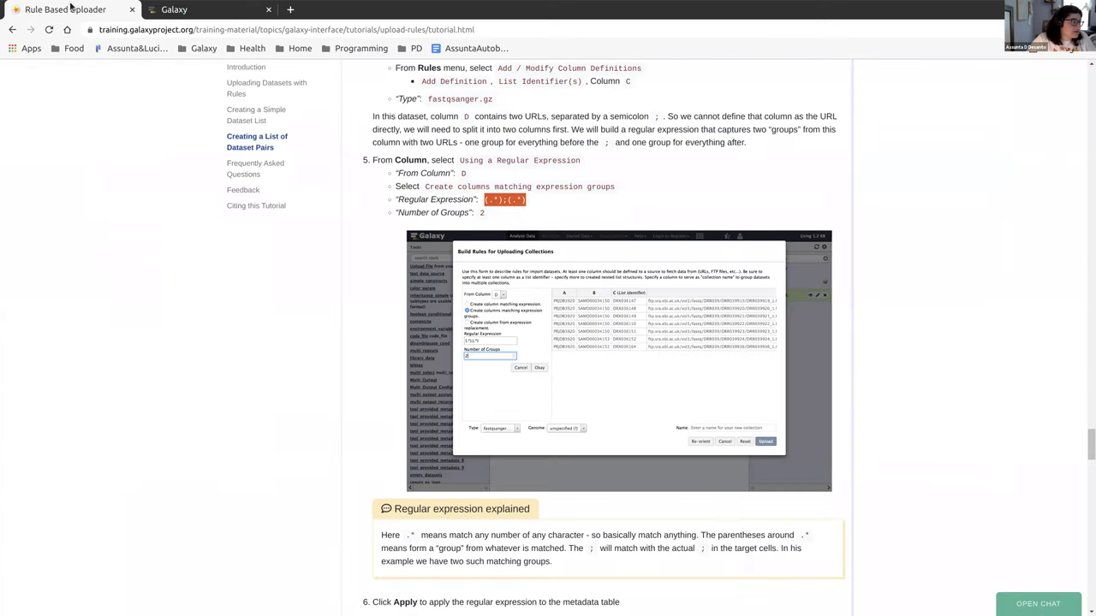
pyautogui.click(175, 10)
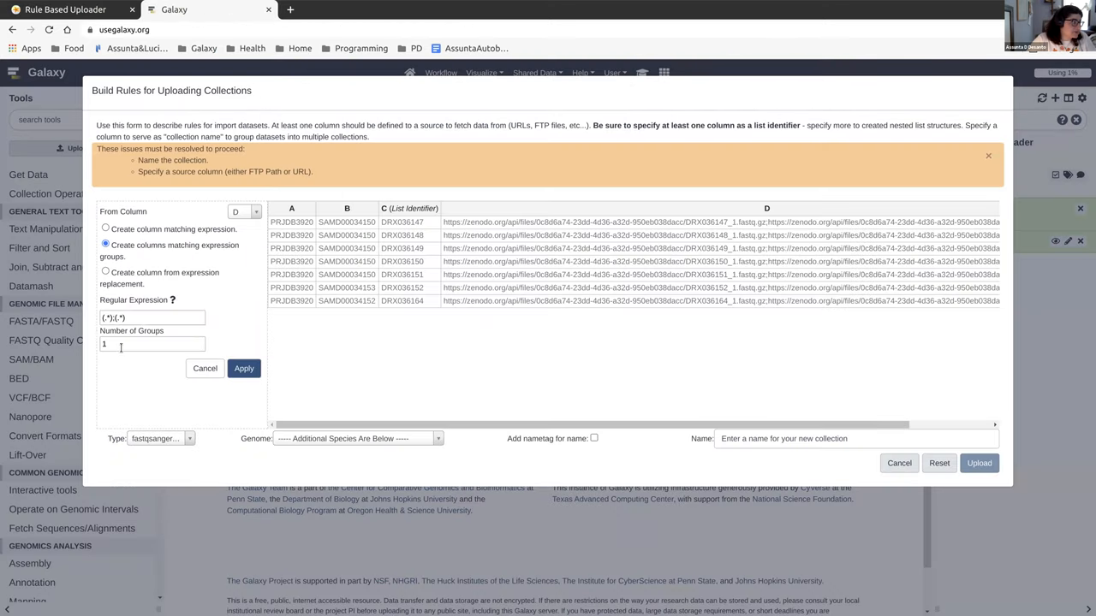
pyautogui.write('2')
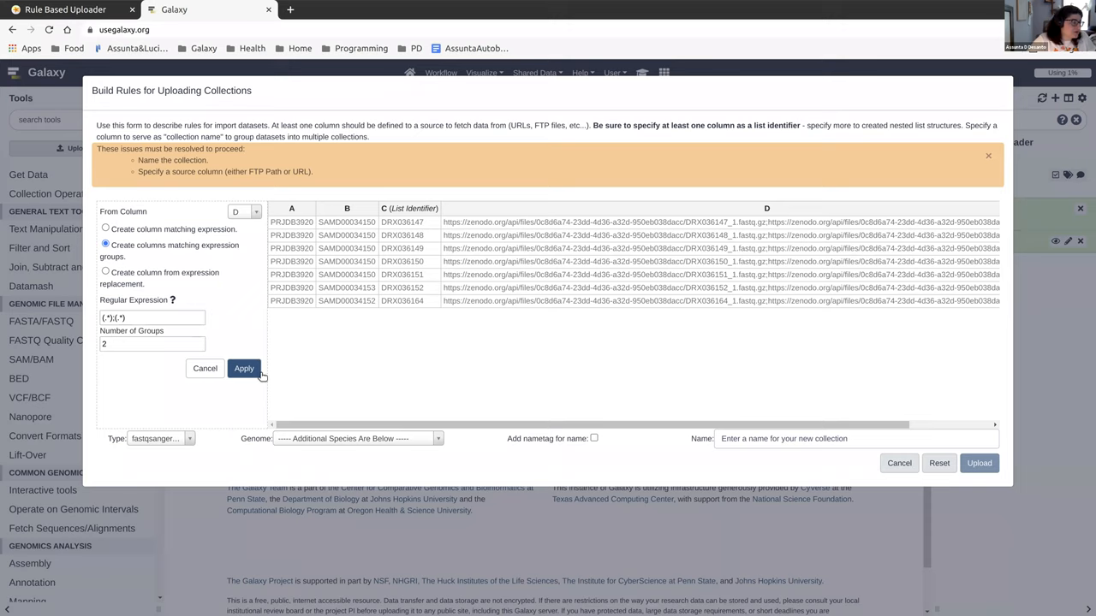
# Apply the regex rule creating columns E and F, then find the tutorial's Remove Column step.
pyautogui.click(243, 368)
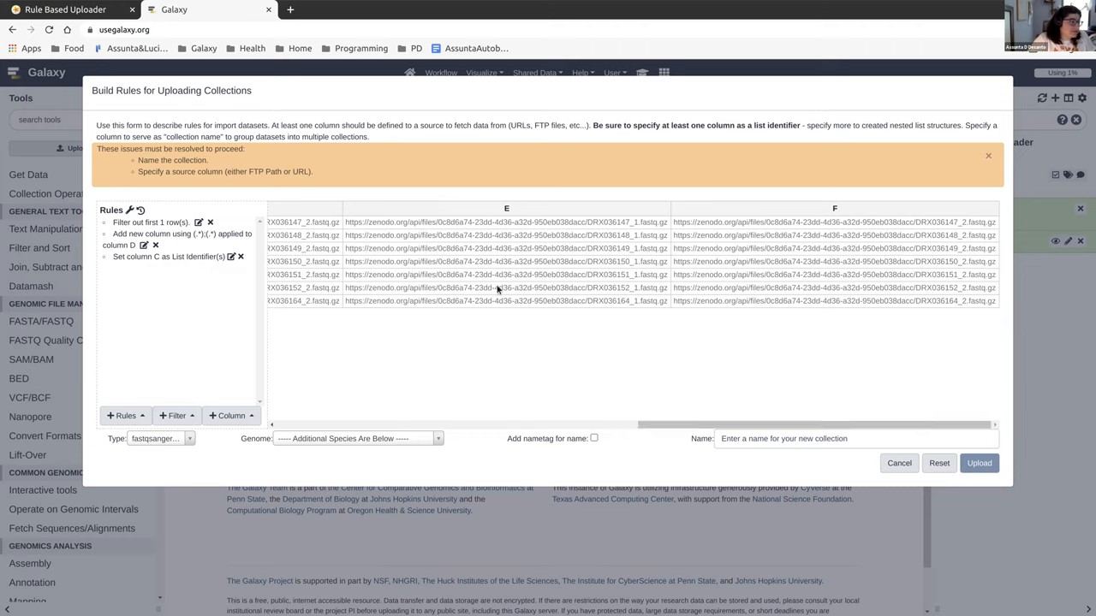
pyautogui.moveTo(419, 224)
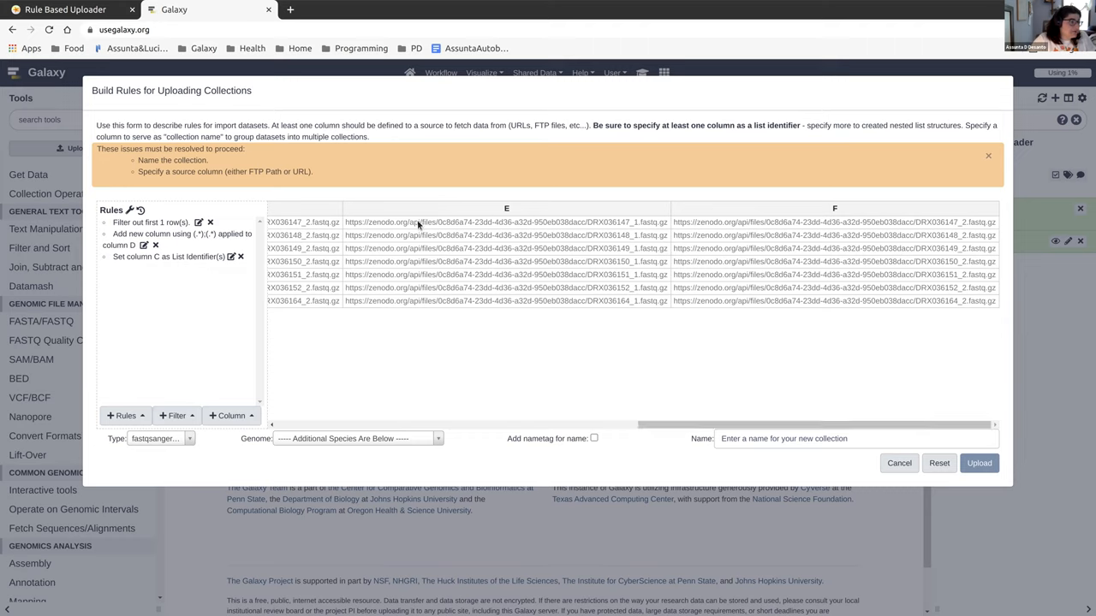
pyautogui.moveTo(353, 282)
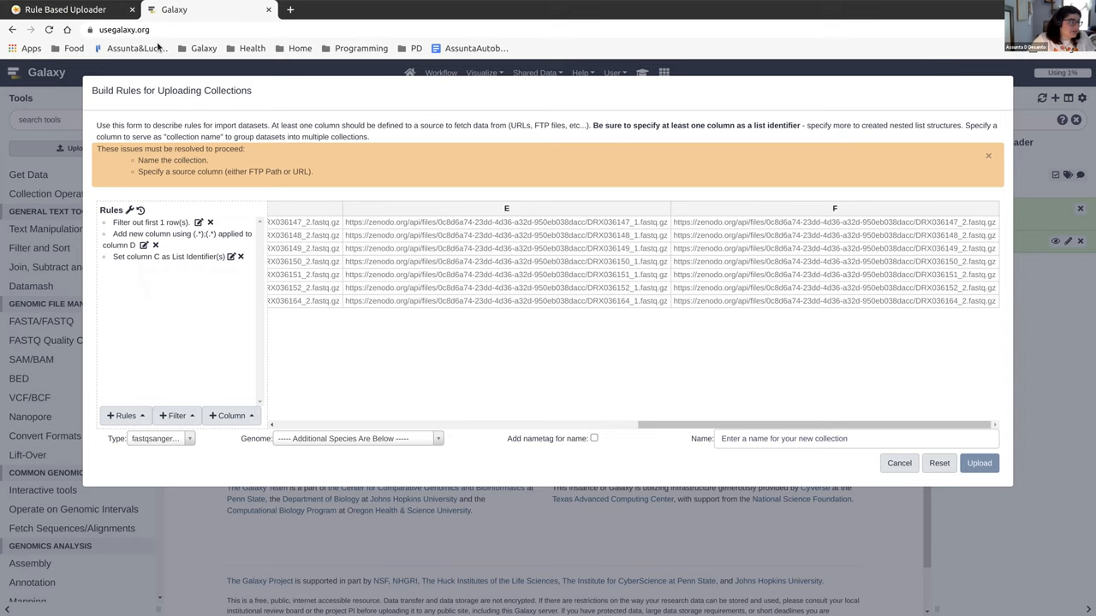
pyautogui.click(65, 10)
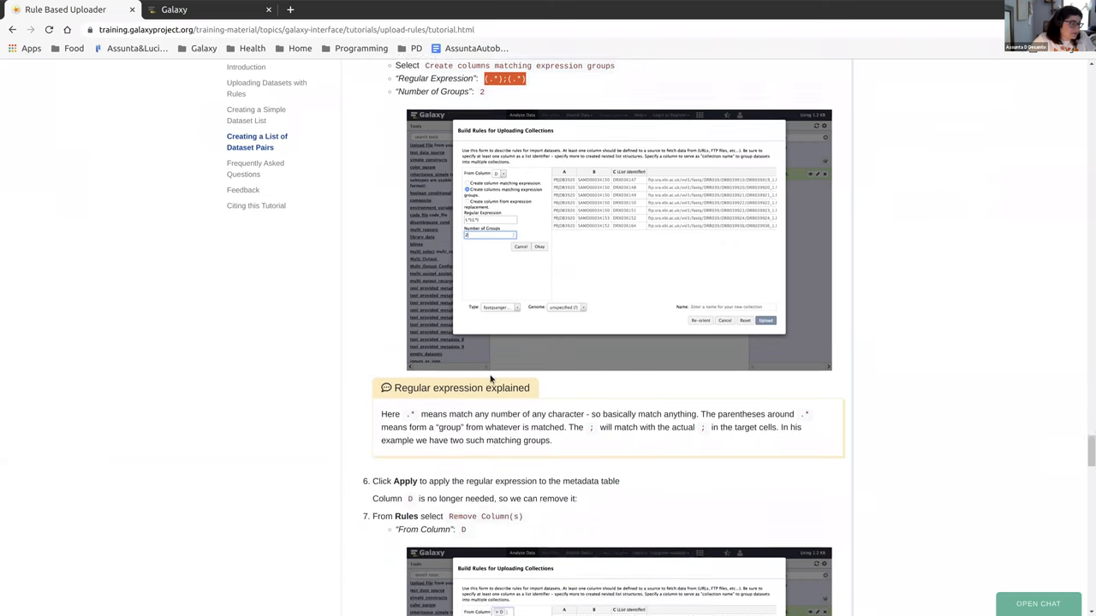
pyautogui.scroll(-3)
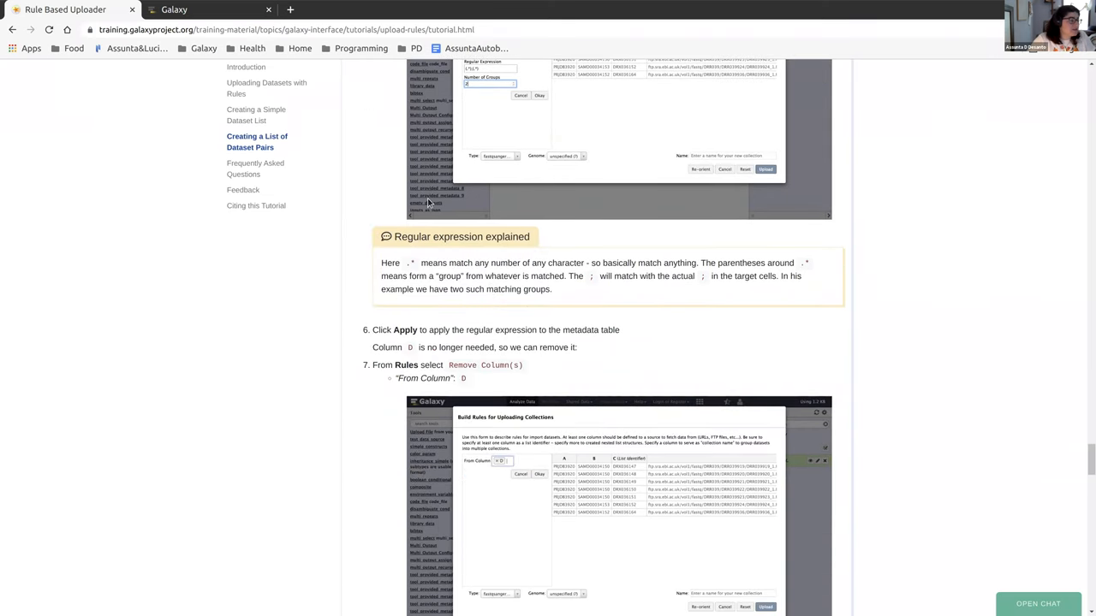
pyautogui.moveTo(593, 322)
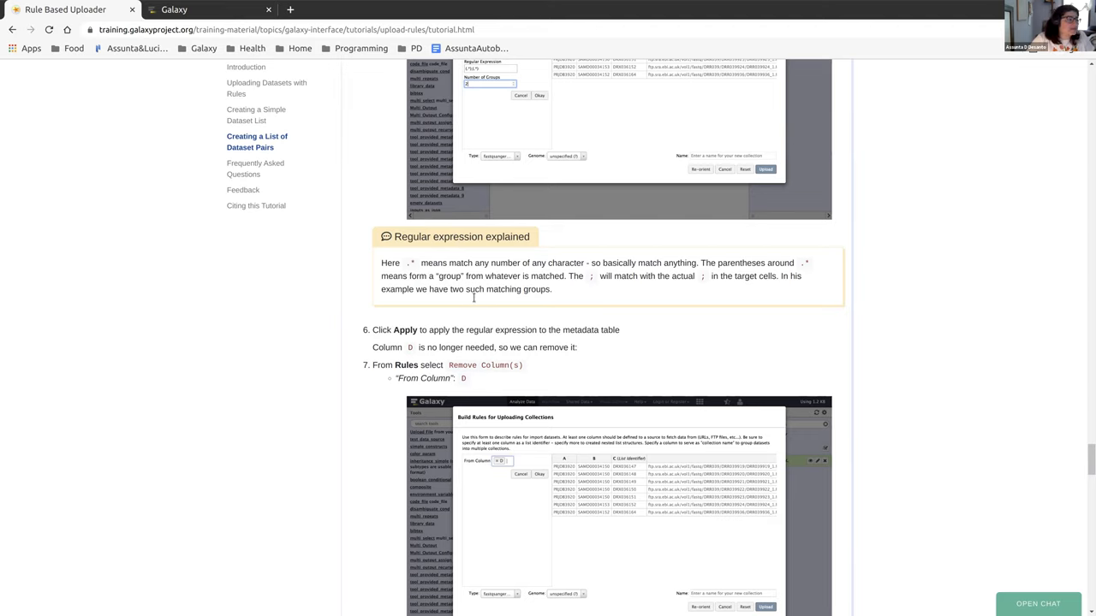
pyautogui.moveTo(404, 271)
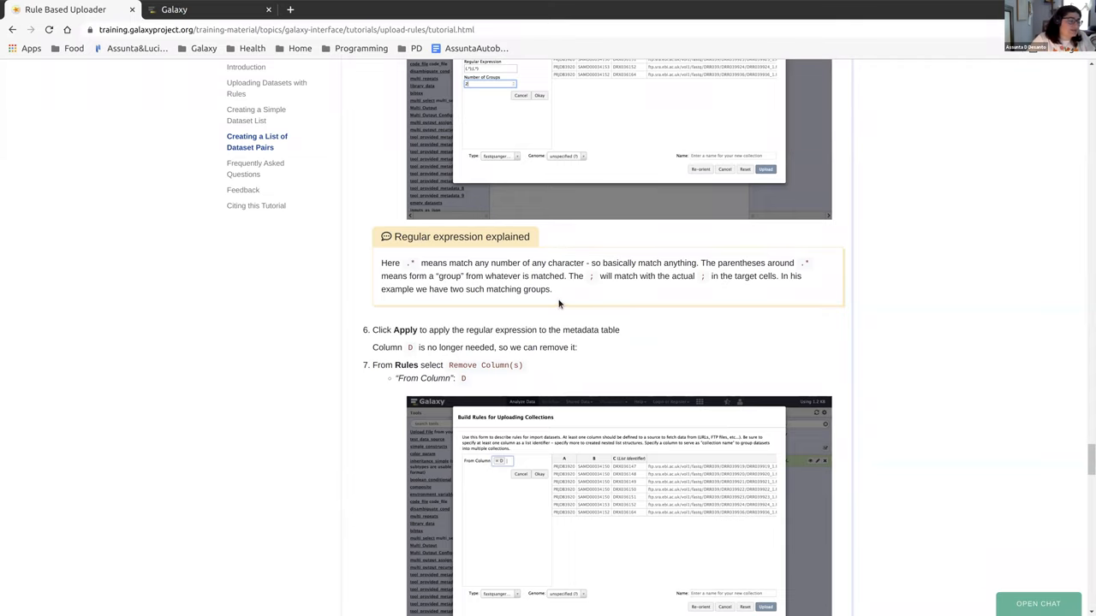
# Add a Remove Column(s) rule dropping column D, leaving identifier C and two FASTQ-link columns.
pyautogui.scroll(-3)
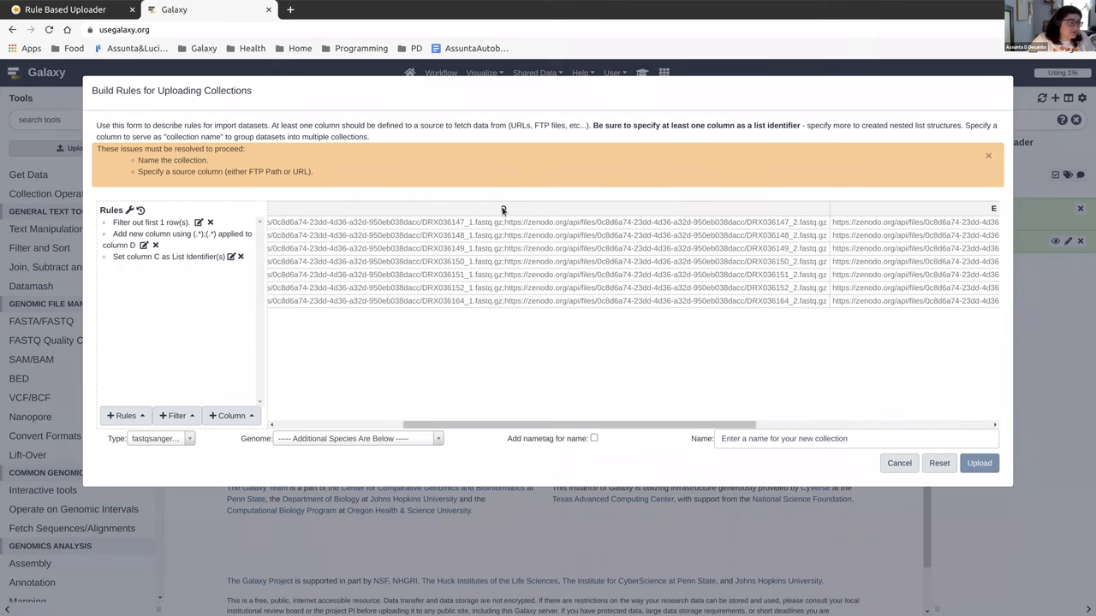
pyautogui.moveTo(466, 243)
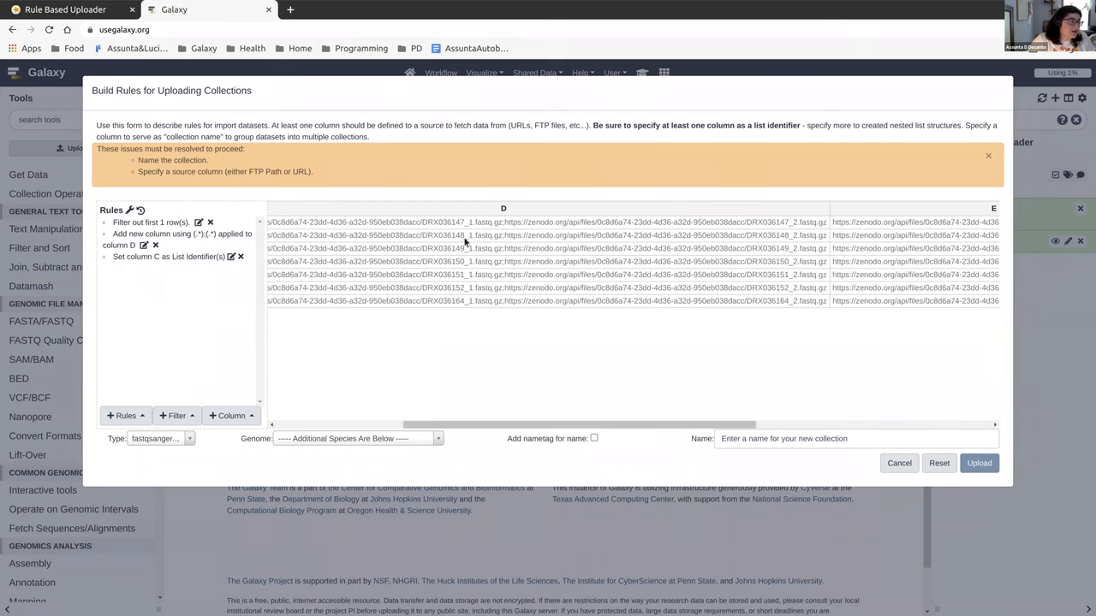
pyautogui.moveTo(229, 416)
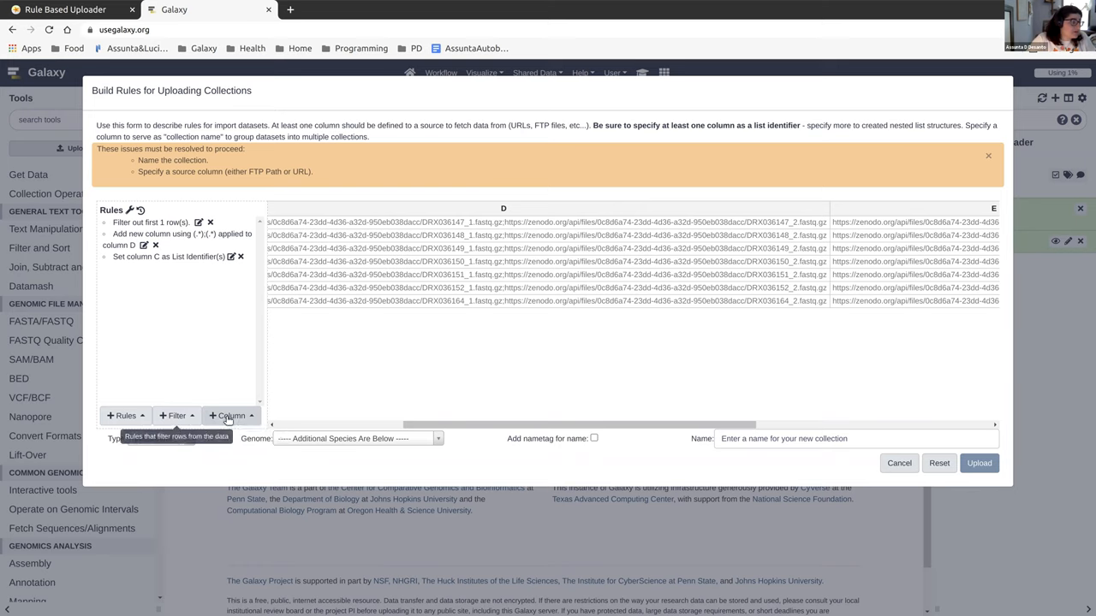
pyautogui.click(232, 416)
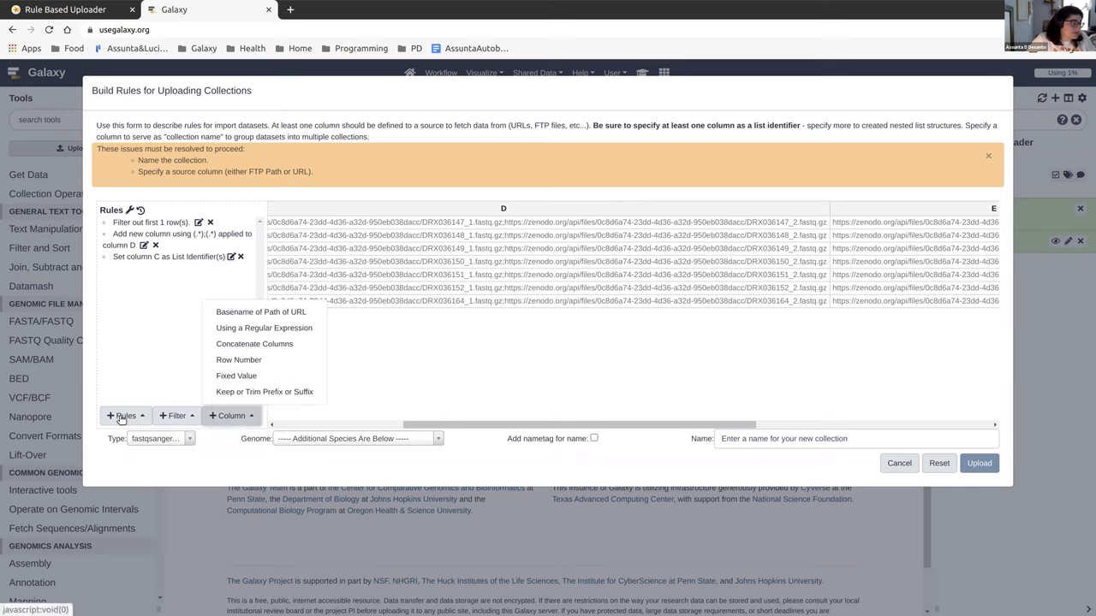
pyautogui.click(123, 416)
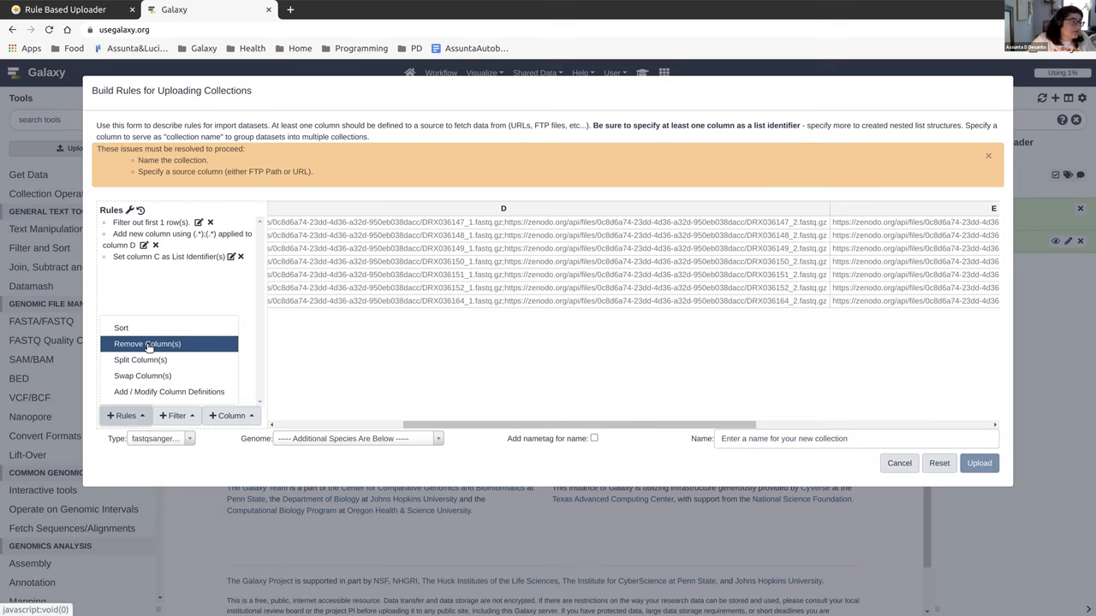
pyautogui.click(148, 343)
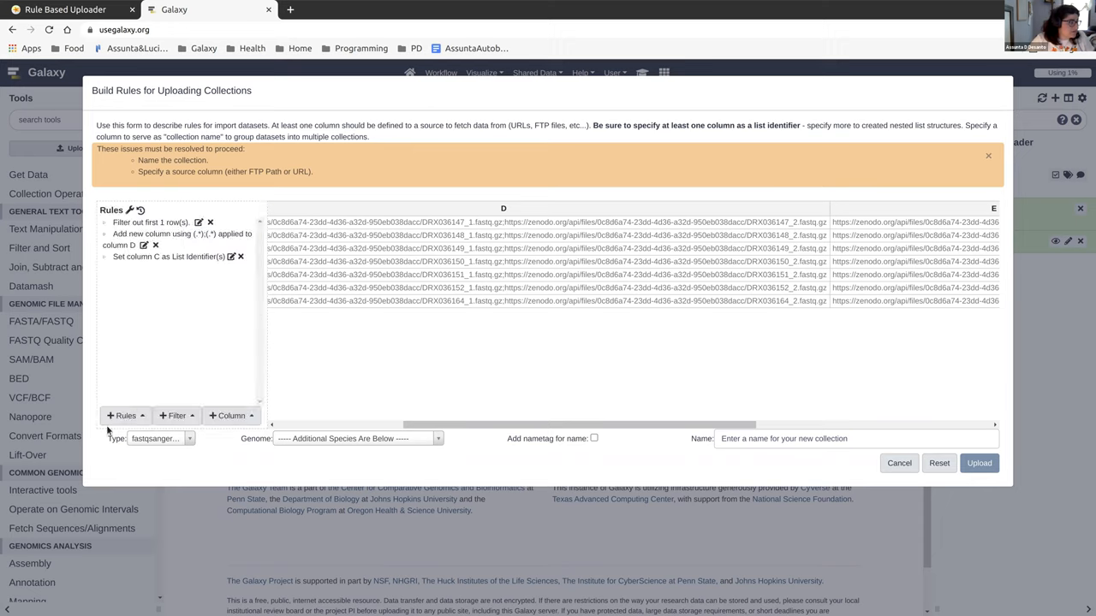
pyautogui.click(231, 416)
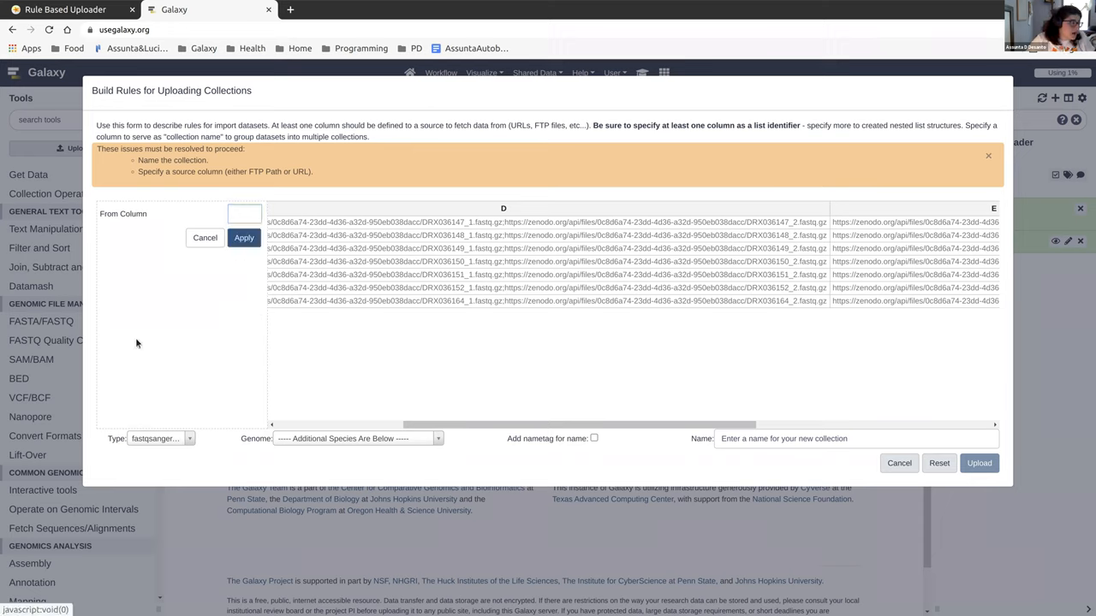
pyautogui.click(243, 212)
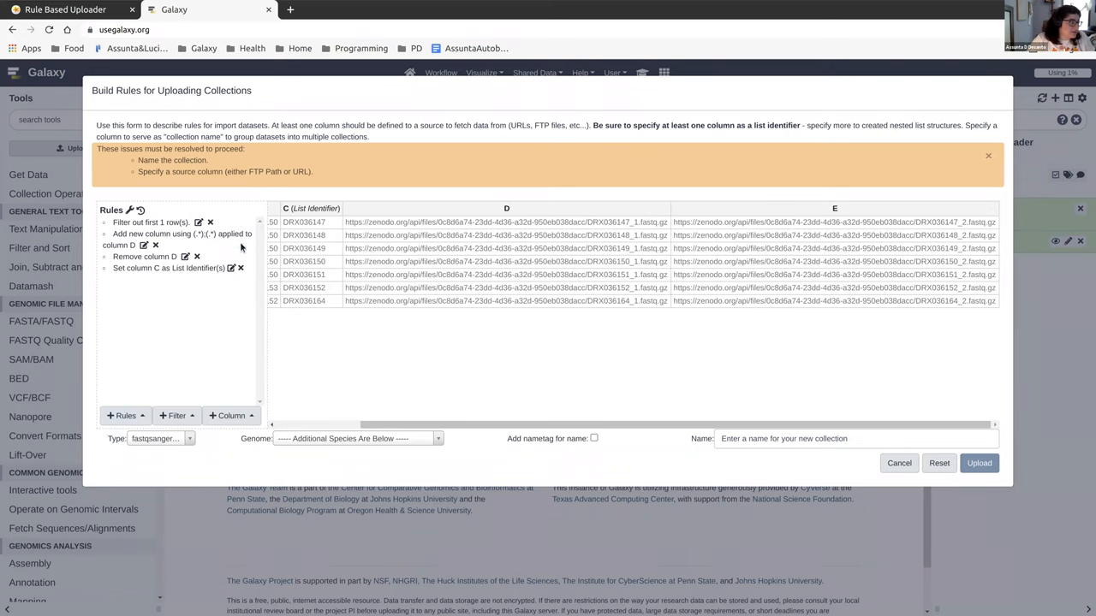
pyautogui.moveTo(572, 240)
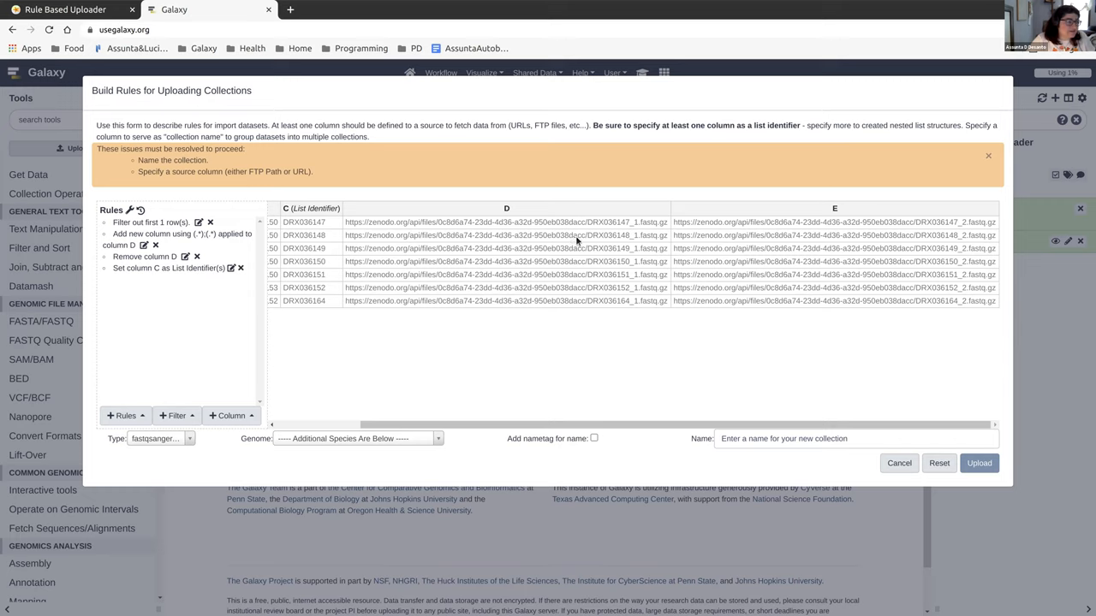
pyautogui.moveTo(484, 301)
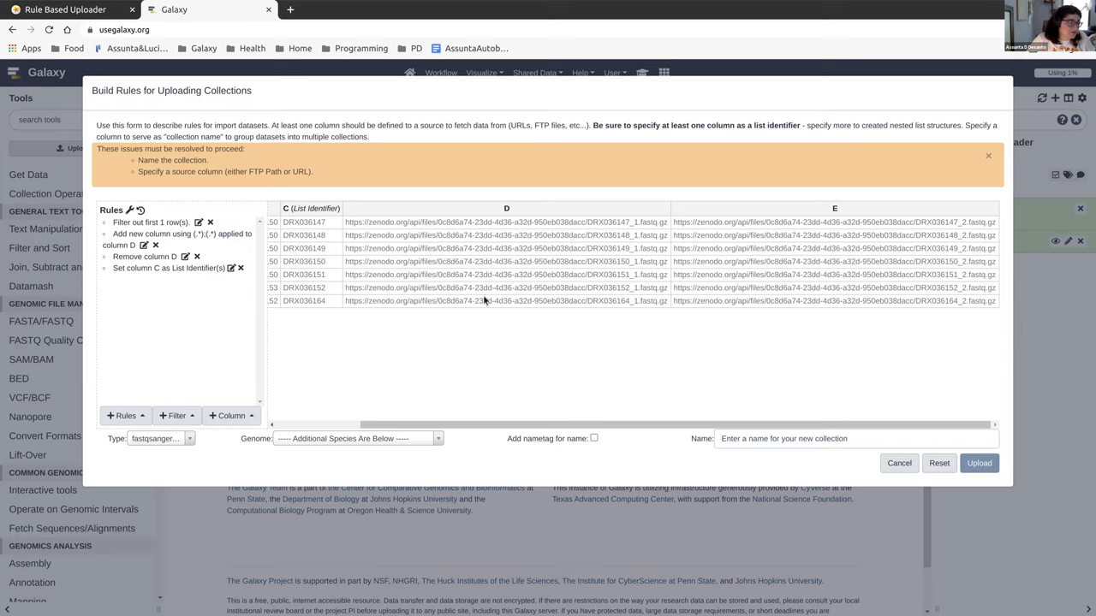
pyautogui.moveTo(490, 298)
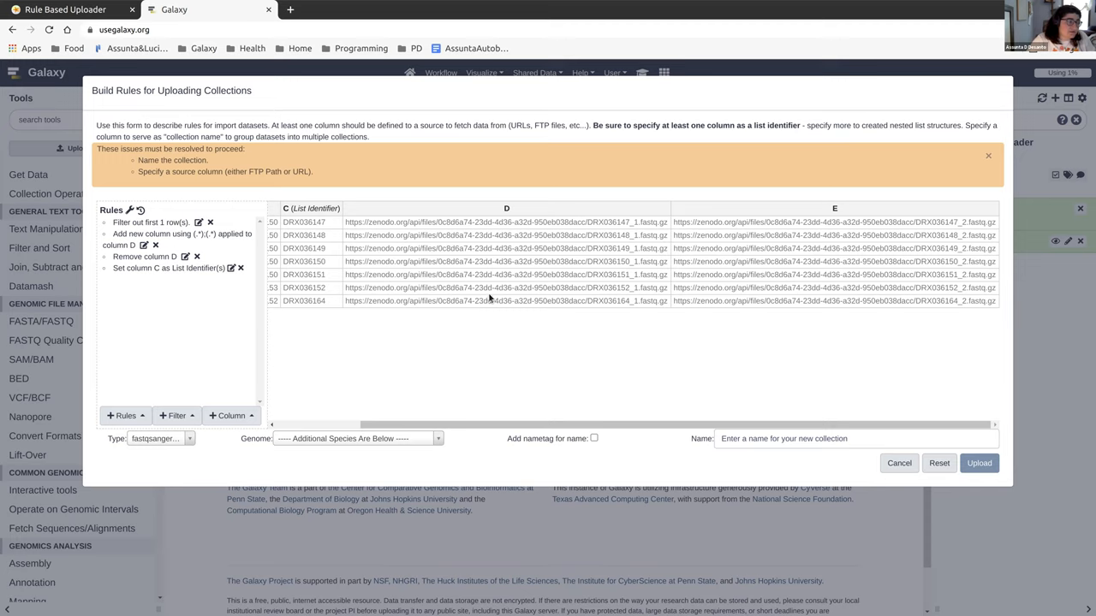
pyautogui.moveTo(797, 233)
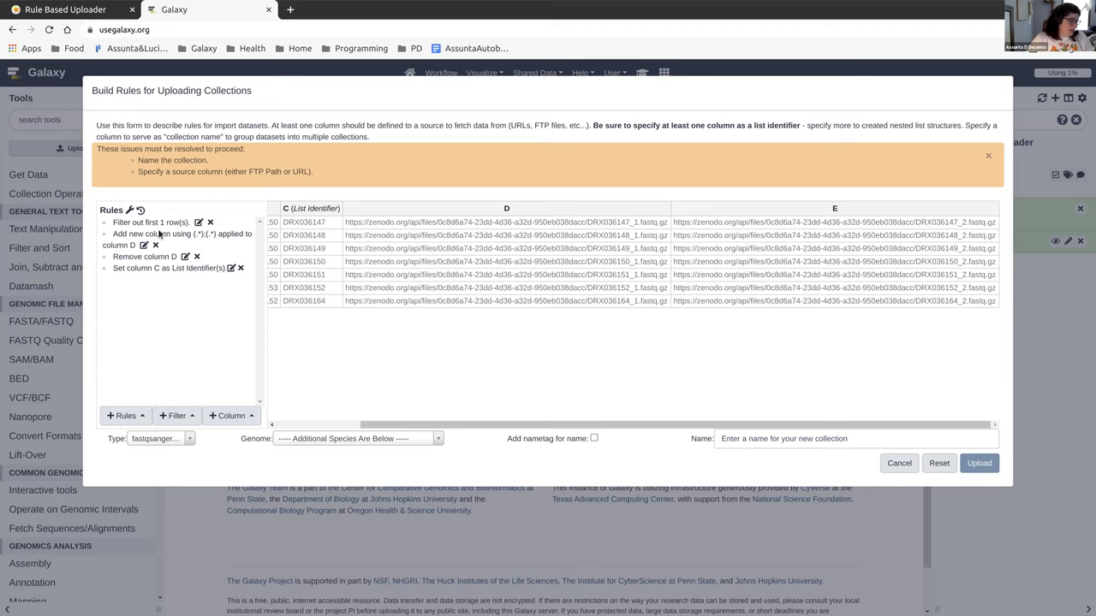
pyautogui.click(65, 10)
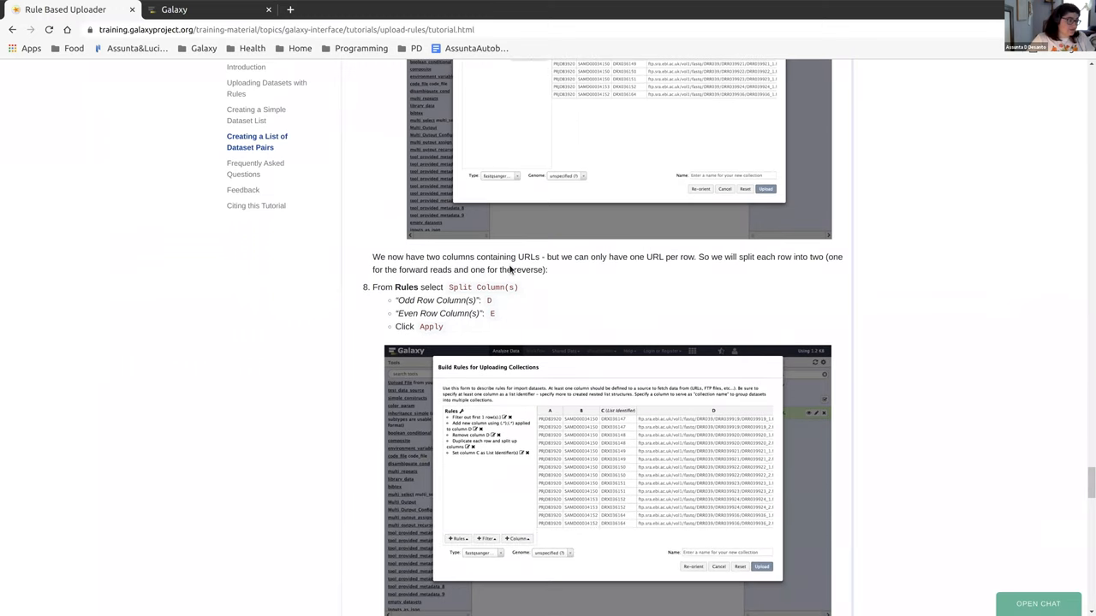
# Scroll the tutorial to step 8 on splitting columns into odd D and even E rows.
pyautogui.scroll(-3)
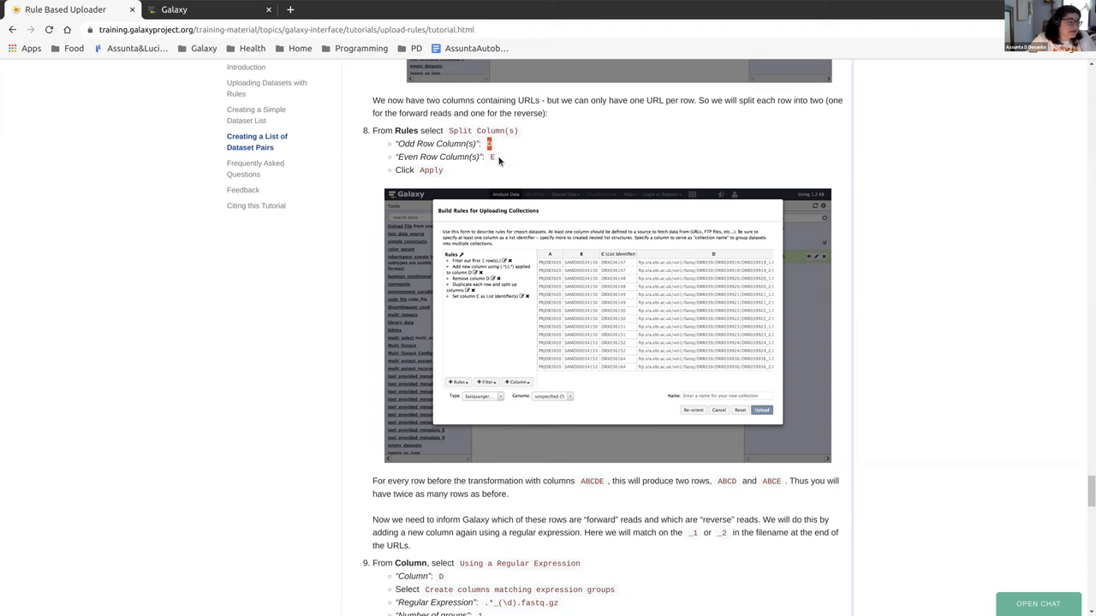
pyautogui.scroll(-3)
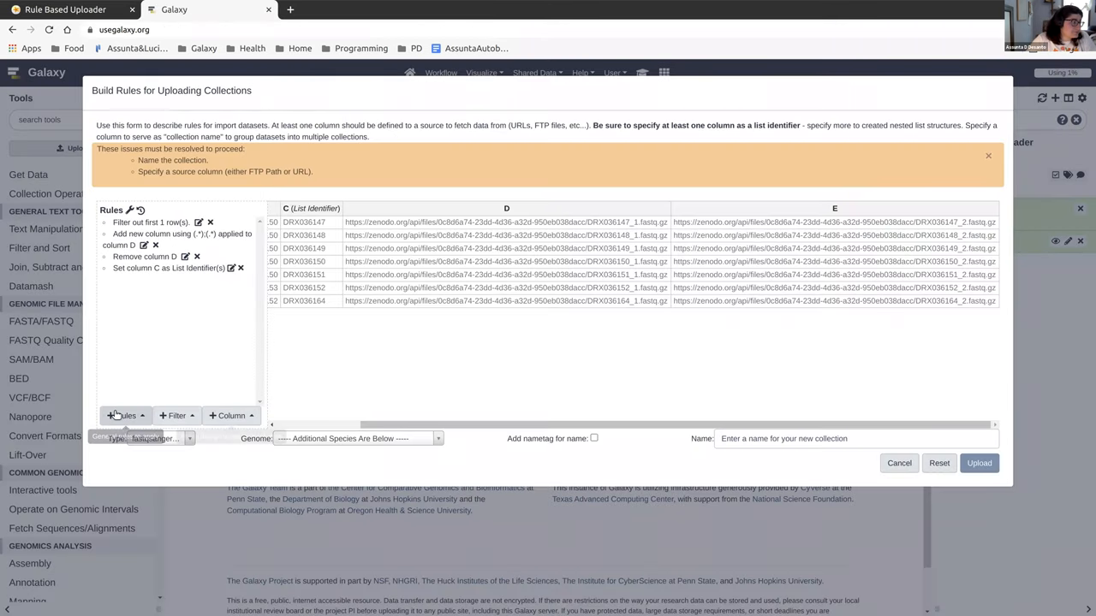
# Add a Split Column(s) rule with odd rows from D and even rows from E, one link per row.
pyautogui.click(123, 416)
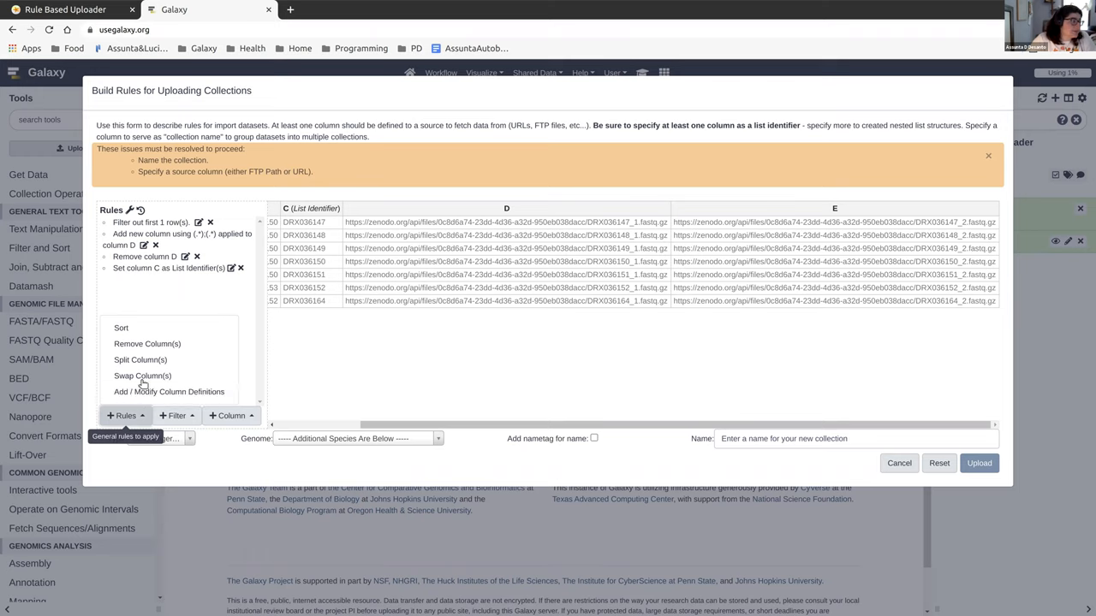
pyautogui.click(142, 377)
pyautogui.write('E')
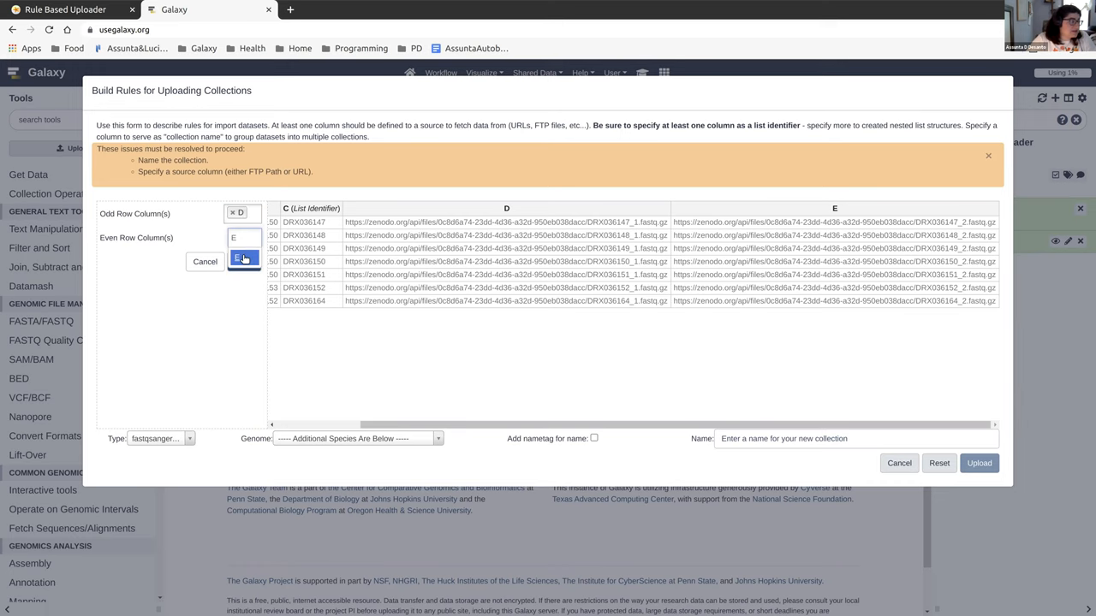
pyautogui.click(243, 259)
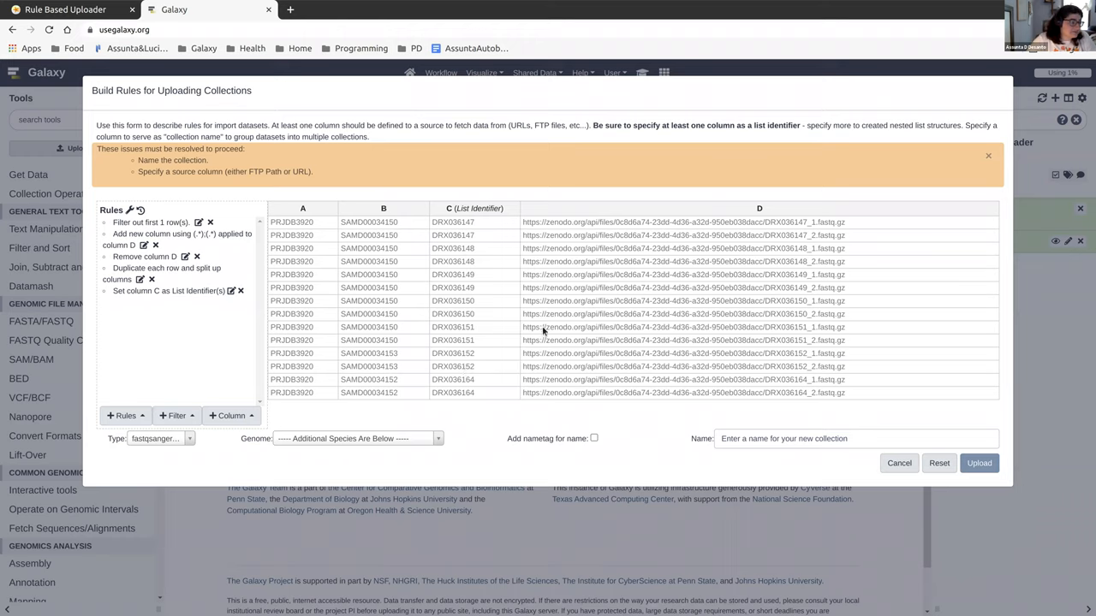
pyautogui.moveTo(353, 174)
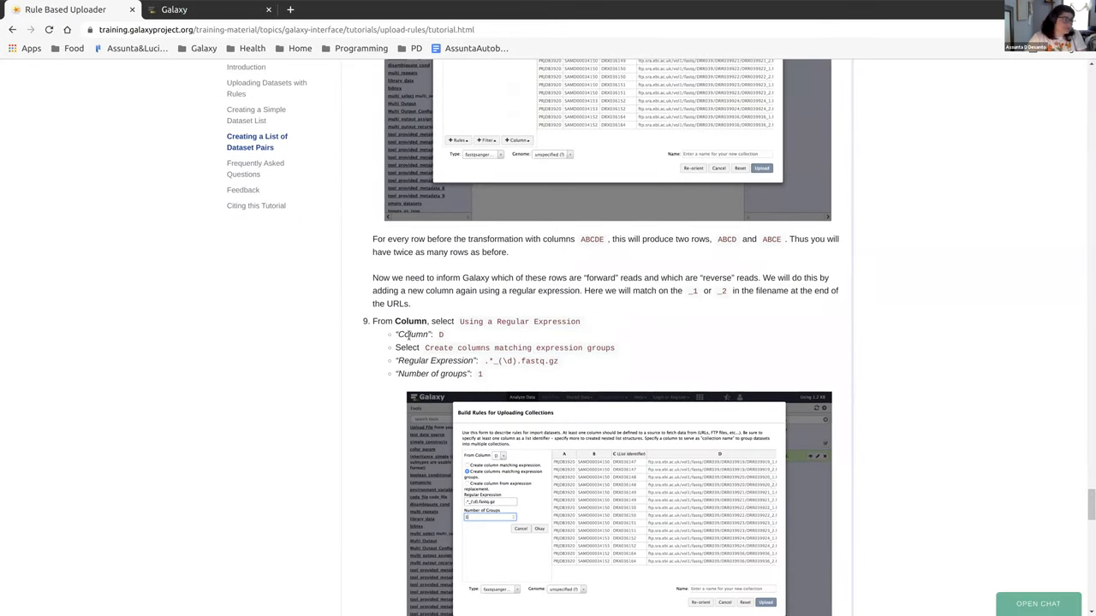
# Find tutorial step 9 and select its regex for tagging forward and reverse reads.
pyautogui.scroll(-3)
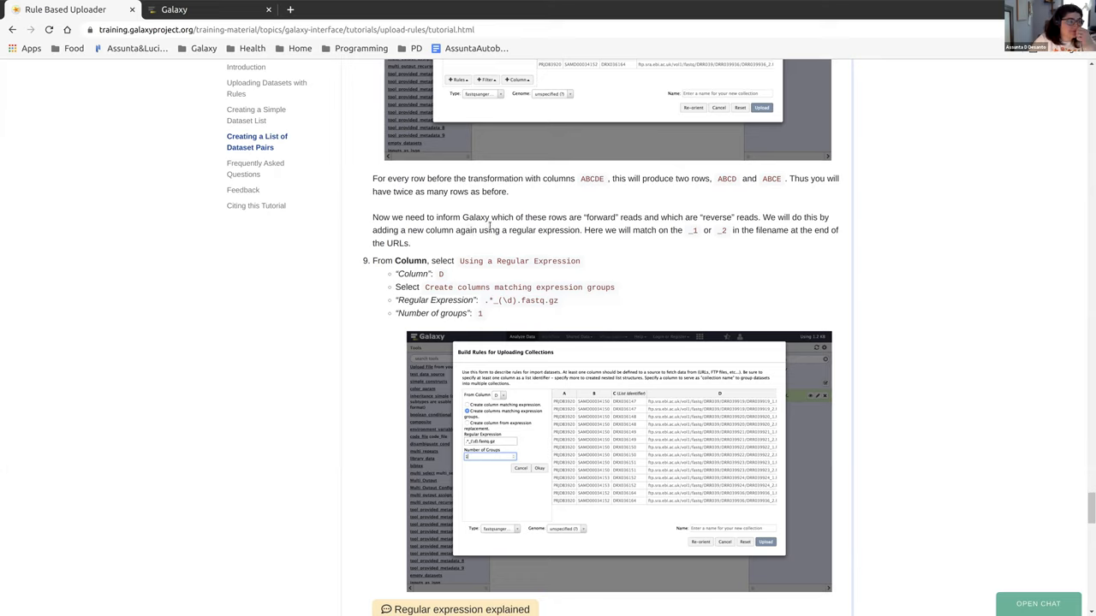
pyautogui.moveTo(688, 229)
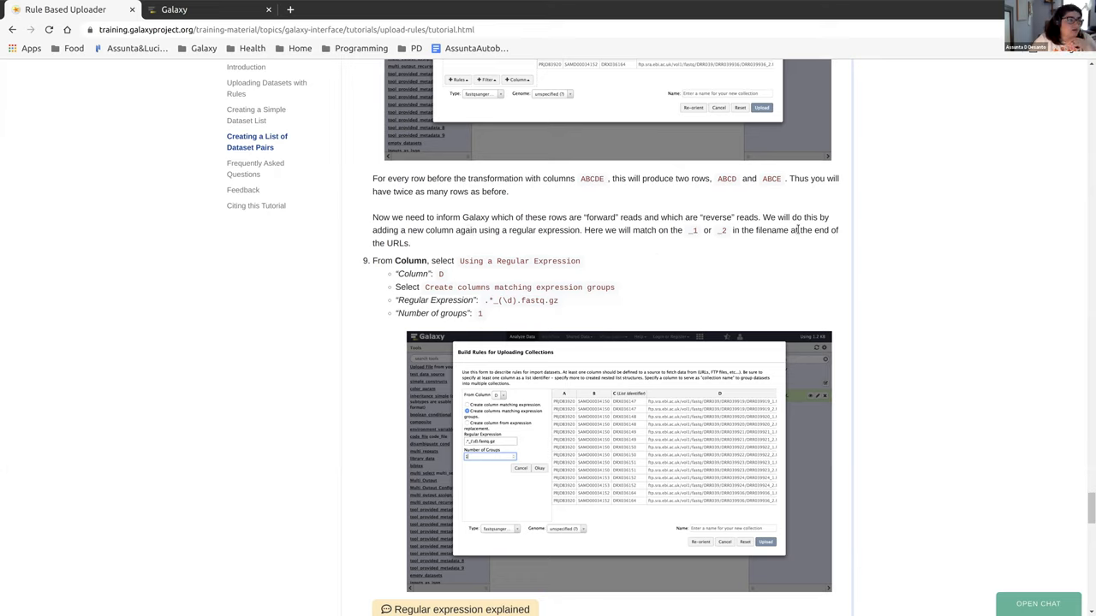
pyautogui.moveTo(579, 243)
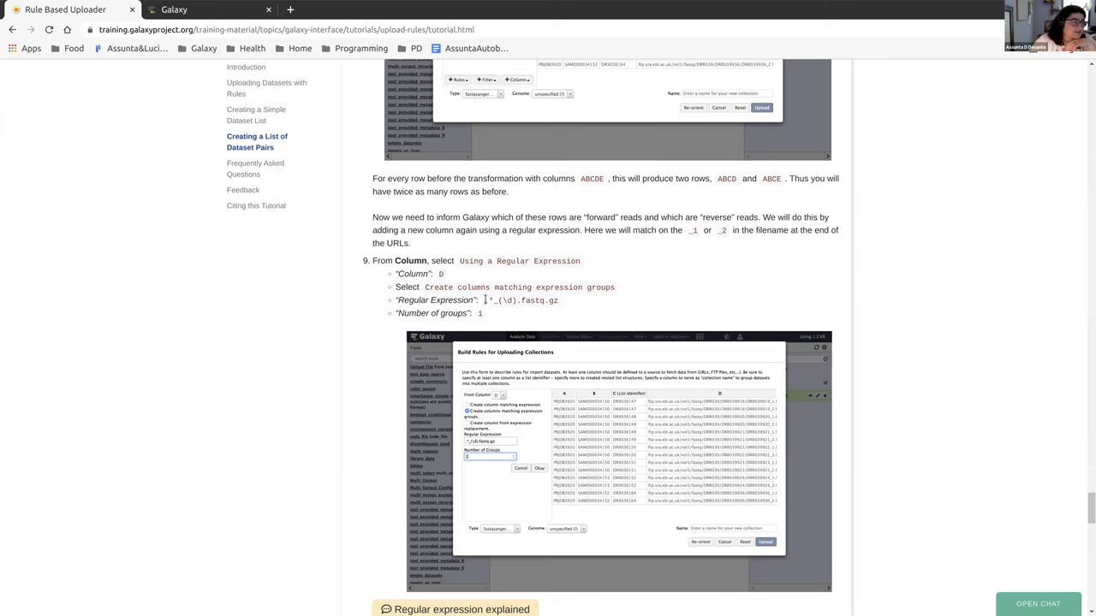
pyautogui.doubleClick(522, 301)
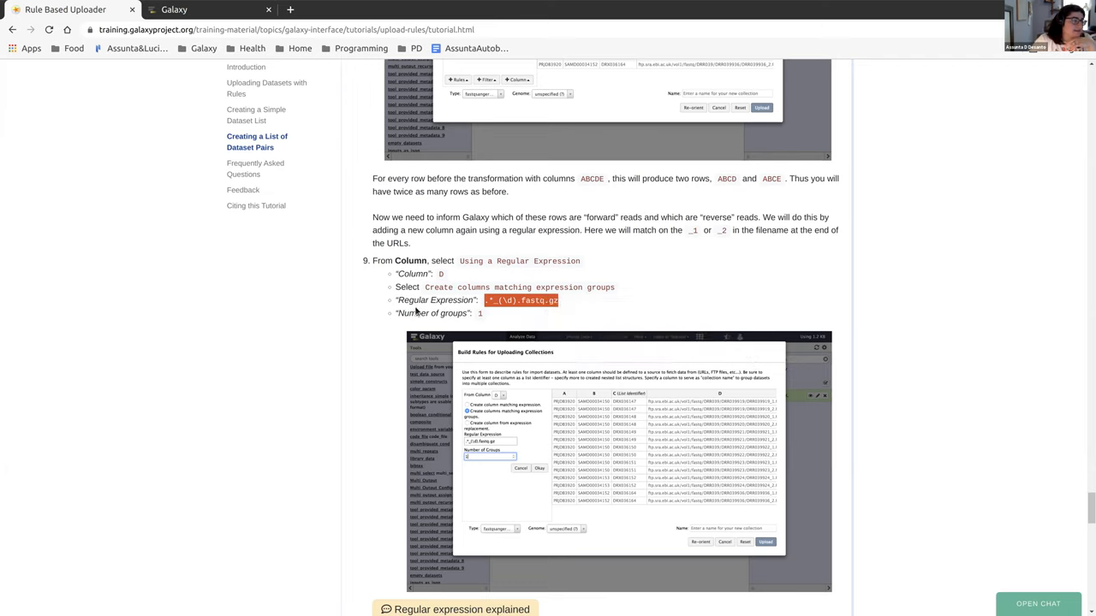
pyautogui.moveTo(459, 271)
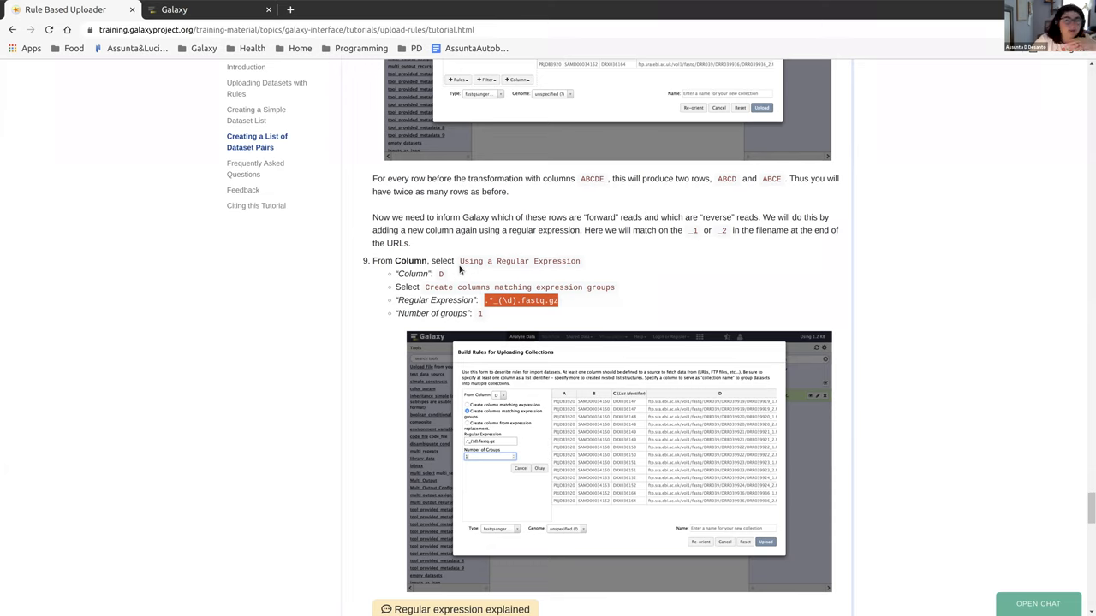
pyautogui.moveTo(497, 265)
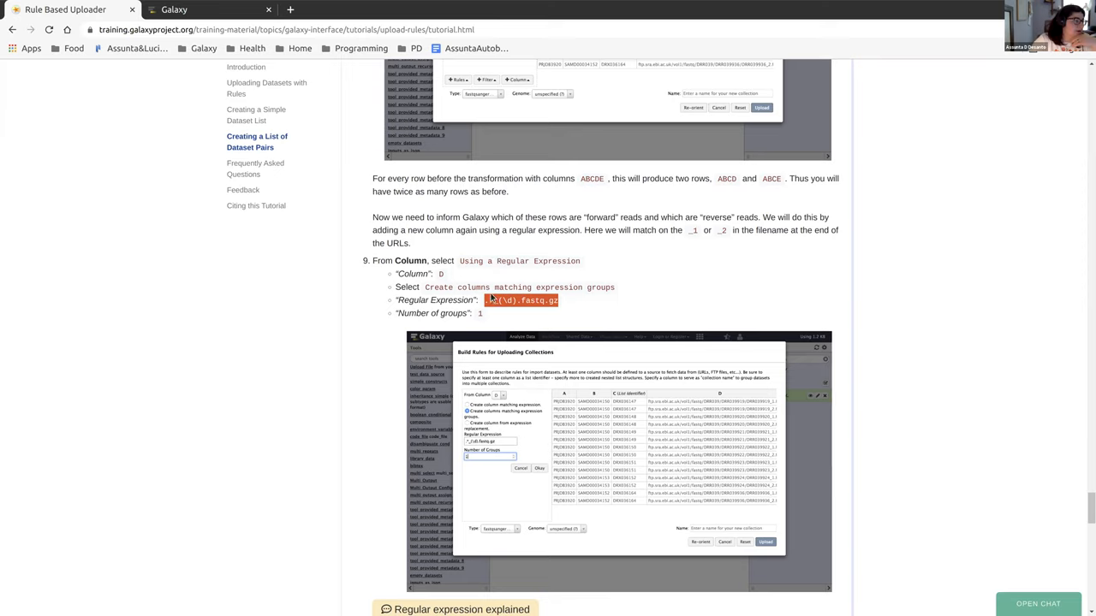
pyautogui.moveTo(259, 80)
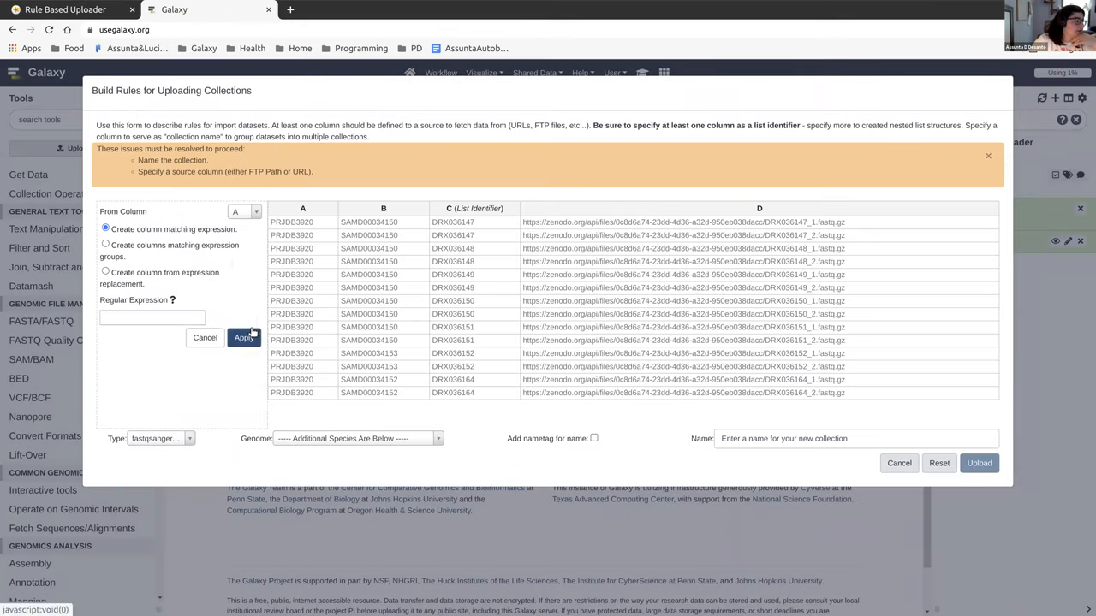
# Apply a regex column rule on column D with .*_(\d).fastq.gz giving read number 1 or 2.
pyautogui.click(243, 212)
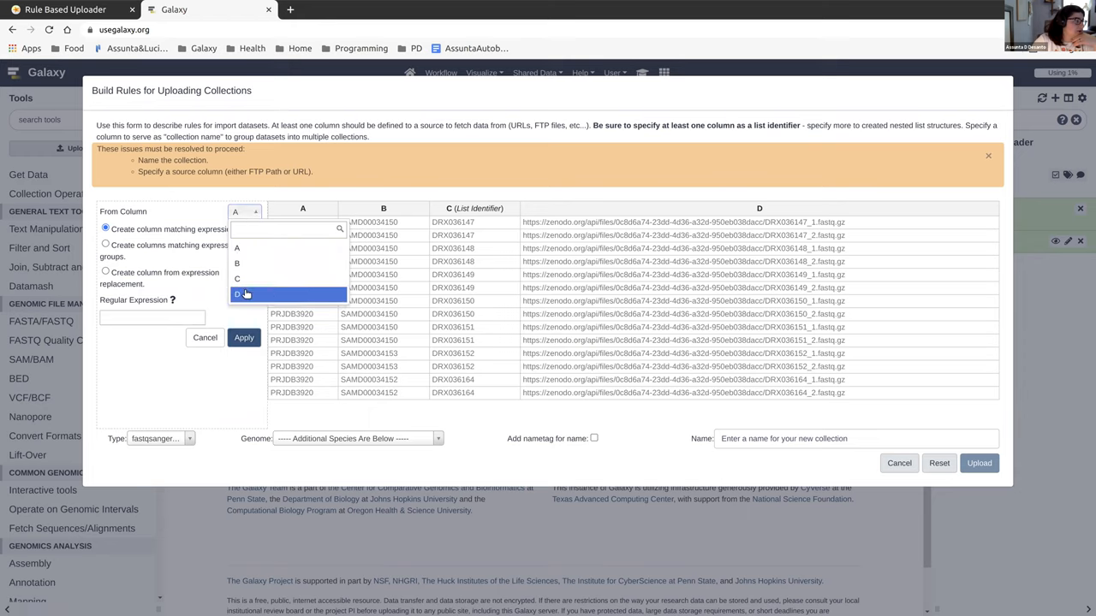
pyautogui.click(245, 294)
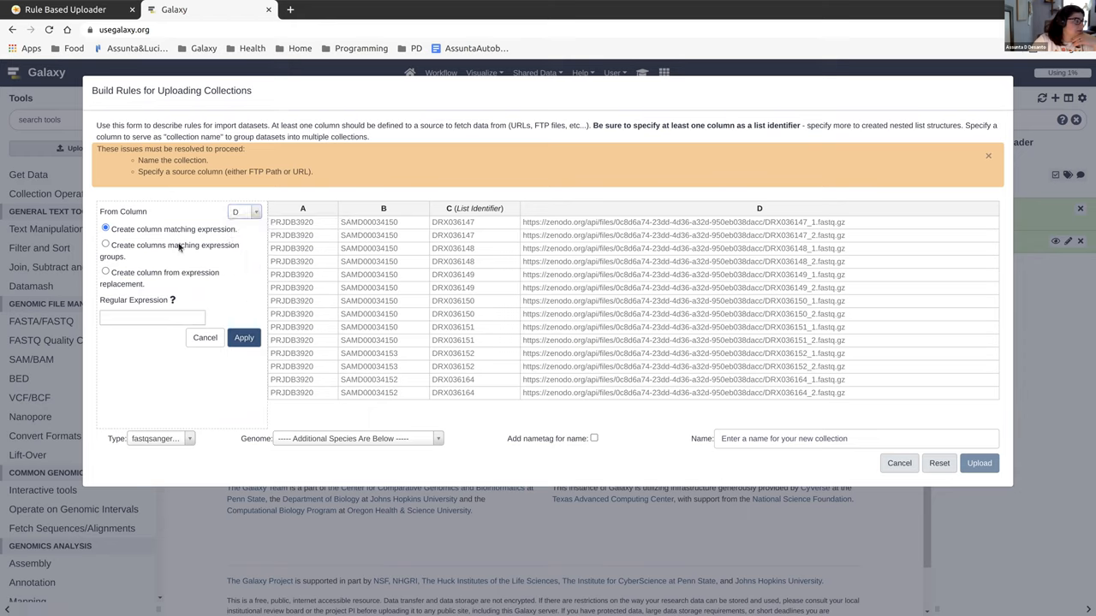
pyautogui.click(106, 245)
pyautogui.write('.*_(\\d).fastq.gz')
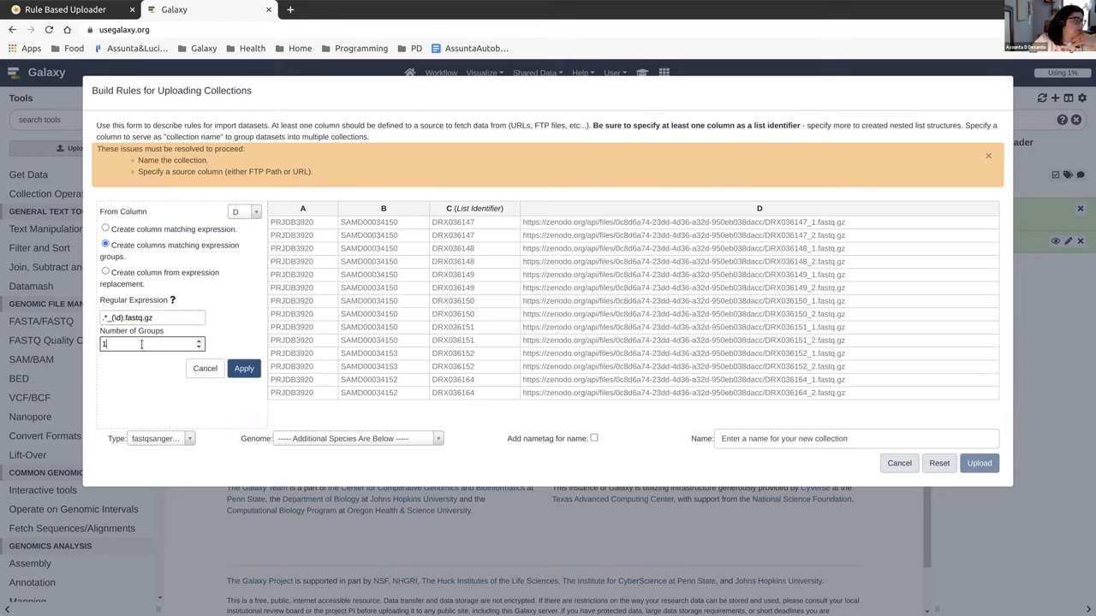
pyautogui.click(243, 369)
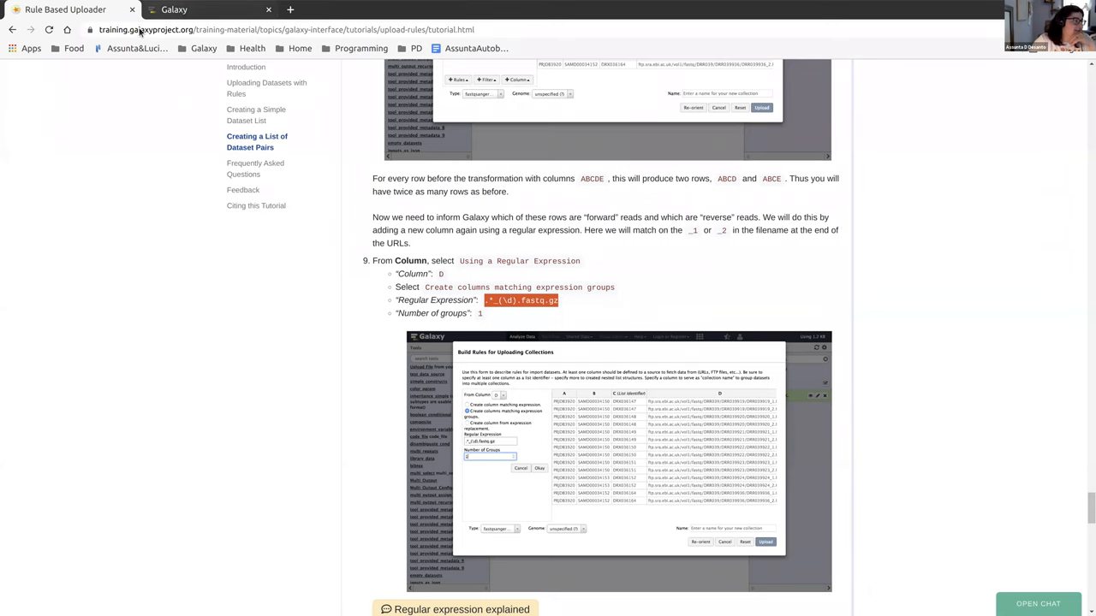
pyautogui.click(175, 10)
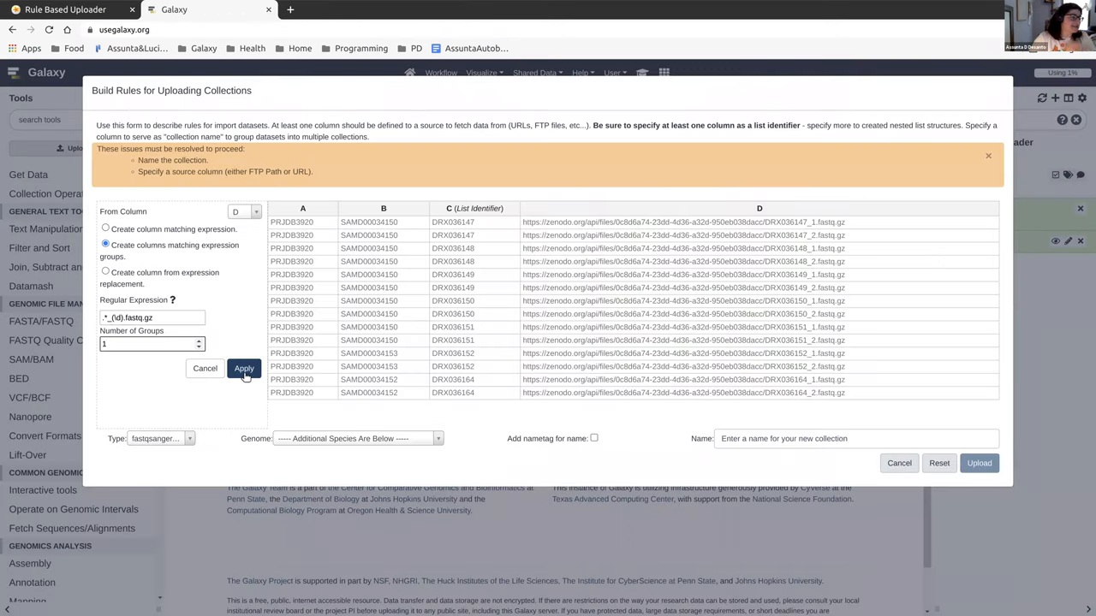
pyautogui.click(244, 369)
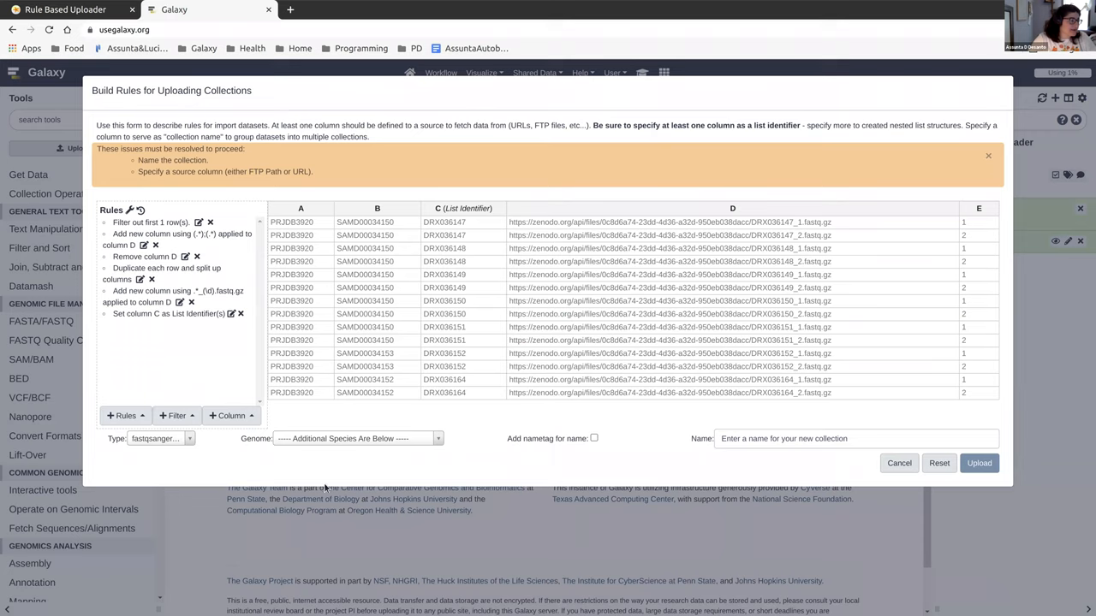
pyautogui.moveTo(671, 295)
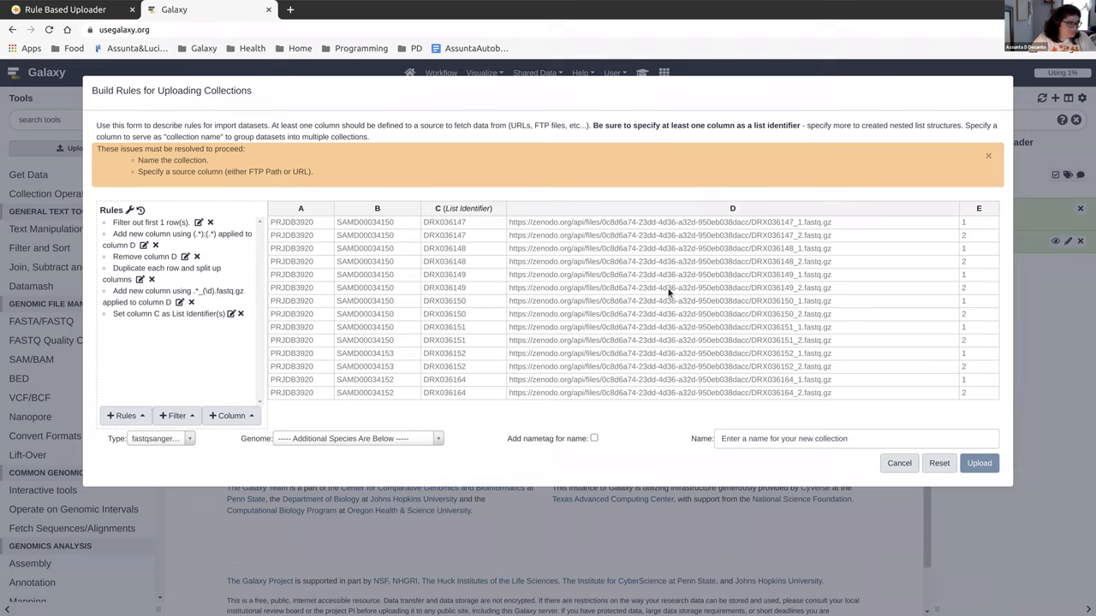
pyautogui.moveTo(972, 329)
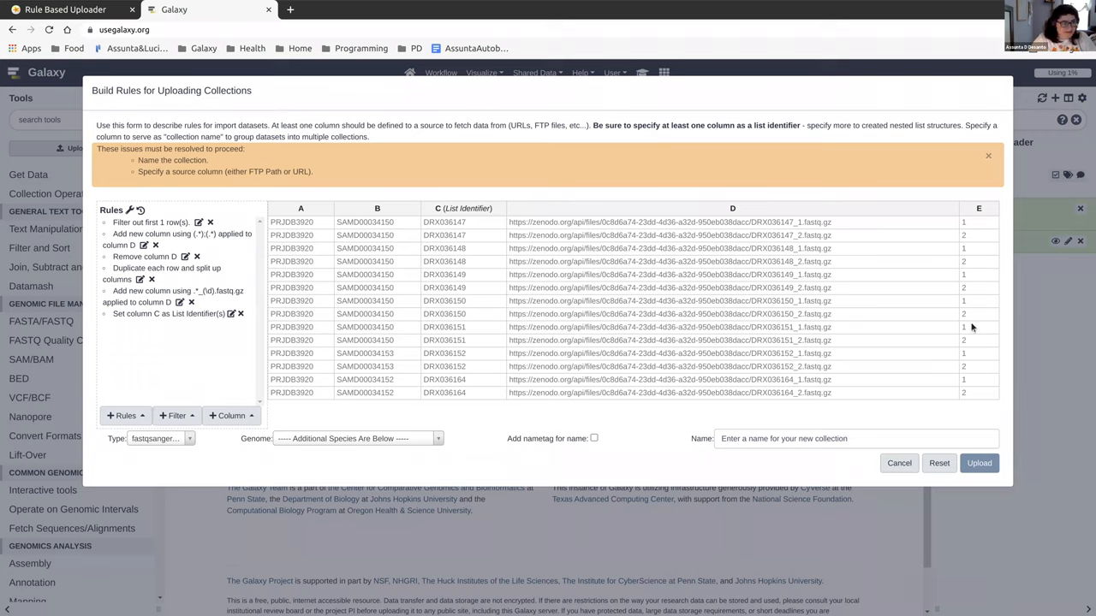
pyautogui.moveTo(836, 245)
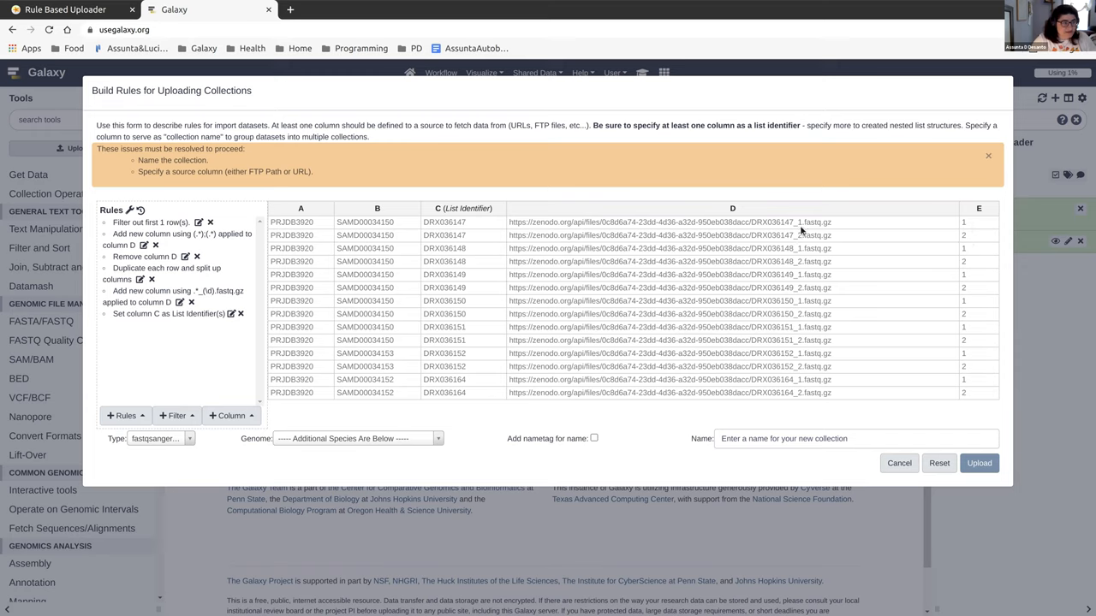
pyautogui.moveTo(801, 358)
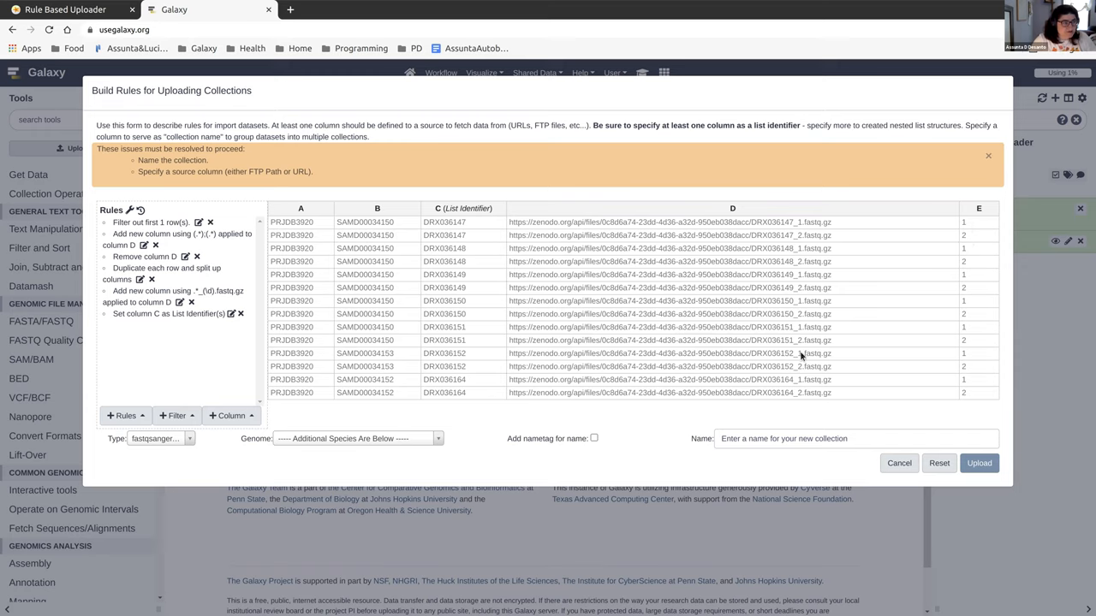
pyautogui.moveTo(980, 334)
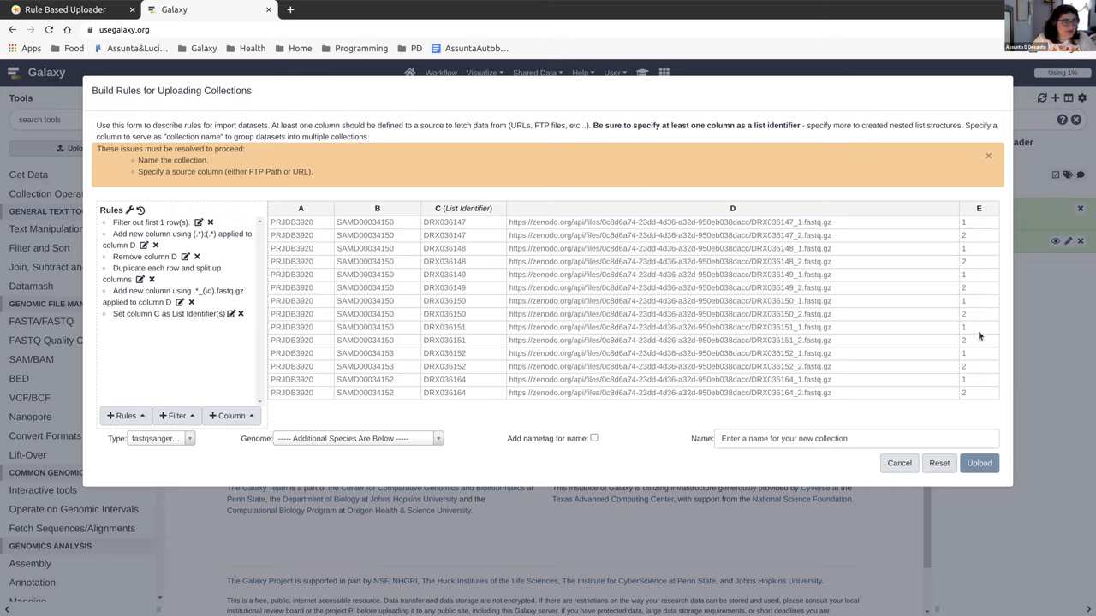
pyautogui.moveTo(168, 137)
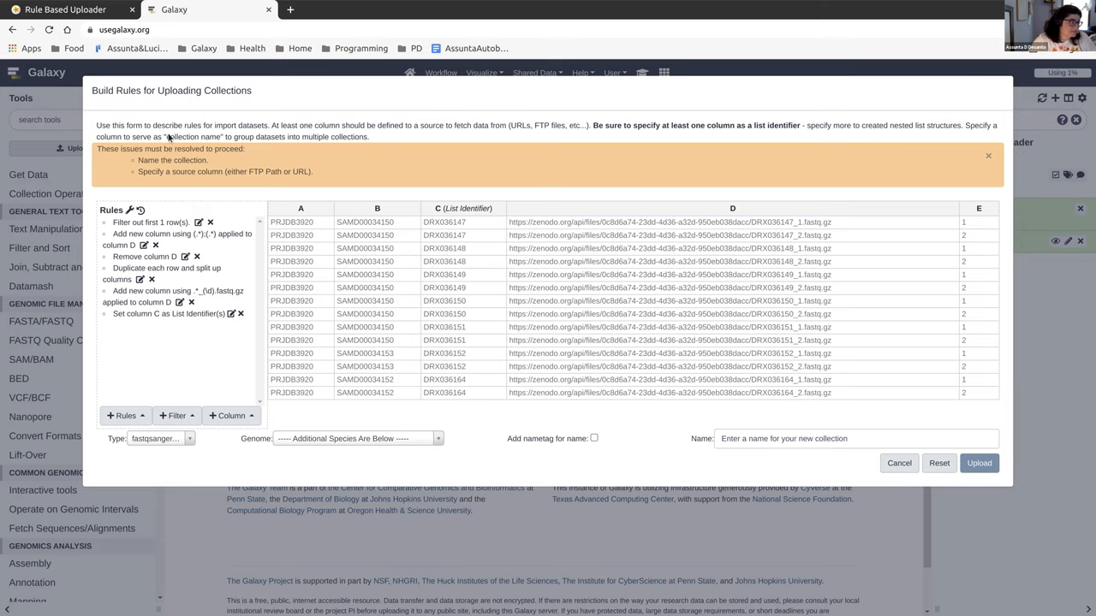
pyautogui.click(72, 10)
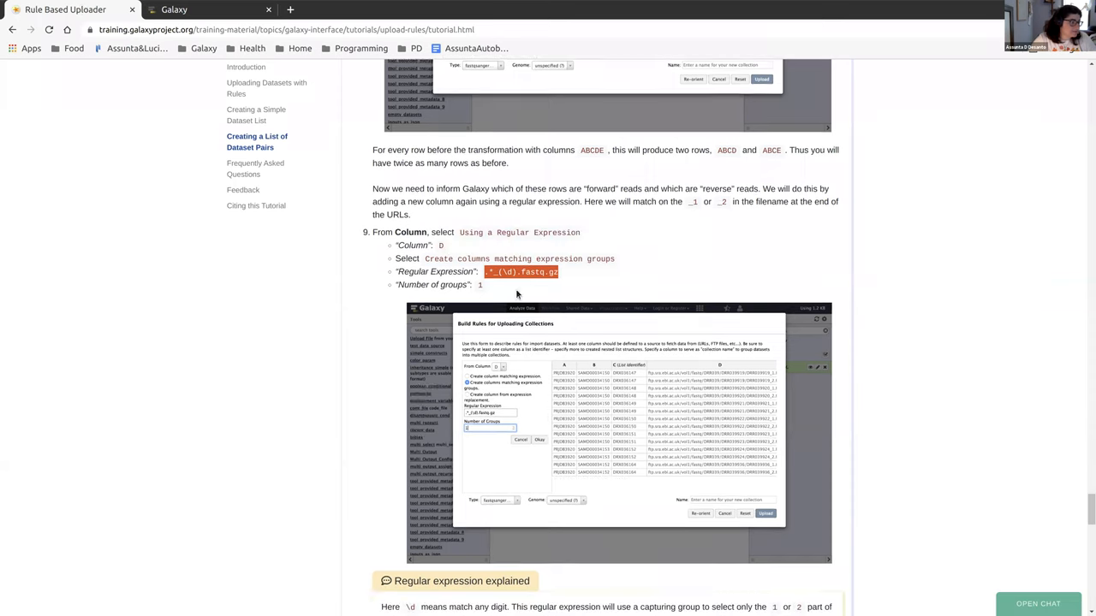
# Scroll to the 'Regular expression explained' box and highlight the optional column-swap step.
pyautogui.scroll(-3)
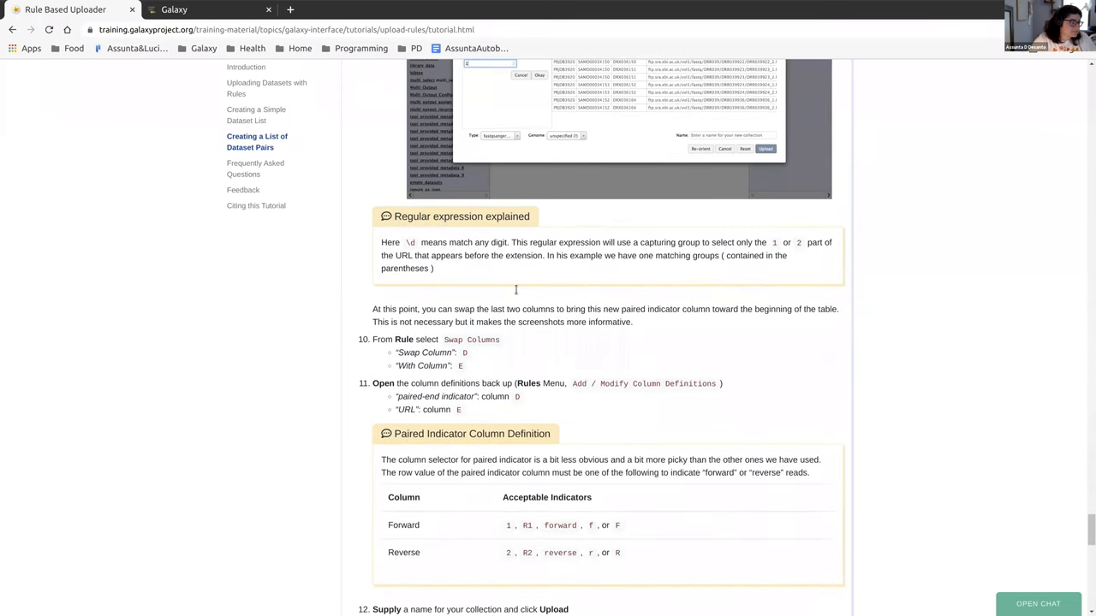
pyautogui.scroll(-3)
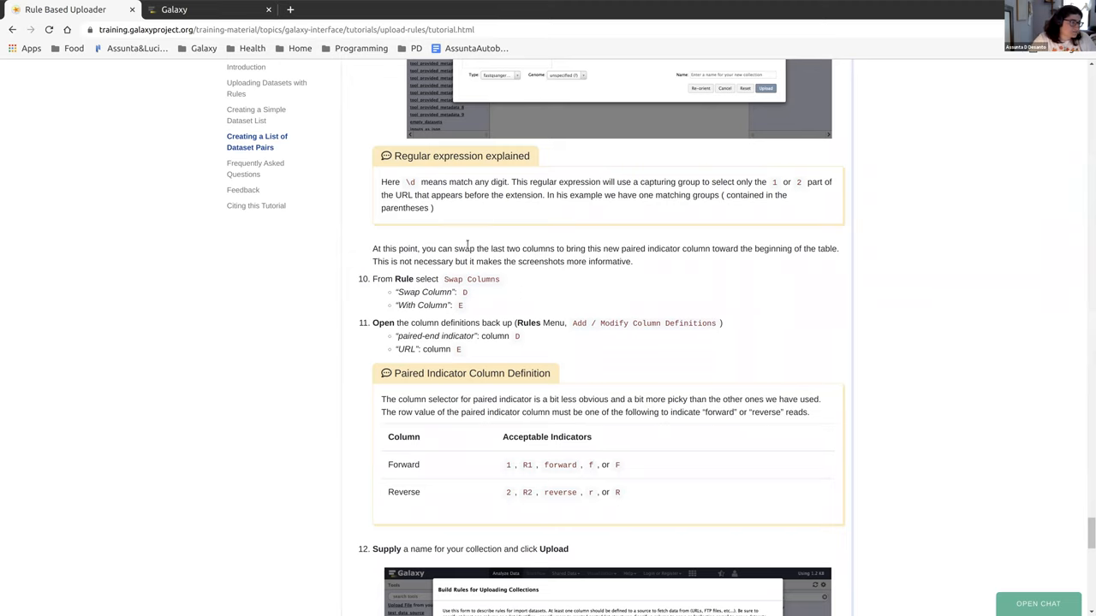
pyautogui.moveTo(466, 248); pyautogui.dragTo(472, 260)
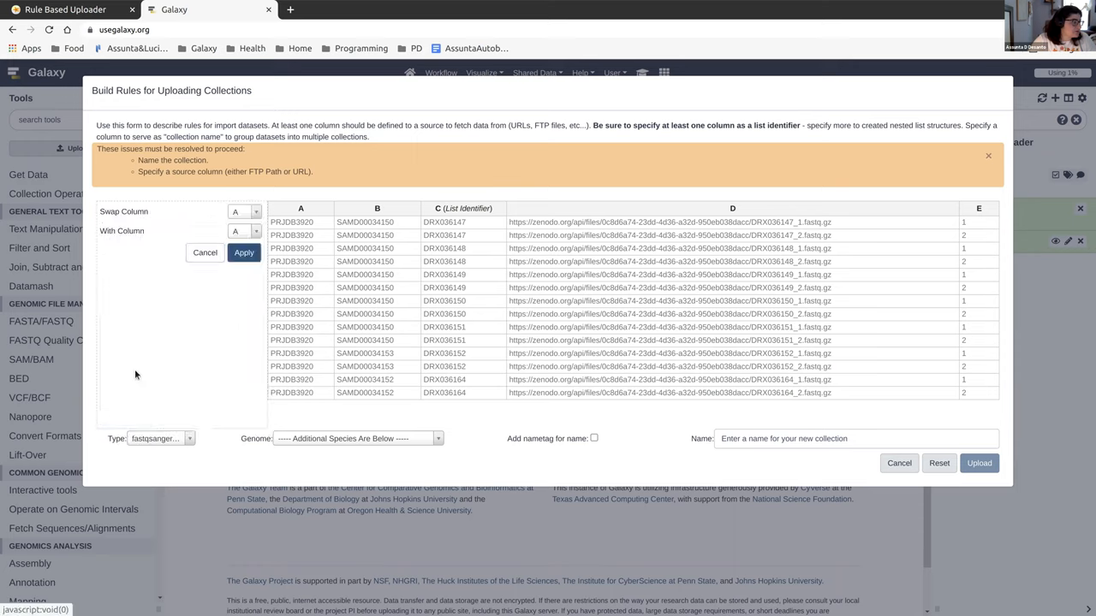
# Swap column D with column E so the read indicator precedes the URL column.
pyautogui.click(243, 213)
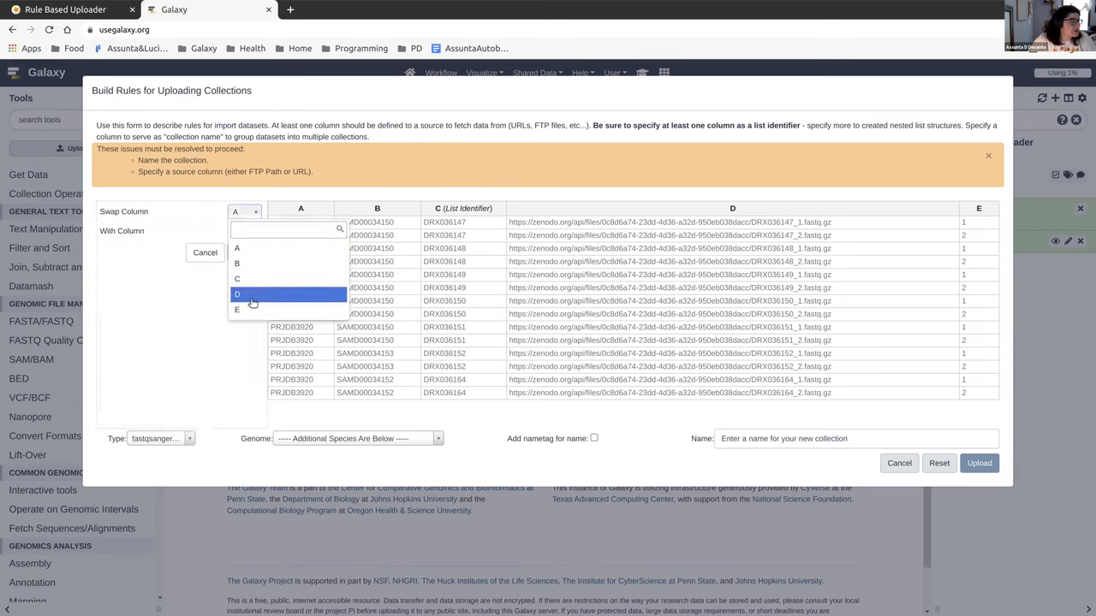
pyautogui.click(236, 295)
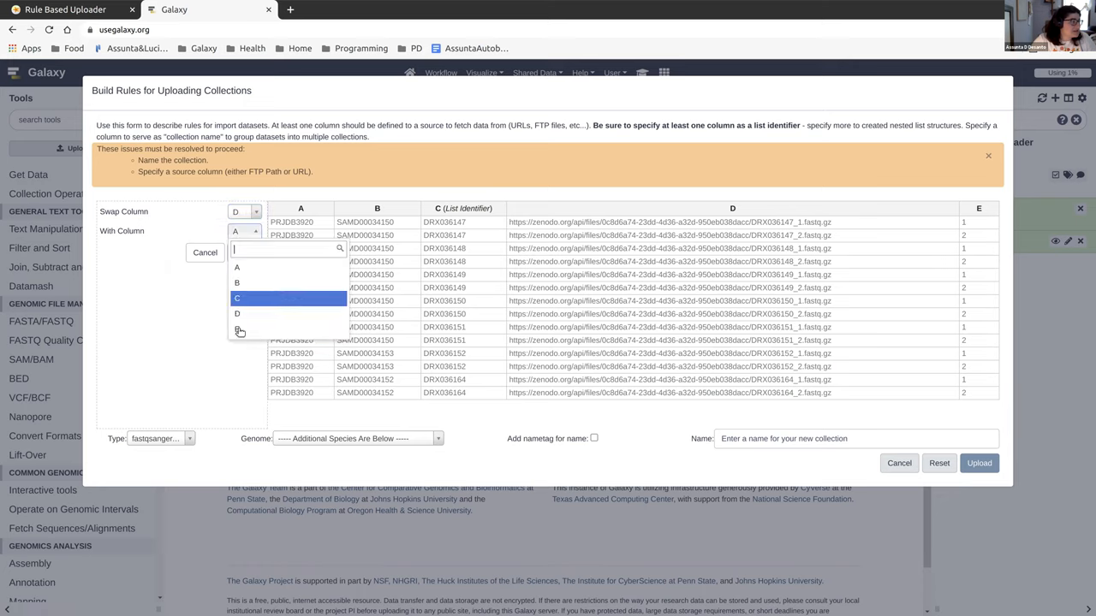
pyautogui.click(238, 331)
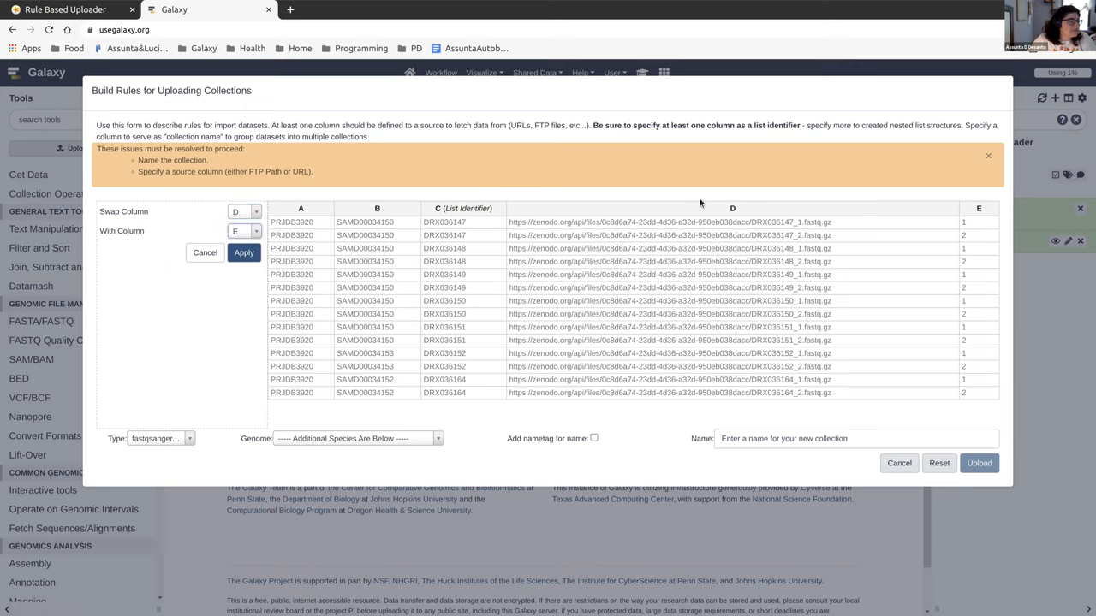
pyautogui.moveTo(986, 254)
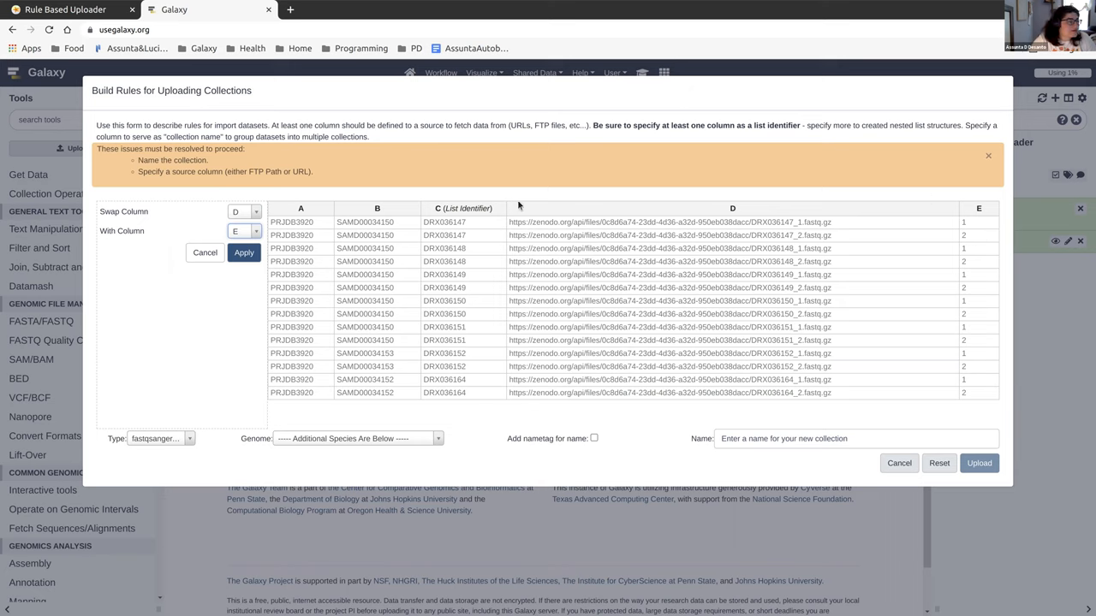
pyautogui.click(243, 253)
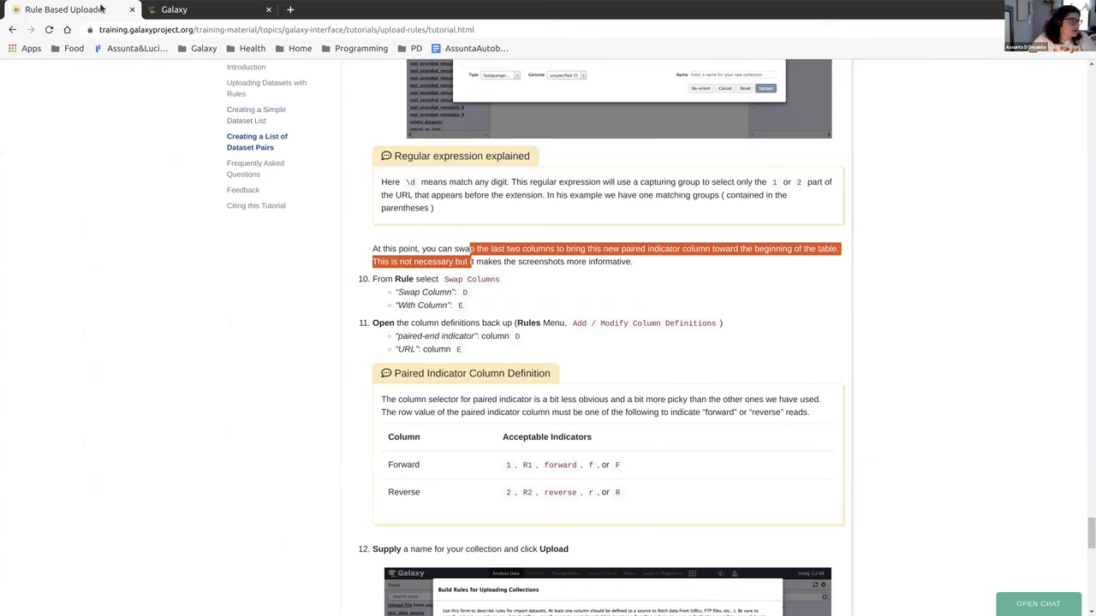
# Review the tutorial's column-definition step, then return to the Galaxy rule builder.
pyautogui.scroll(-3)
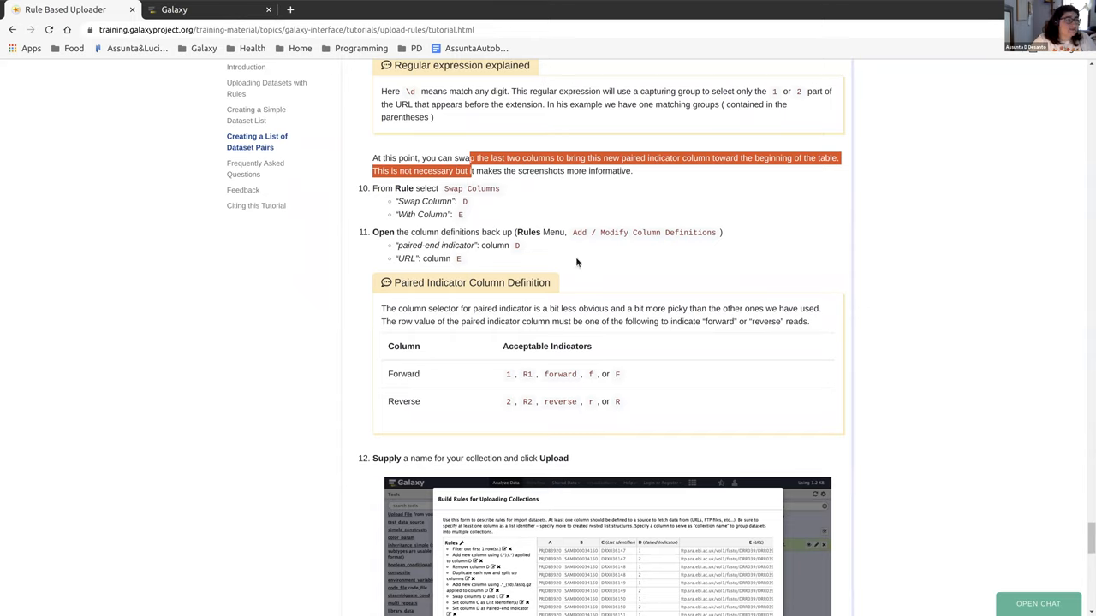
pyautogui.moveTo(418, 271)
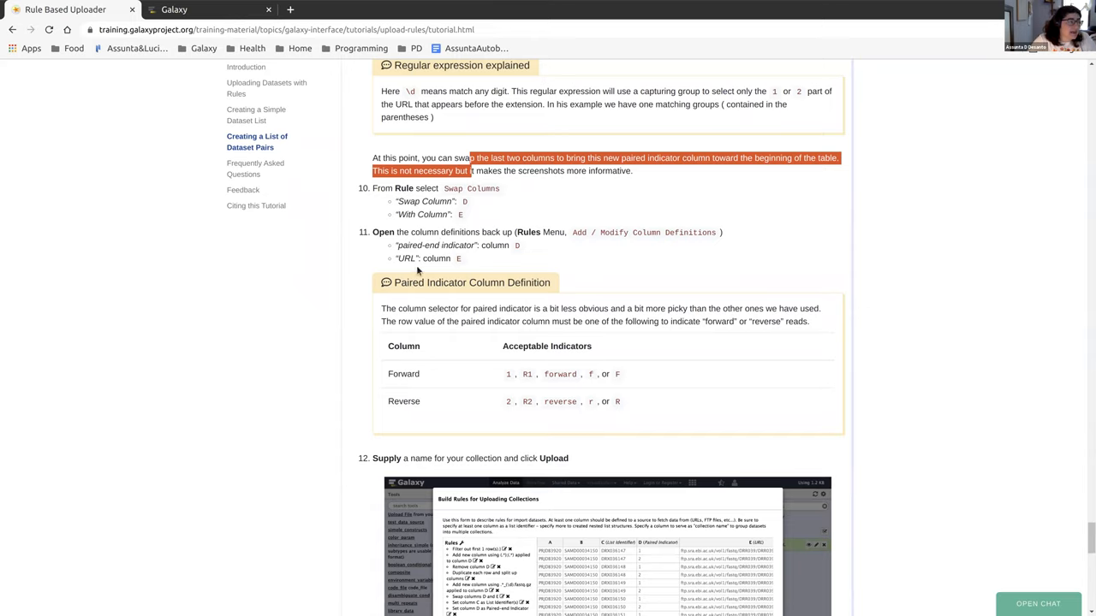
pyautogui.moveTo(456, 274)
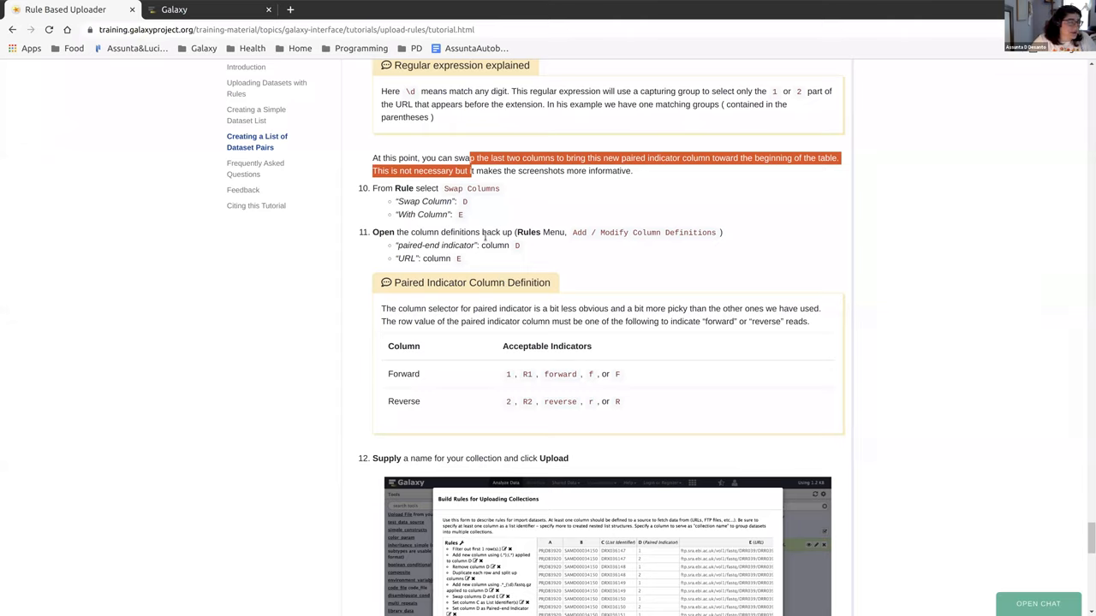
pyautogui.moveTo(637, 233)
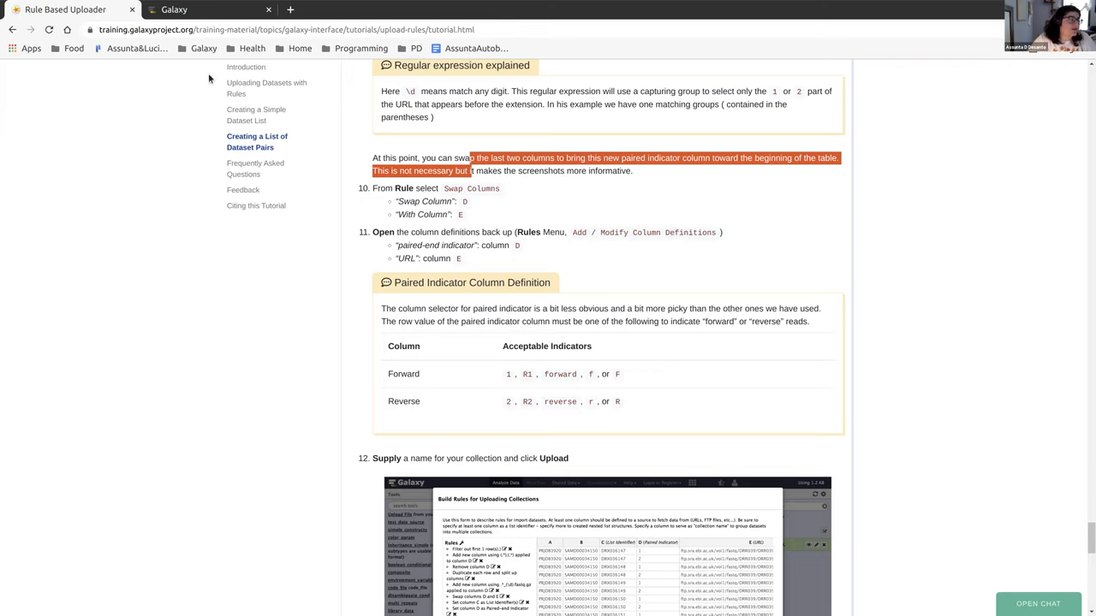
pyautogui.click(209, 10)
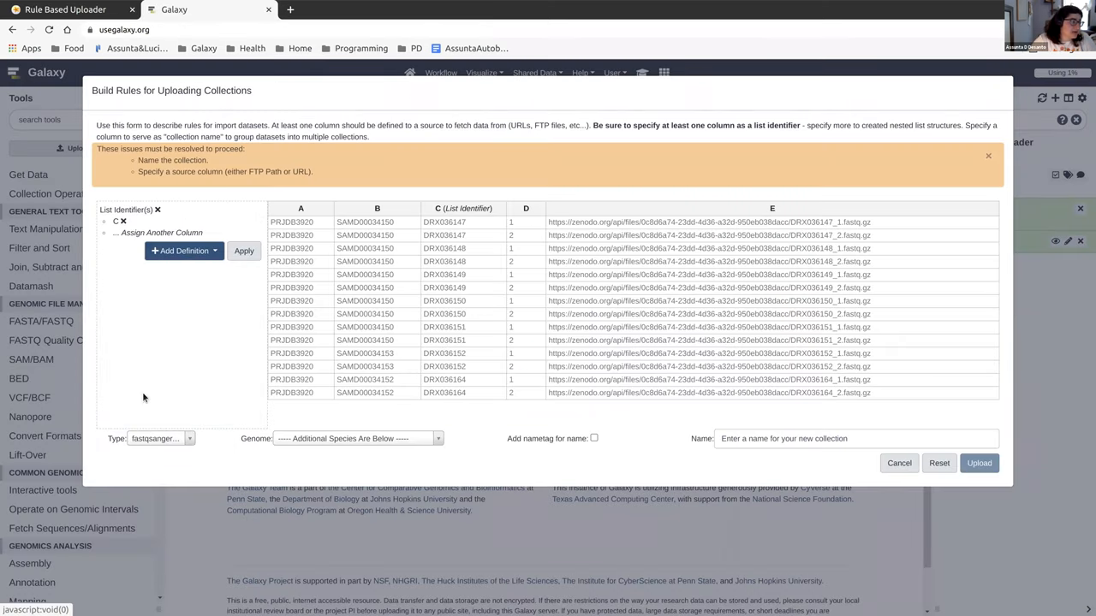
# Define column D as the paired-end indicator and column E as the URL, and apply.
pyautogui.click(182, 250)
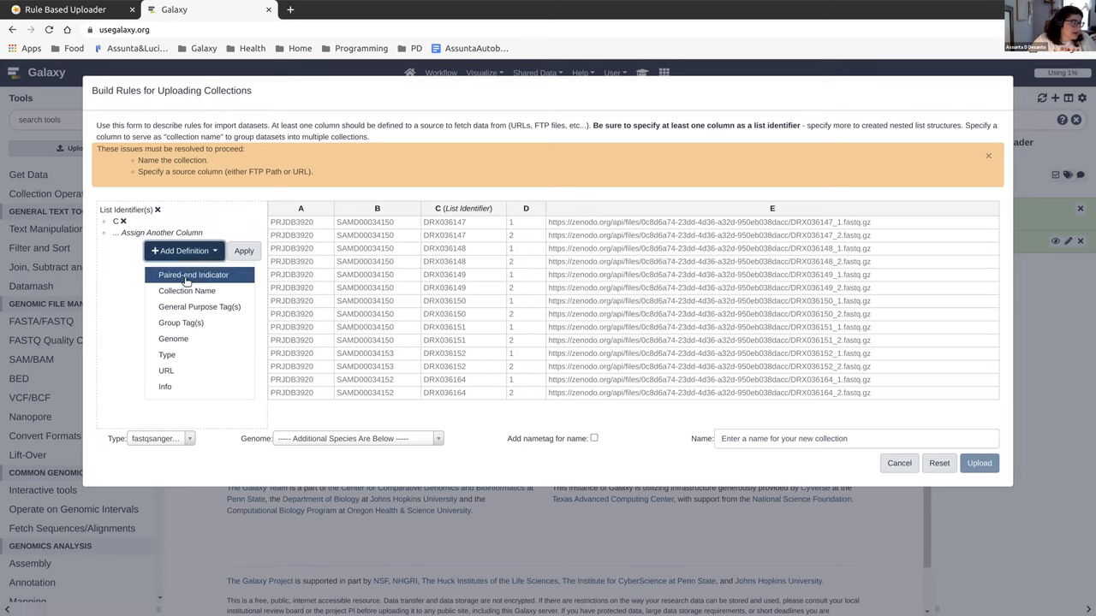
pyautogui.click(192, 274)
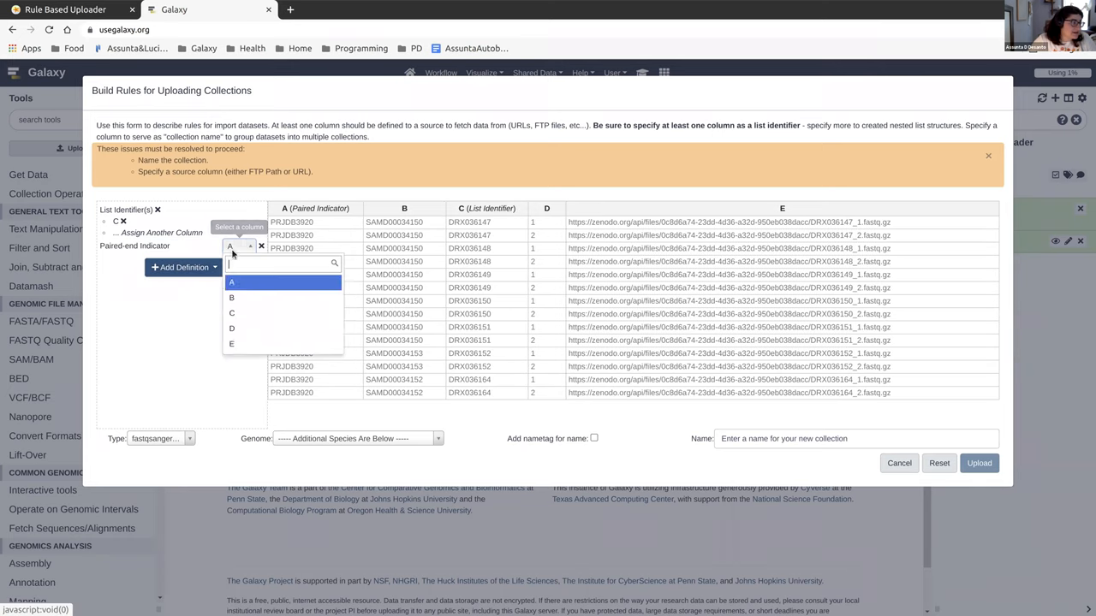
pyautogui.click(231, 329)
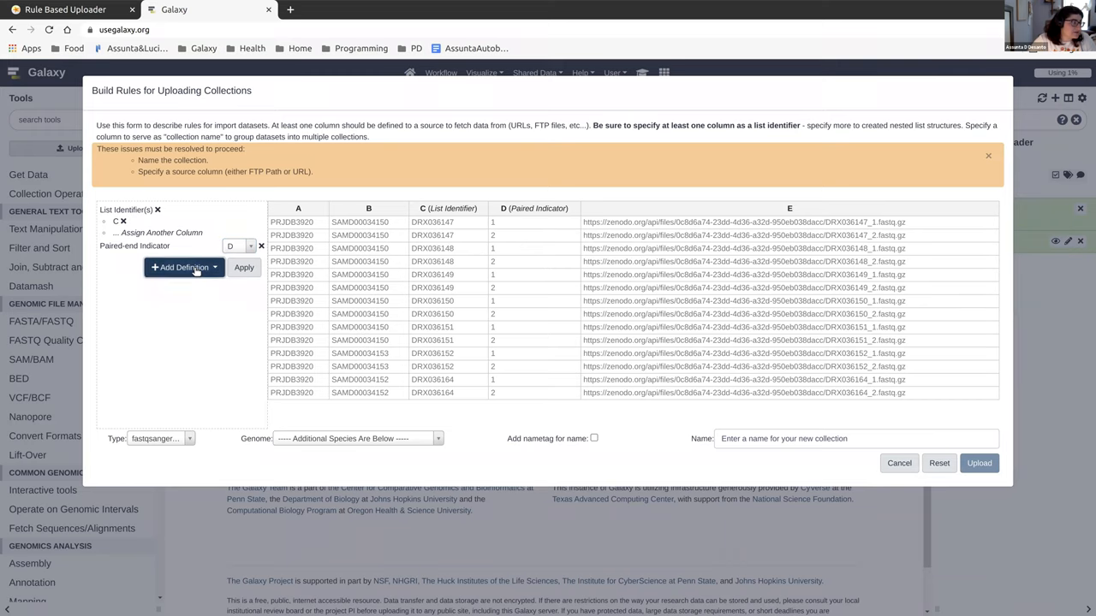
pyautogui.click(181, 267)
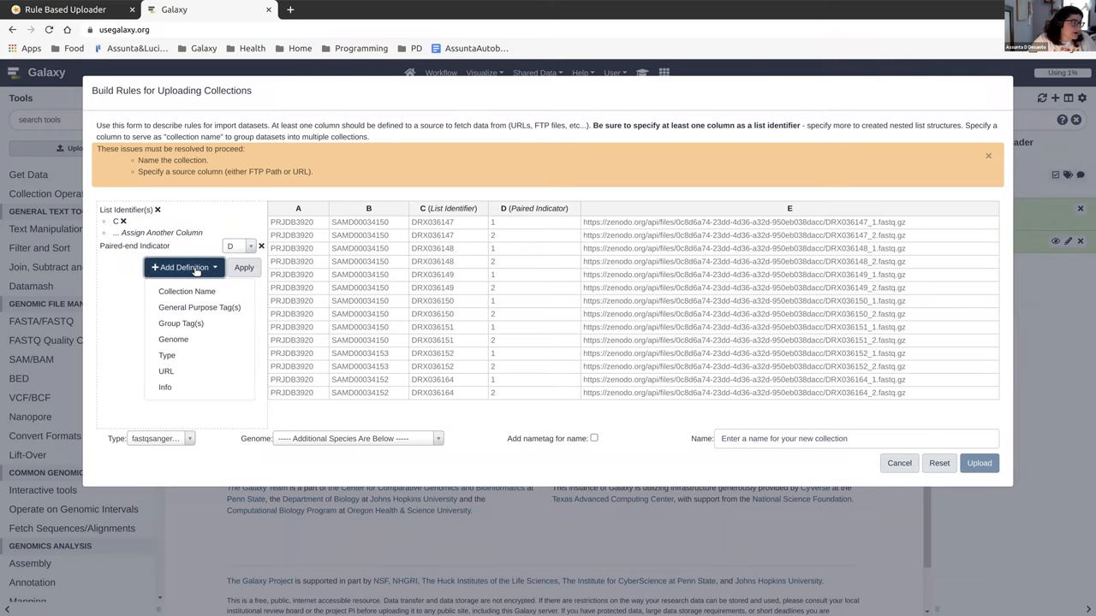
pyautogui.click(164, 370)
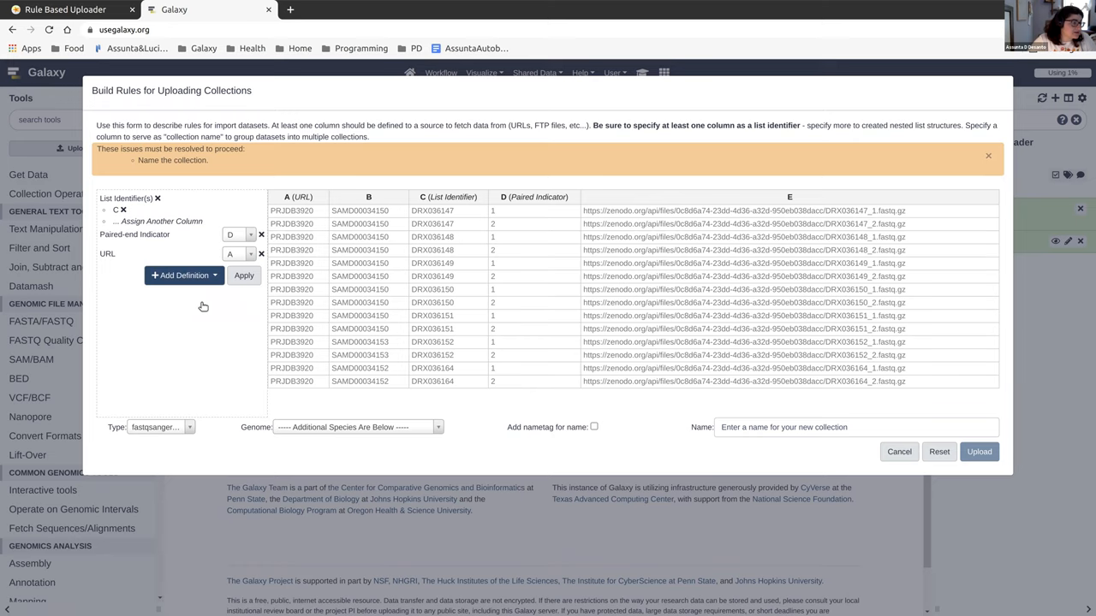
pyautogui.click(237, 254)
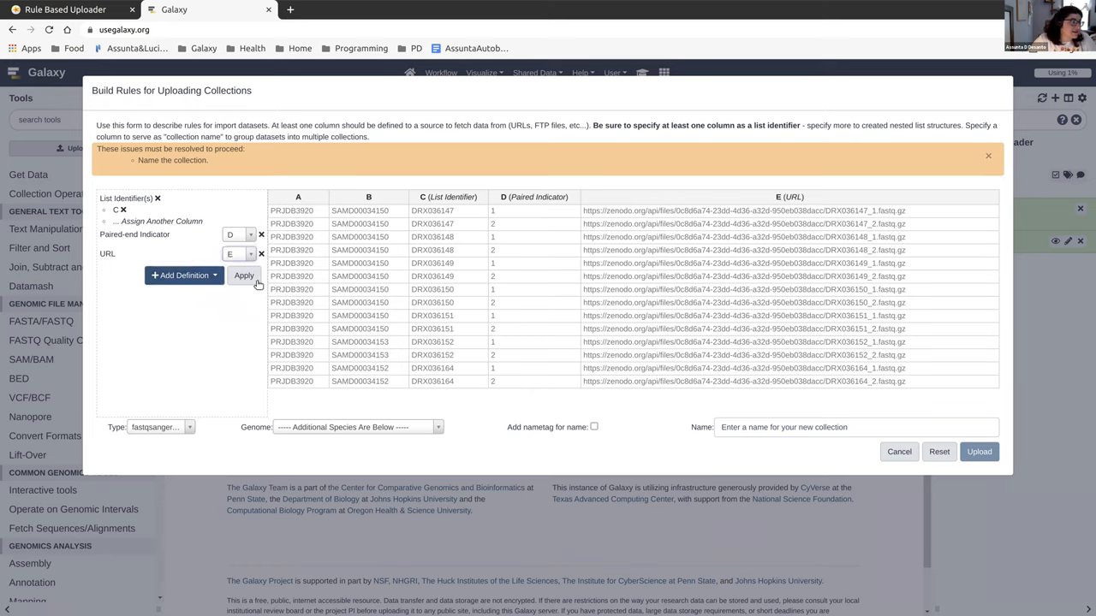
pyautogui.click(243, 274)
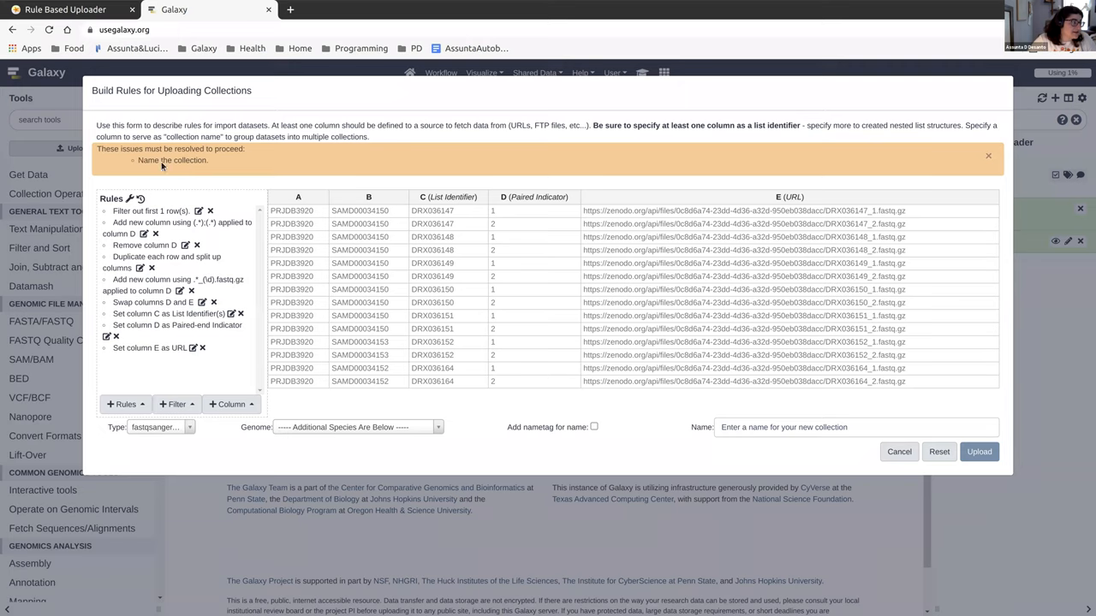
pyautogui.moveTo(182, 171)
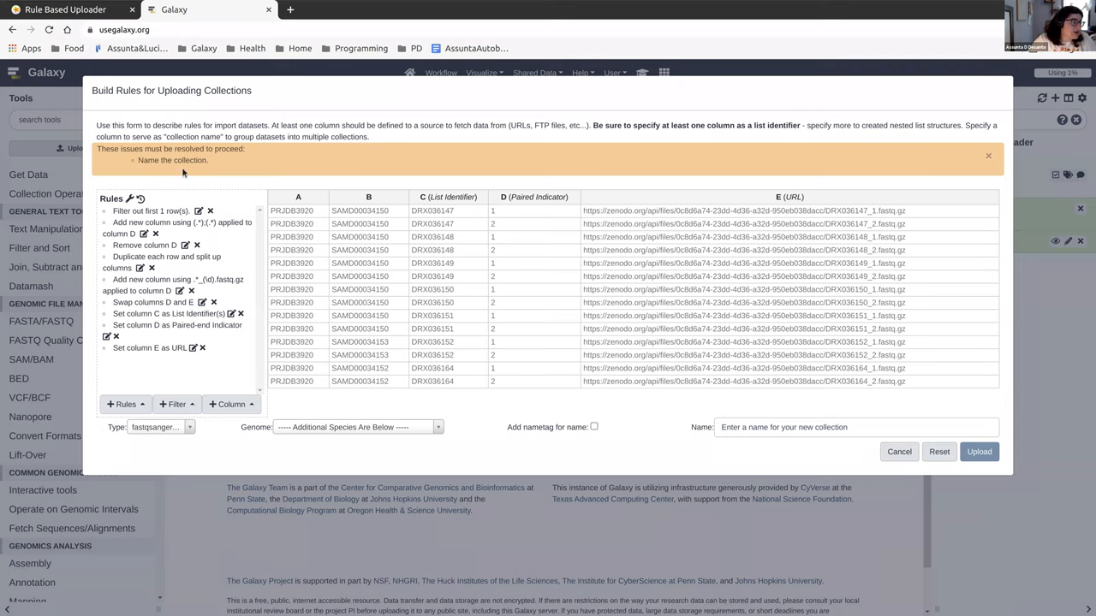
pyautogui.moveTo(116, 72)
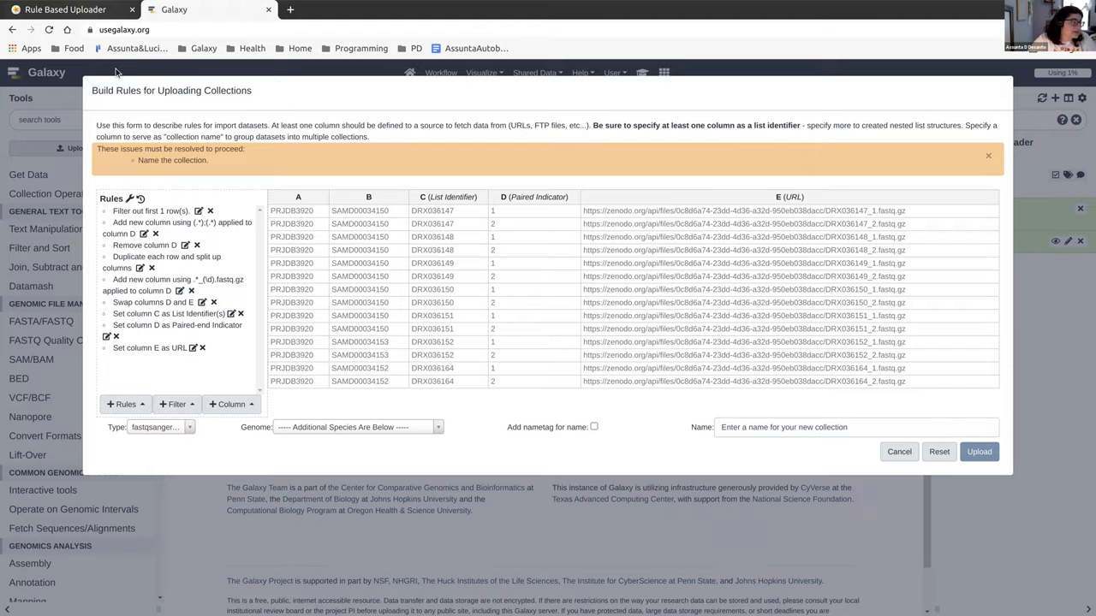
pyautogui.click(65, 11)
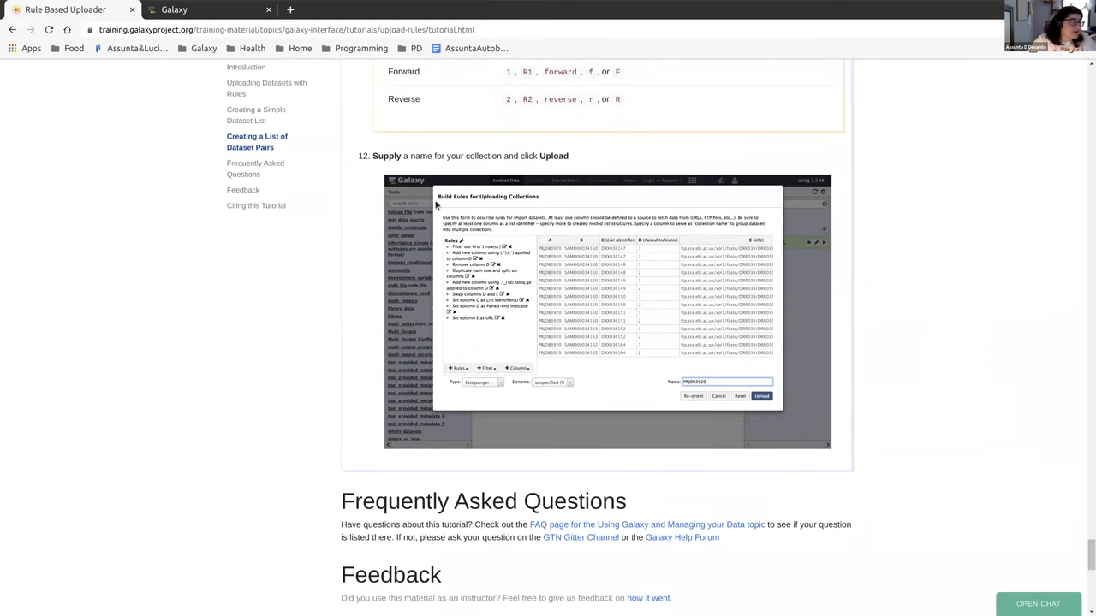
pyautogui.moveTo(377, 185)
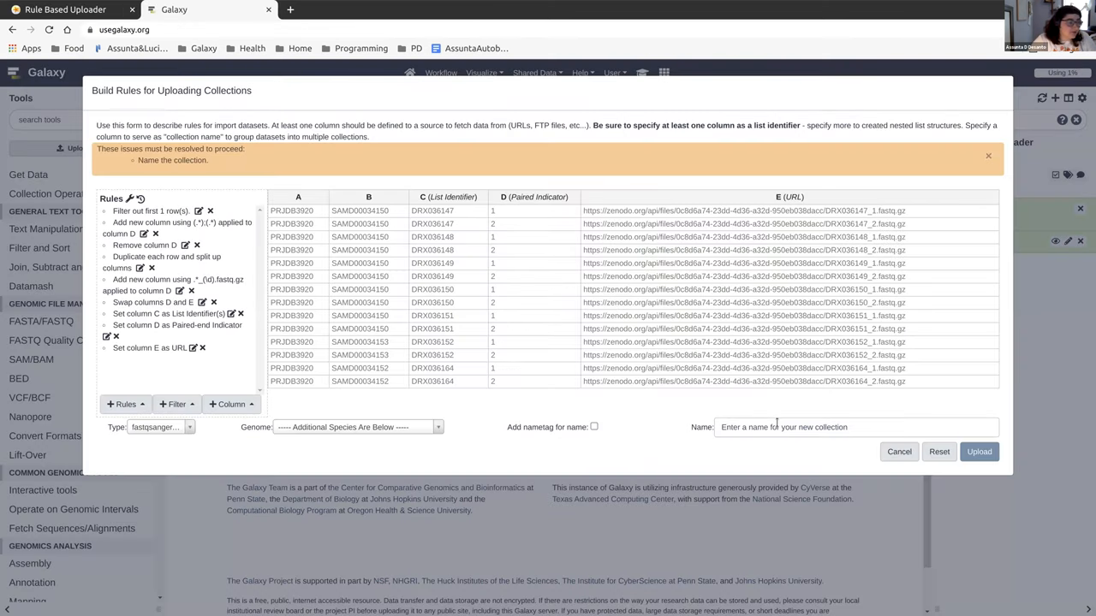
# Name the collection PairedListPRJDB3920 and upload it.
pyautogui.click(856, 428)
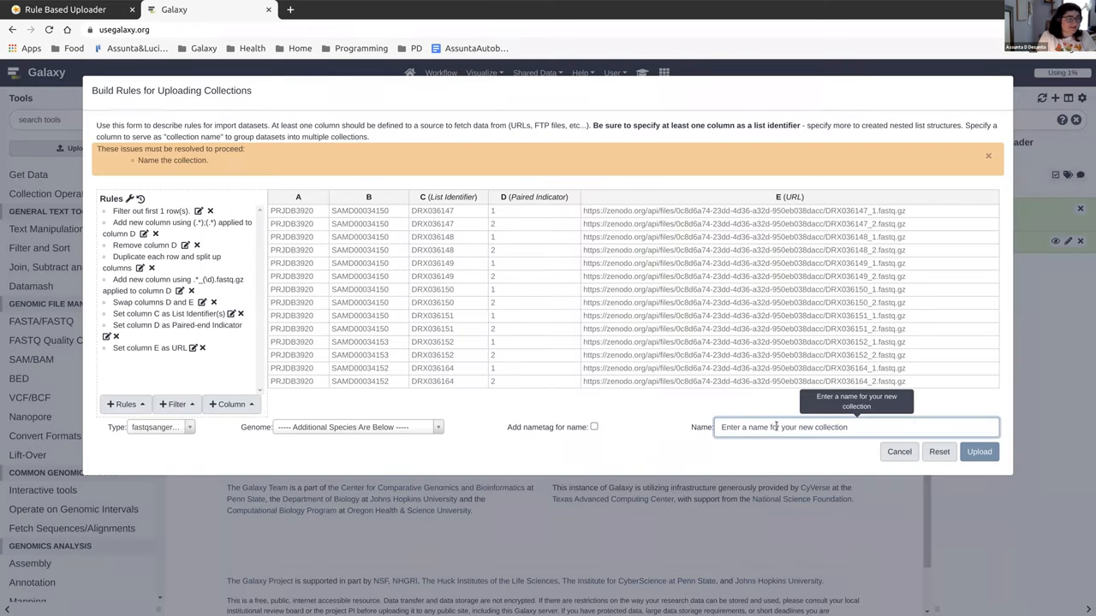
pyautogui.write('O')
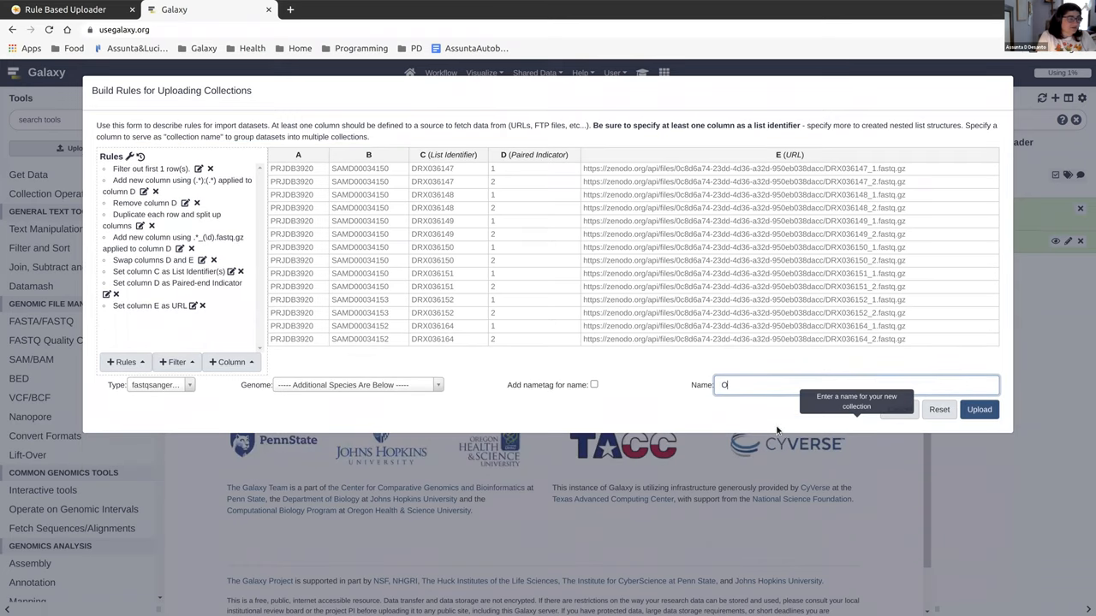
pyautogui.write('P')
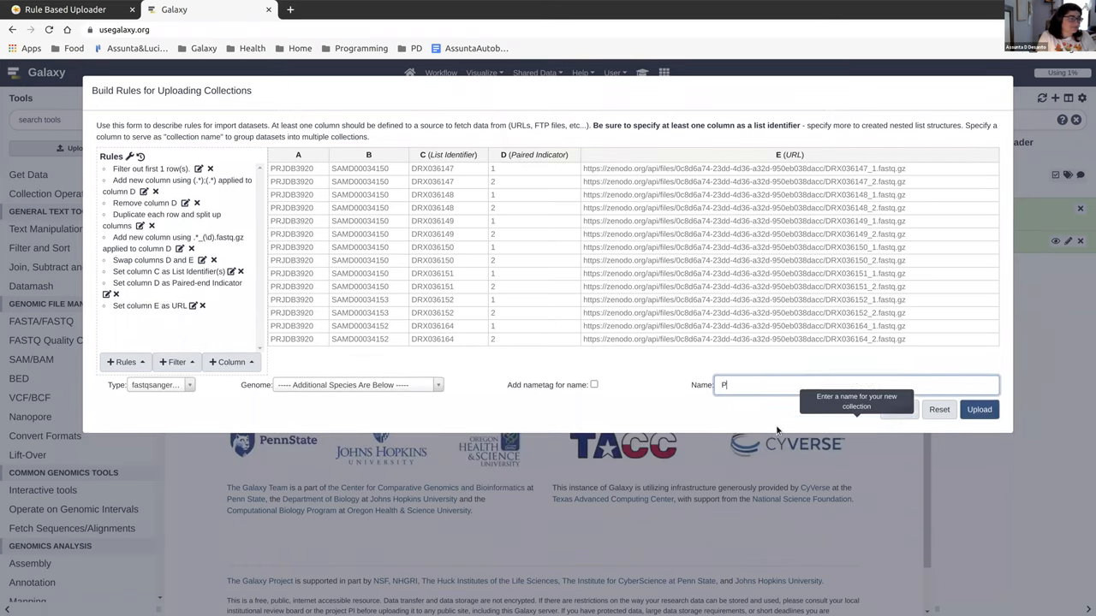
pyautogui.write('airedList')
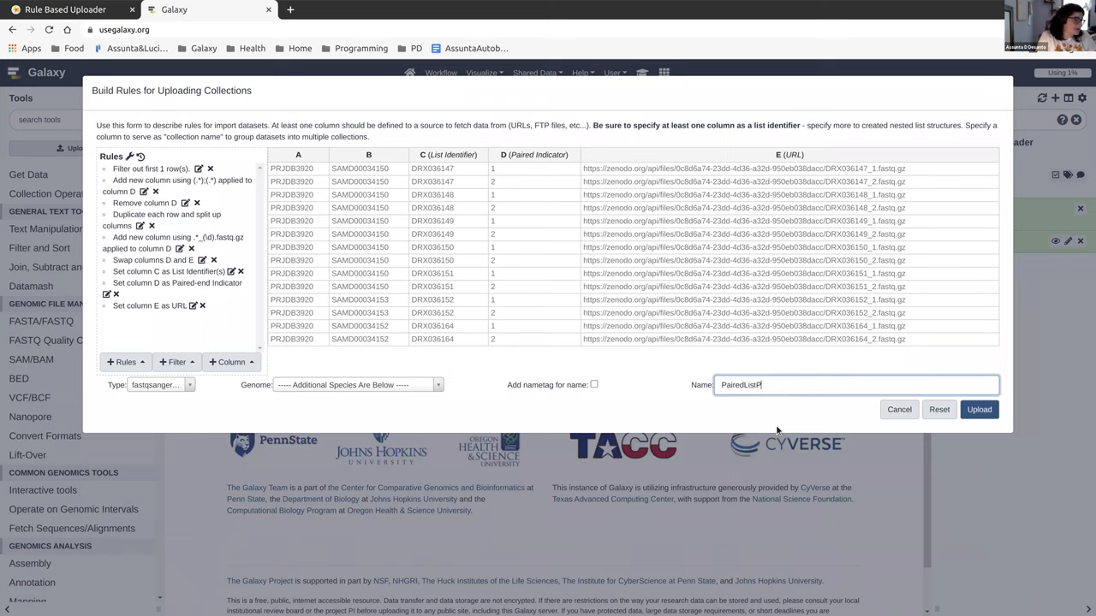
pyautogui.write('PRJDB3920')
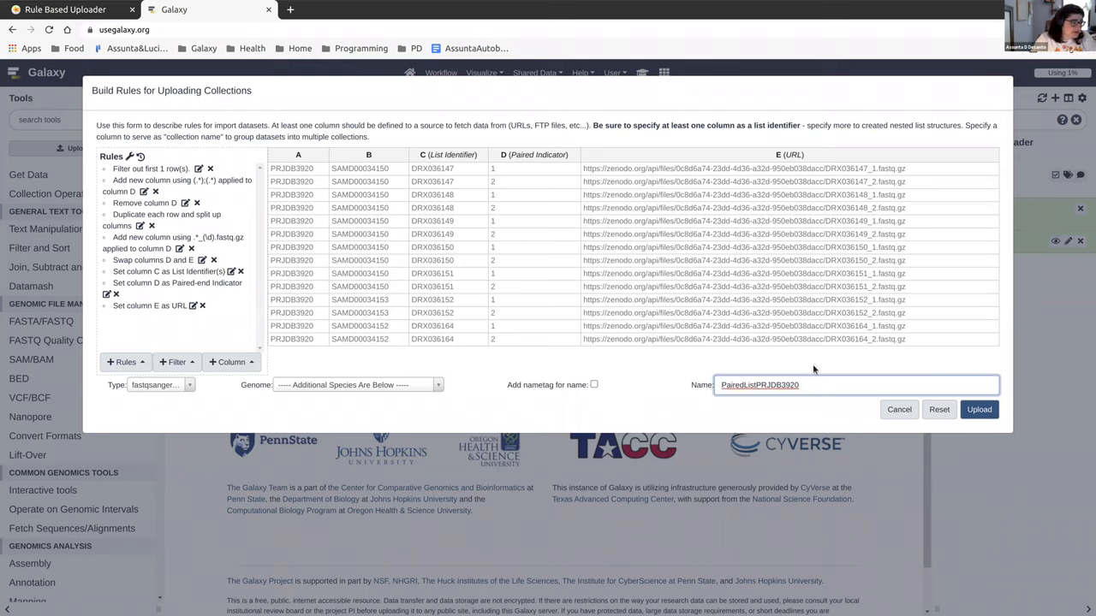
pyautogui.moveTo(979, 410)
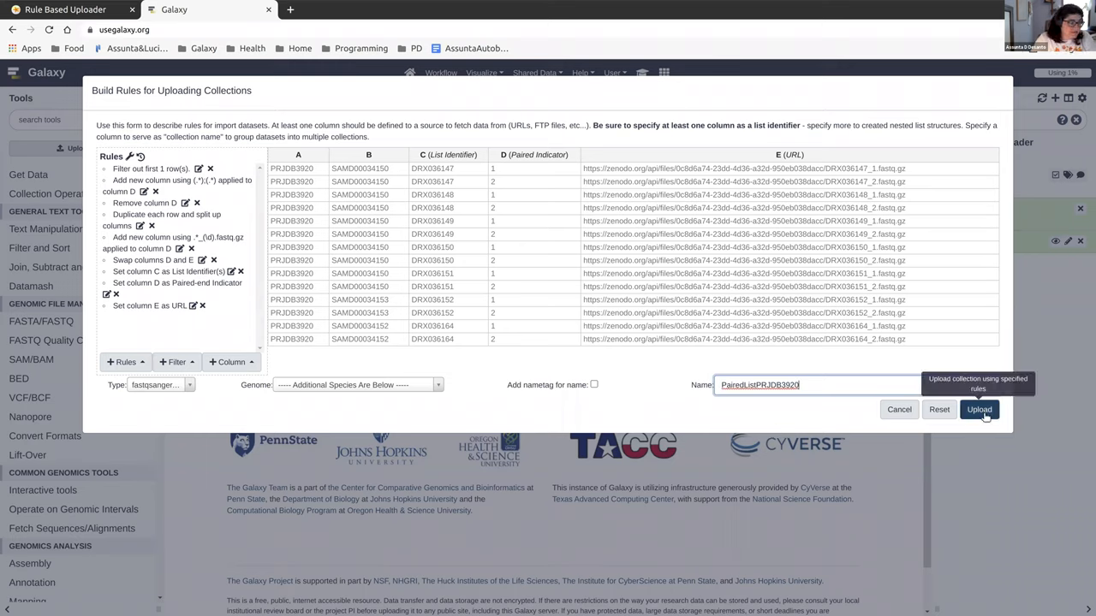
pyautogui.click(979, 409)
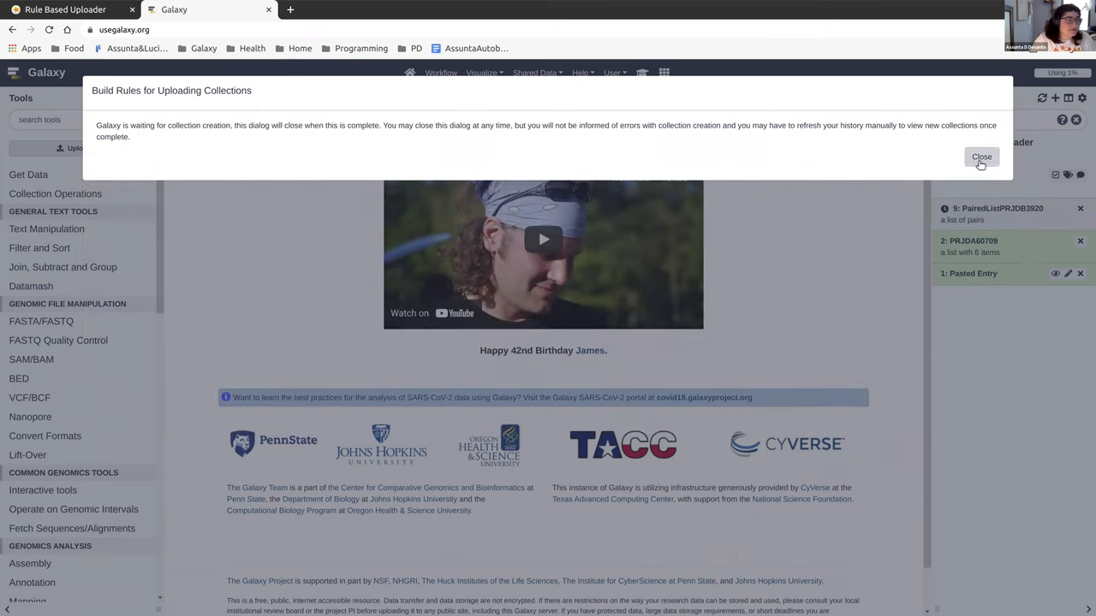
# Dismiss the 'waiting for collection creation' notice.
pyautogui.click(981, 157)
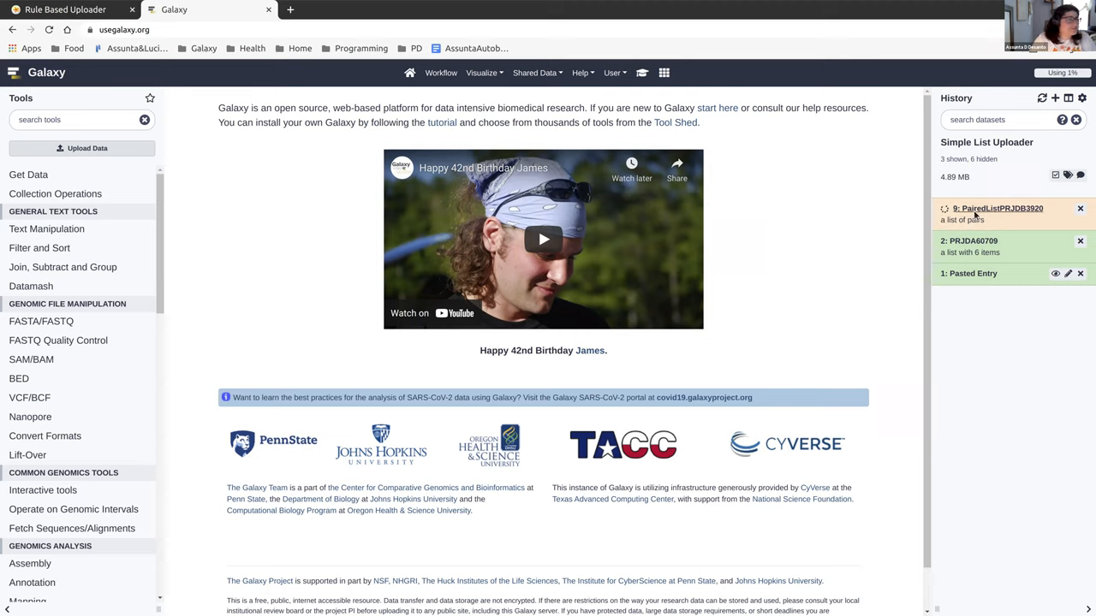
pyautogui.moveTo(65, 10)
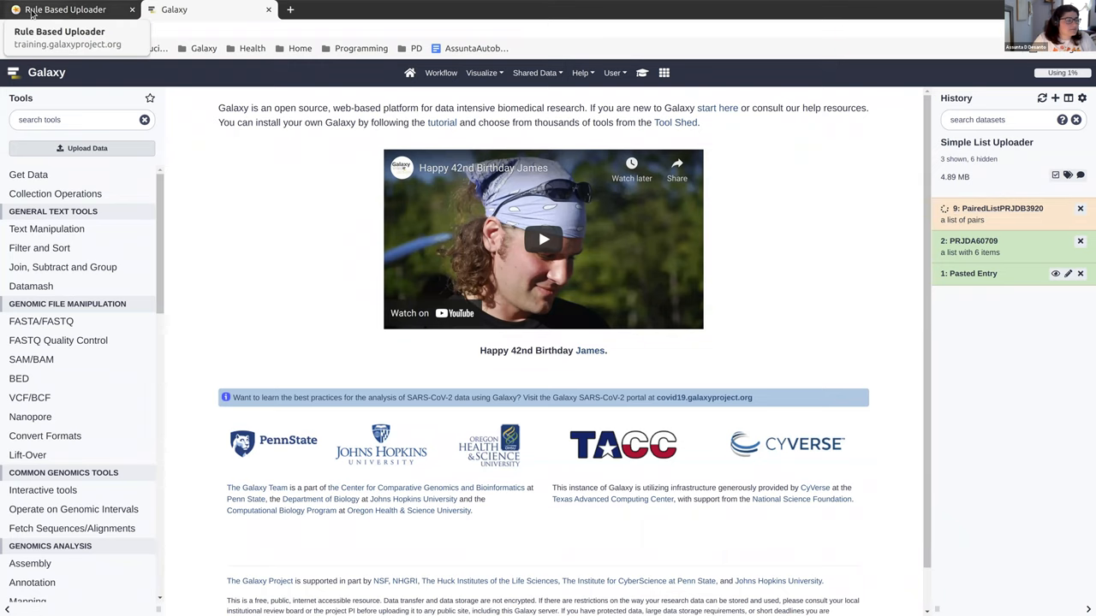
# Read the tutorial to its end, then return to Galaxy to check the 7-pair collection.
pyautogui.click(66, 11)
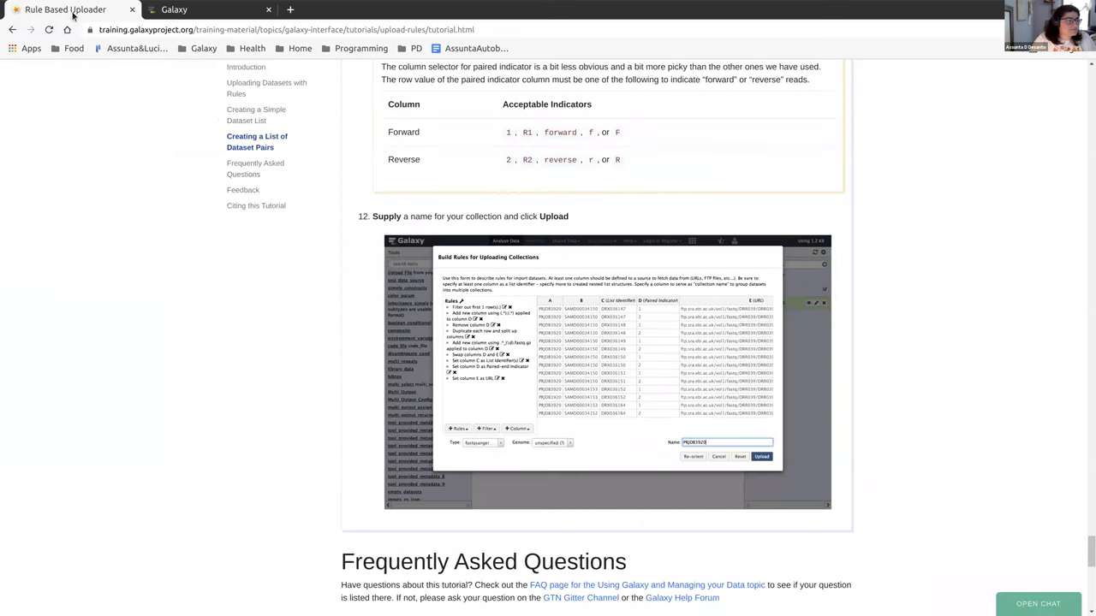
pyautogui.scroll(-3)
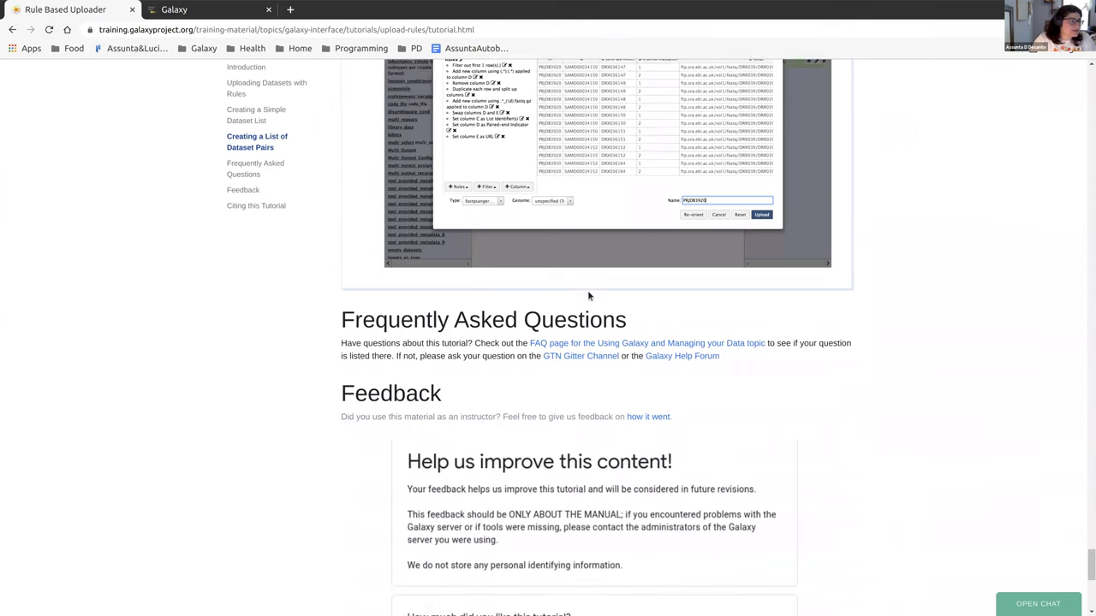
pyautogui.scroll(-3)
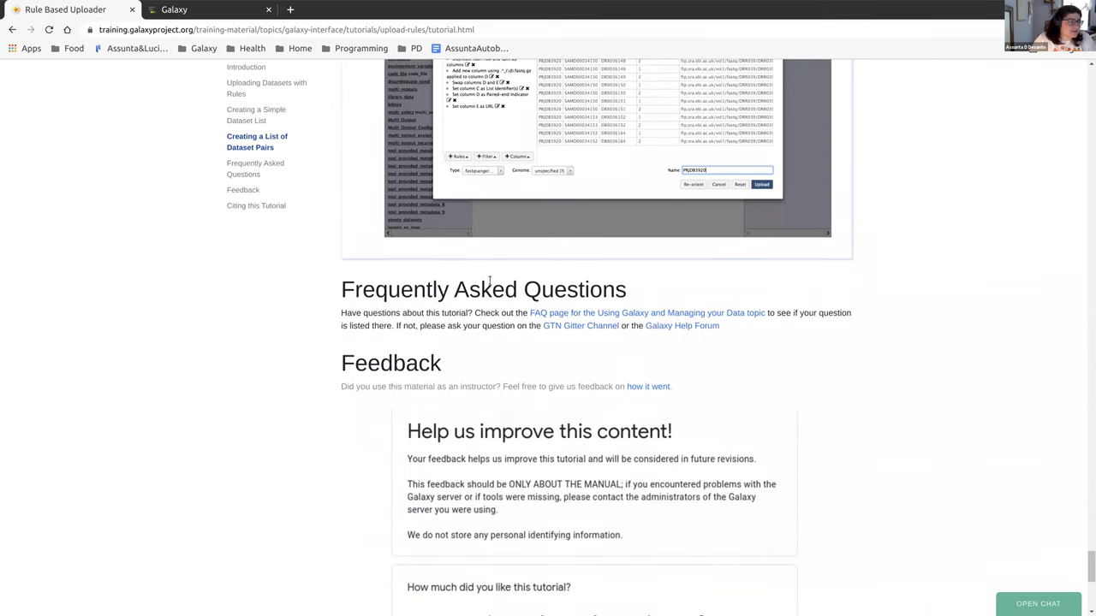
pyautogui.scroll(-3)
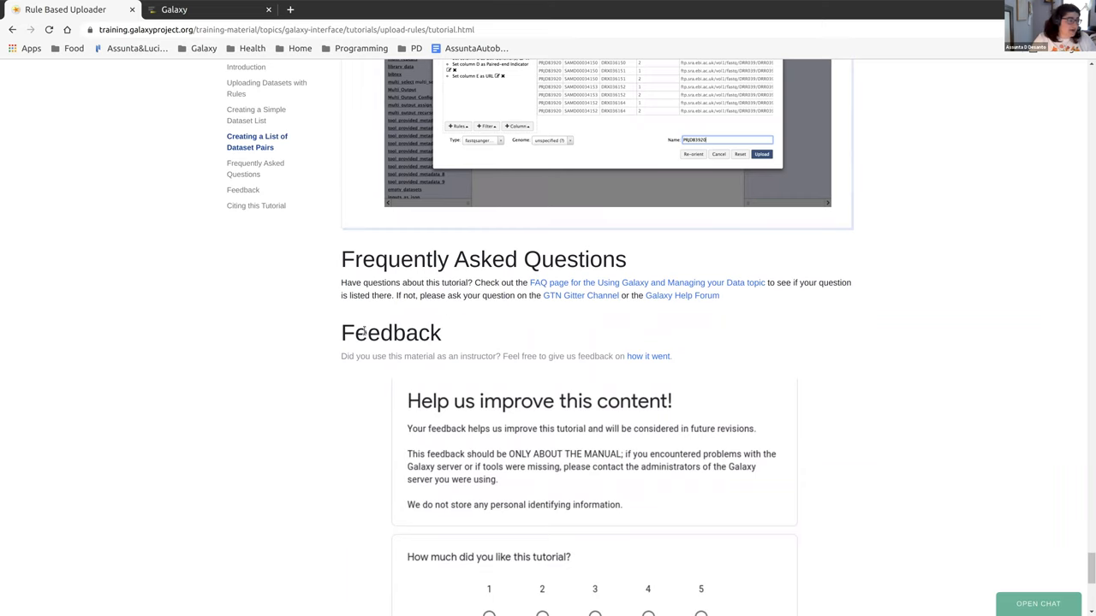
pyautogui.scroll(-3)
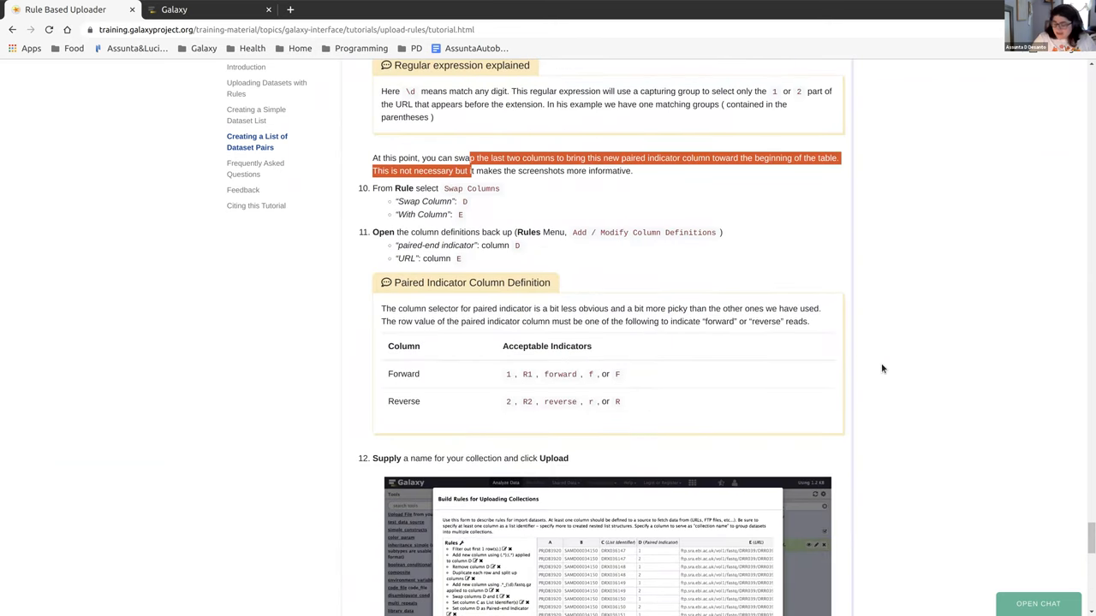
pyautogui.scroll(-3)
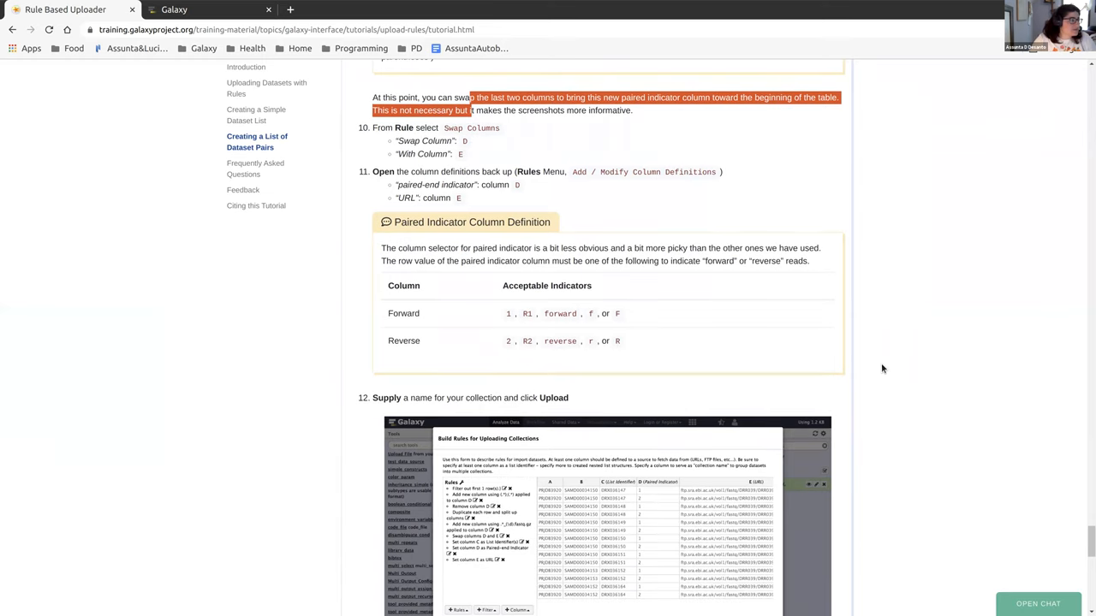
pyautogui.scroll(-3)
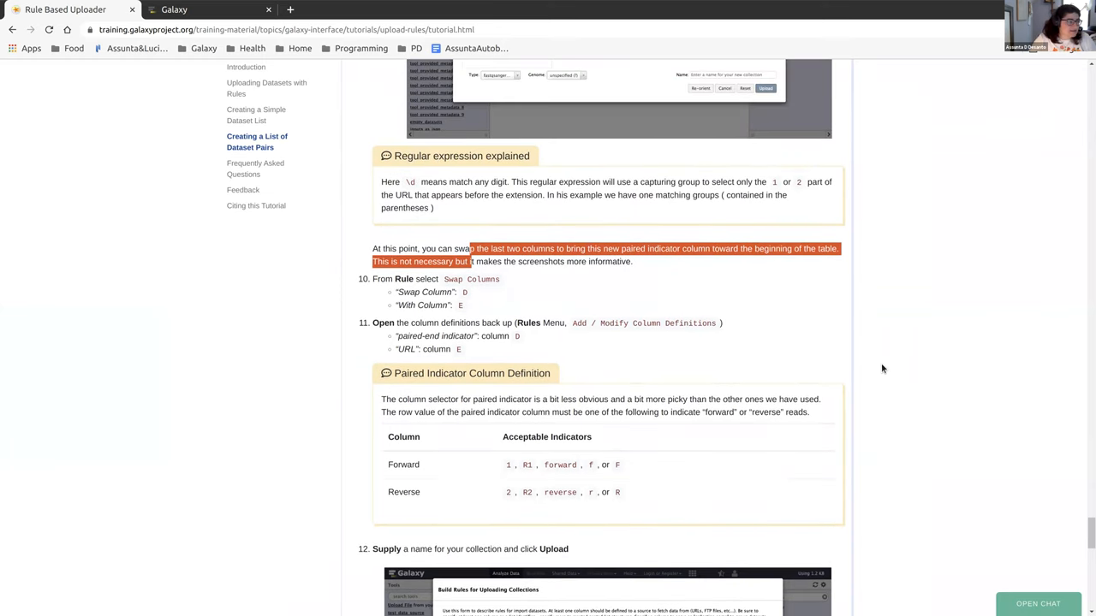
pyautogui.scroll(-3)
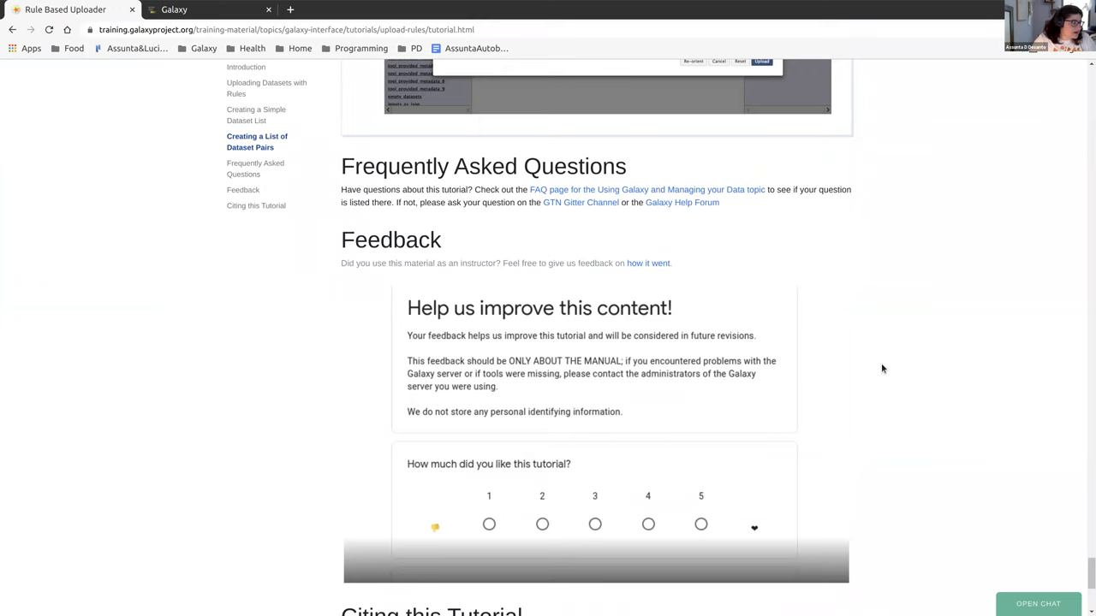
pyautogui.scroll(-3)
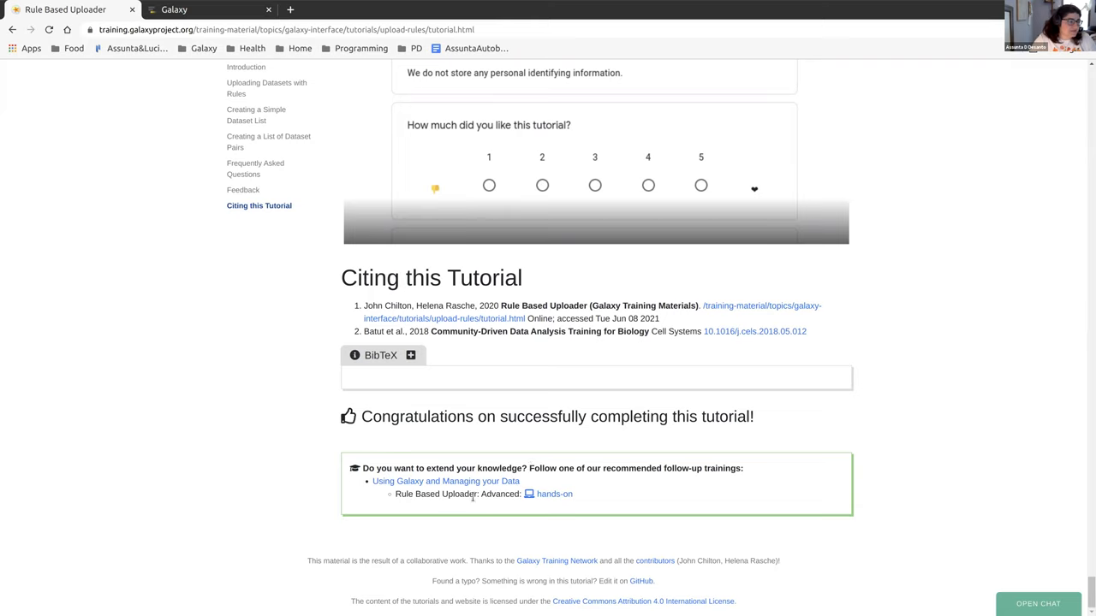
pyautogui.moveTo(548, 493)
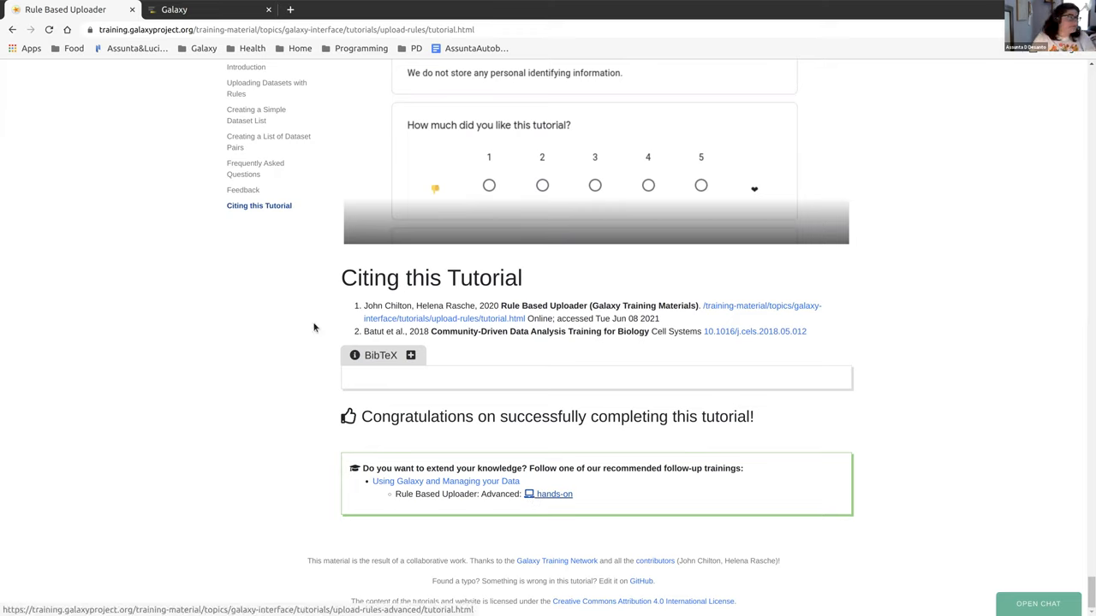
pyautogui.click(206, 10)
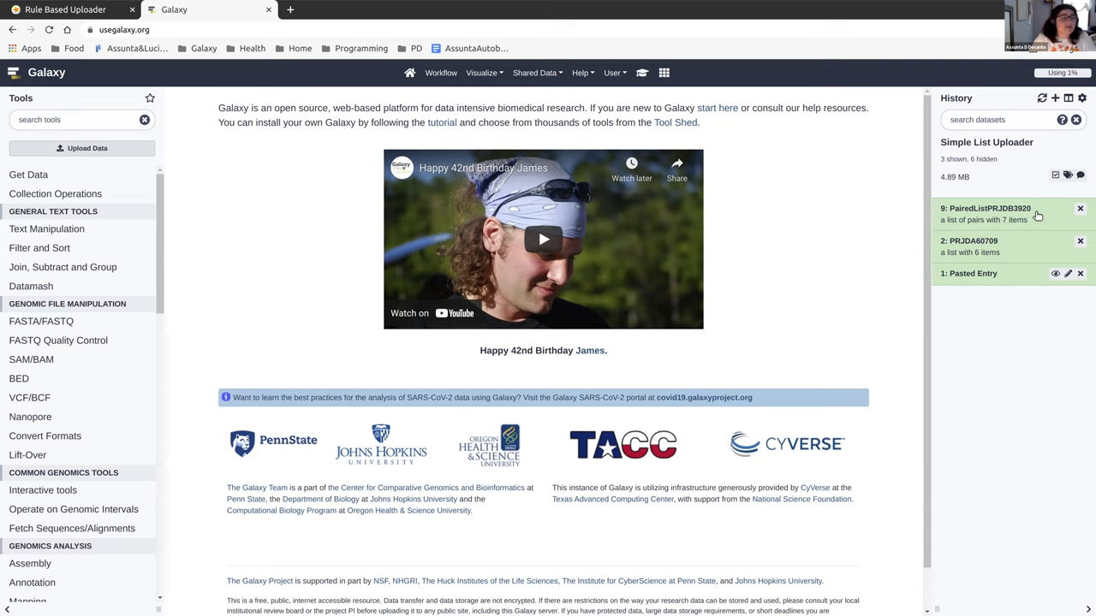
pyautogui.click(985, 209)
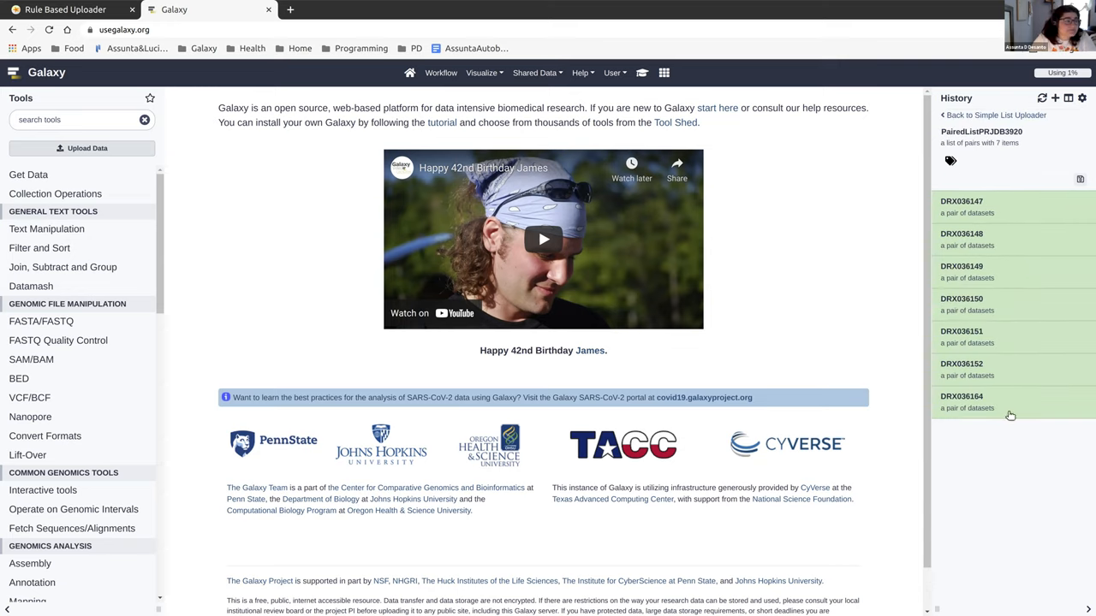
pyautogui.moveTo(965, 169)
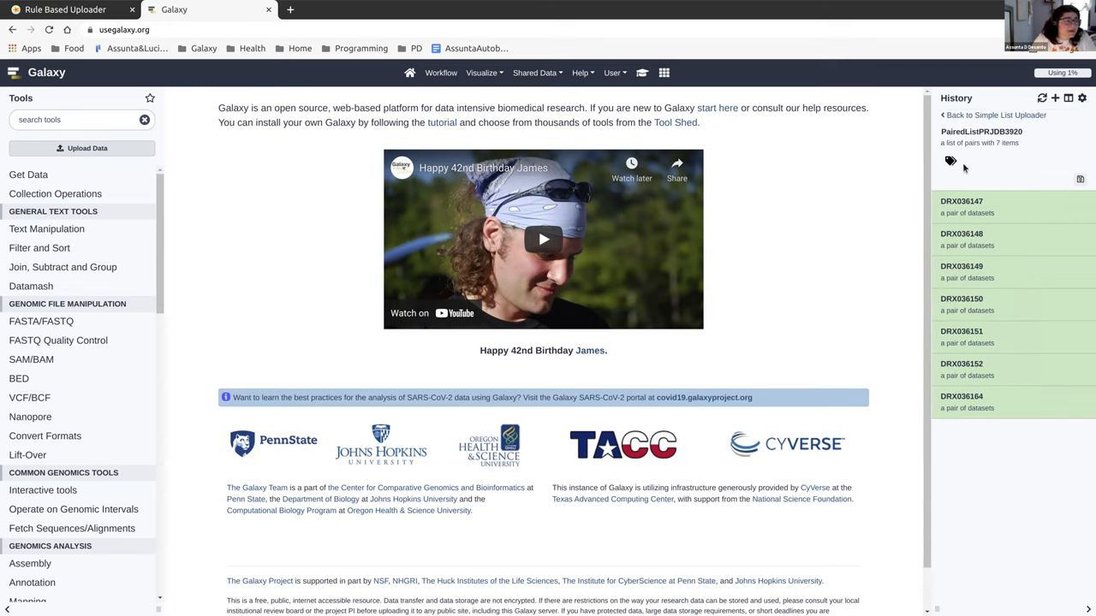
pyautogui.click(997, 114)
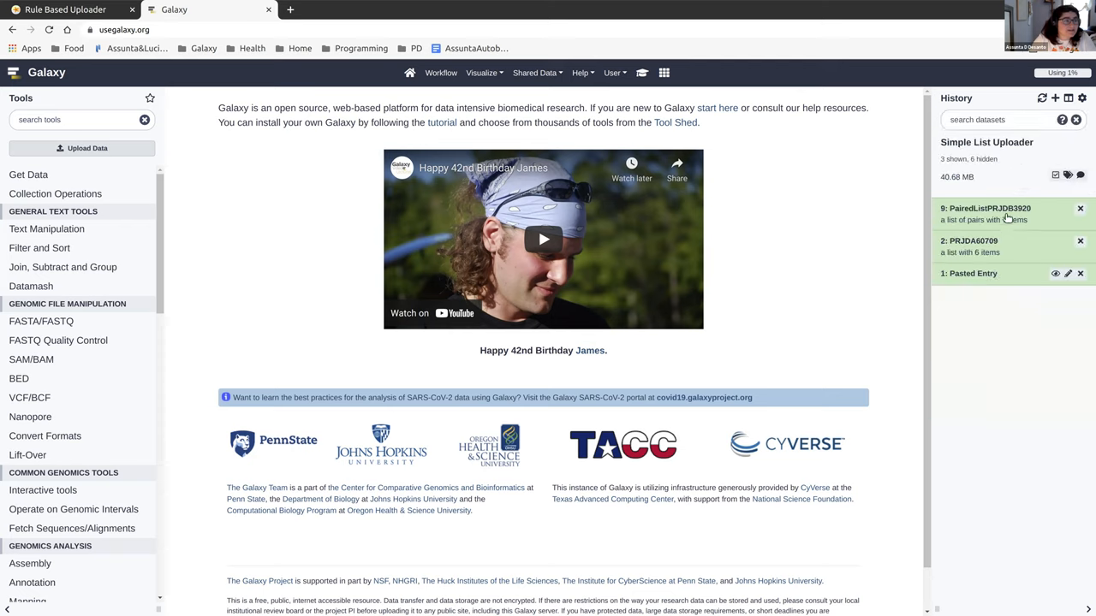